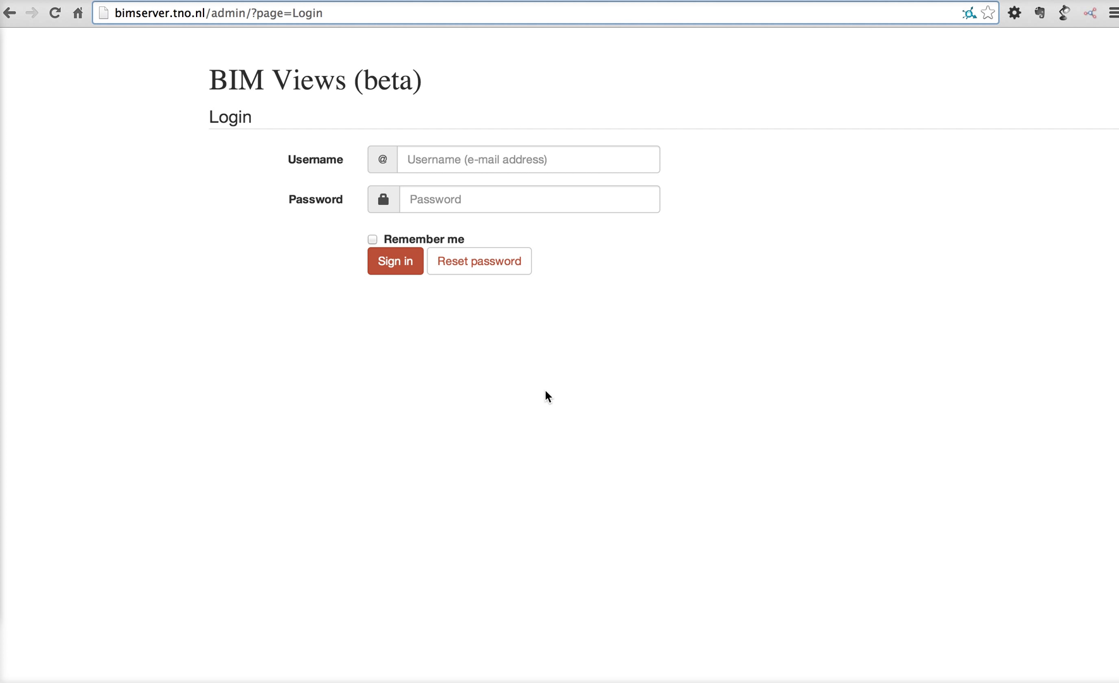
mouse_move(197, 13)
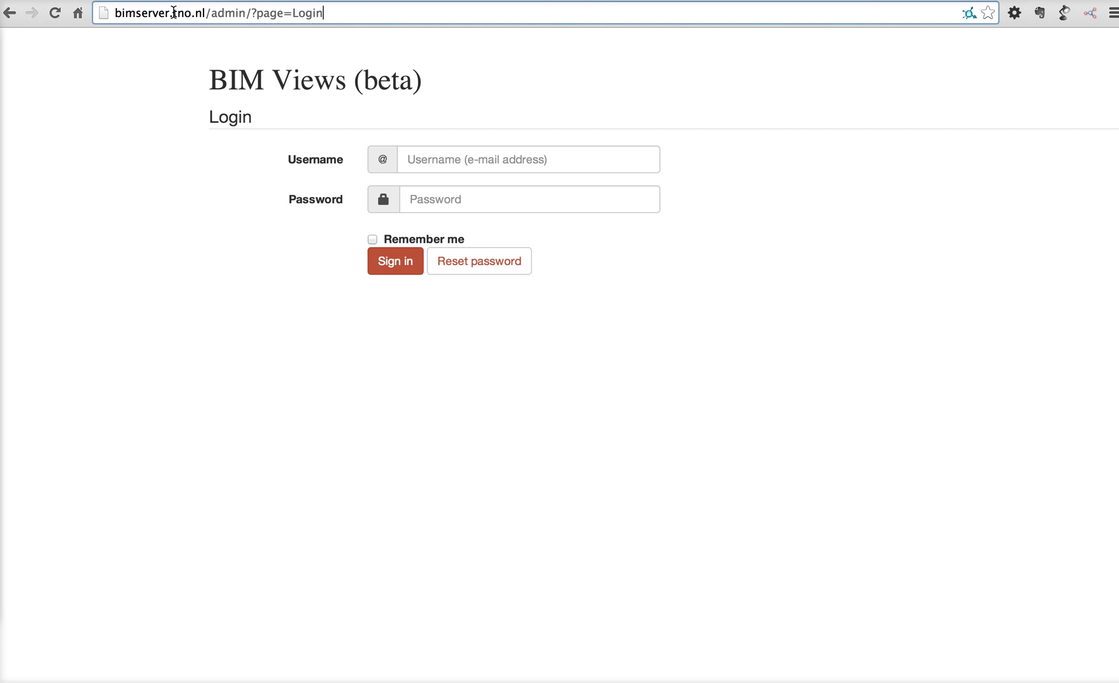
mouse_move(212, 12)
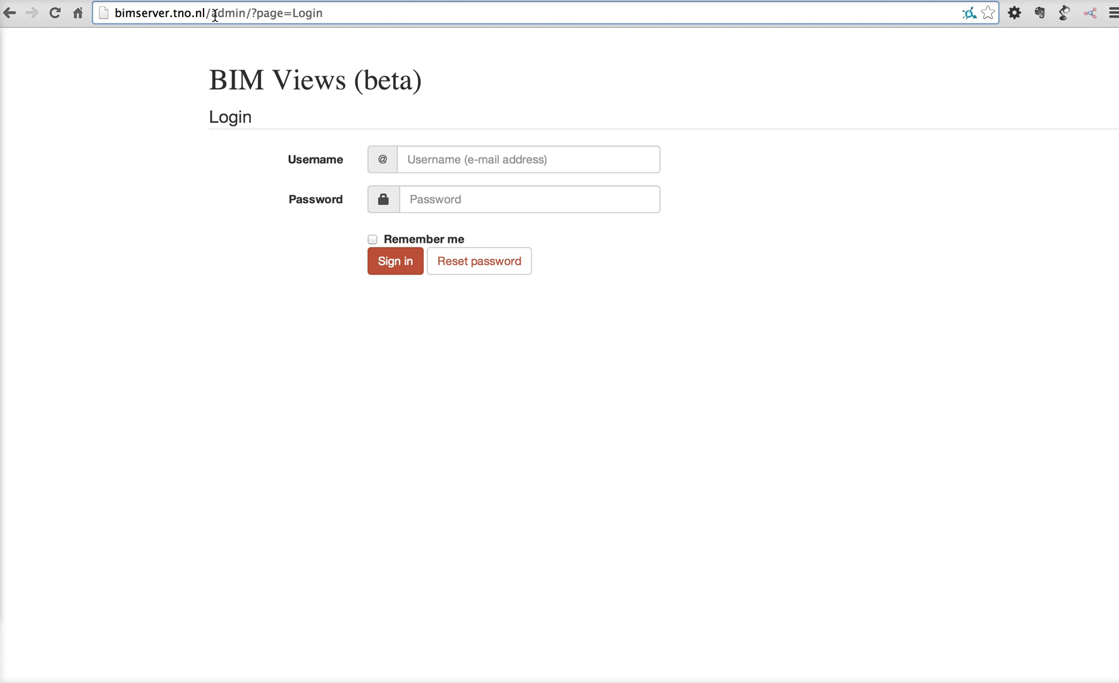
mouse_move(427, 139)
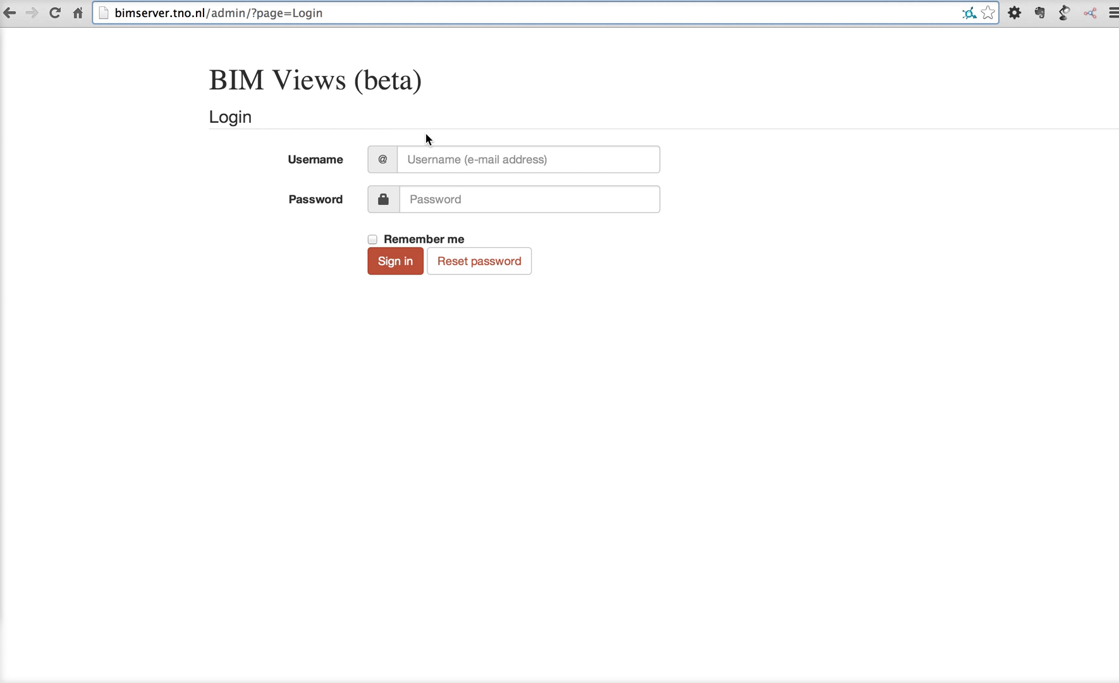
click(527, 159)
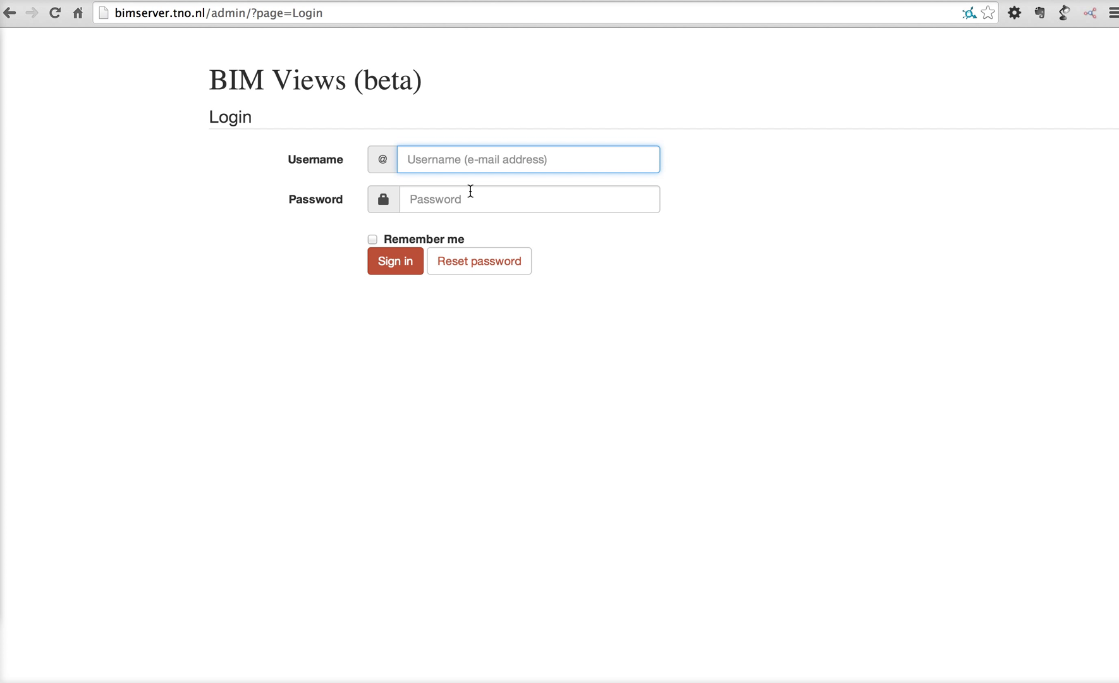
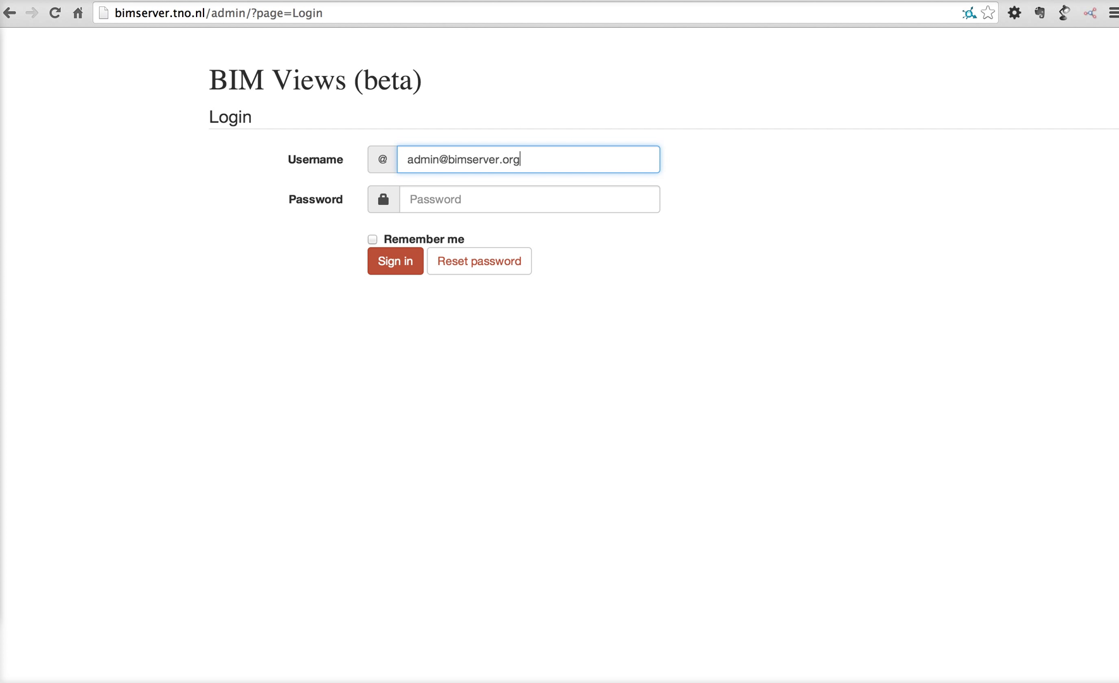
click(530, 198)
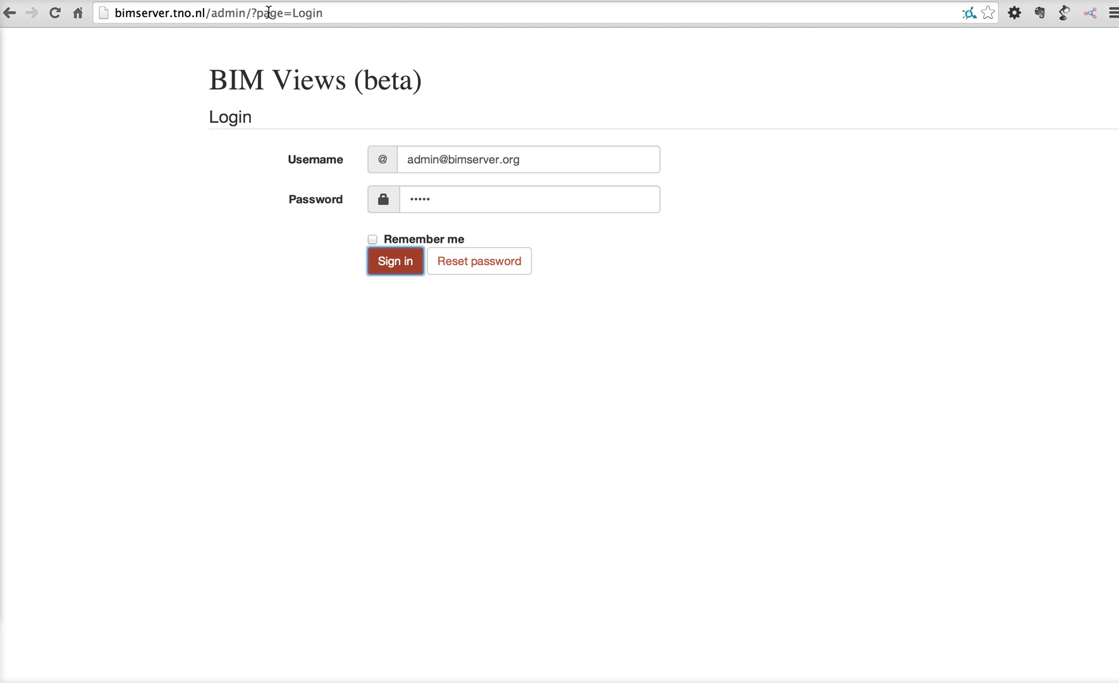
mouse_move(256, 14)
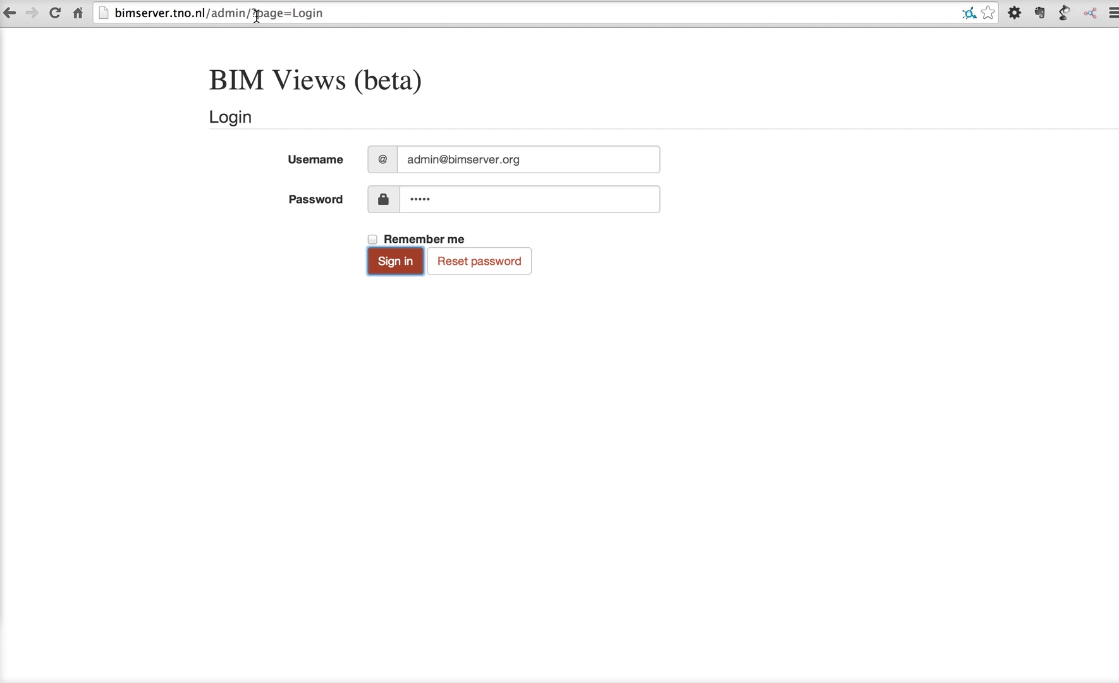
click(394, 260)
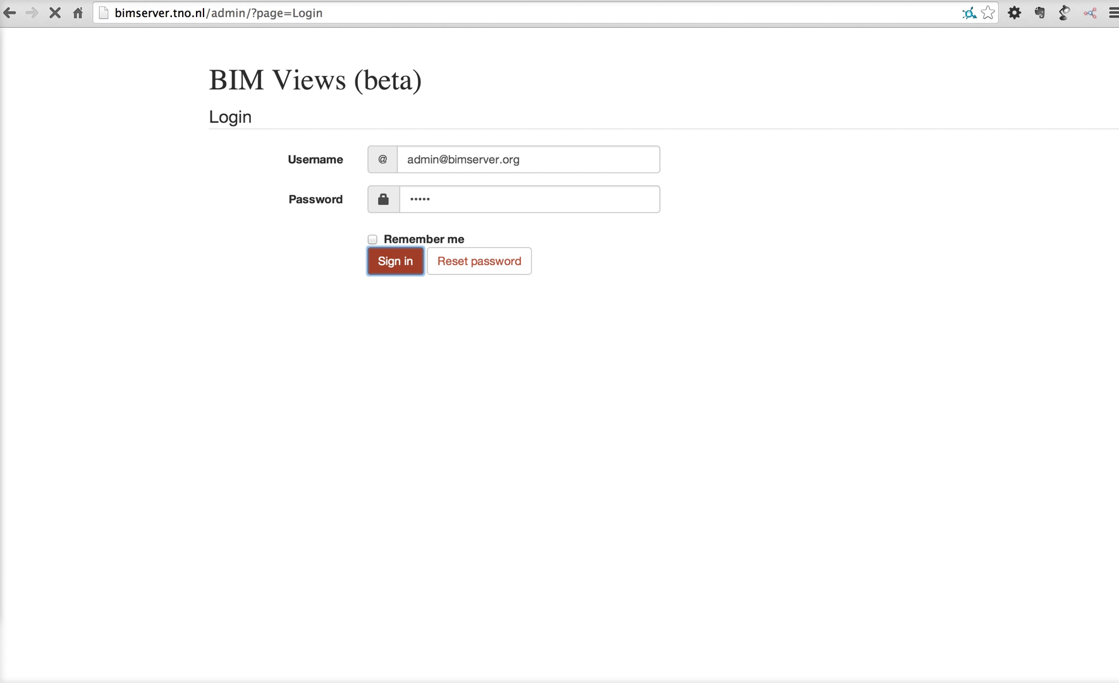
click(395, 261)
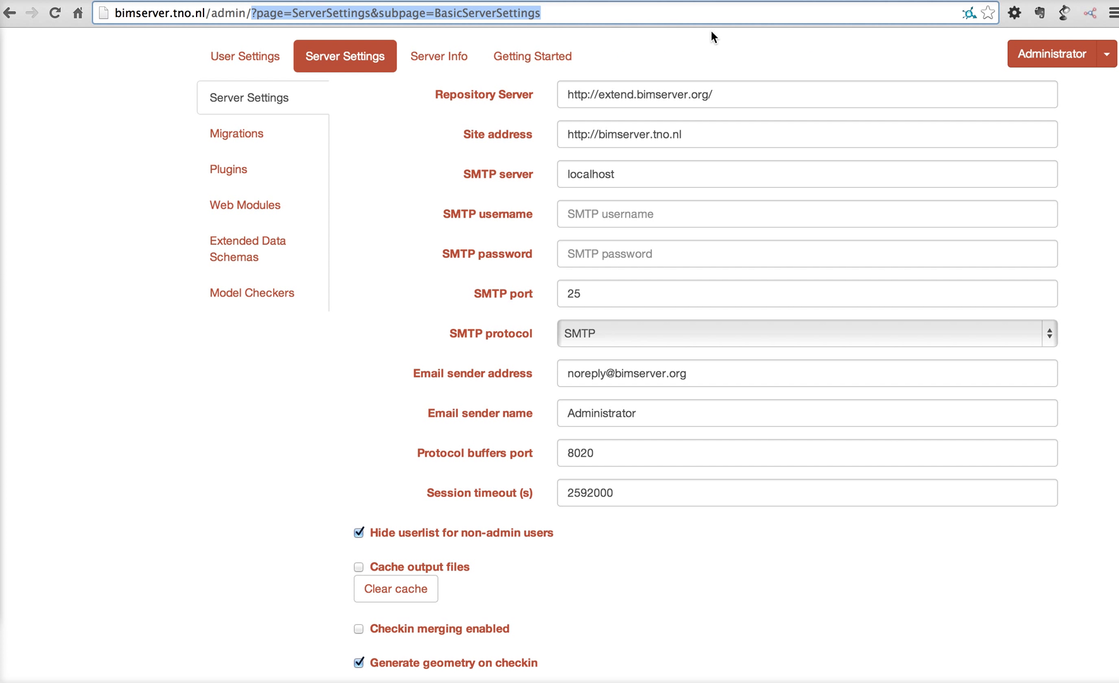
mouse_move(94, 164)
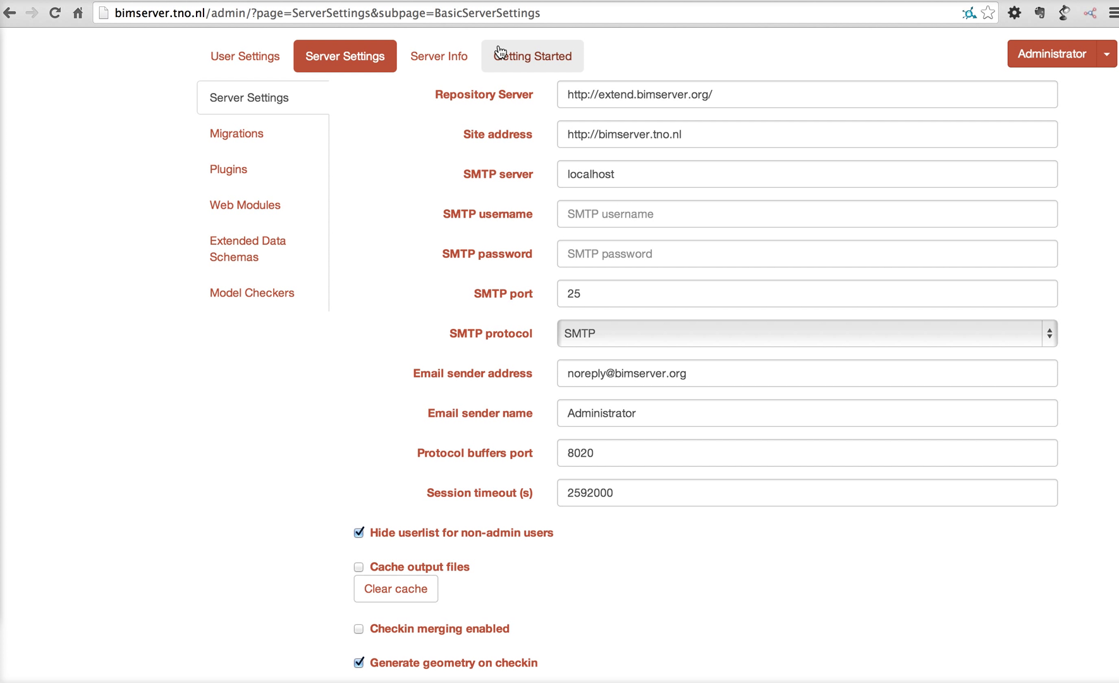
click(245, 55)
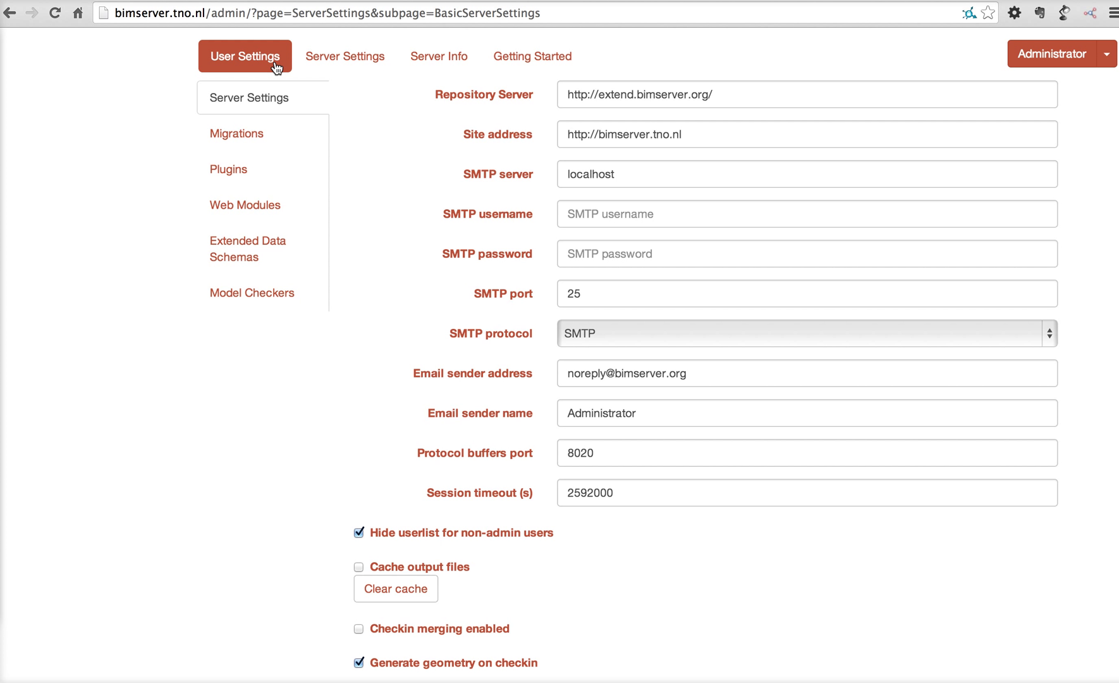
click(244, 56)
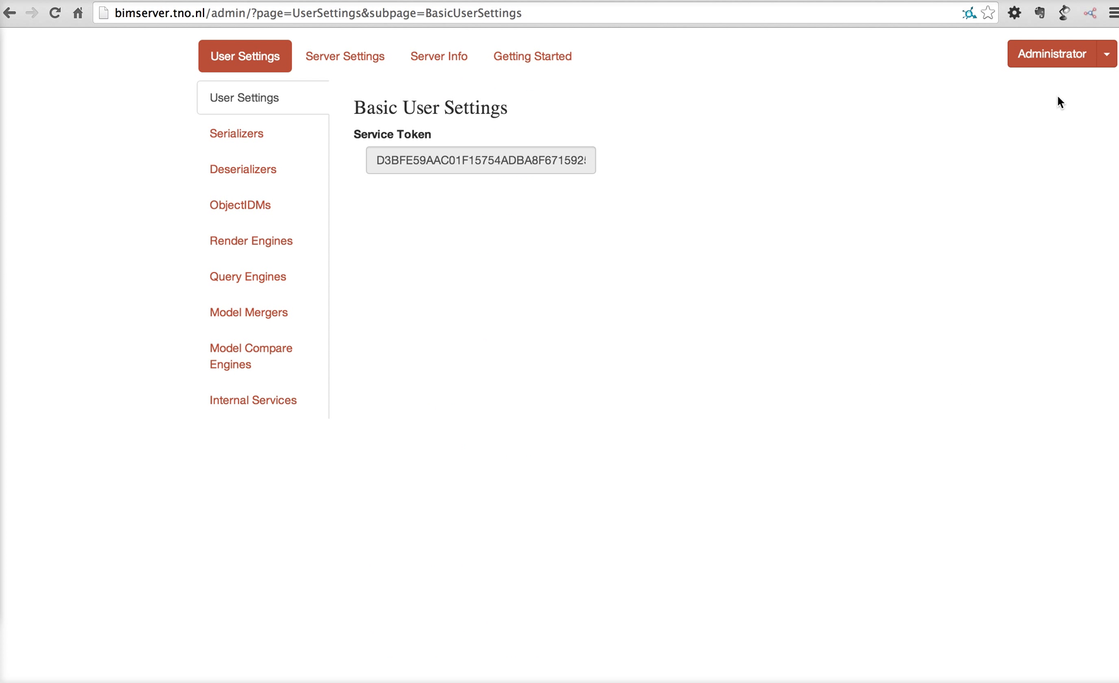
mouse_move(346, 57)
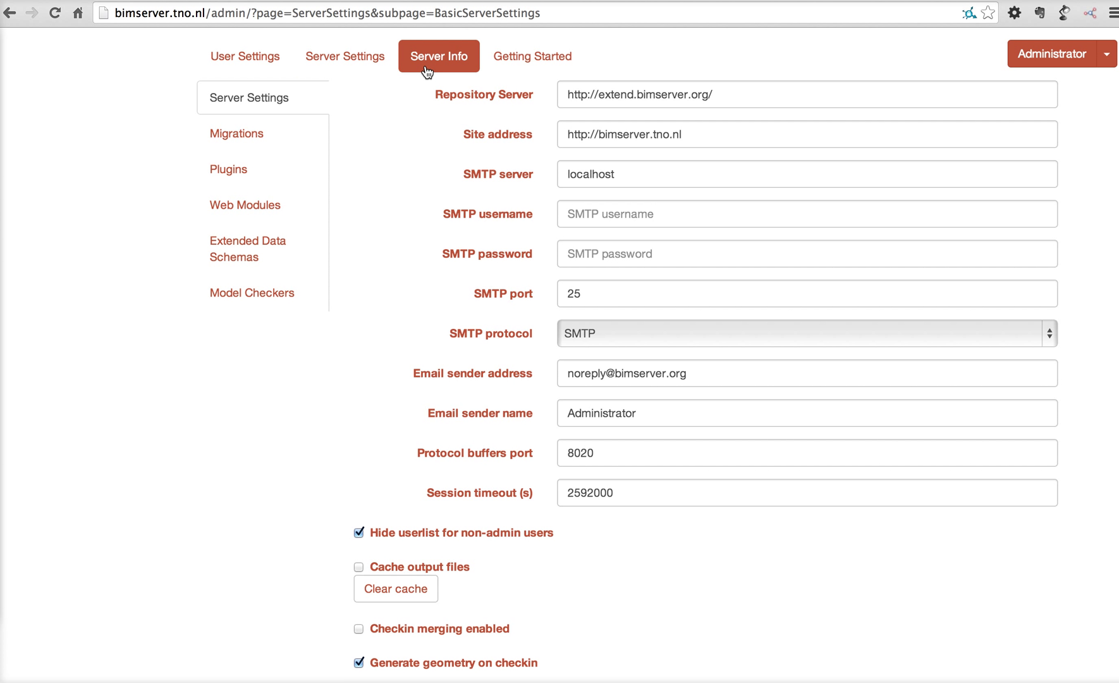
Step through the Server Info pages: System, Java, BIMserver, Database and Web Services.
click(439, 57)
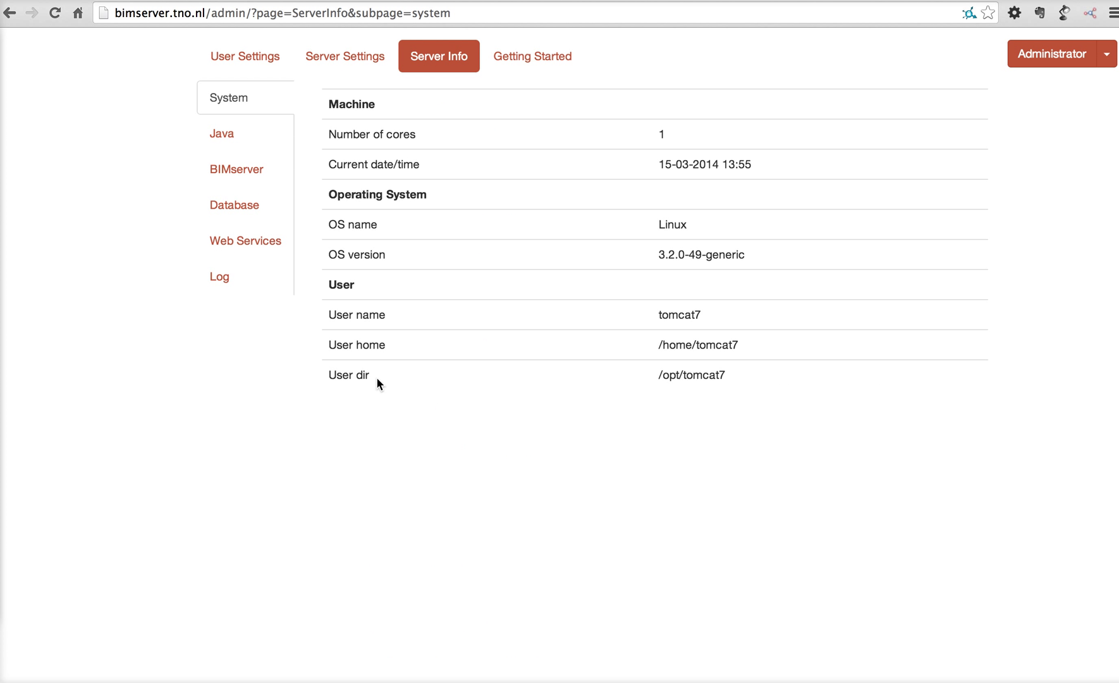
click(222, 134)
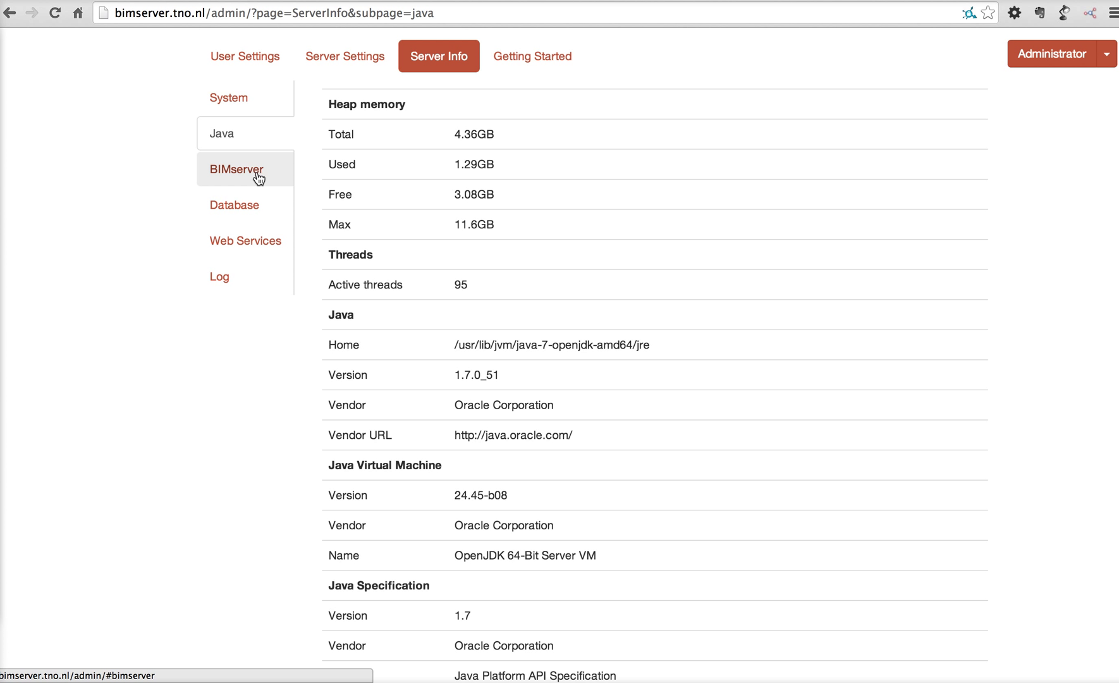
click(235, 169)
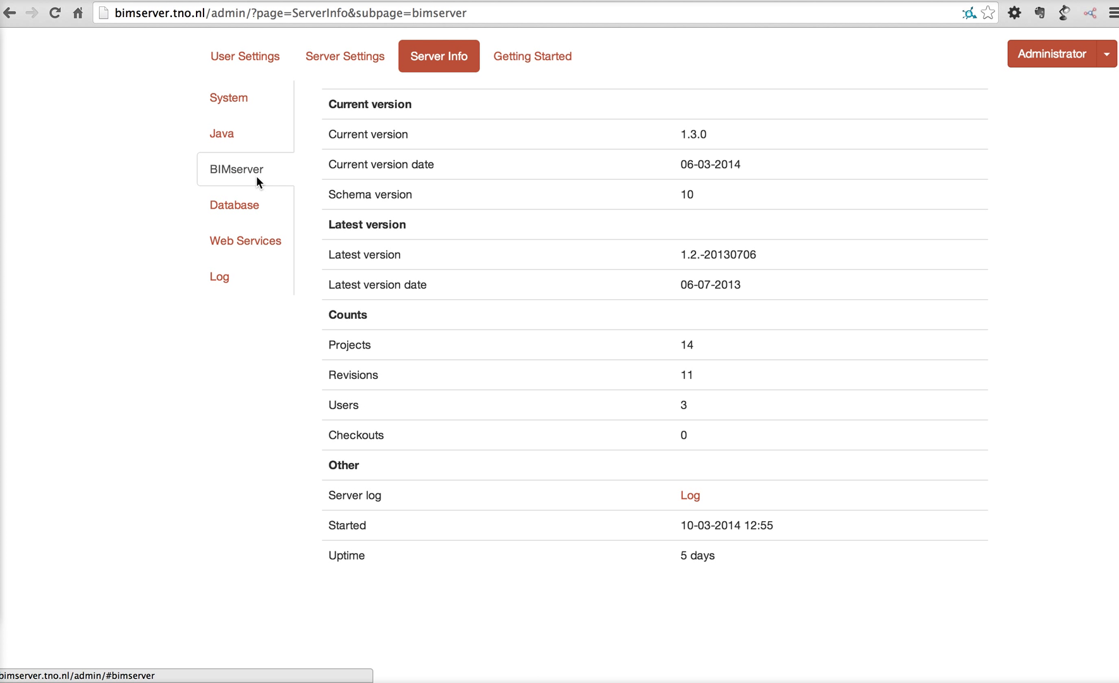
click(234, 205)
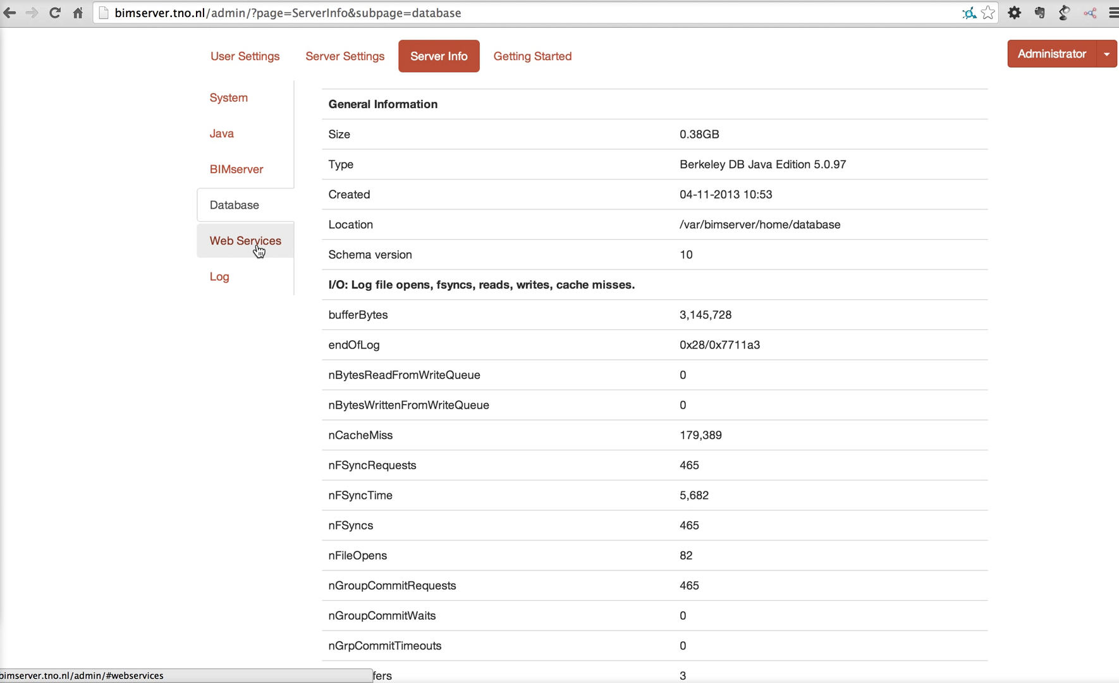
click(245, 240)
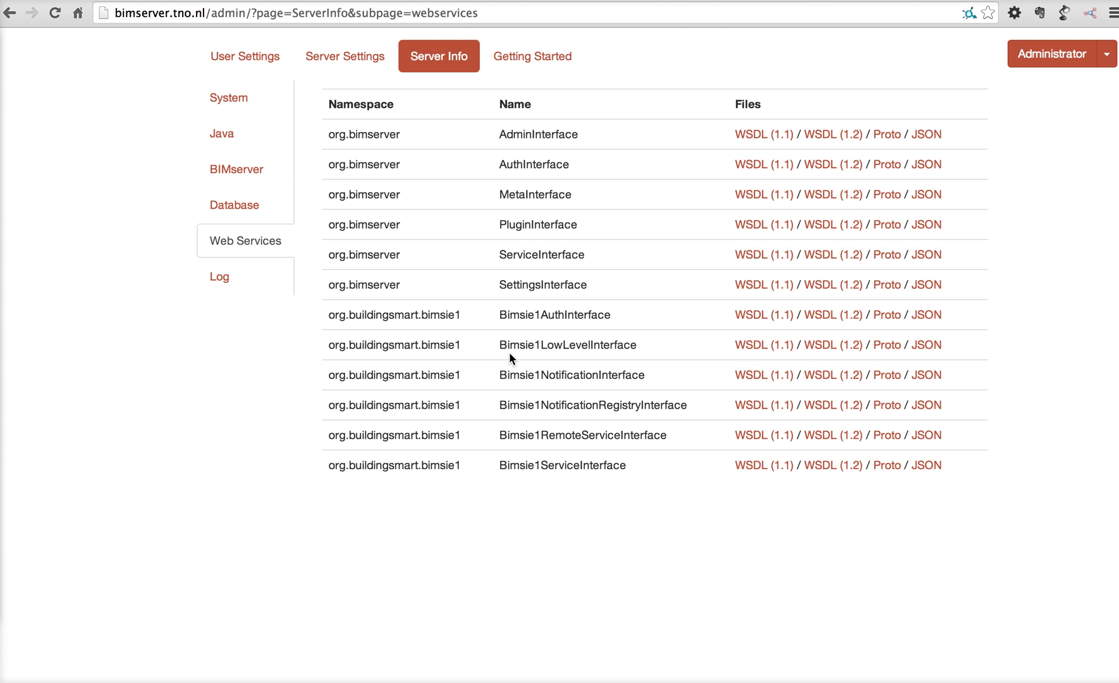
mouse_move(818, 380)
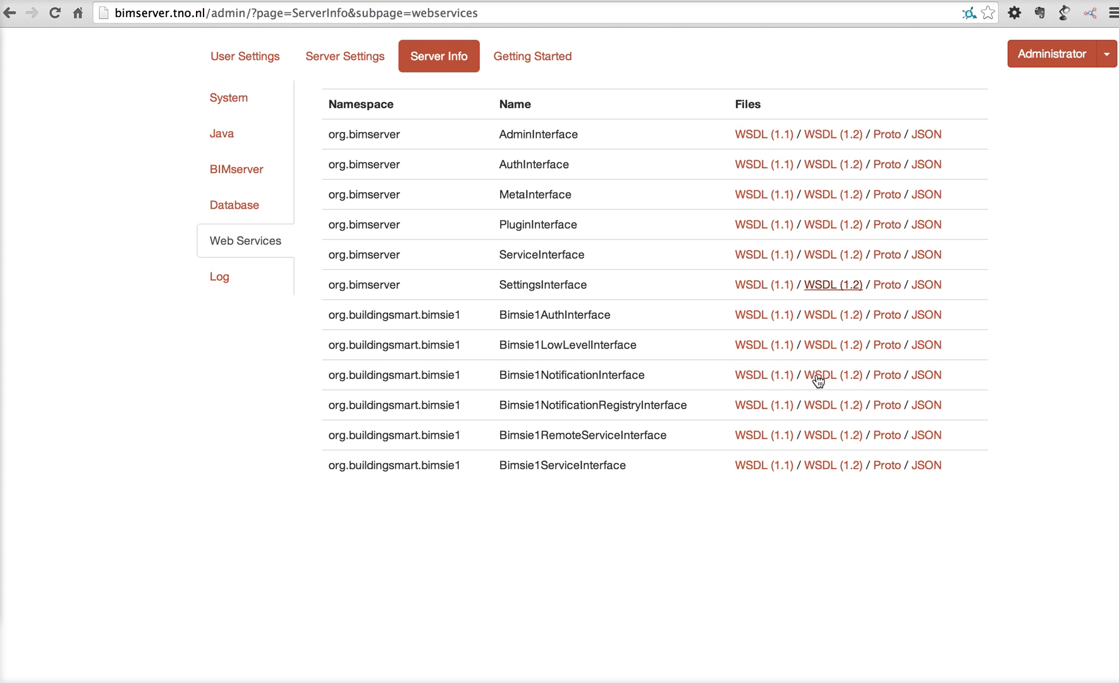
mouse_move(764, 255)
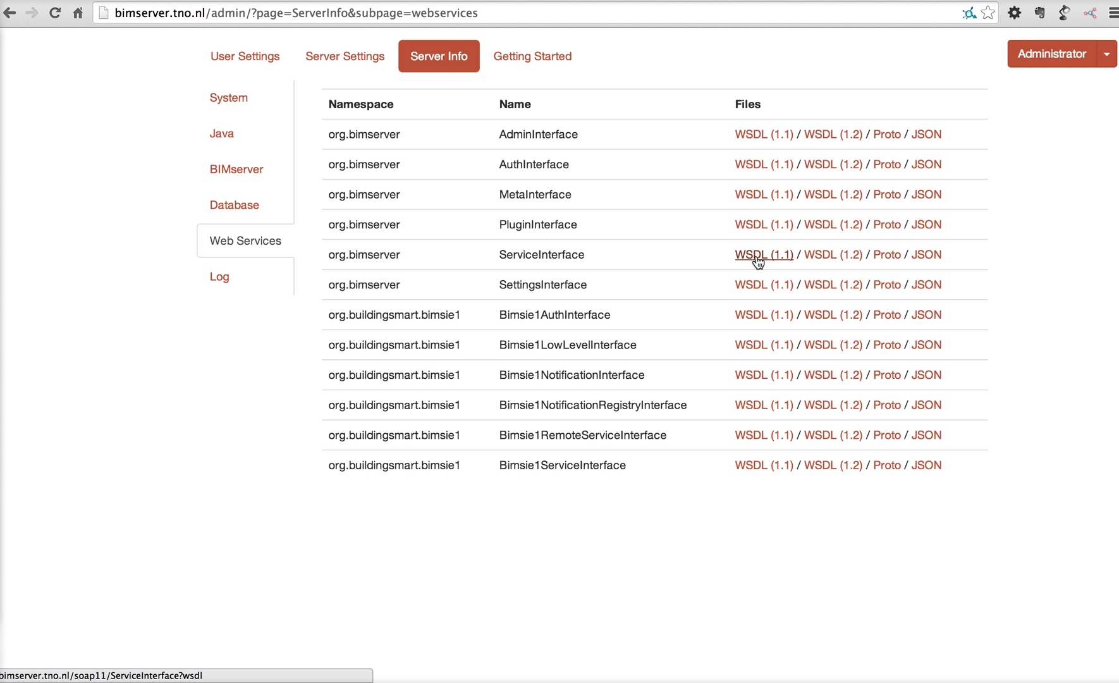
mouse_move(926, 254)
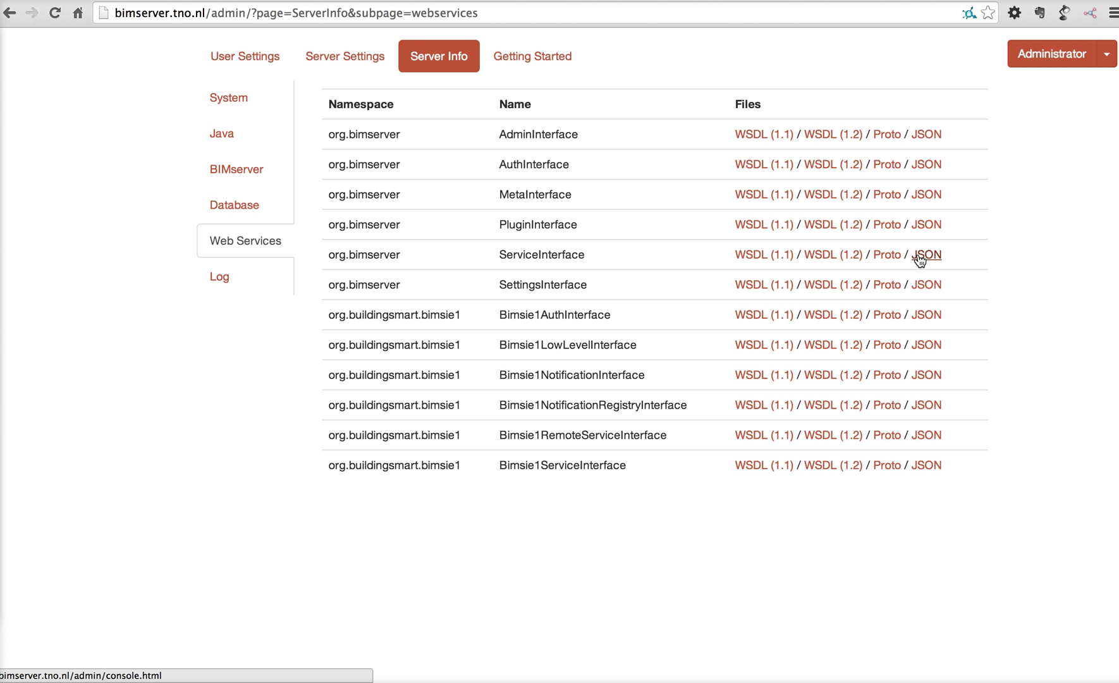
mouse_move(937, 263)
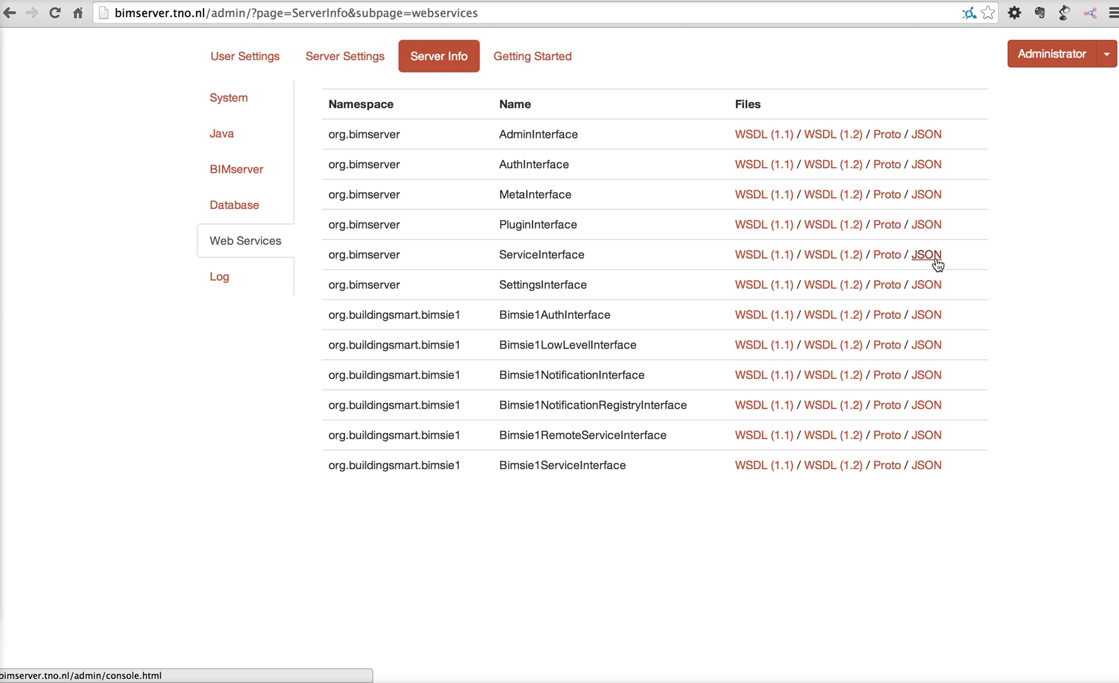
mouse_move(932, 266)
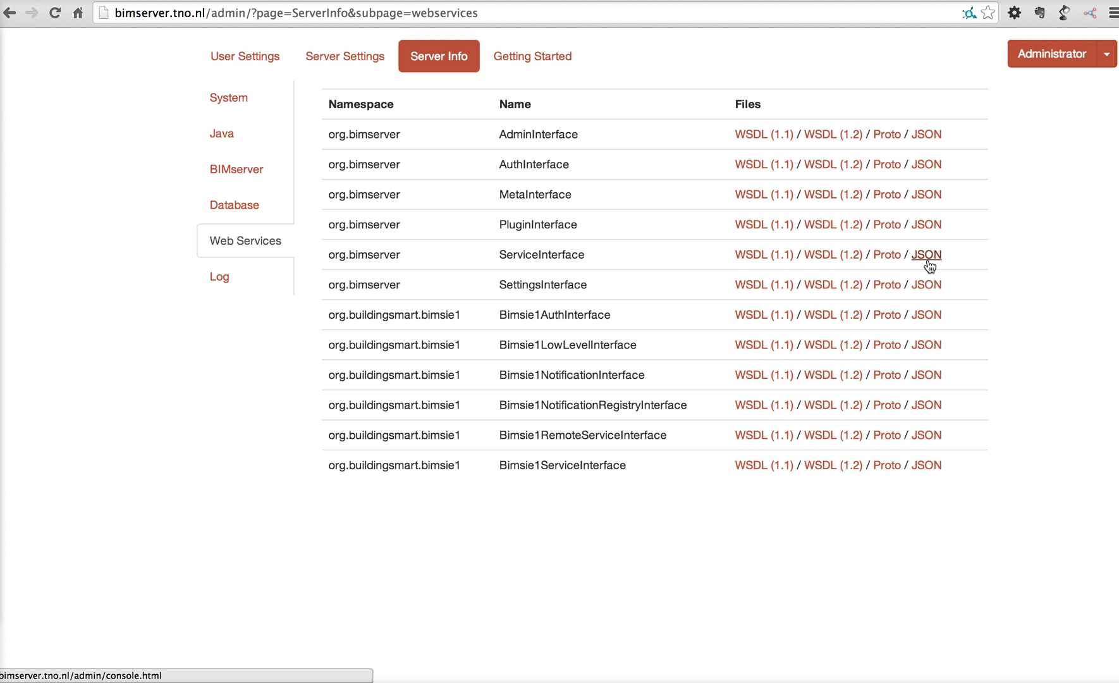
mouse_move(797, 269)
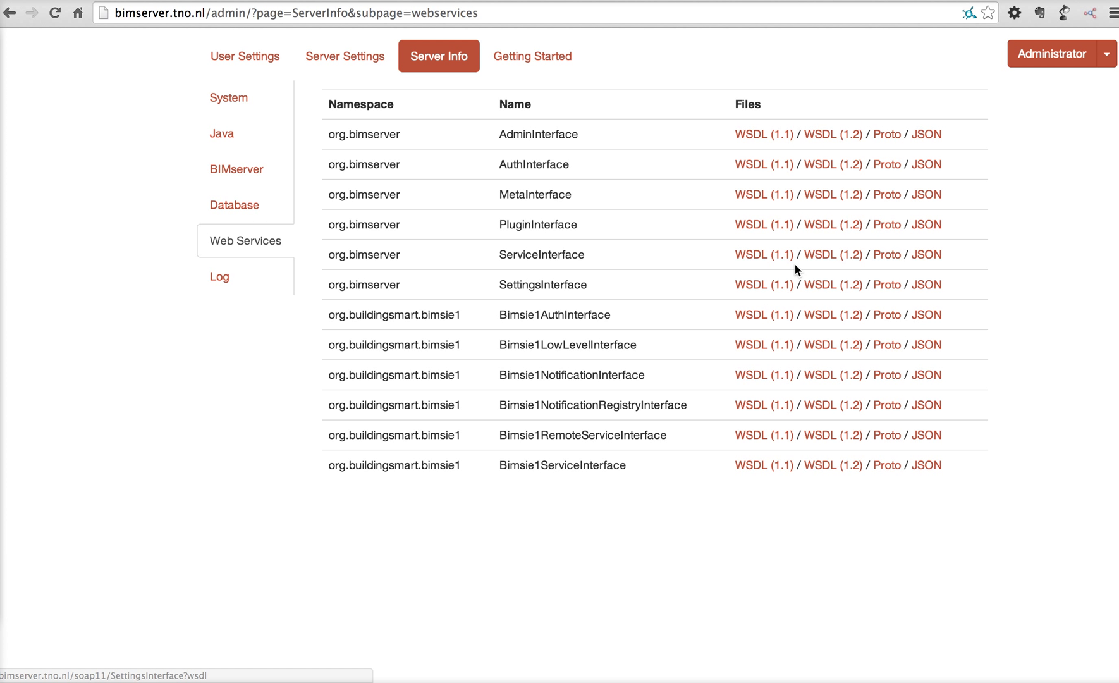
mouse_move(764, 255)
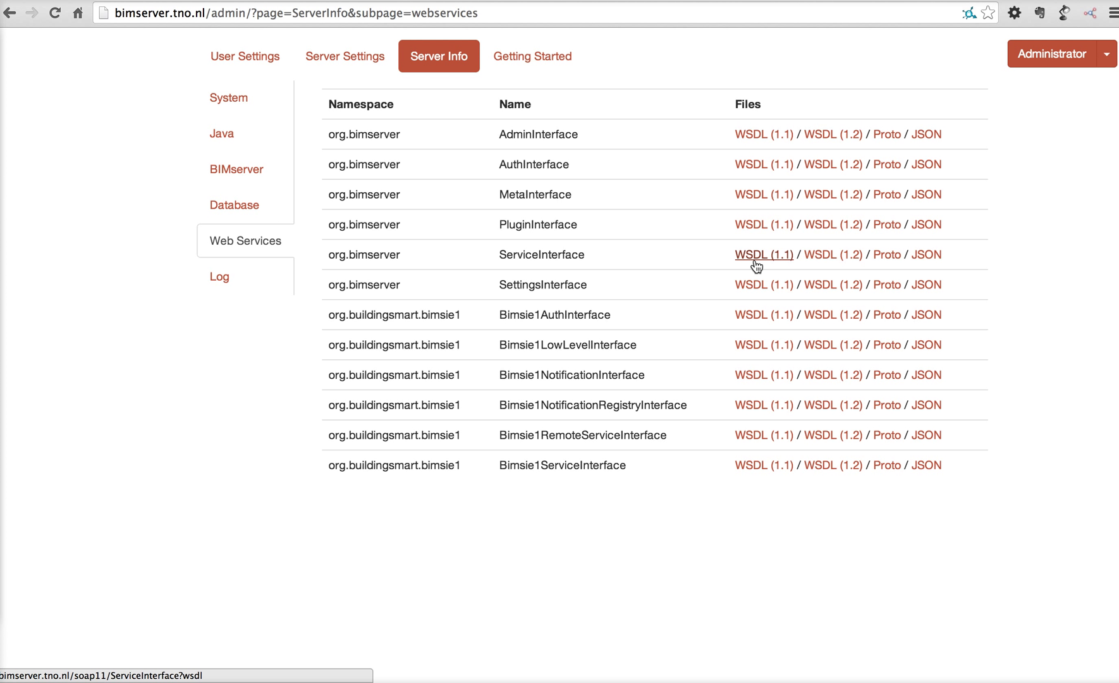
mouse_move(449, 86)
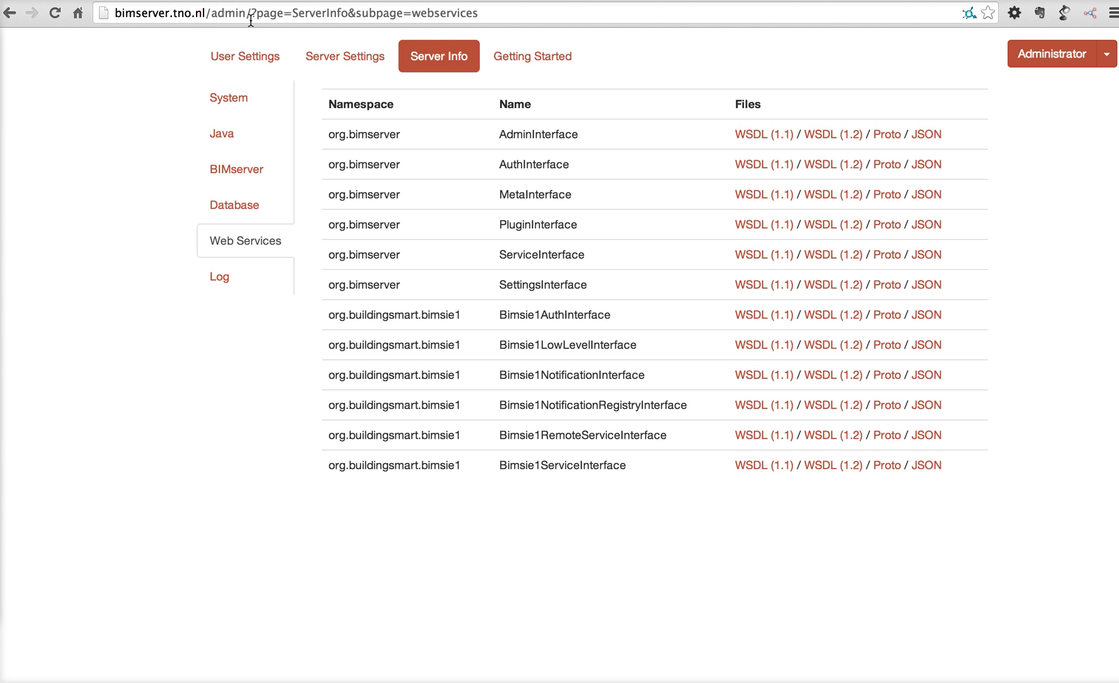
Load bimserver.tno.nl/admin/console and browse the ServiceInterface method list.
text(bimserver.tno.nl/admin/consol)
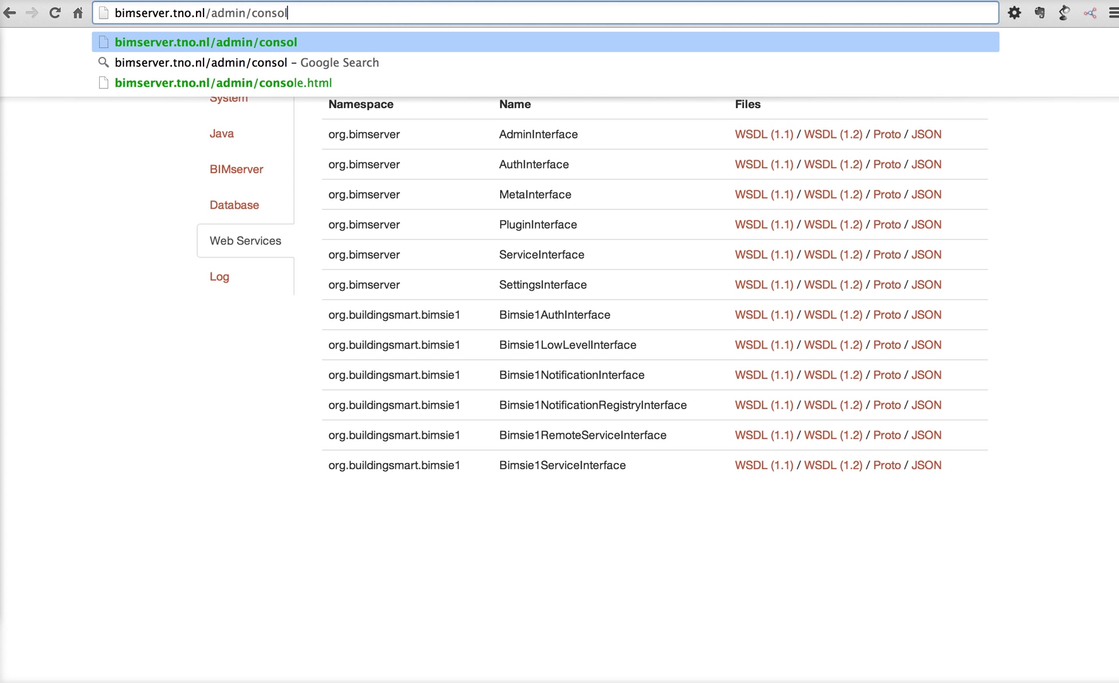
click(221, 82)
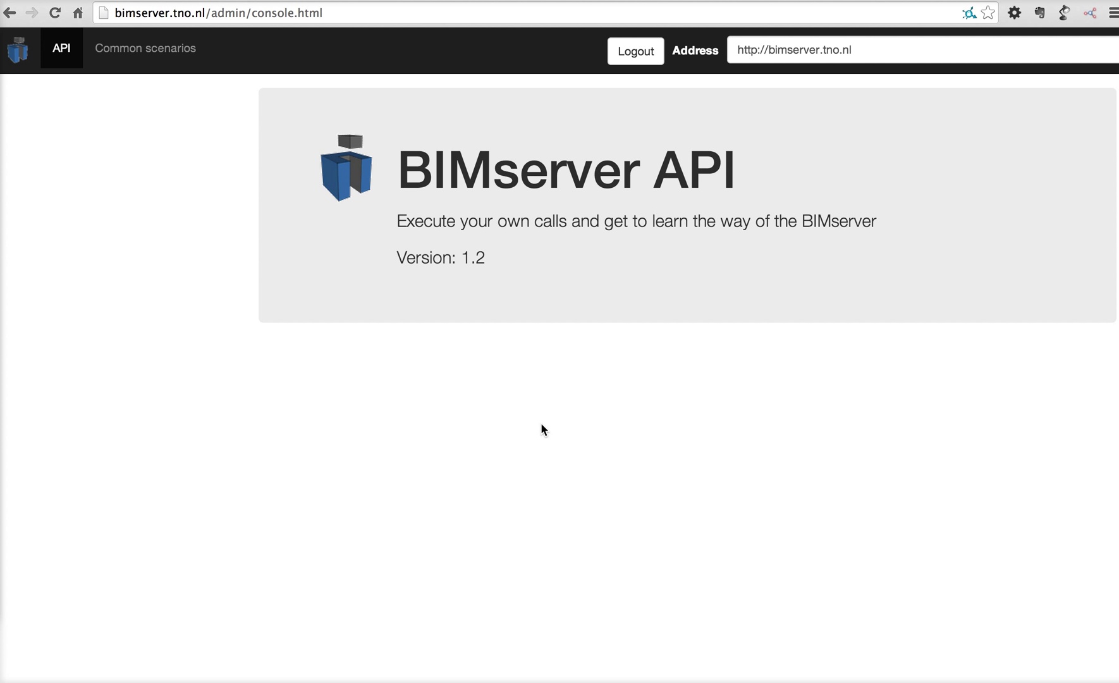
mouse_move(315, 69)
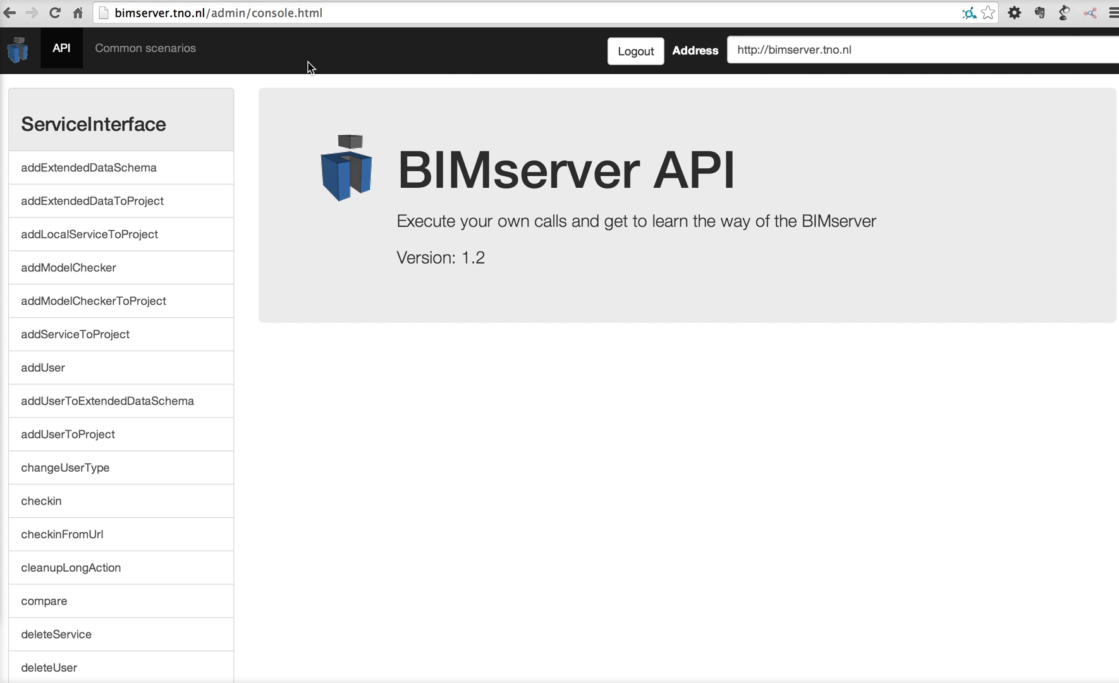
scroll(down, 3)
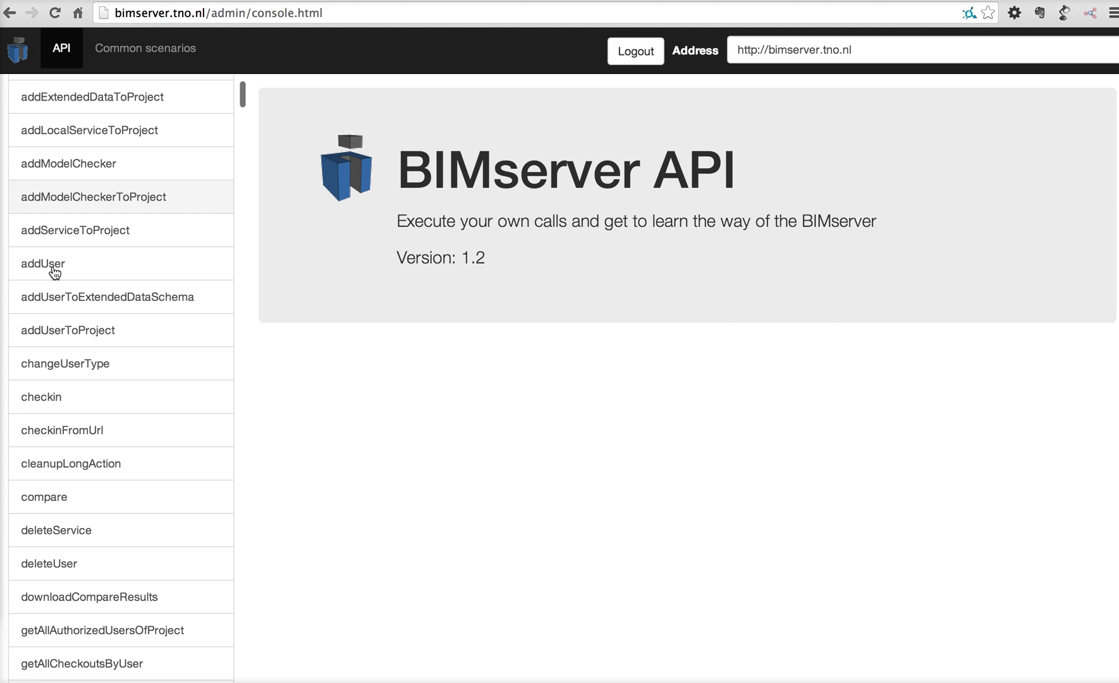
scroll(down, 3)
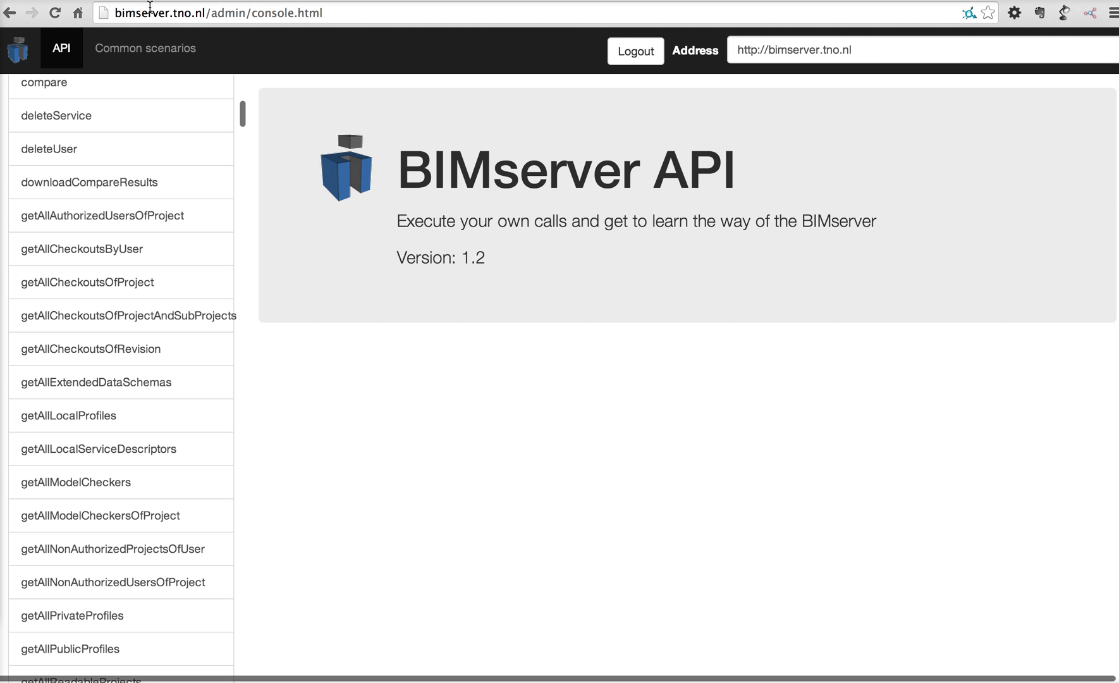
mouse_move(125, 350)
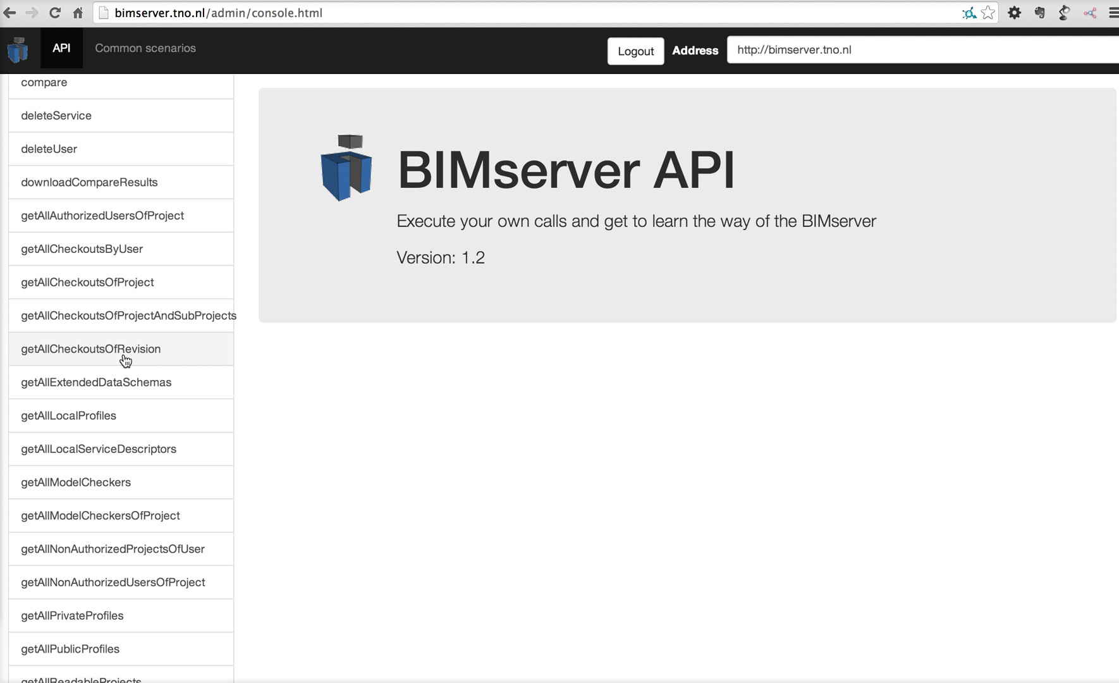
mouse_move(89, 282)
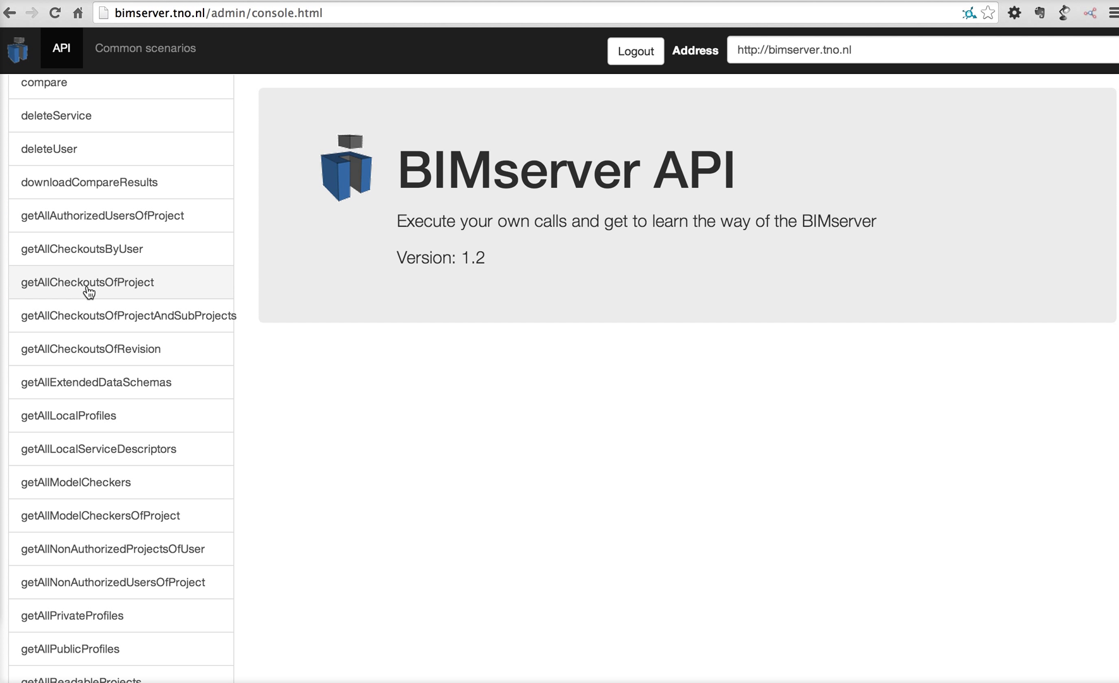
Send getAllCheckoutsOfProject with poid 12342, getting a ServerException back.
click(86, 283)
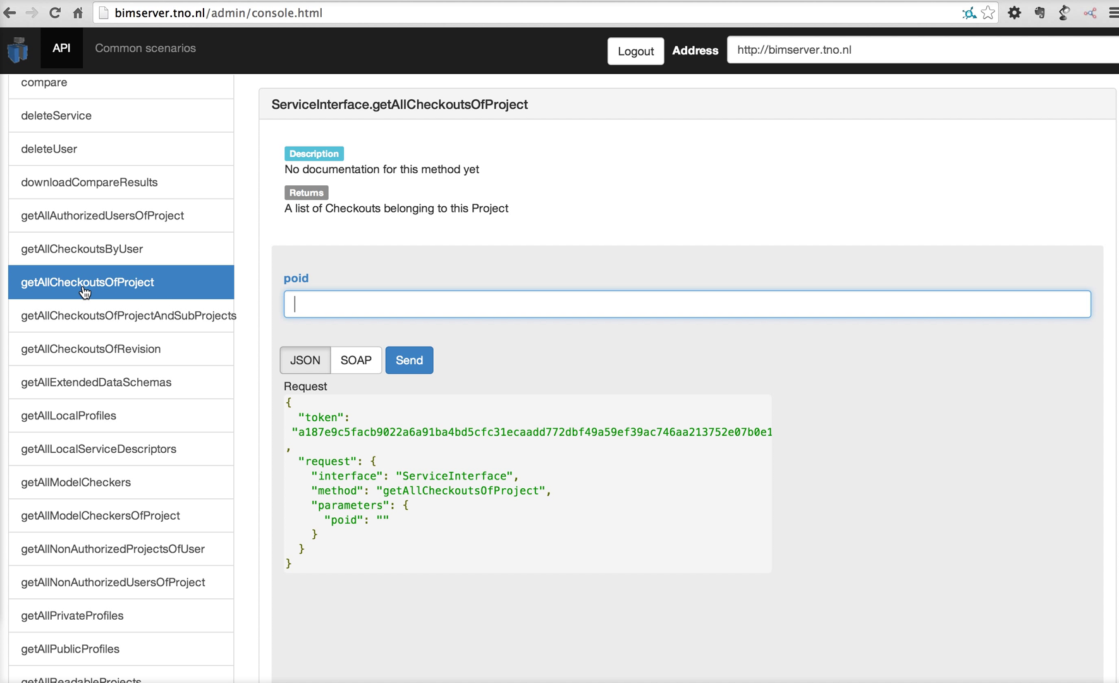
mouse_move(162, 296)
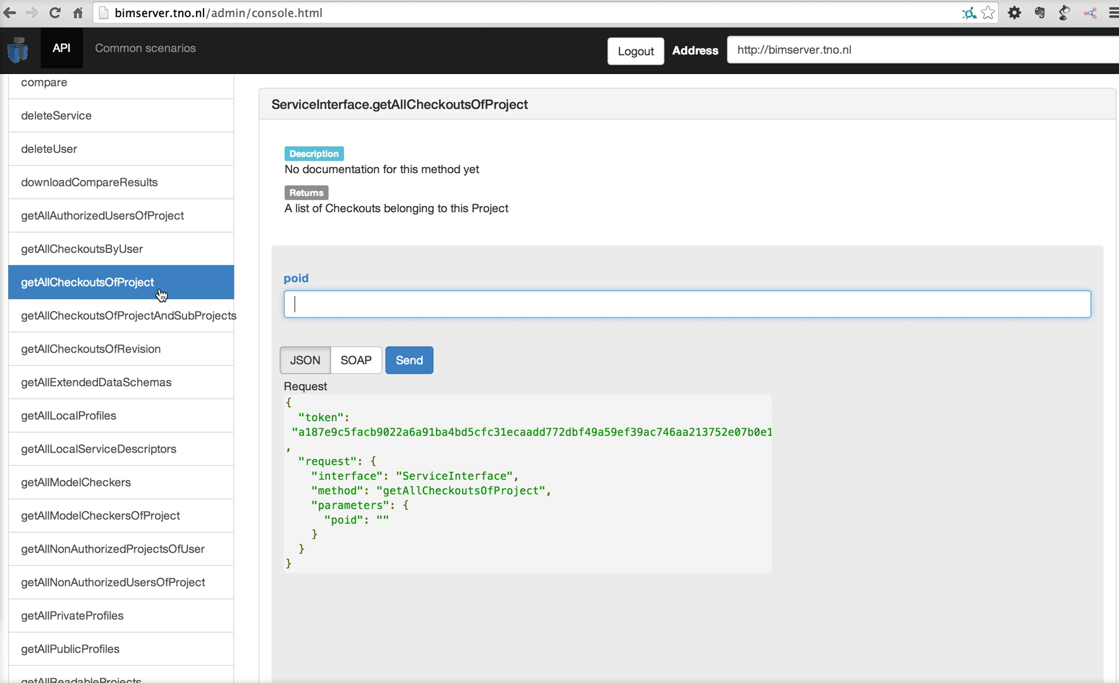
mouse_move(296, 278)
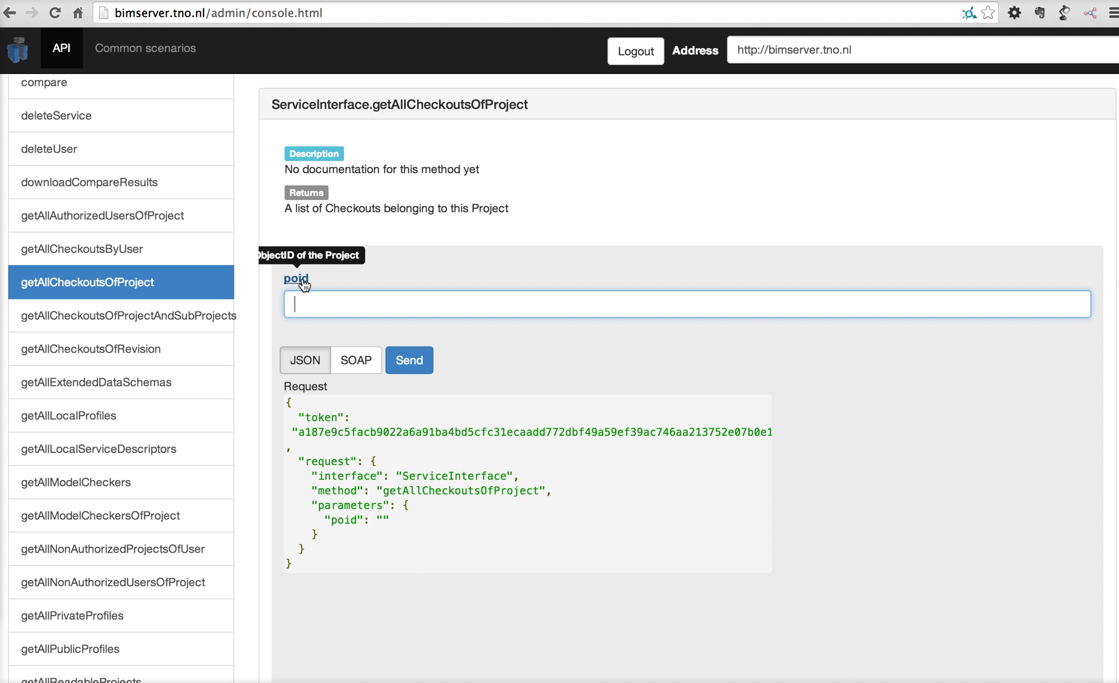
mouse_move(374, 301)
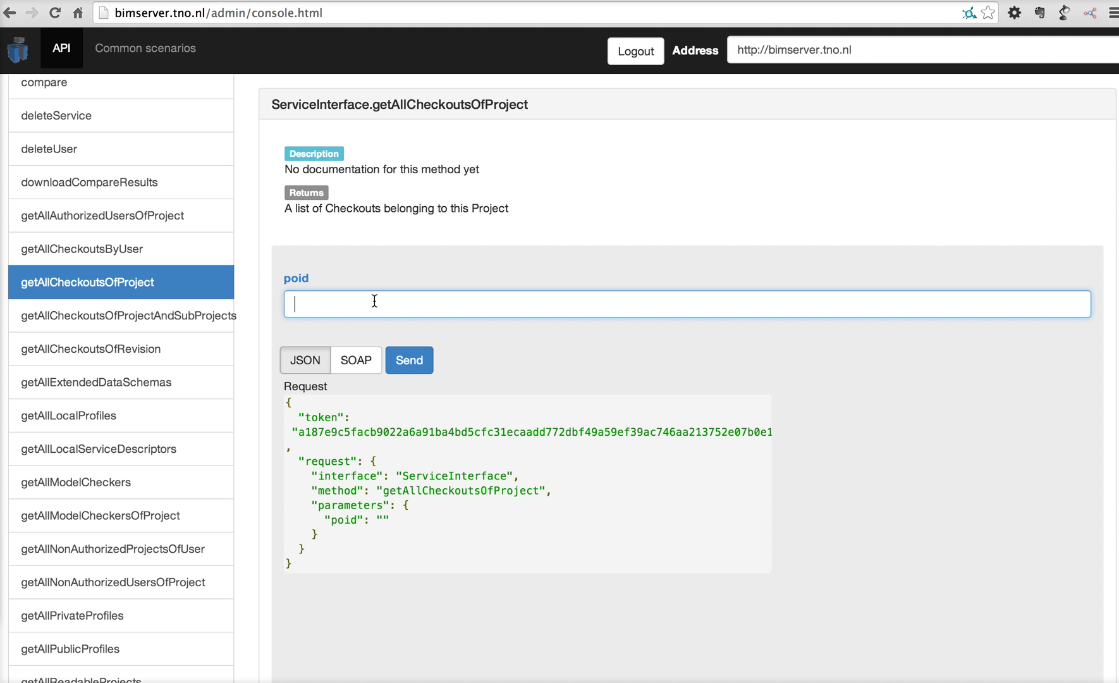
text(1234)
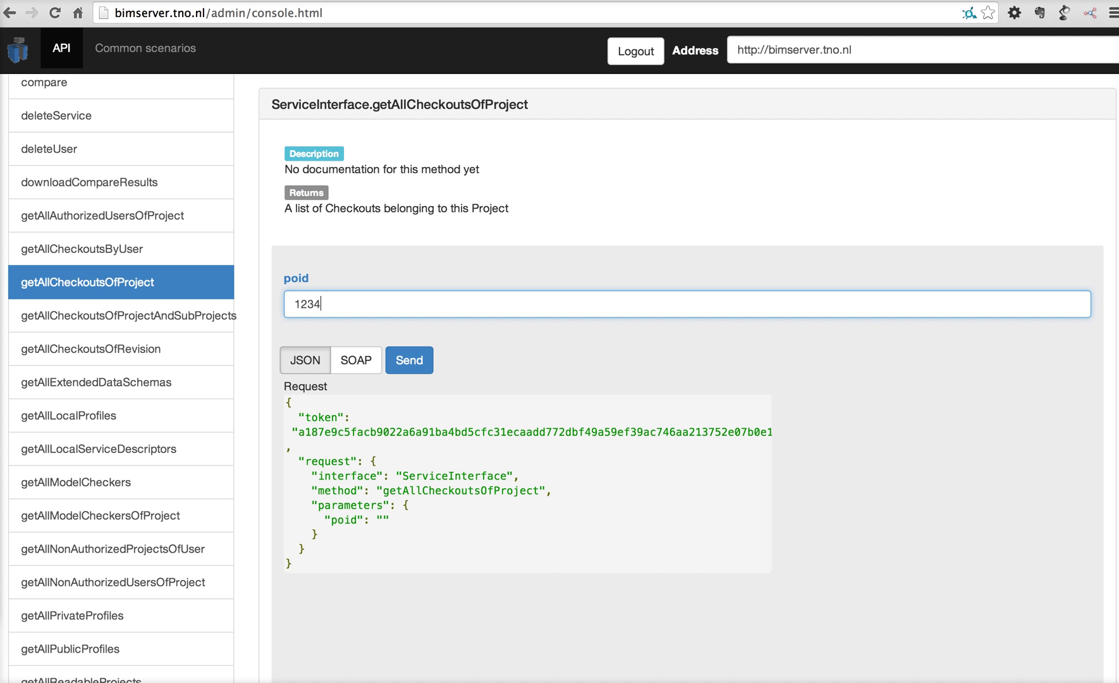
text(2314)
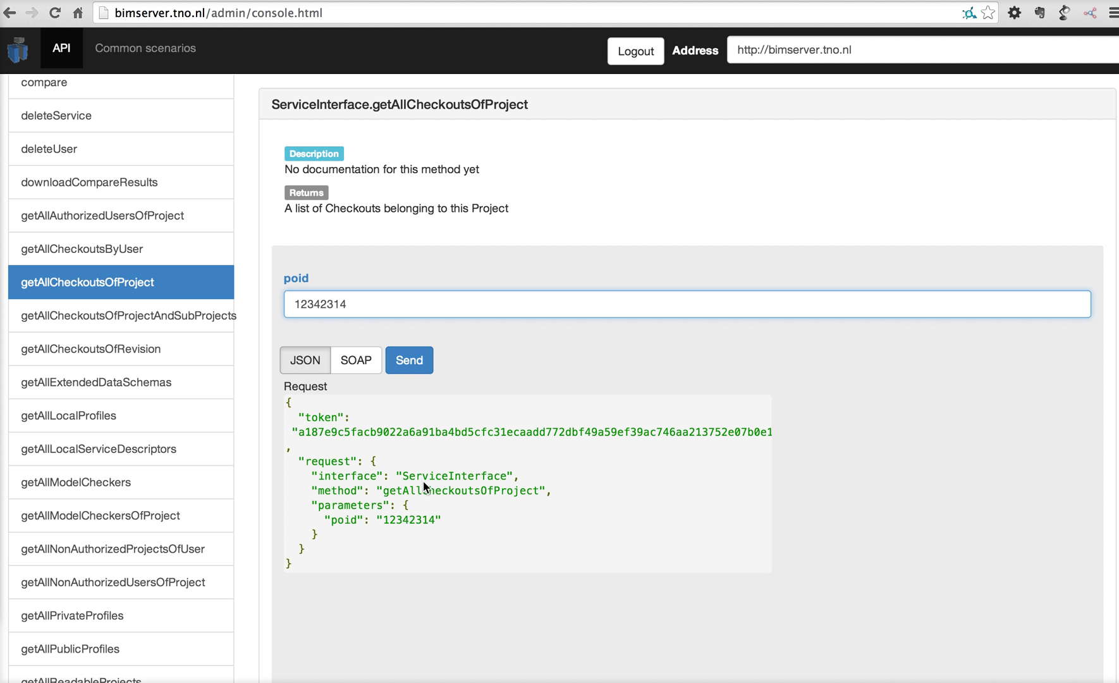
key(Backspace)
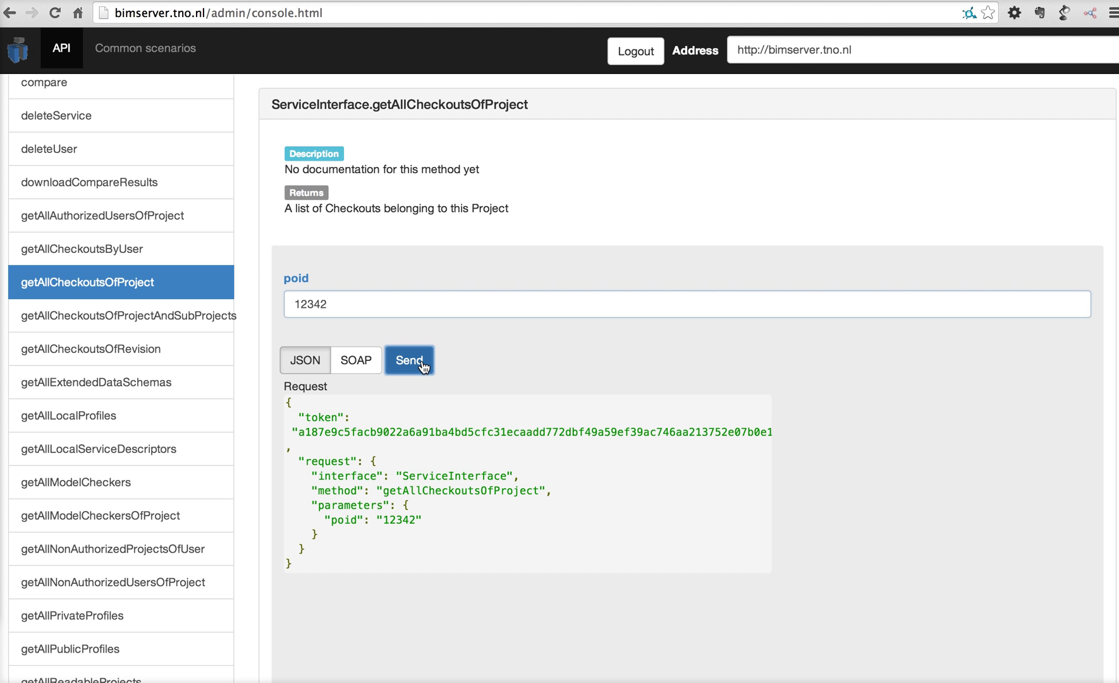
click(409, 360)
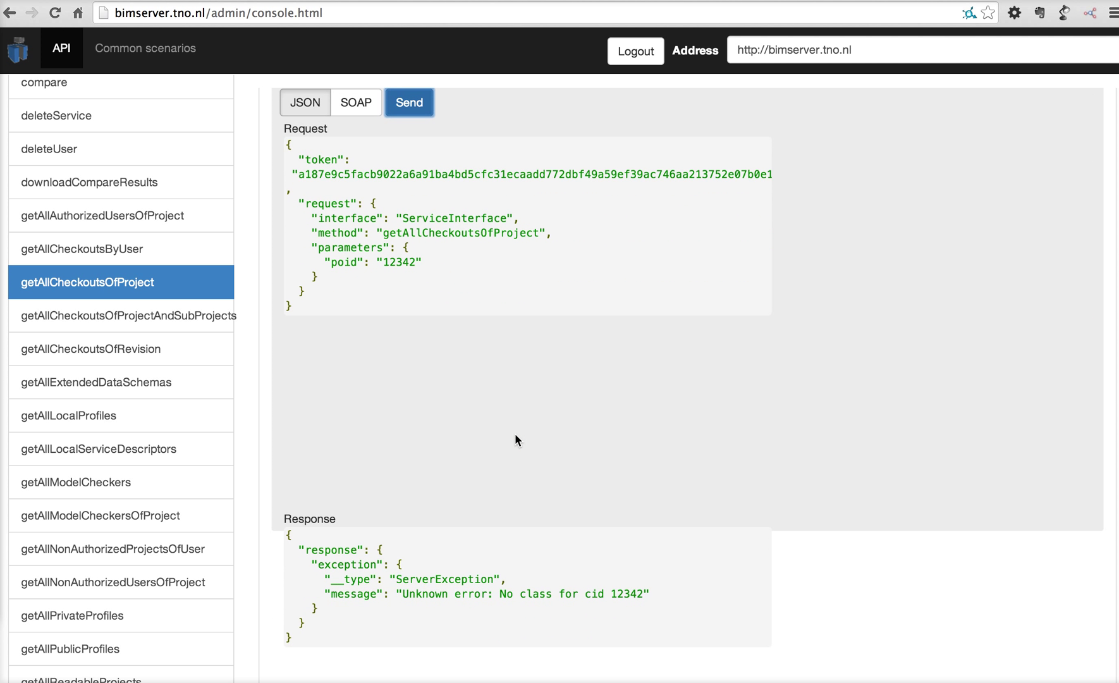
Review the exception response and method list, then resend the checkouts request.
scroll(down, 3)
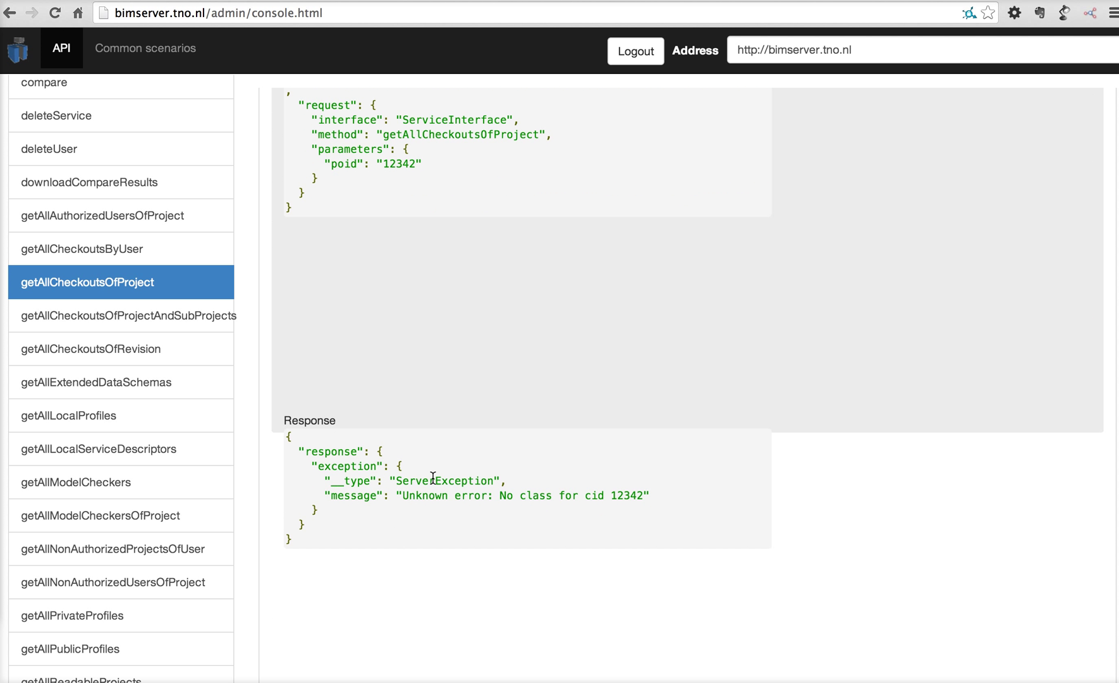
mouse_move(419, 528)
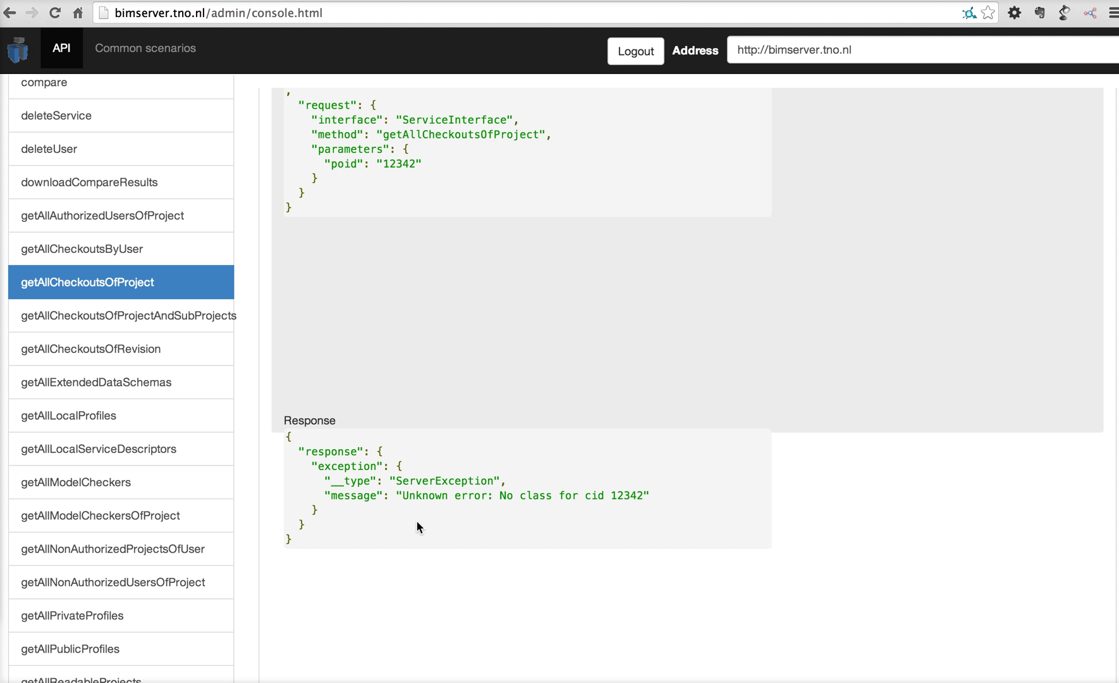
mouse_move(530, 507)
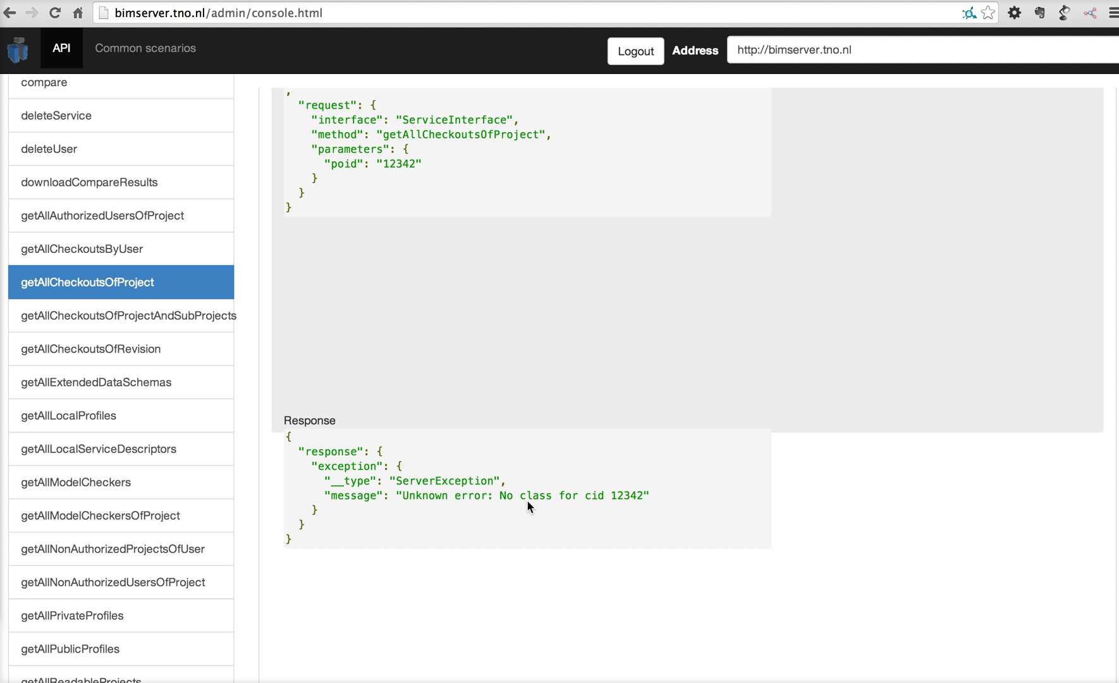
scroll(up, 3)
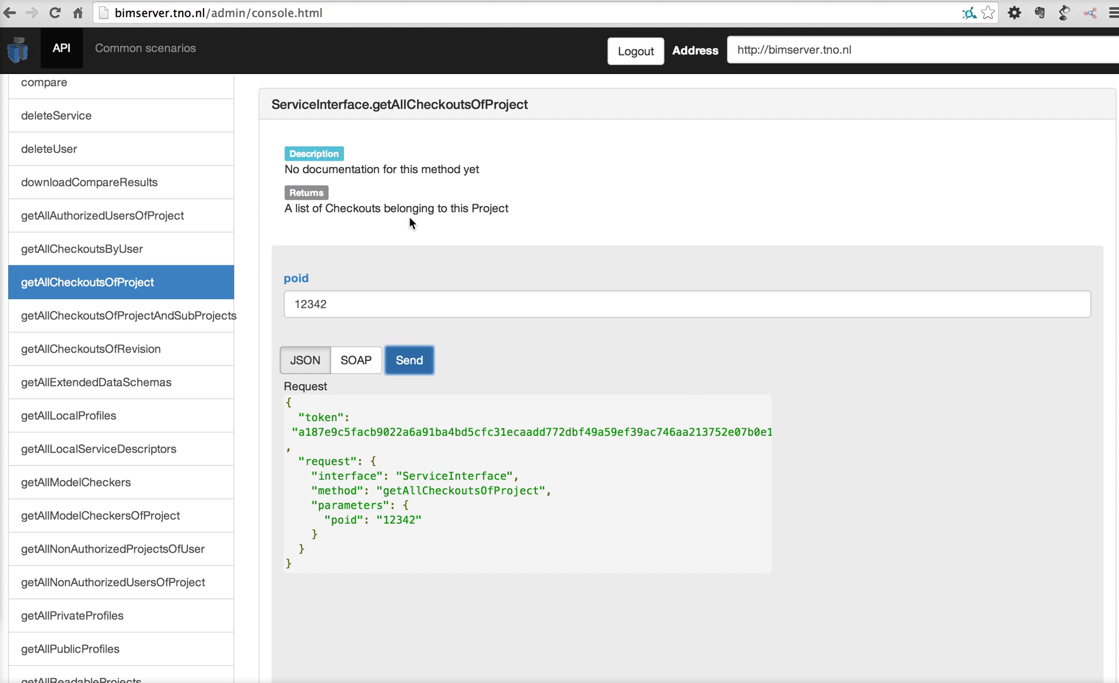
mouse_move(169, 260)
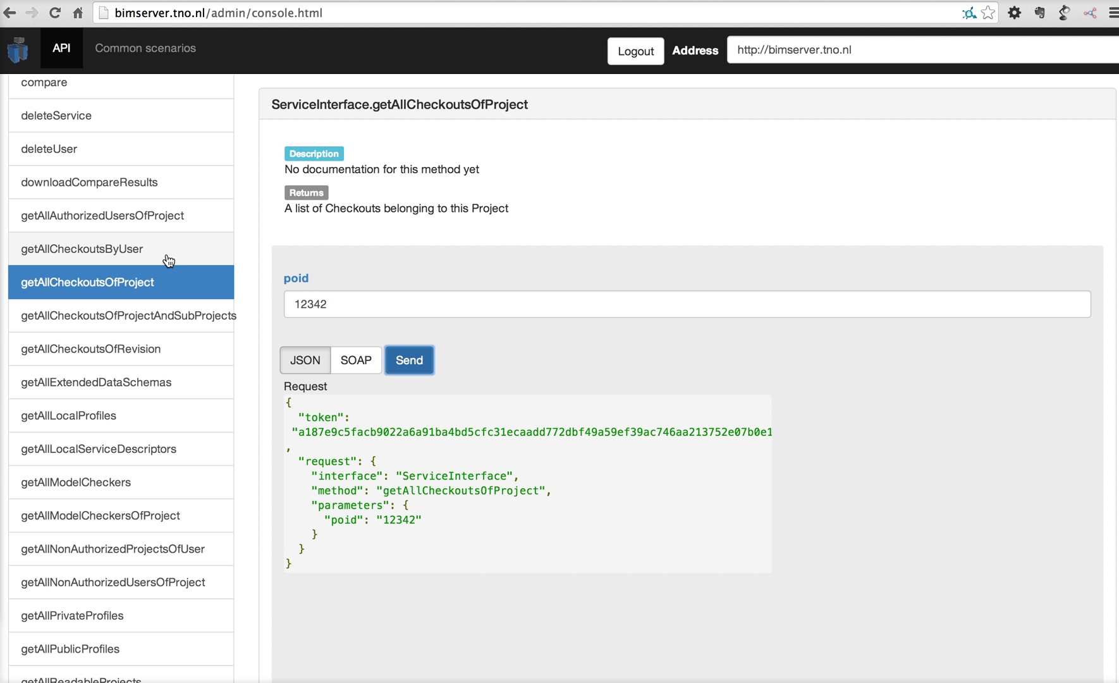
scroll(up, 3)
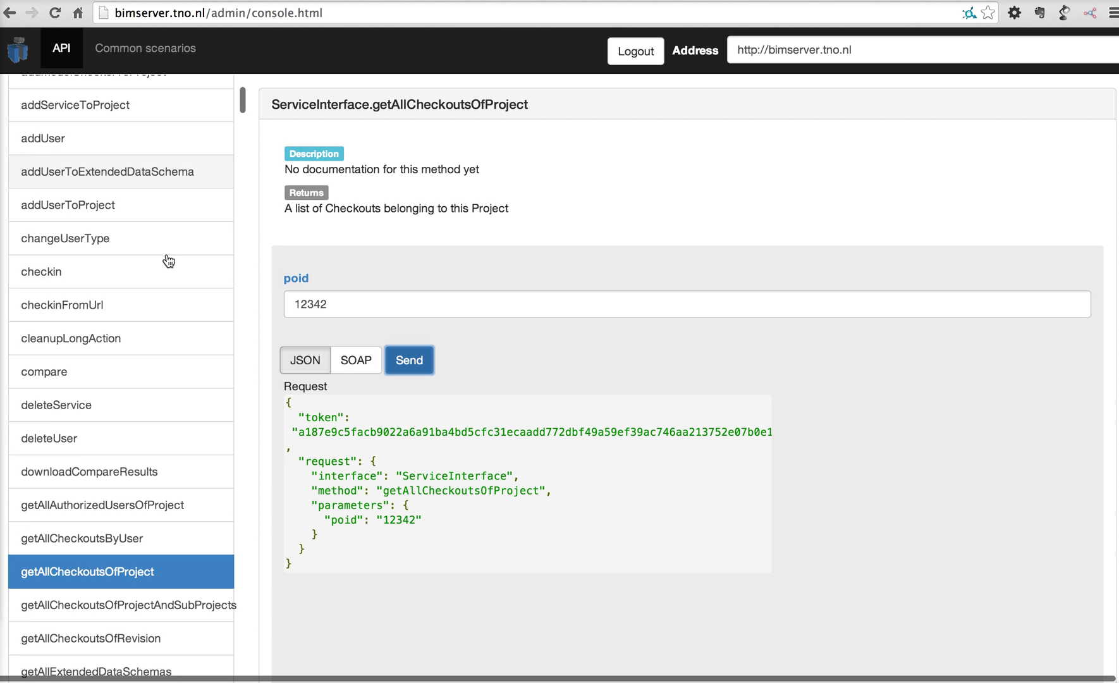
scroll(down, 3)
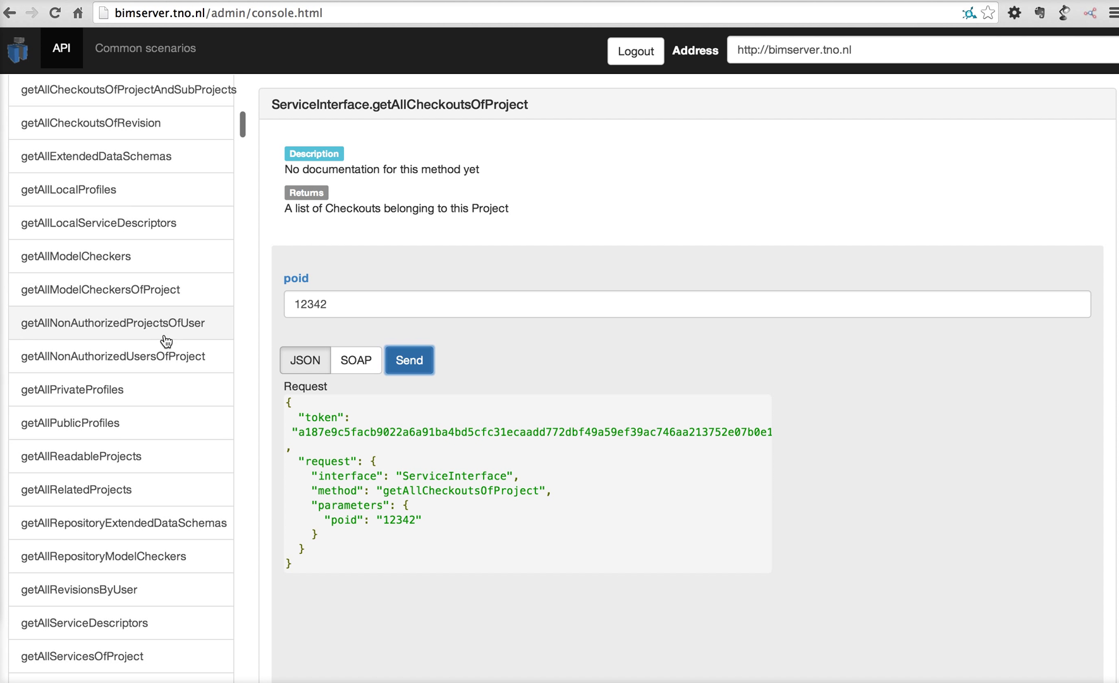
scroll(down, 3)
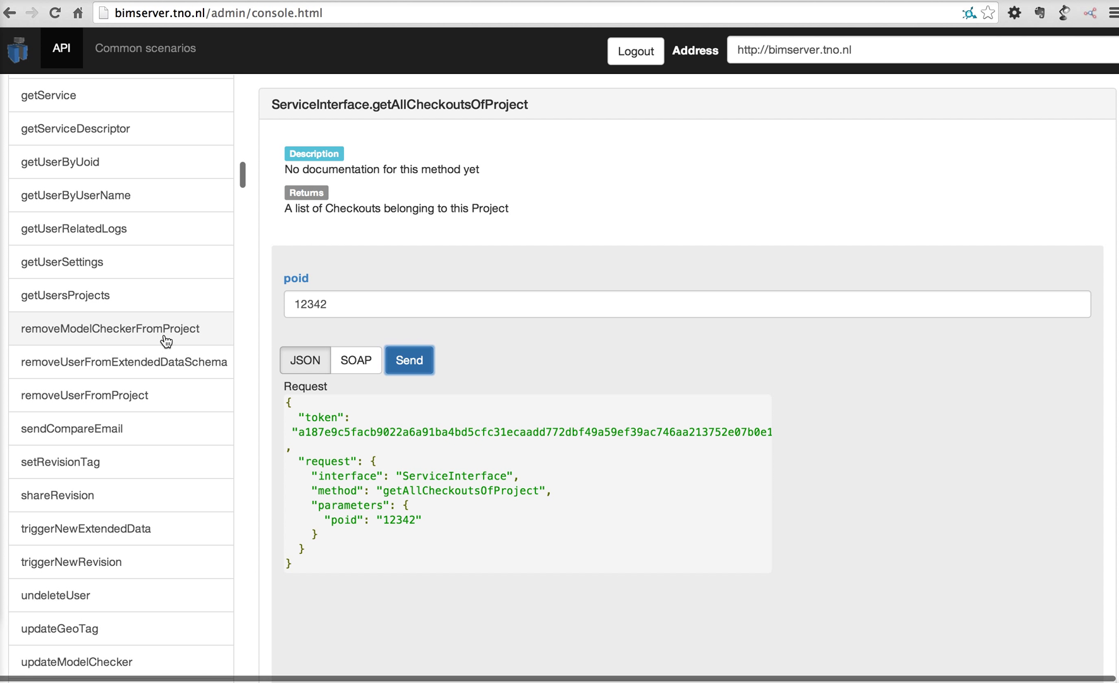
click(408, 360)
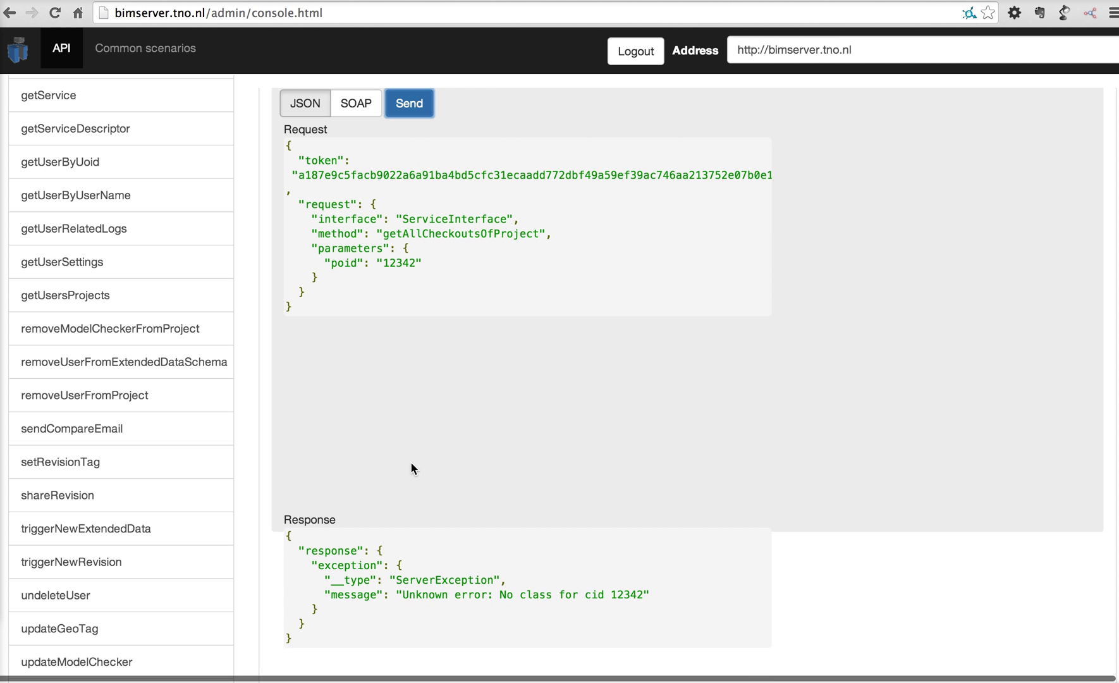
Resend the checkouts call as SOAP and read the 'Anonymous has no rights' fault.
click(355, 181)
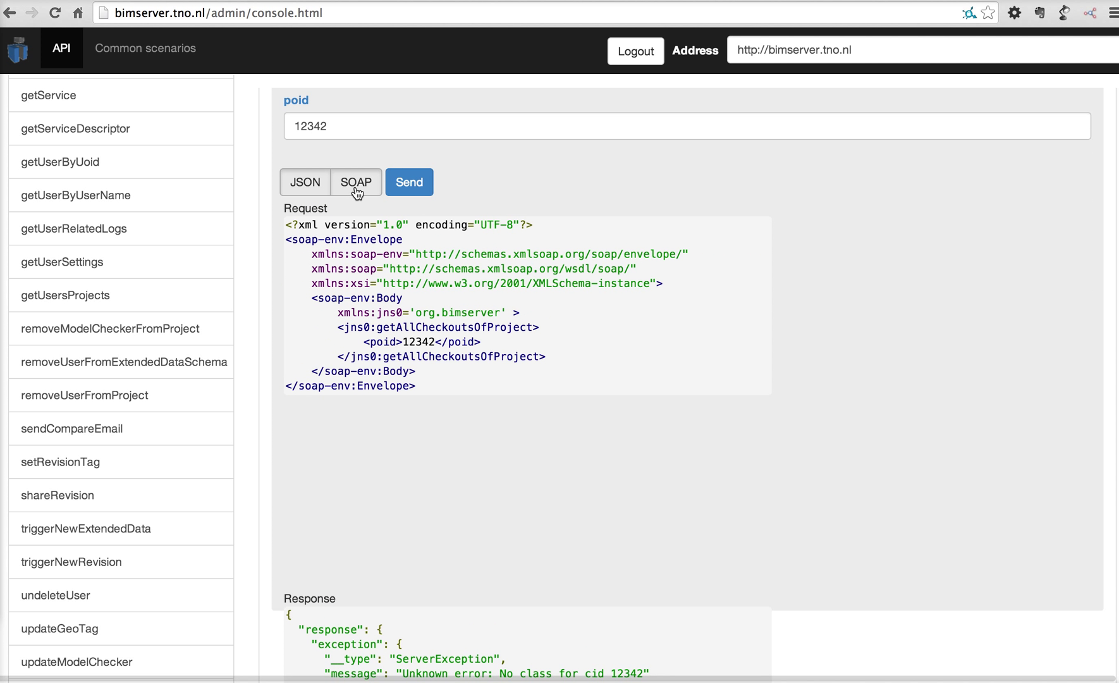
mouse_move(459, 328)
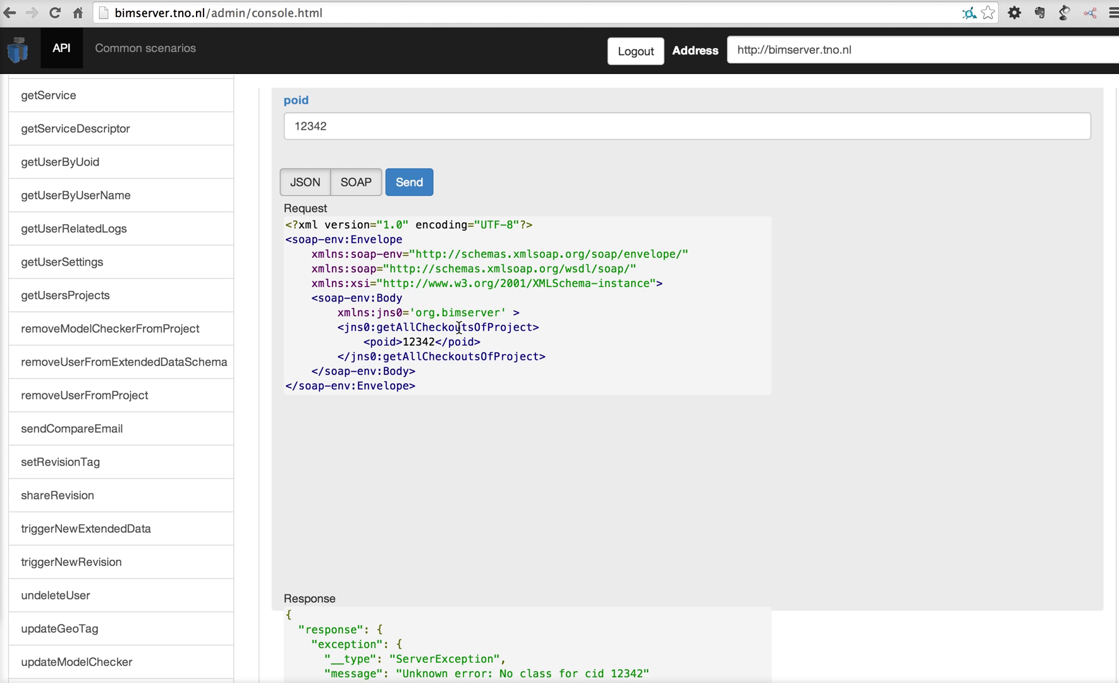
click(408, 182)
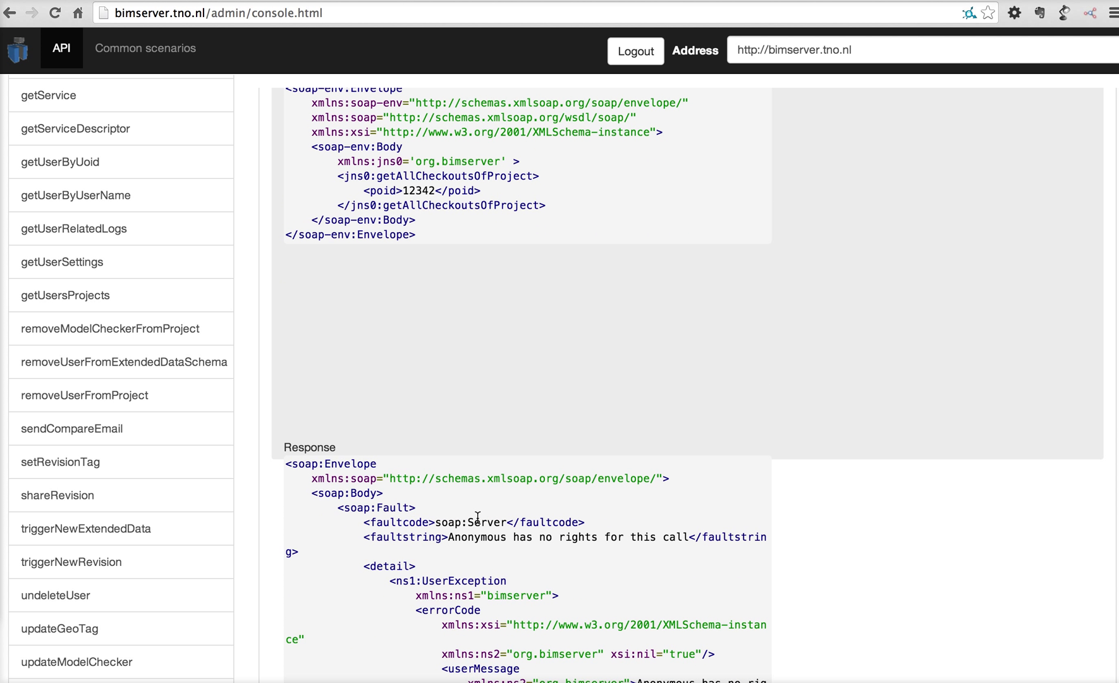
scroll(down, 3)
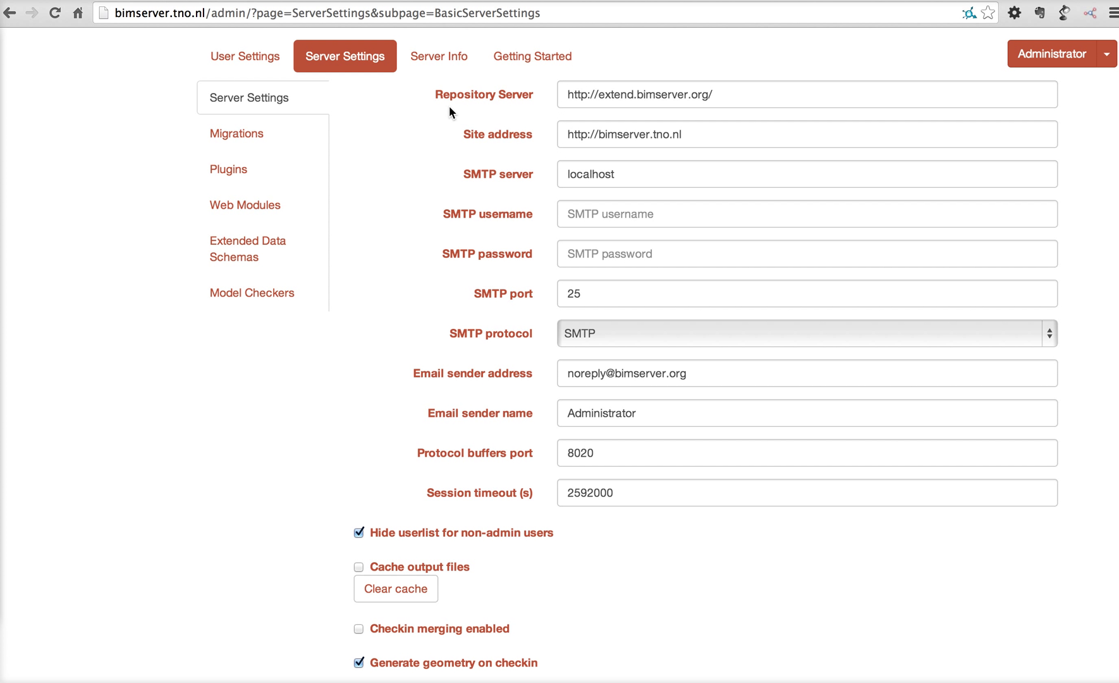
mouse_move(546, 100)
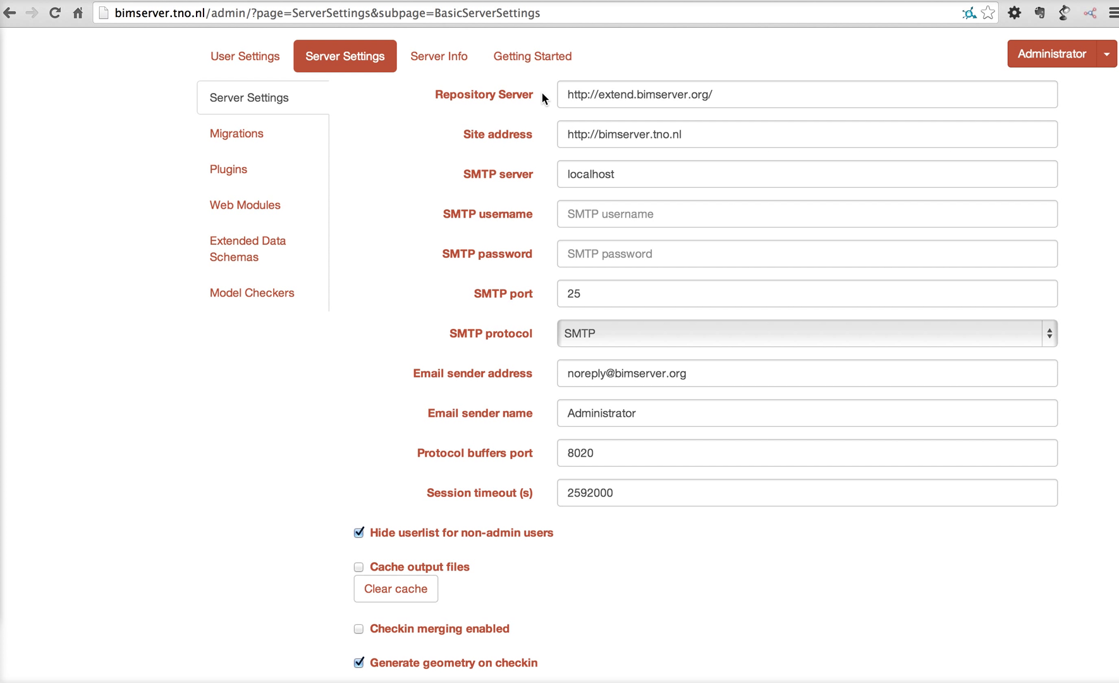
mouse_move(484, 94)
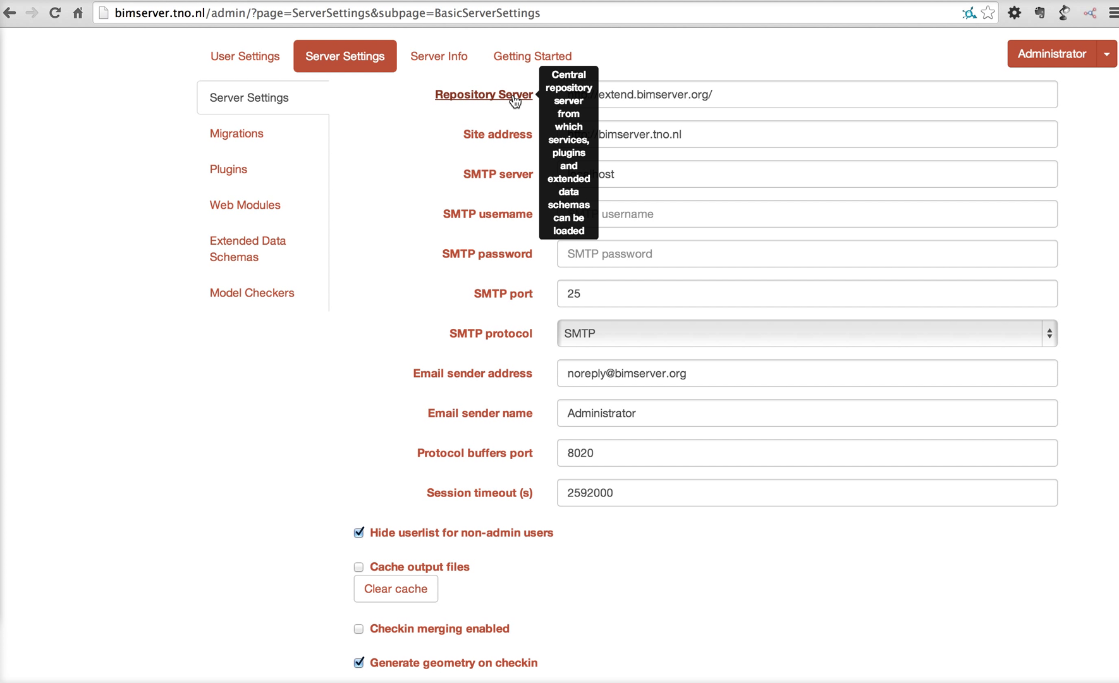
mouse_move(668, 93)
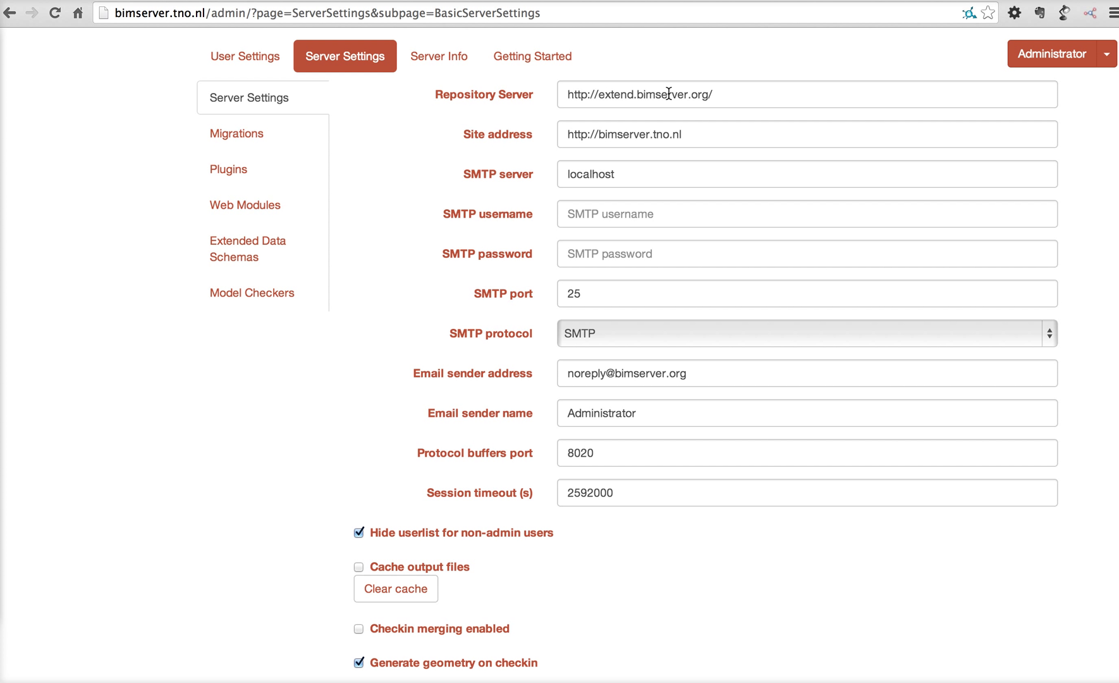
mouse_move(641, 94)
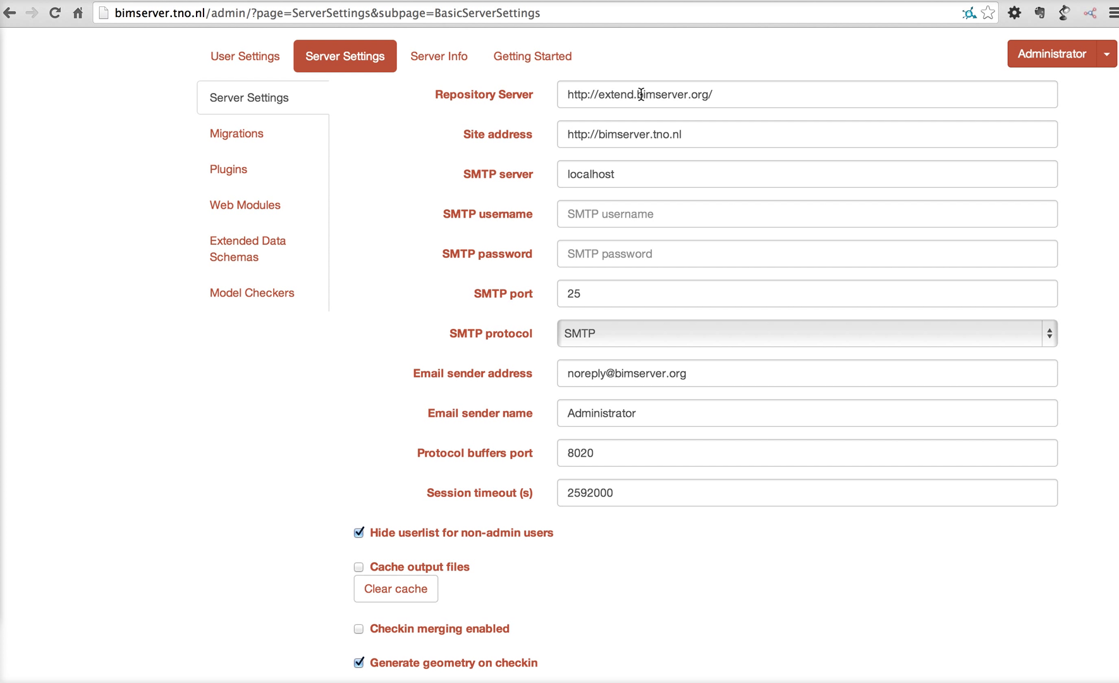
mouse_move(645, 137)
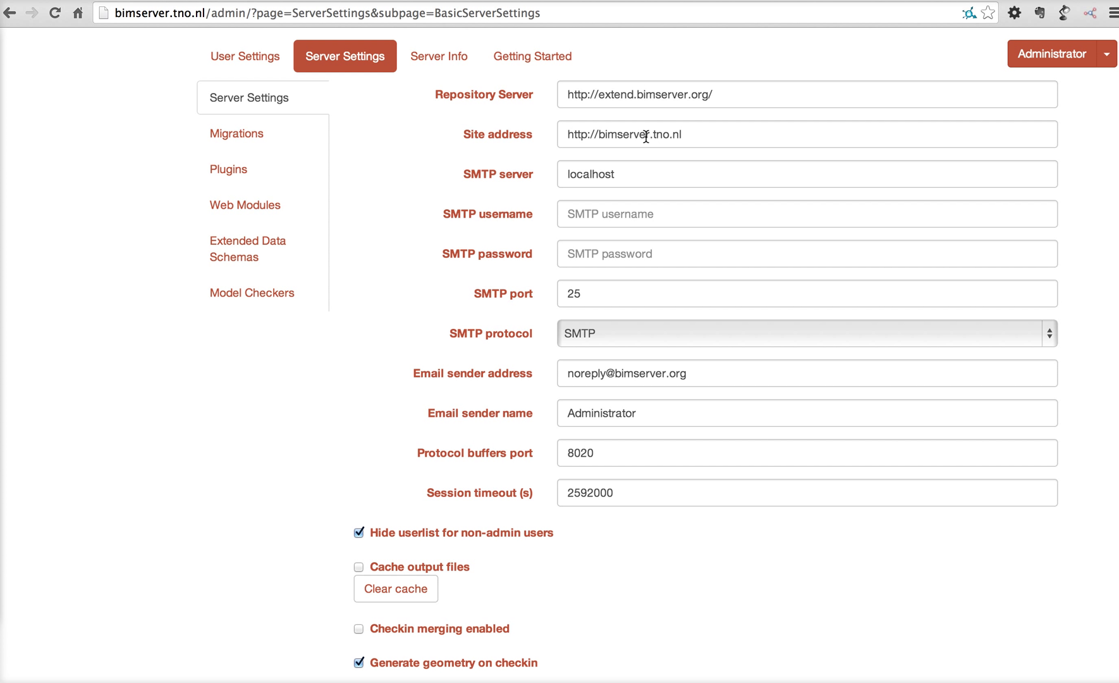
Show the administrator account menu with its logout and password options.
click(1107, 54)
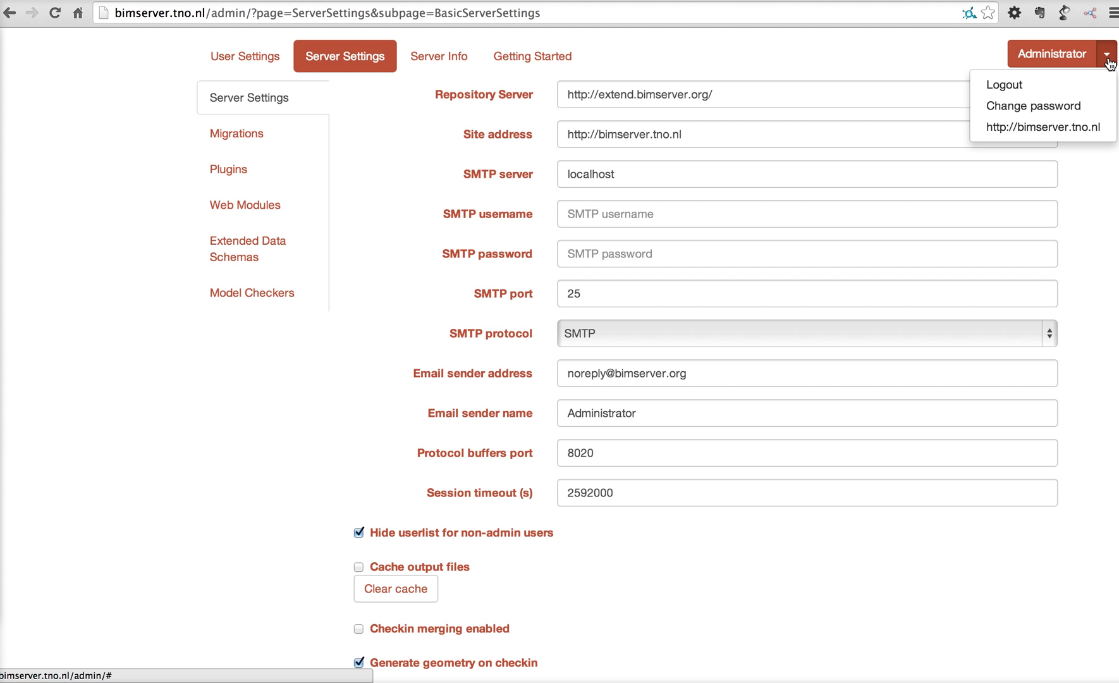
mouse_move(785, 139)
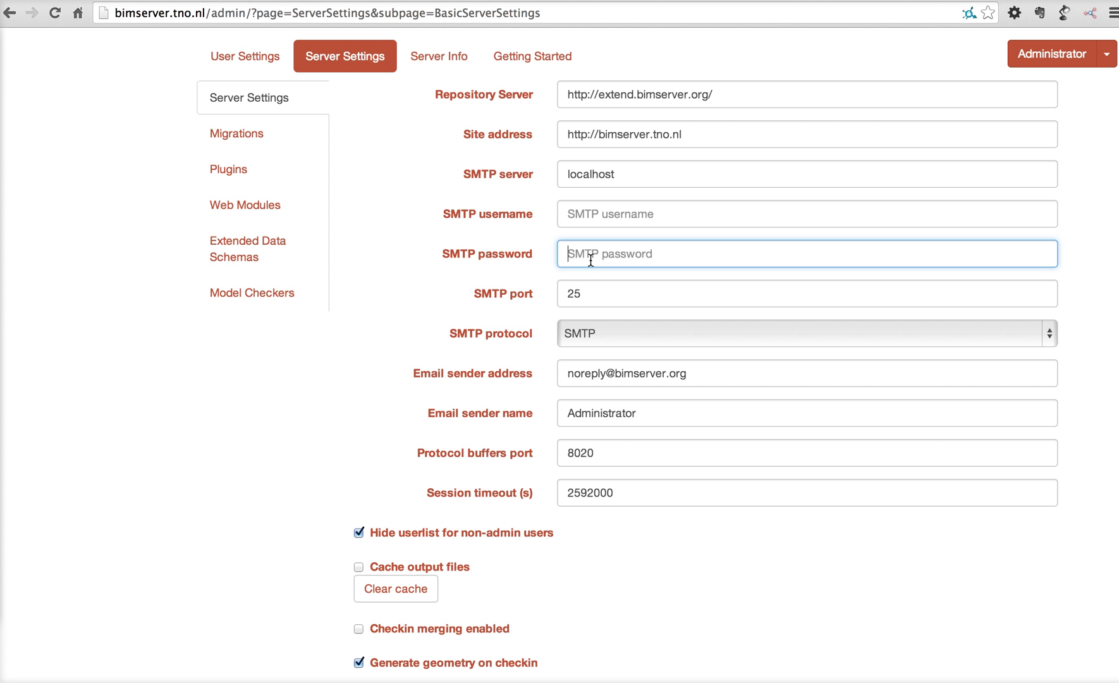
mouse_move(631, 276)
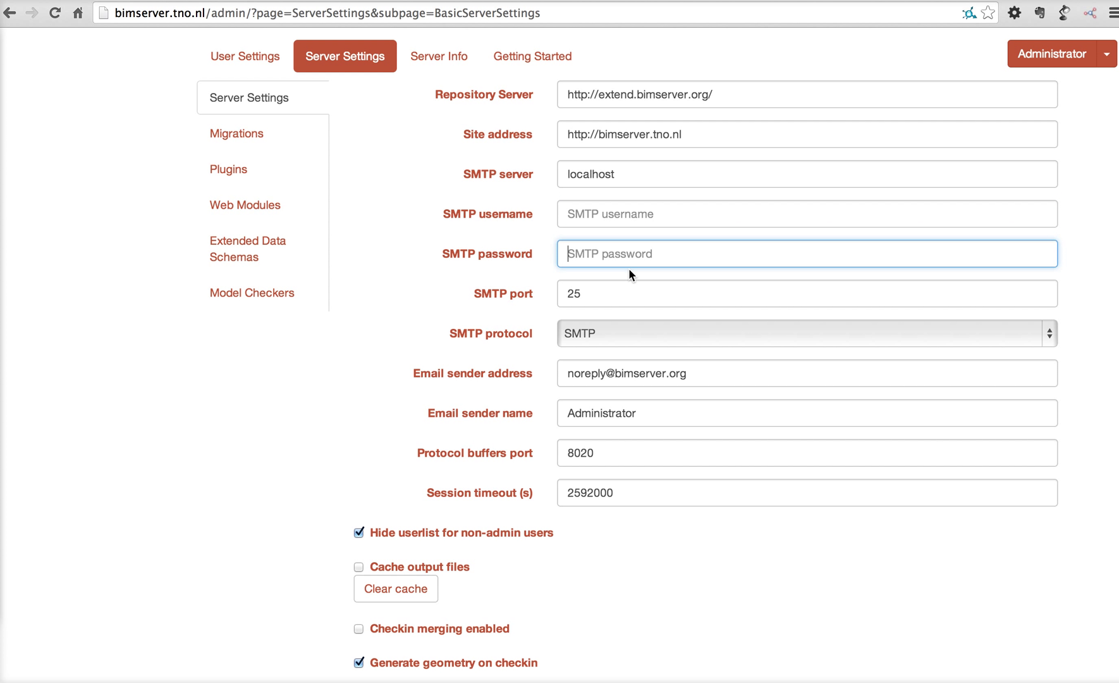
mouse_move(420, 249)
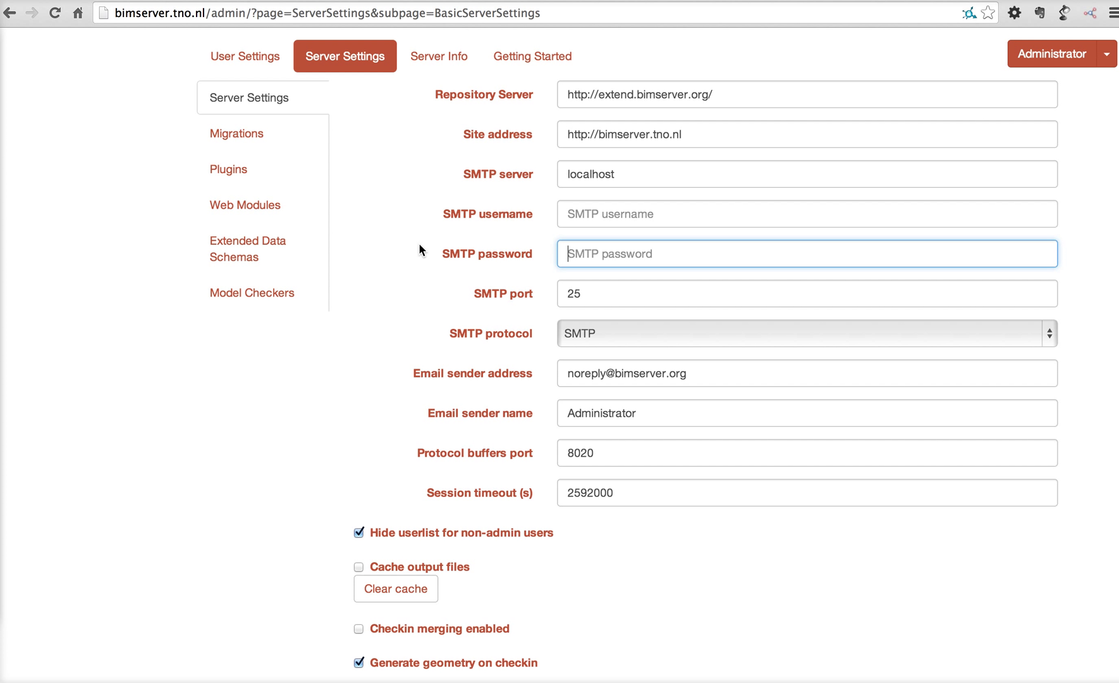
mouse_move(619, 246)
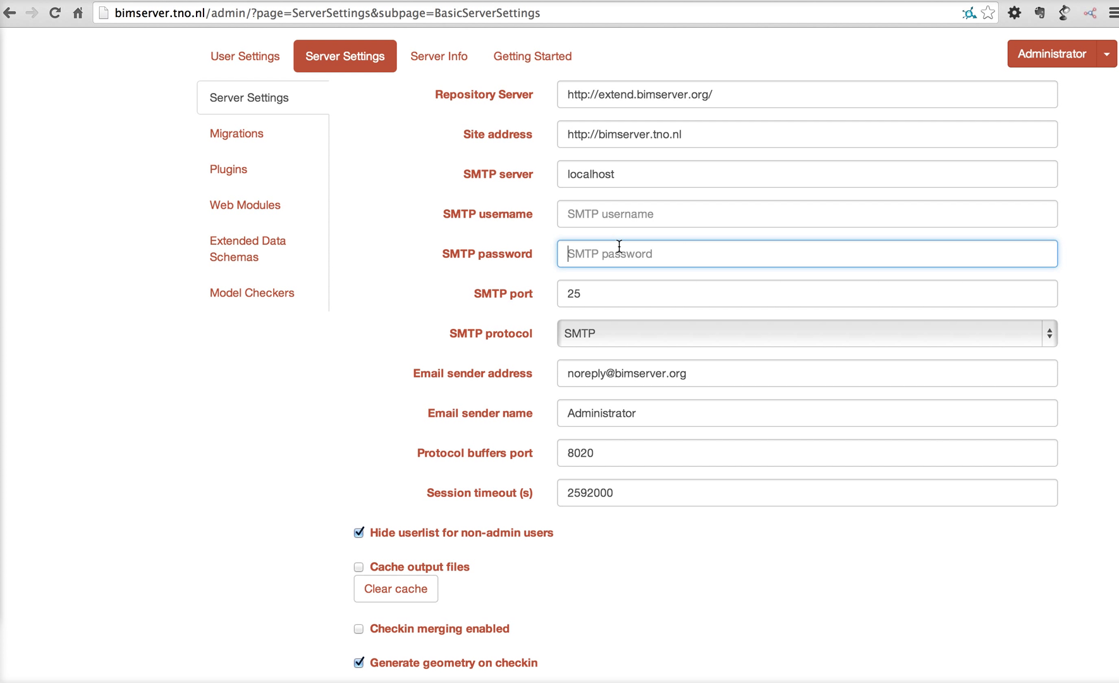
mouse_move(659, 287)
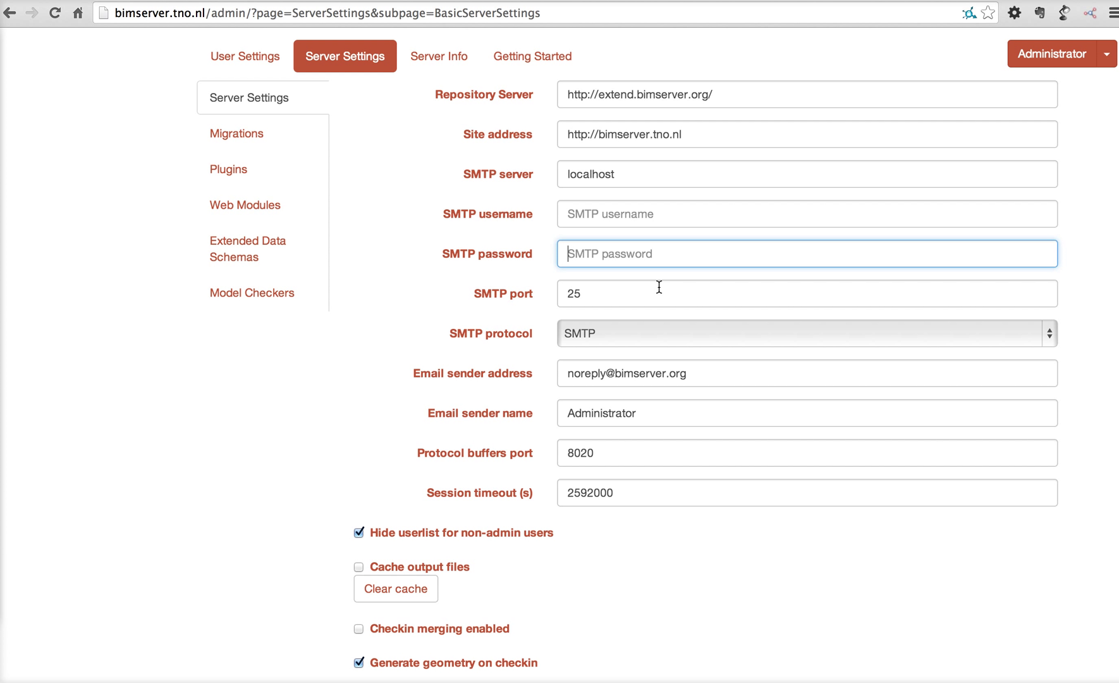
mouse_move(626, 373)
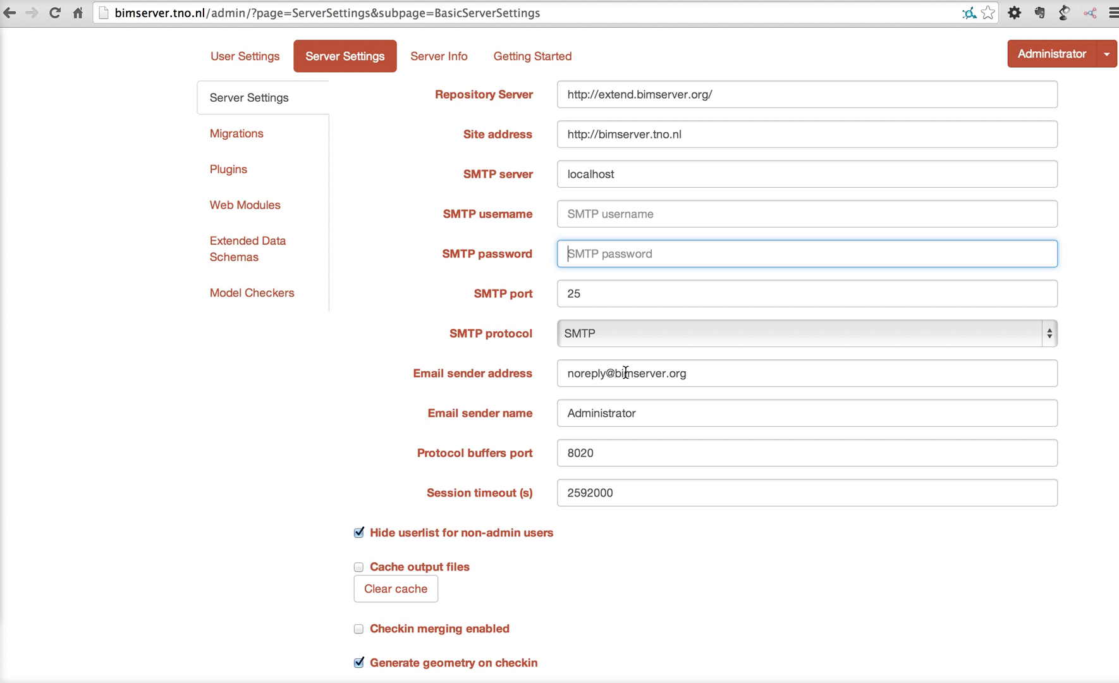
mouse_move(608, 415)
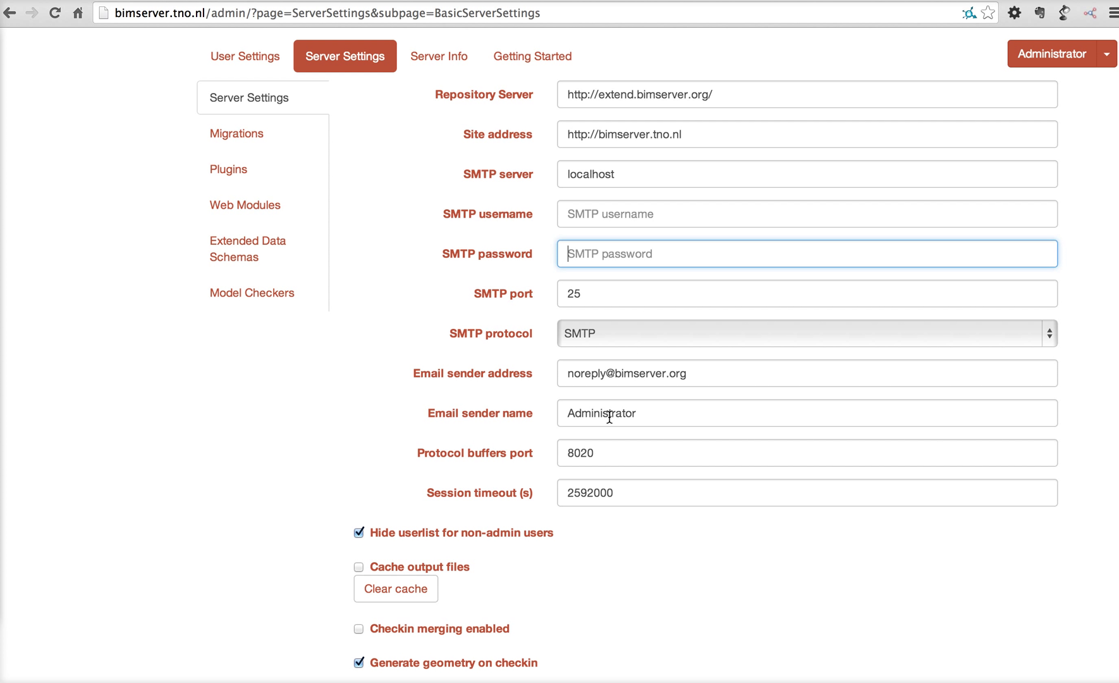
scroll(down, 3)
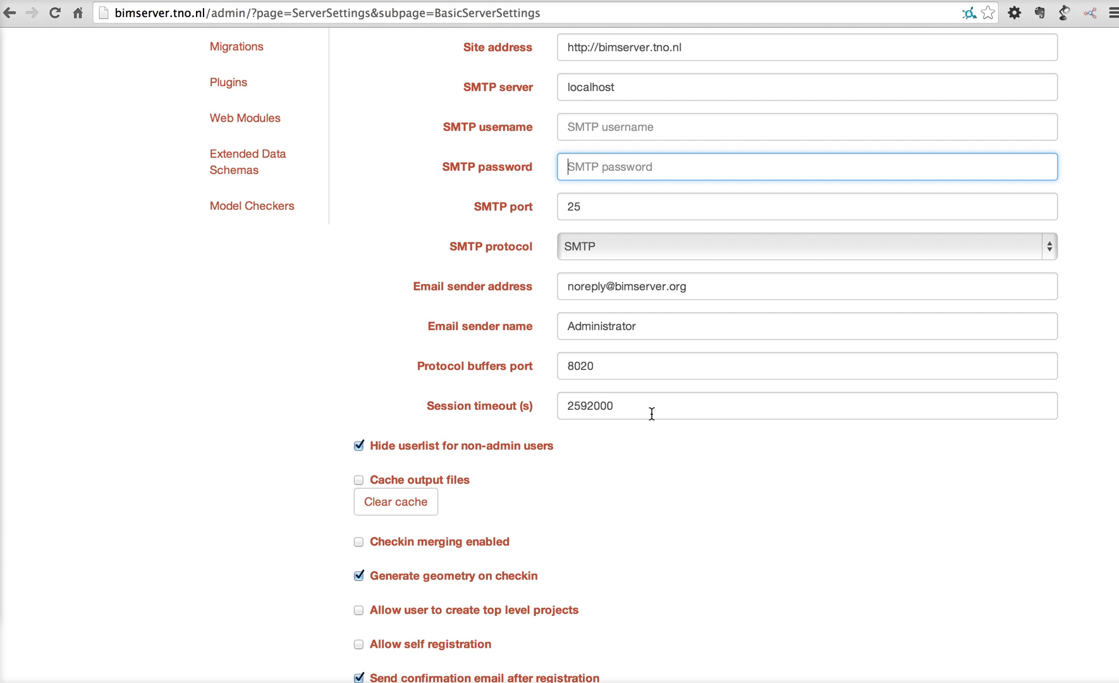
scroll(down, 3)
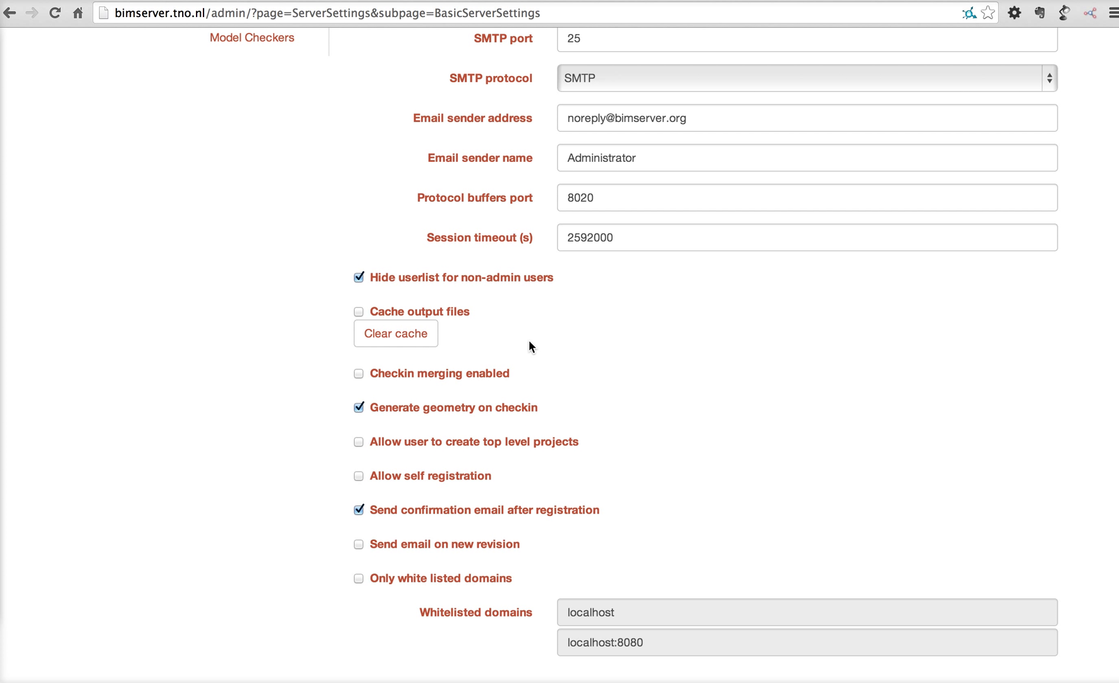
mouse_move(552, 326)
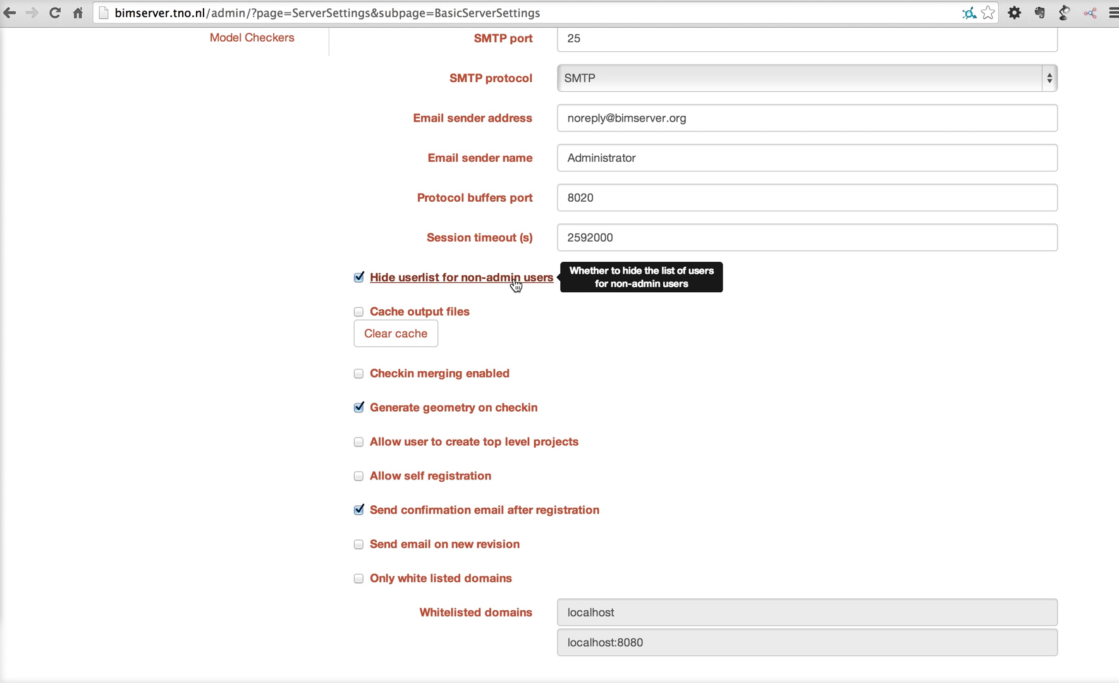
mouse_move(420, 312)
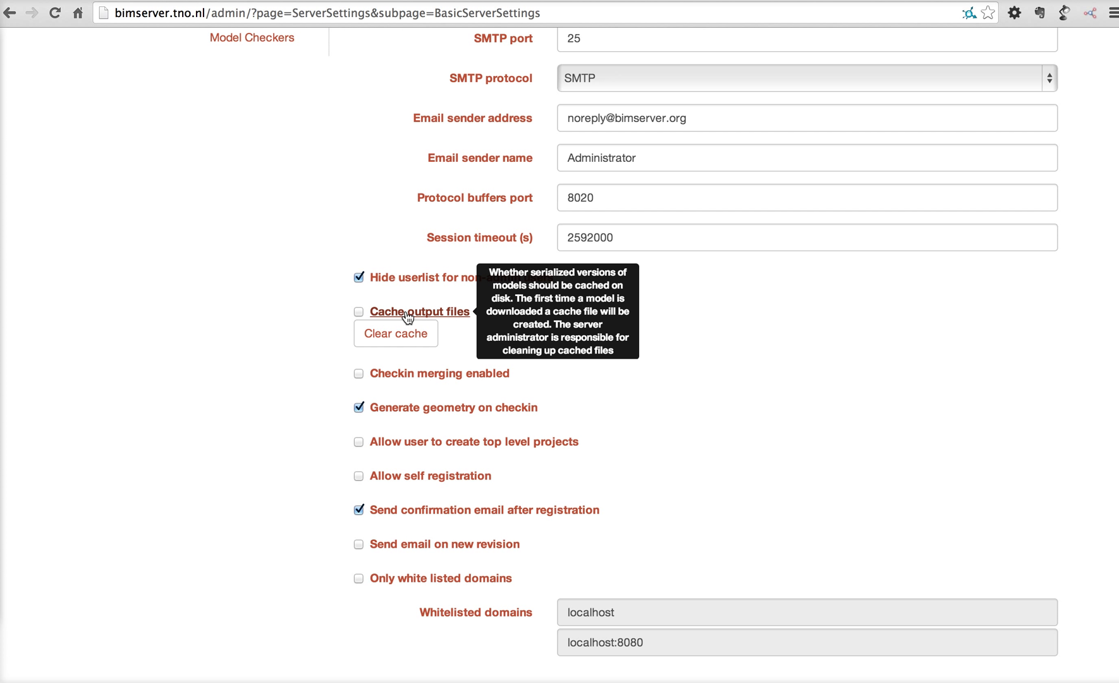
click(360, 312)
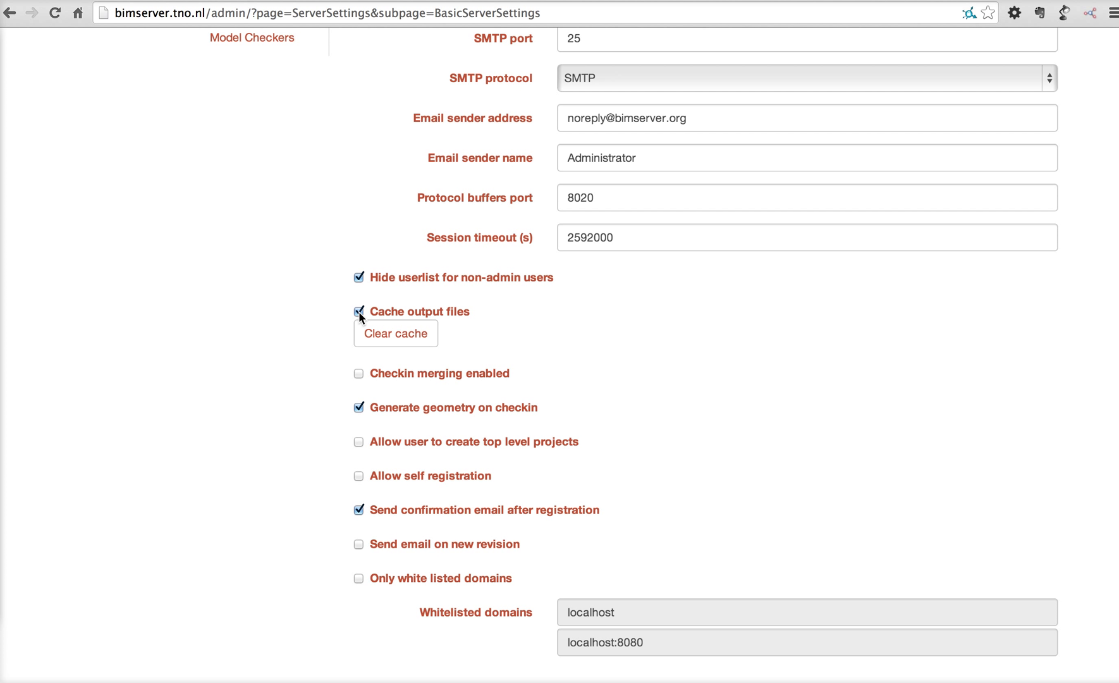
click(359, 312)
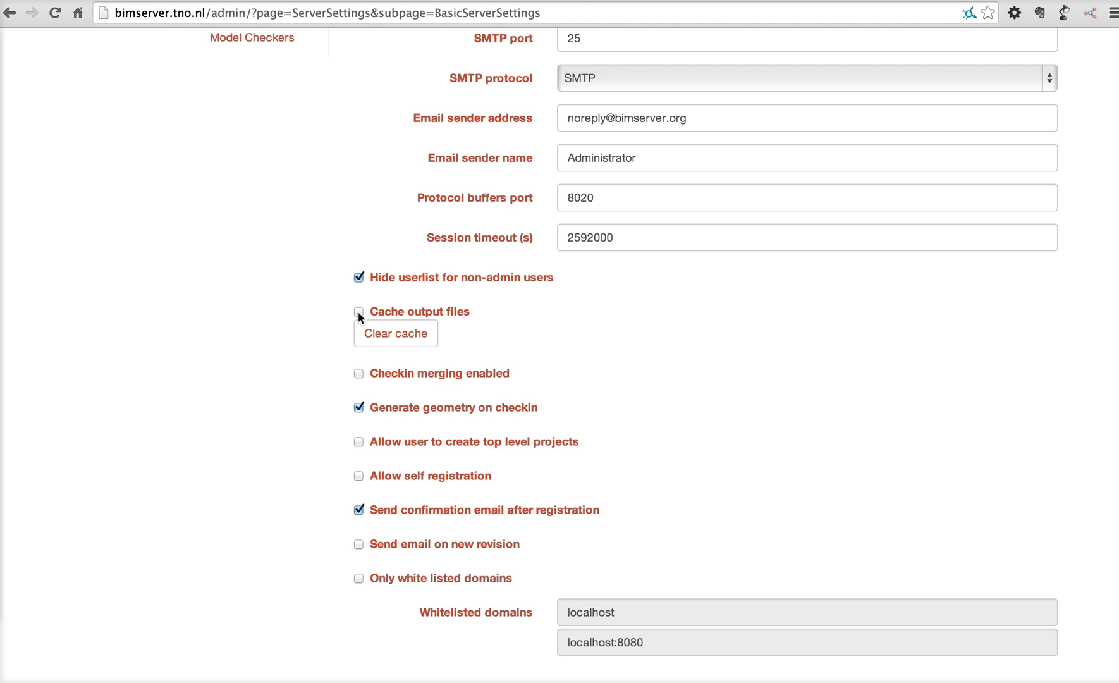
mouse_move(339, 320)
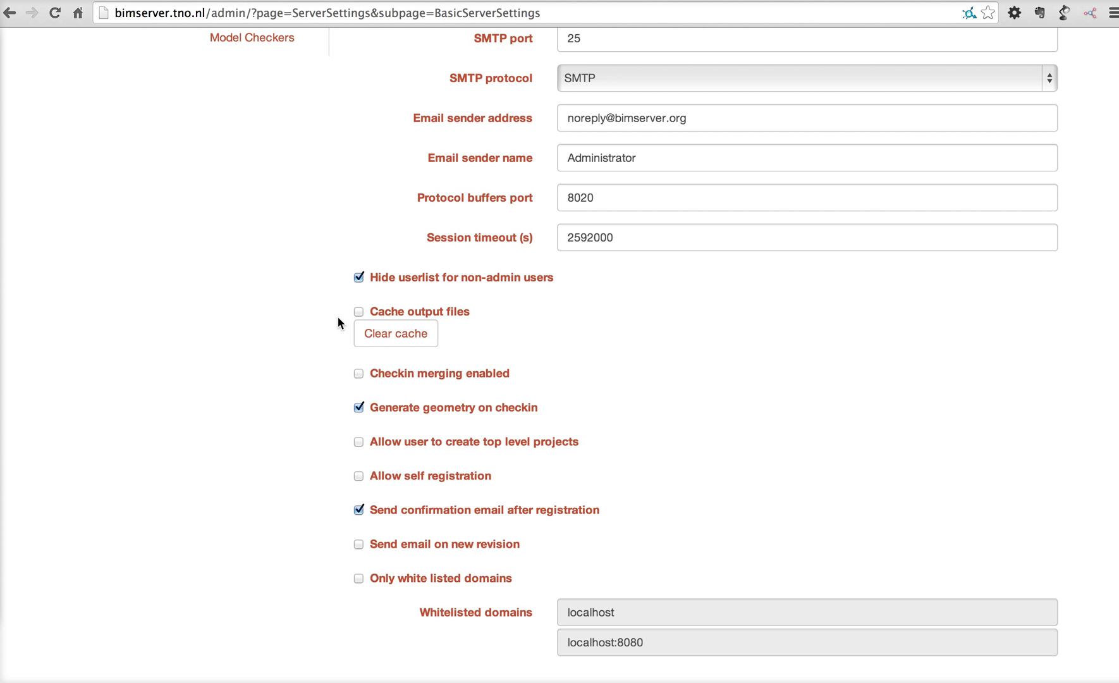
mouse_move(350, 341)
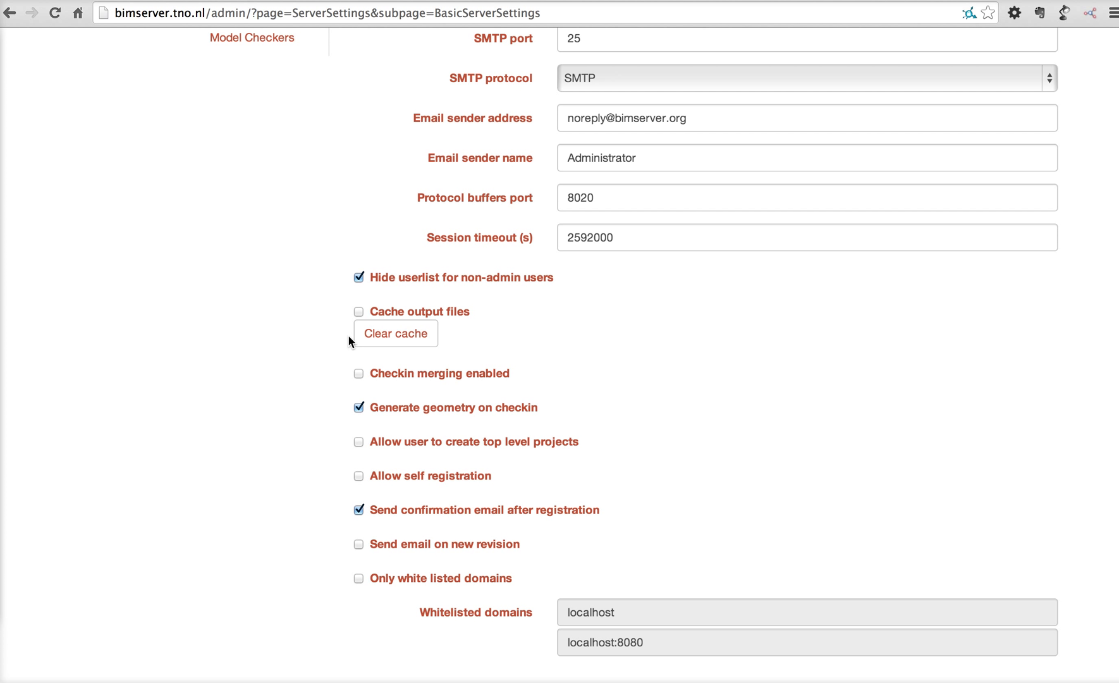
mouse_move(395, 347)
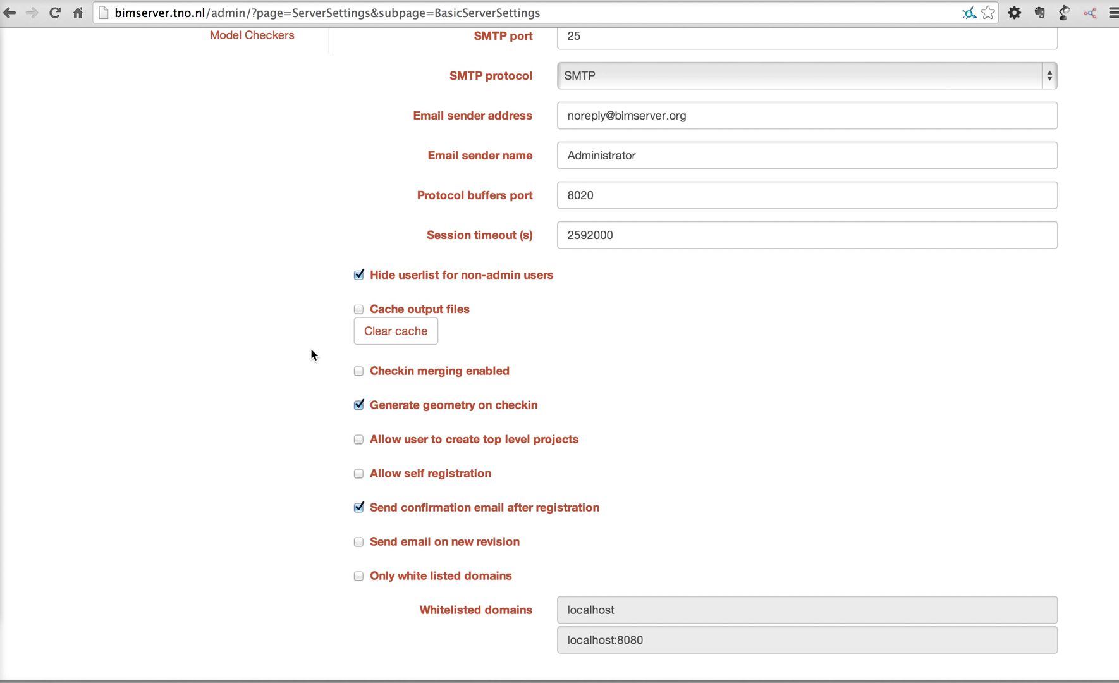
mouse_move(447, 373)
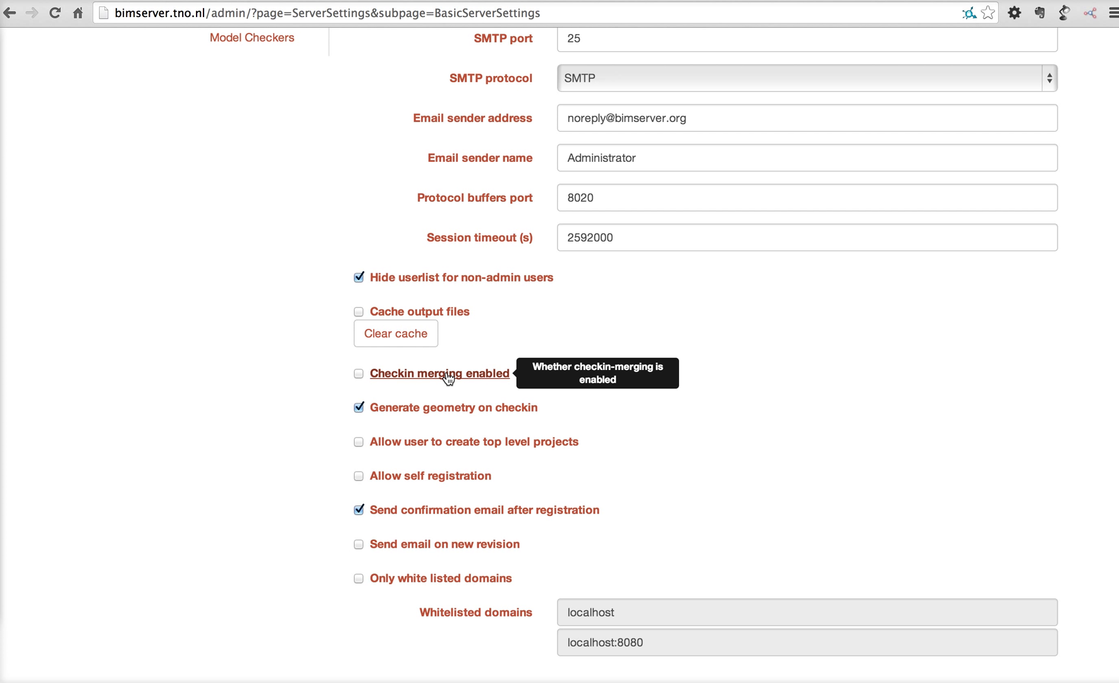
mouse_move(455, 385)
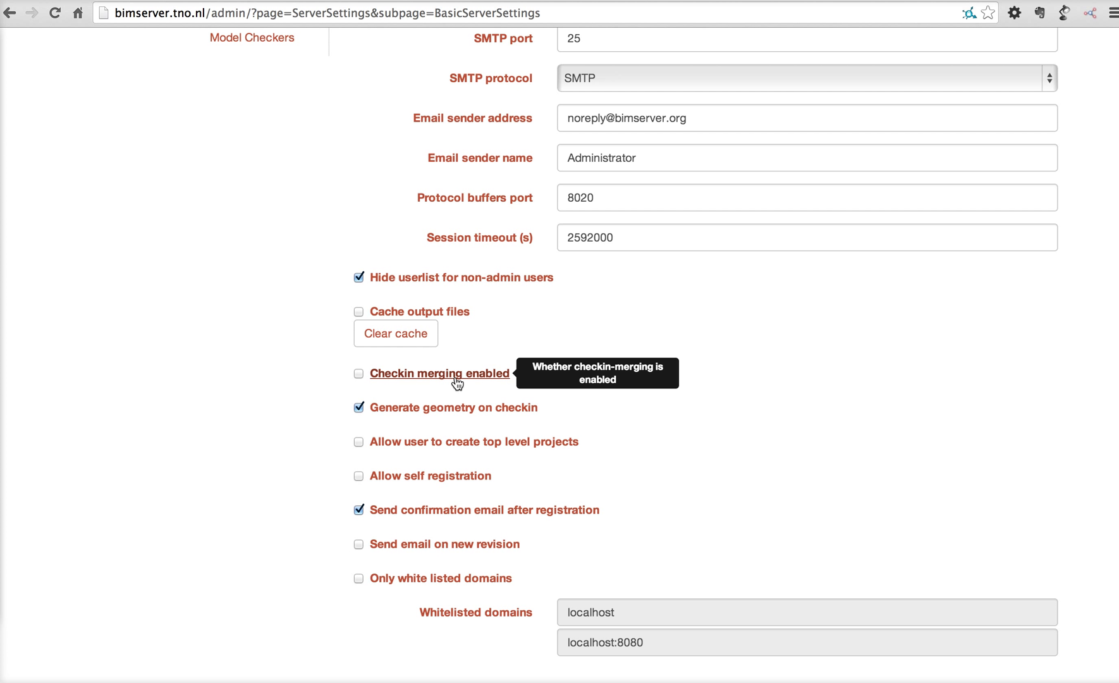
mouse_move(603, 355)
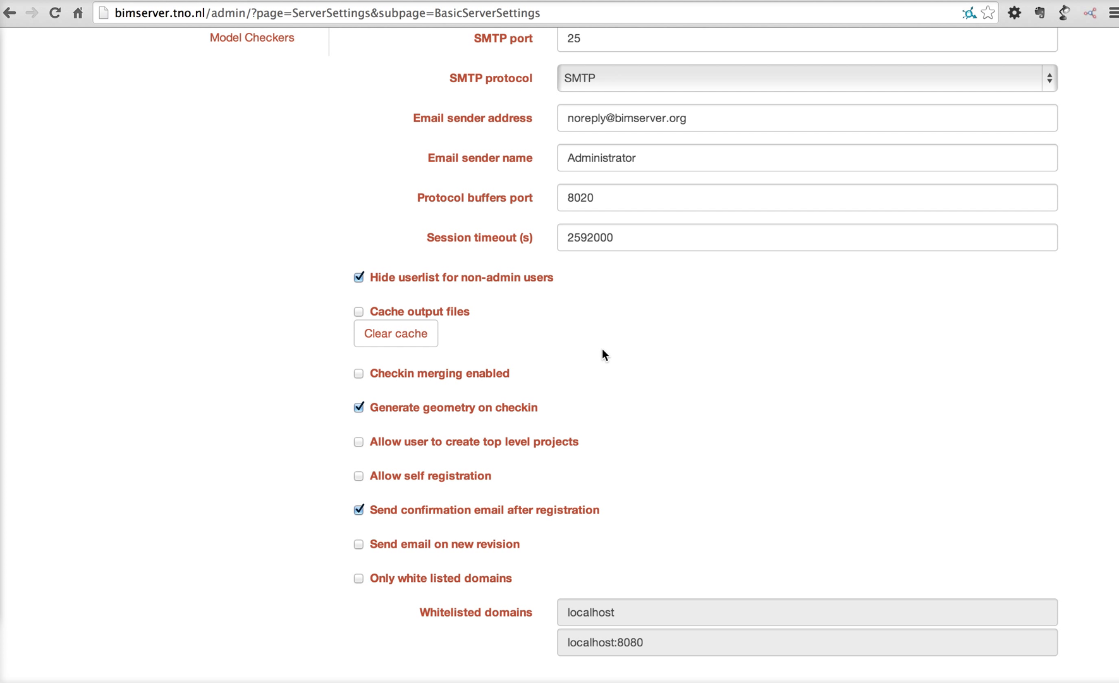
mouse_move(600, 354)
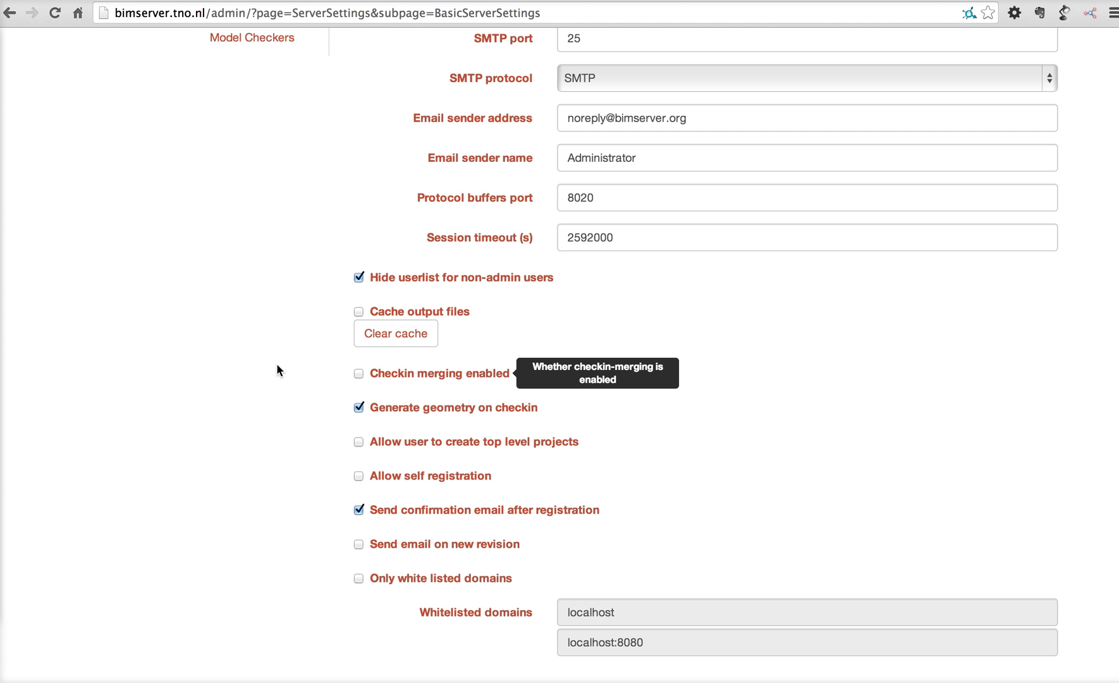
mouse_move(249, 370)
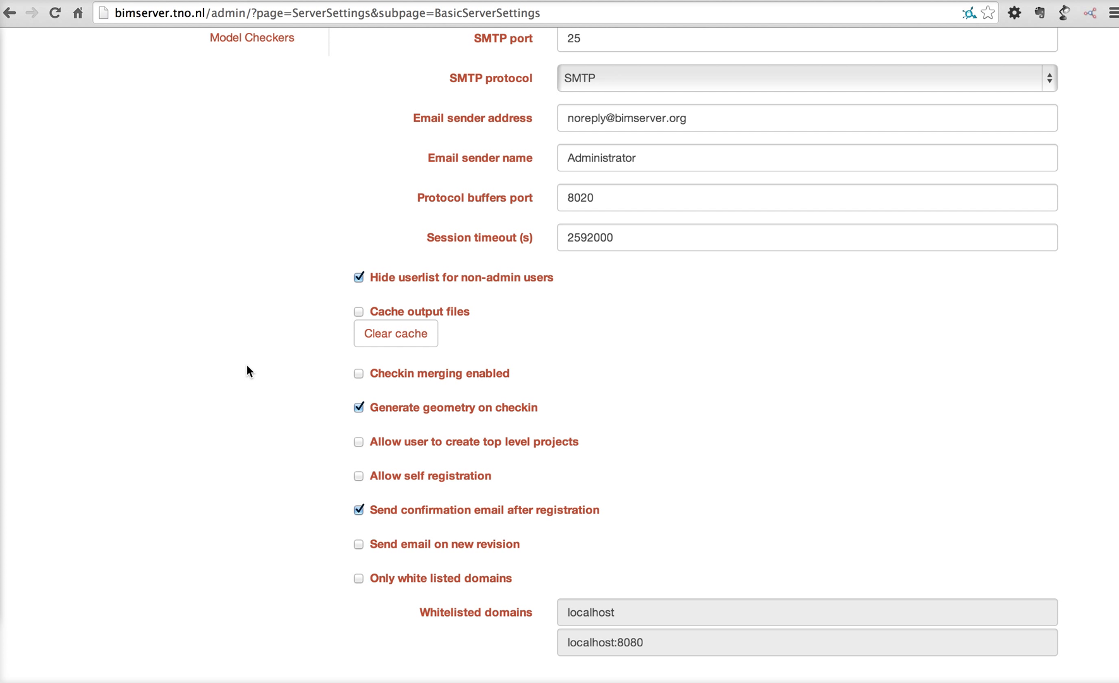
mouse_move(445, 373)
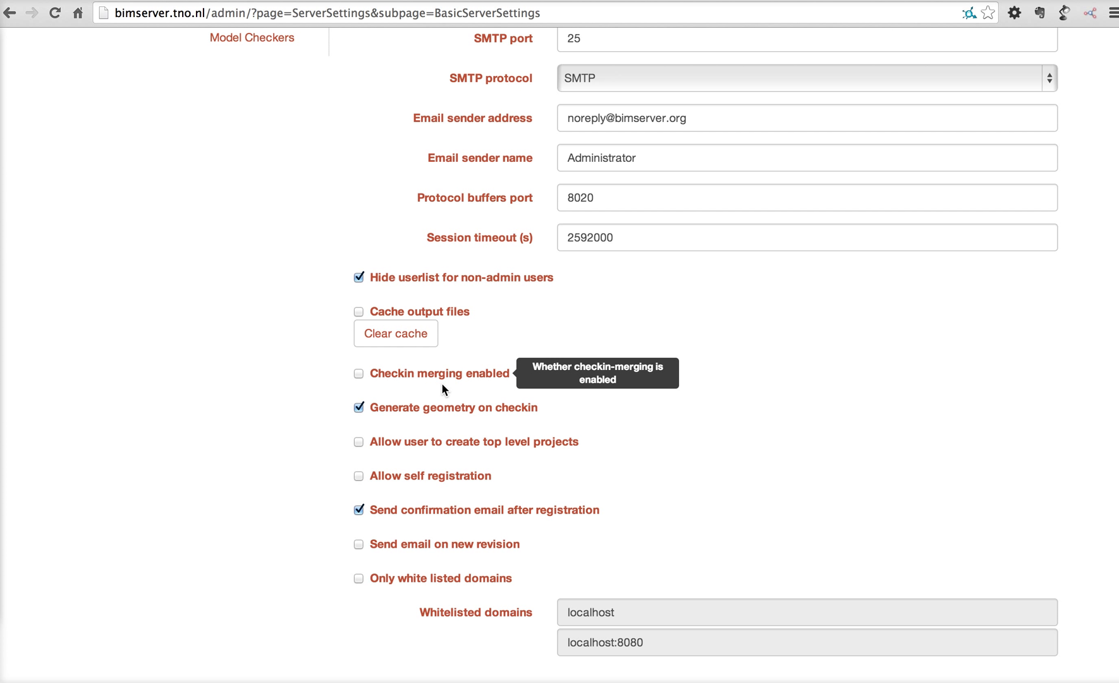
mouse_move(472, 382)
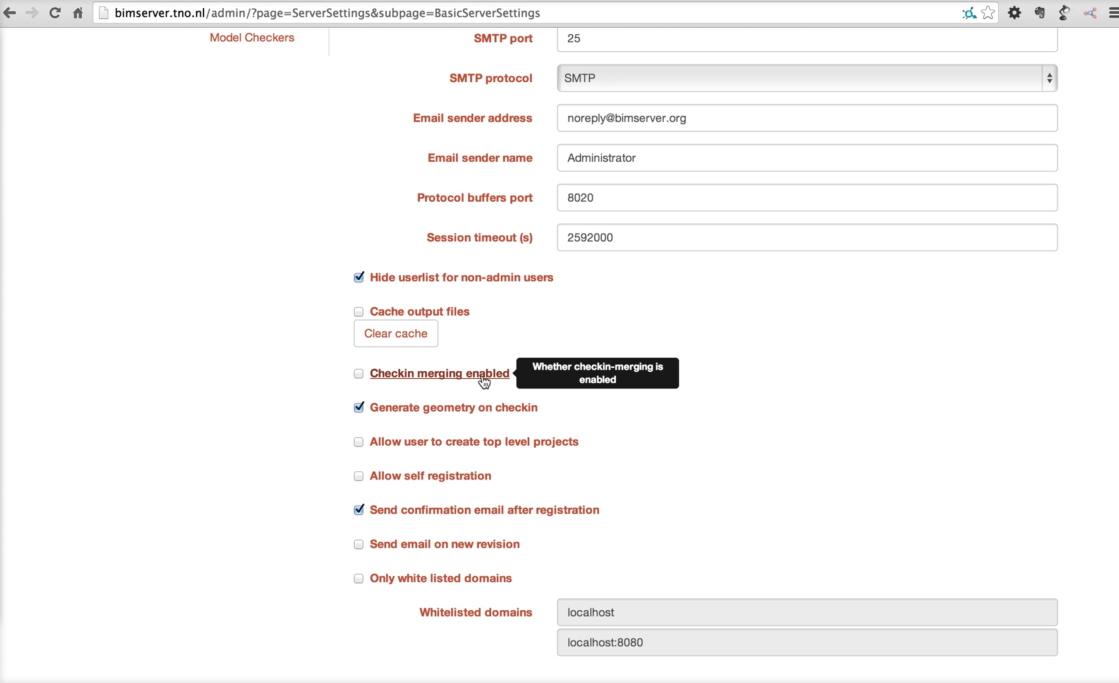
mouse_move(420, 381)
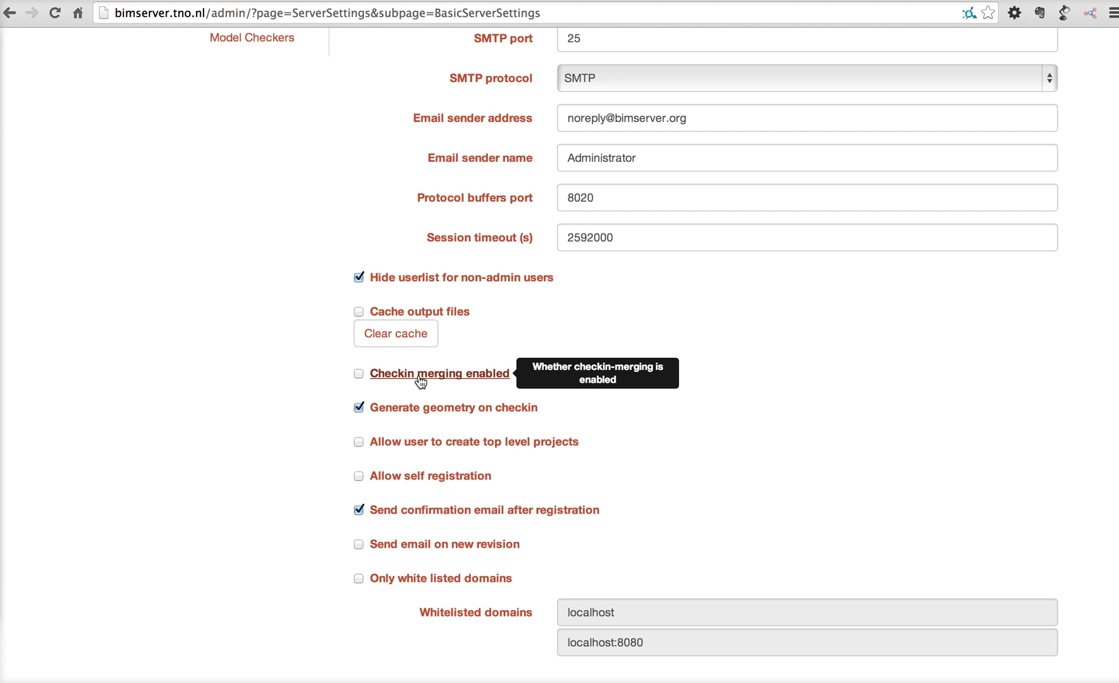
mouse_move(392, 404)
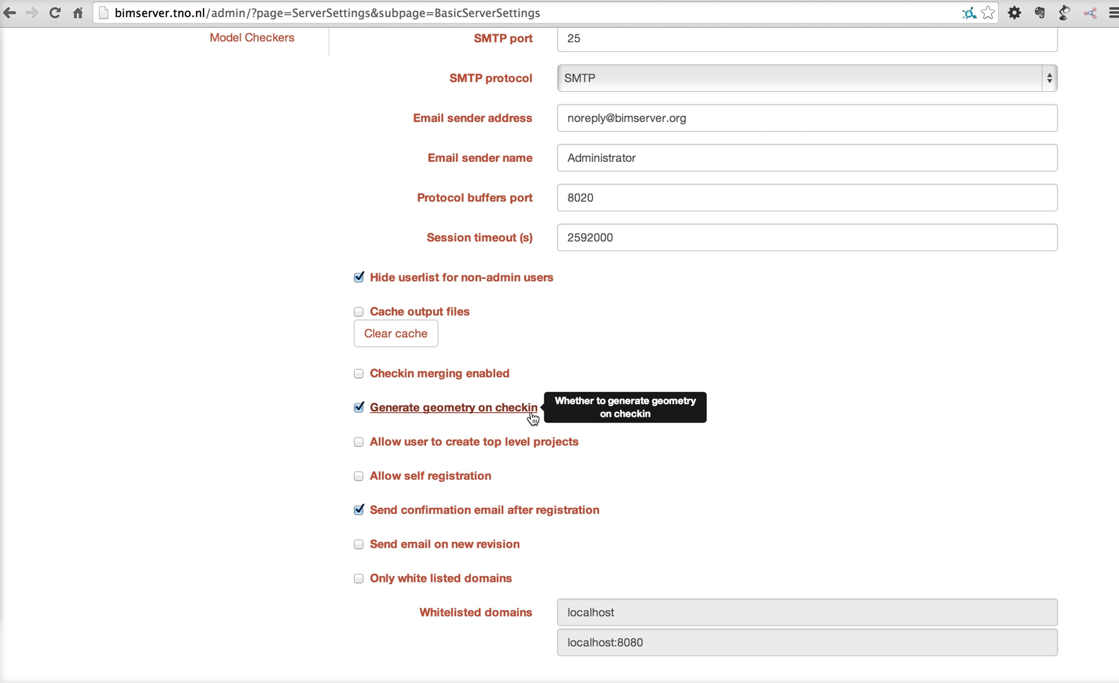
mouse_move(513, 416)
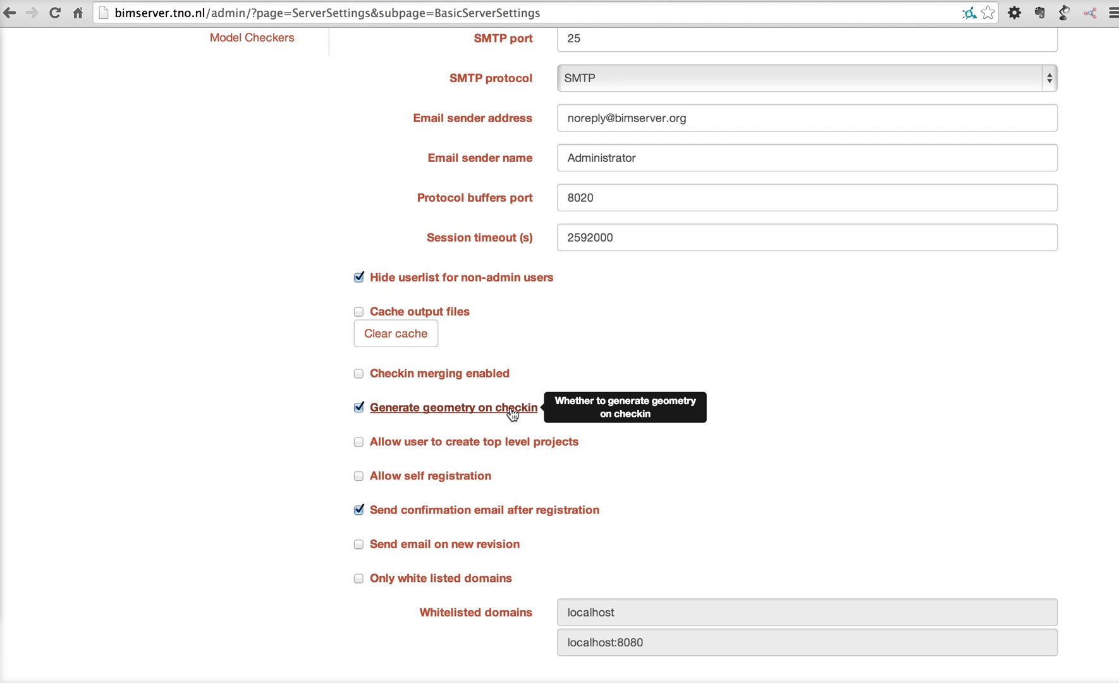
mouse_move(496, 418)
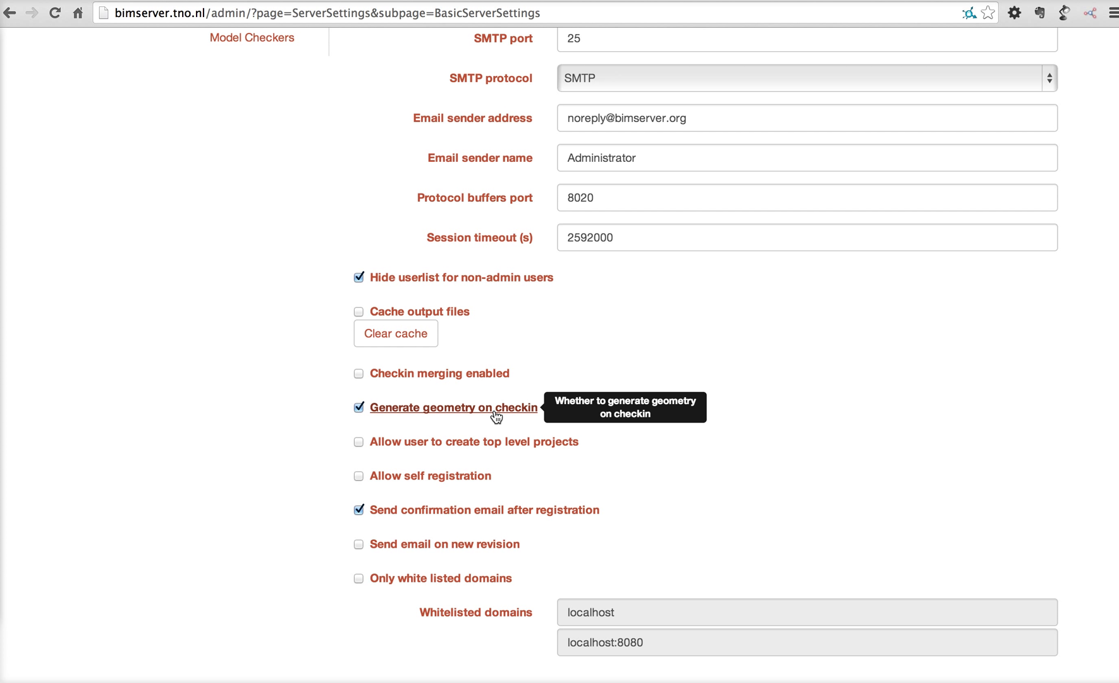
mouse_move(574, 411)
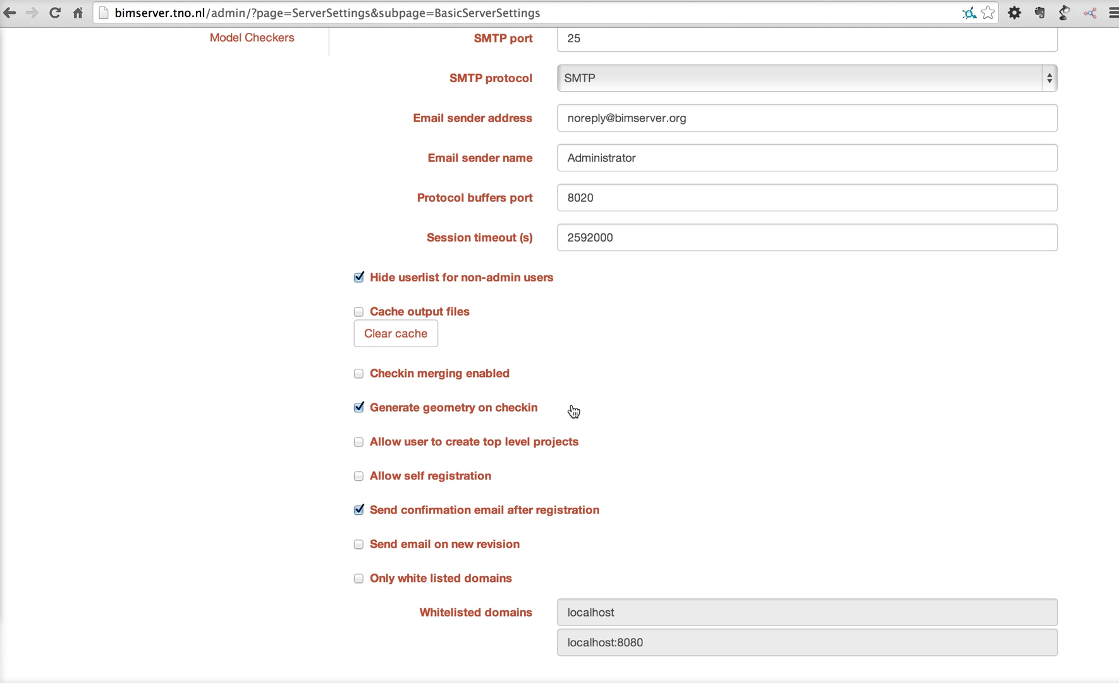
mouse_move(556, 412)
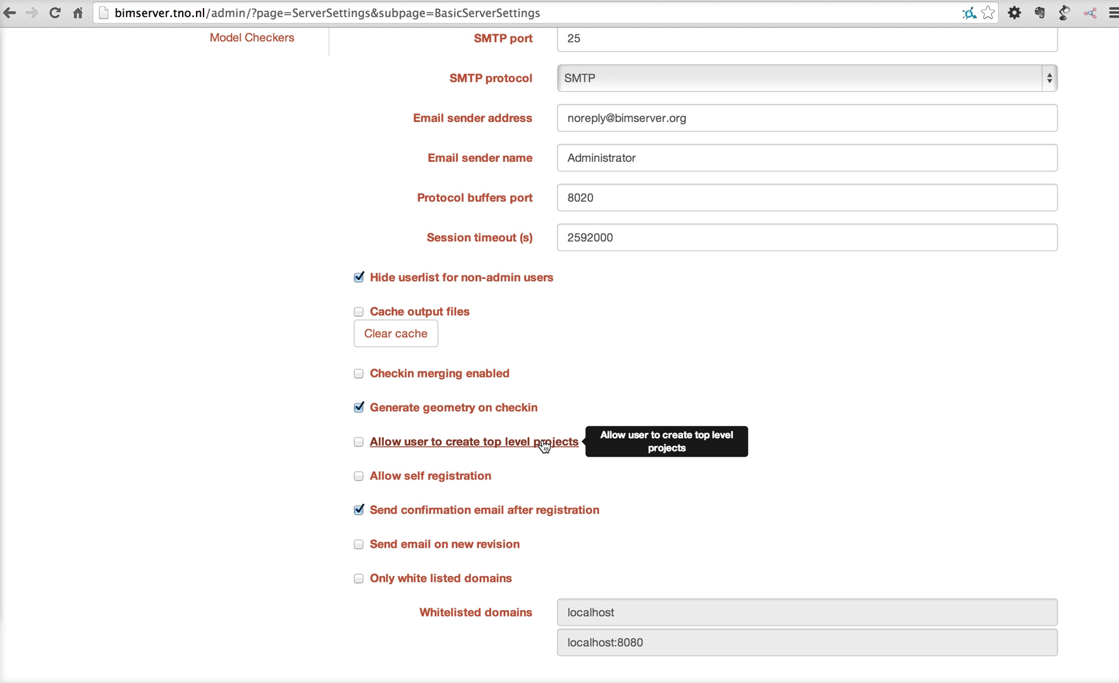
mouse_move(528, 458)
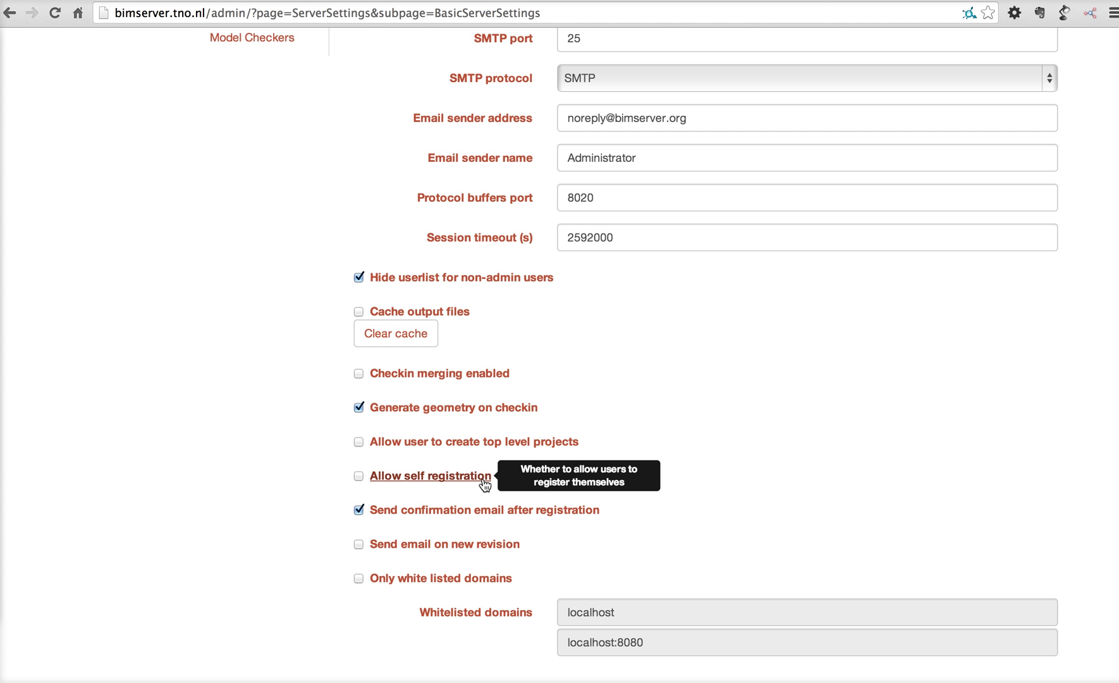
mouse_move(534, 524)
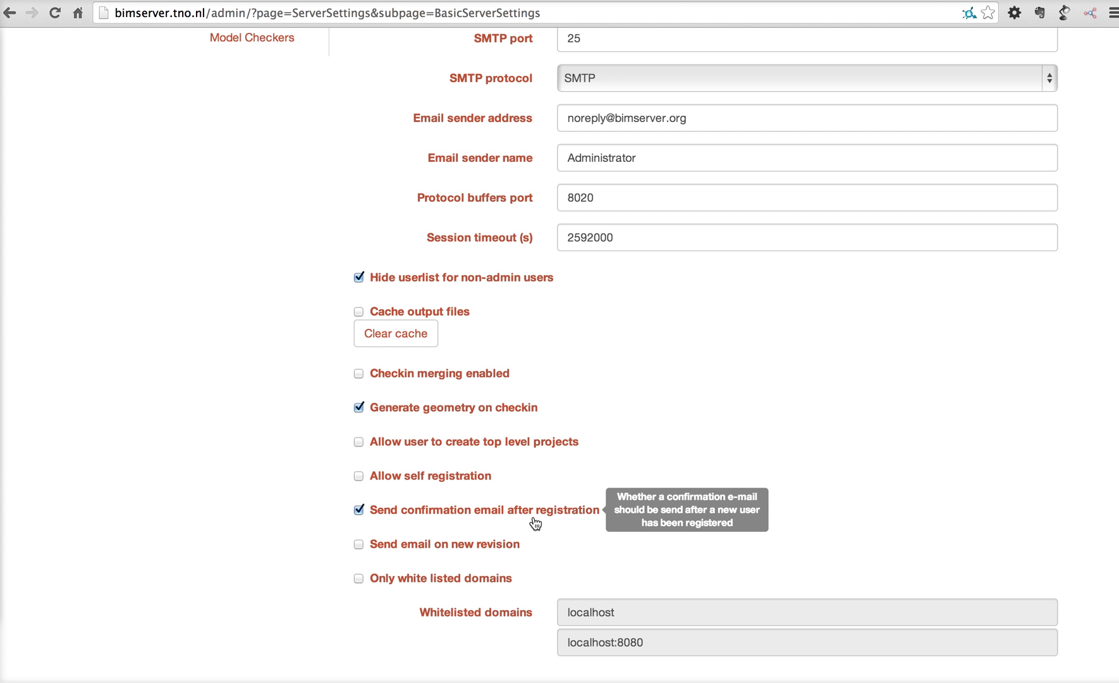
mouse_move(525, 558)
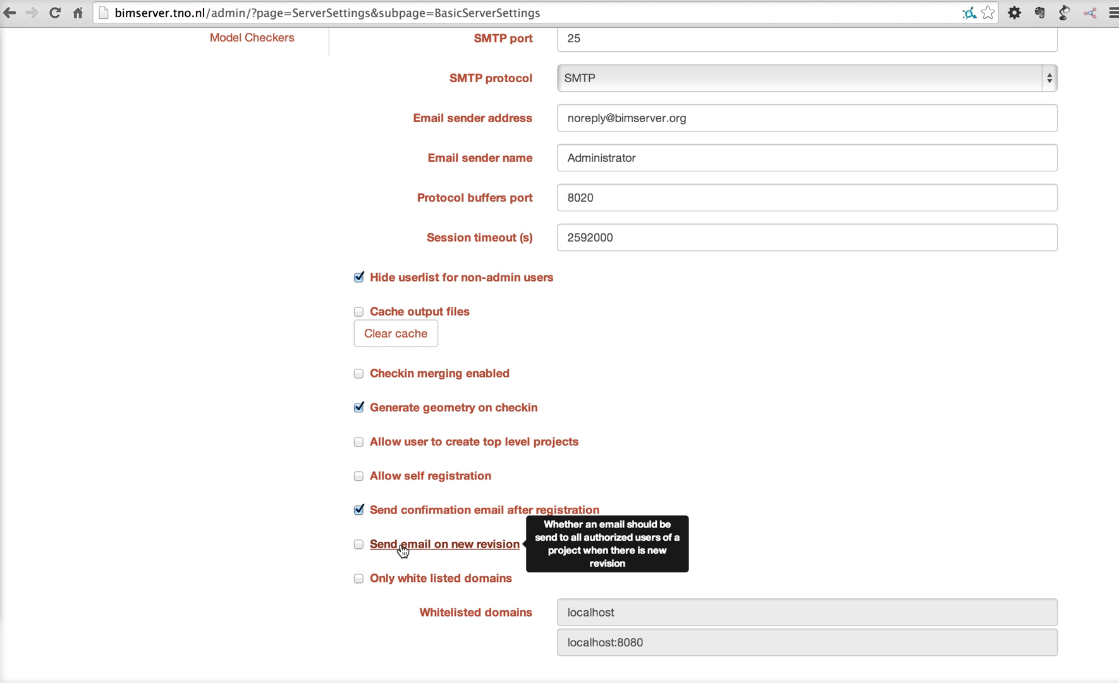
mouse_move(478, 548)
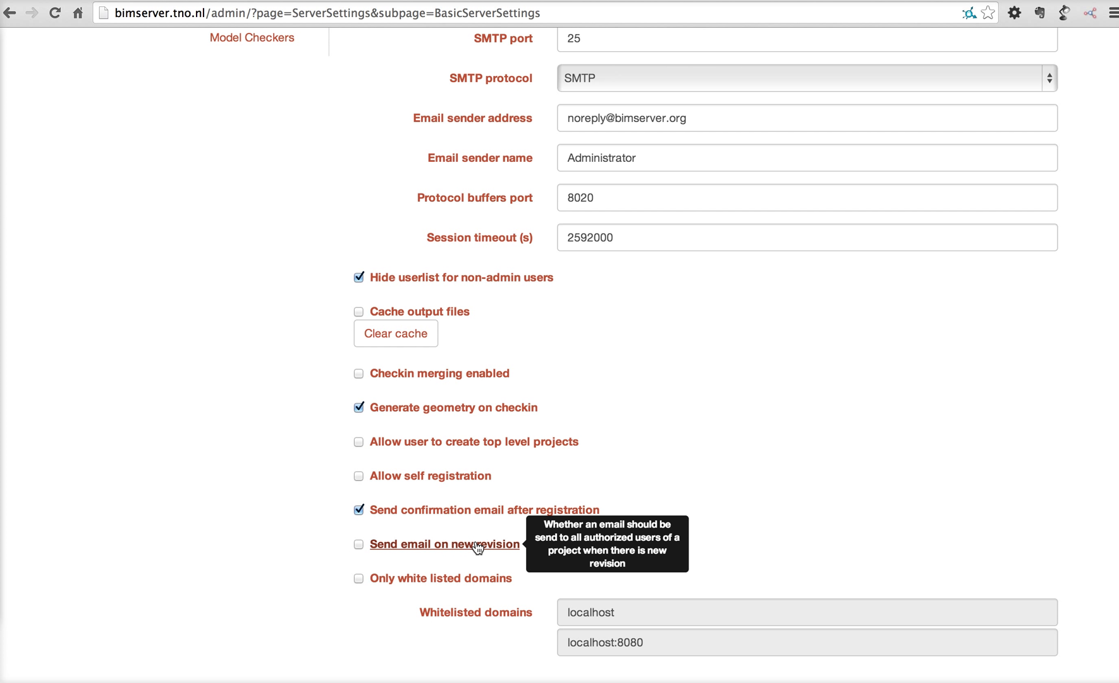
mouse_move(531, 544)
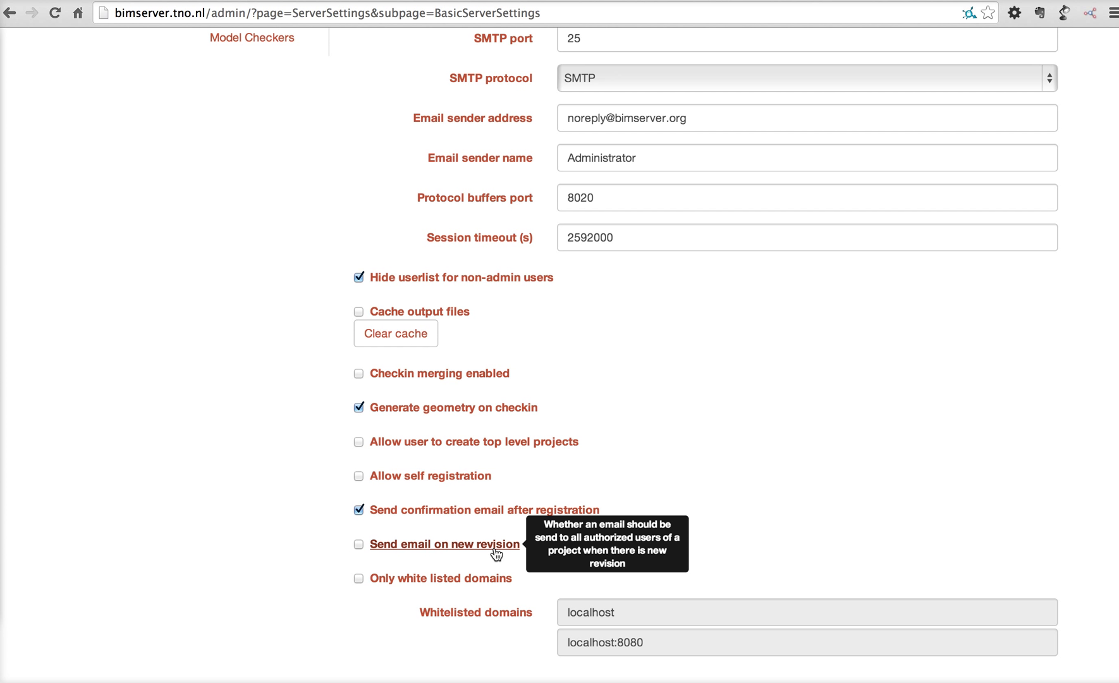
mouse_move(441, 578)
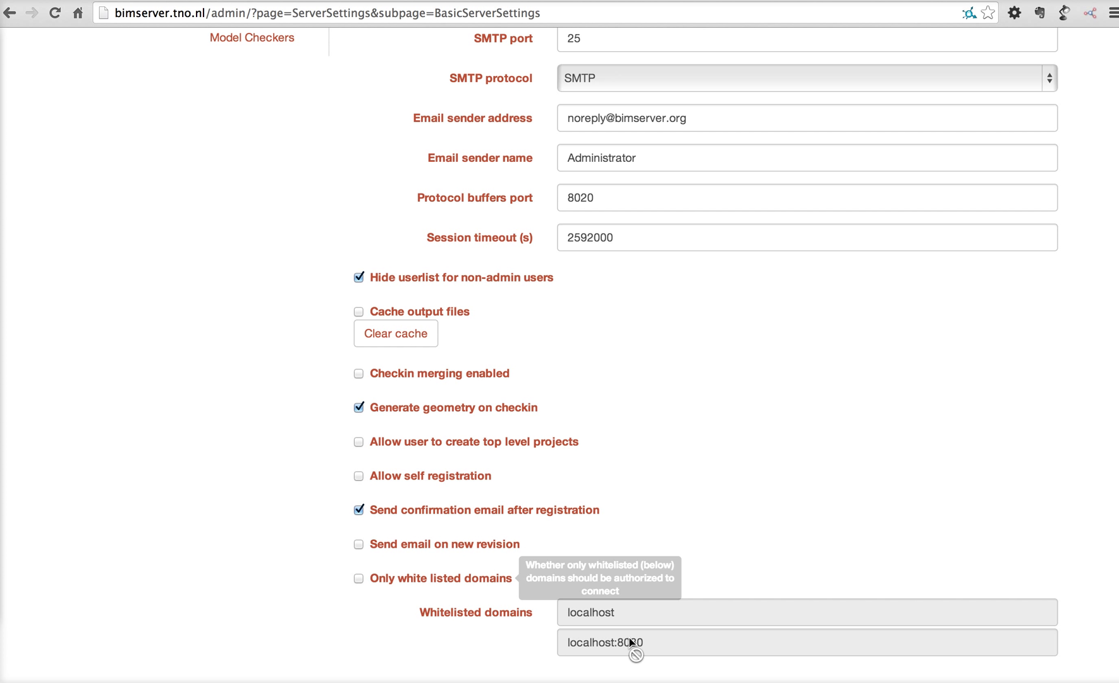
Return to the top of the basic server settings showing repository and site addresses.
scroll(up, 3)
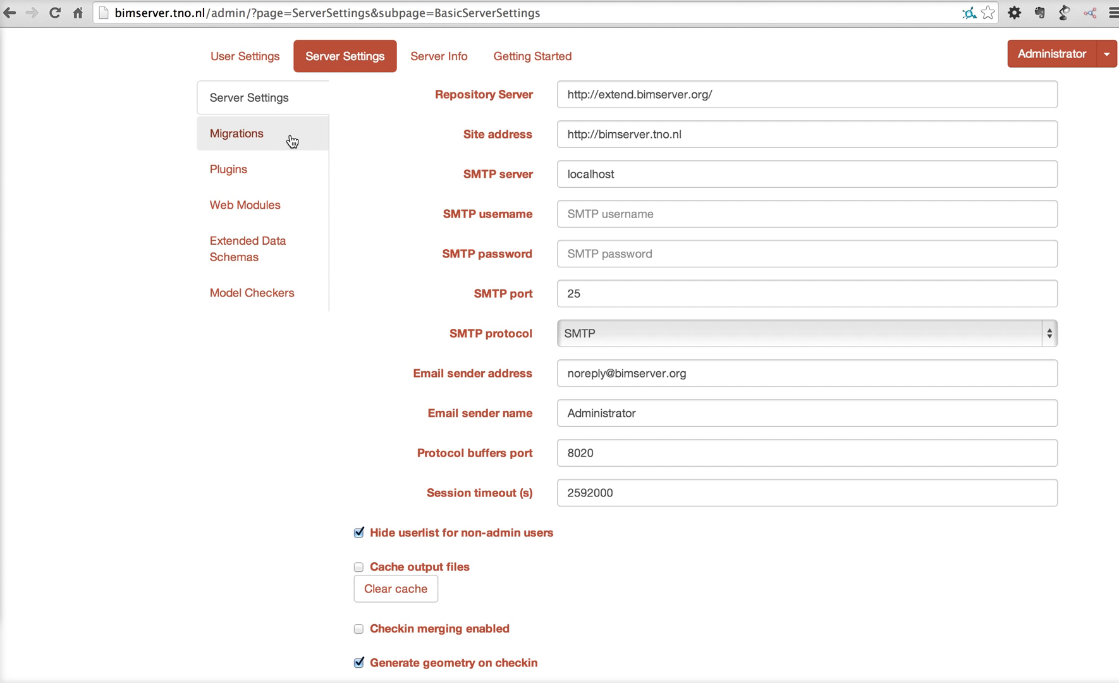
Show the Migrations list, numbers 0 to 10 all executed.
click(237, 134)
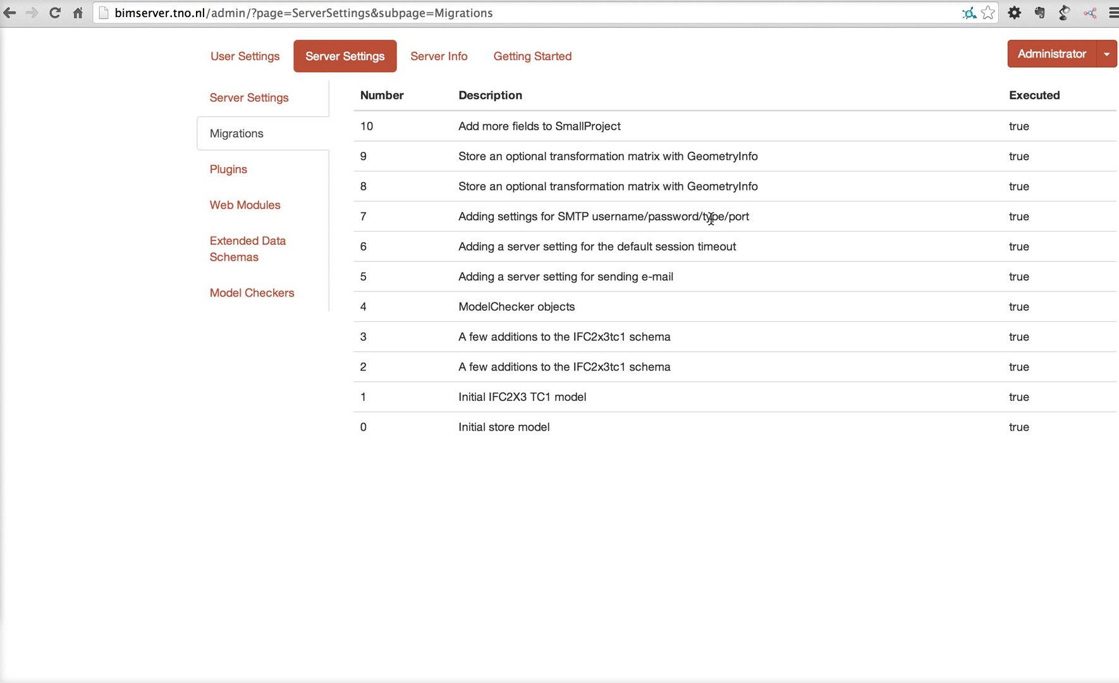
mouse_move(442, 277)
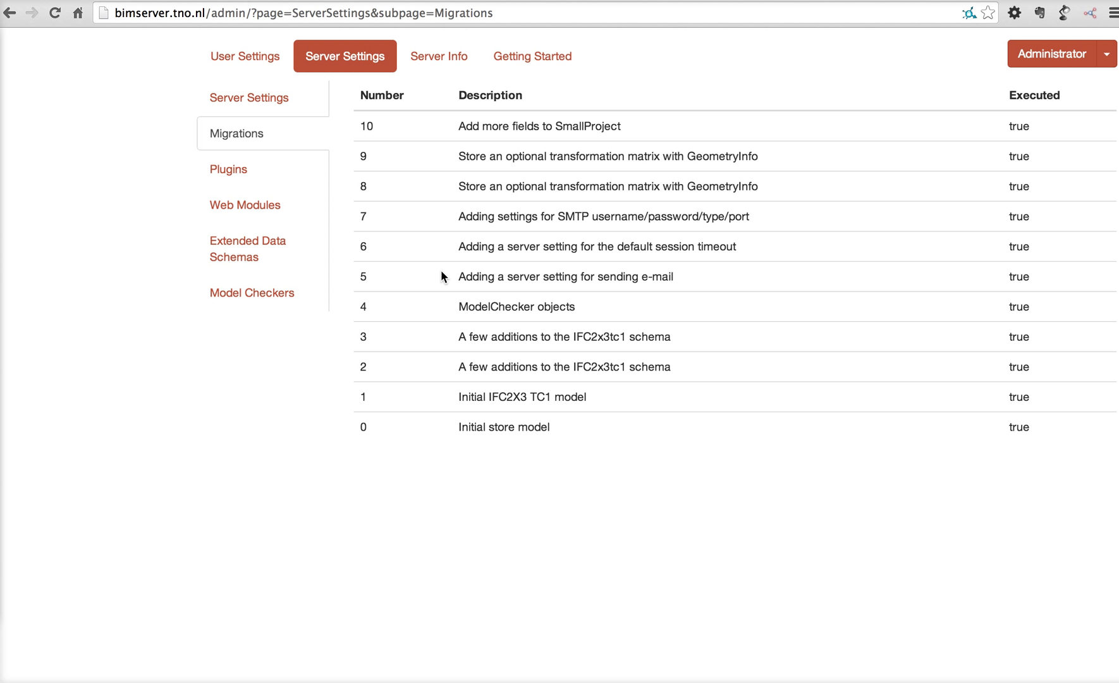
mouse_move(711, 492)
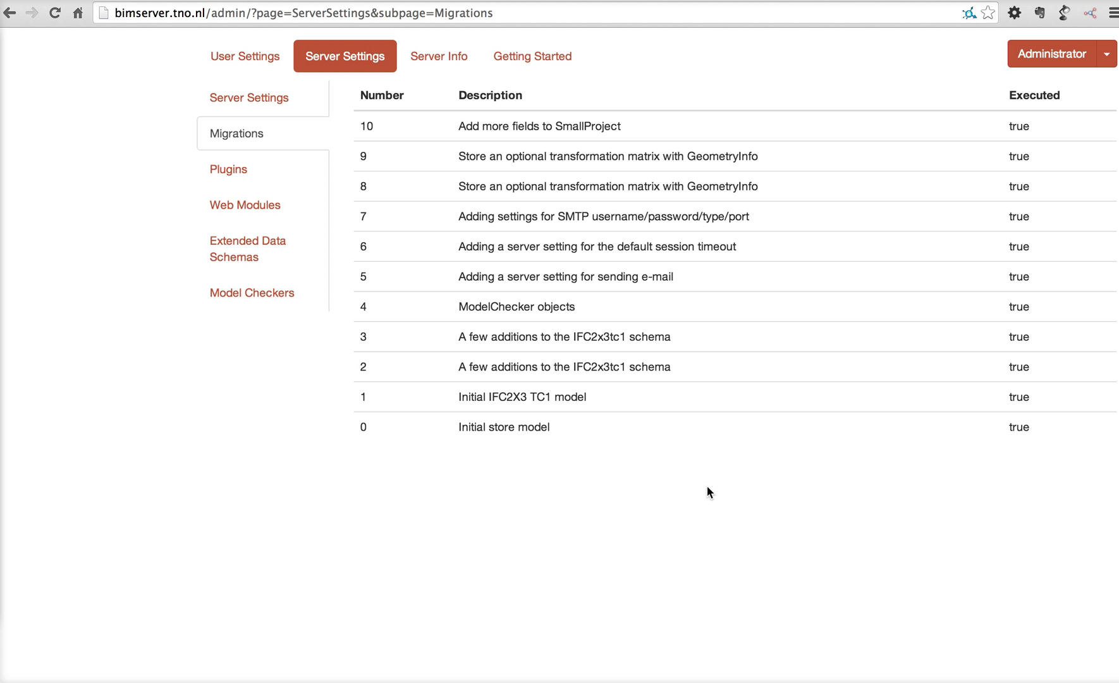
Browse the Plugins table from deserializers to web modules, all enabled.
click(228, 170)
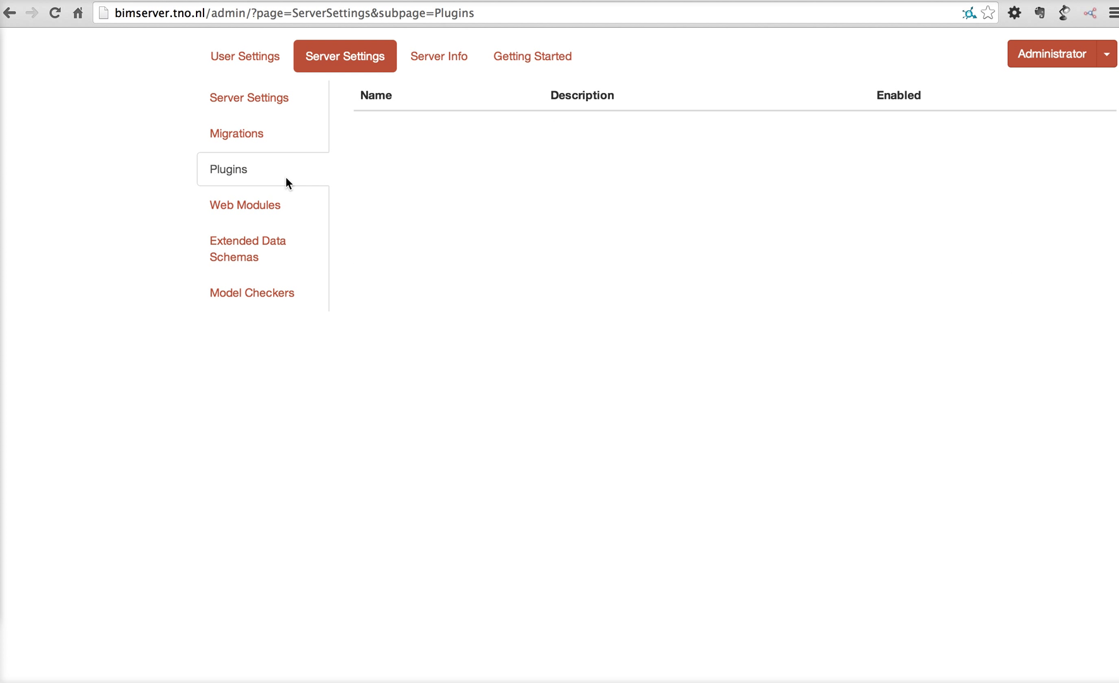
scroll(down, 3)
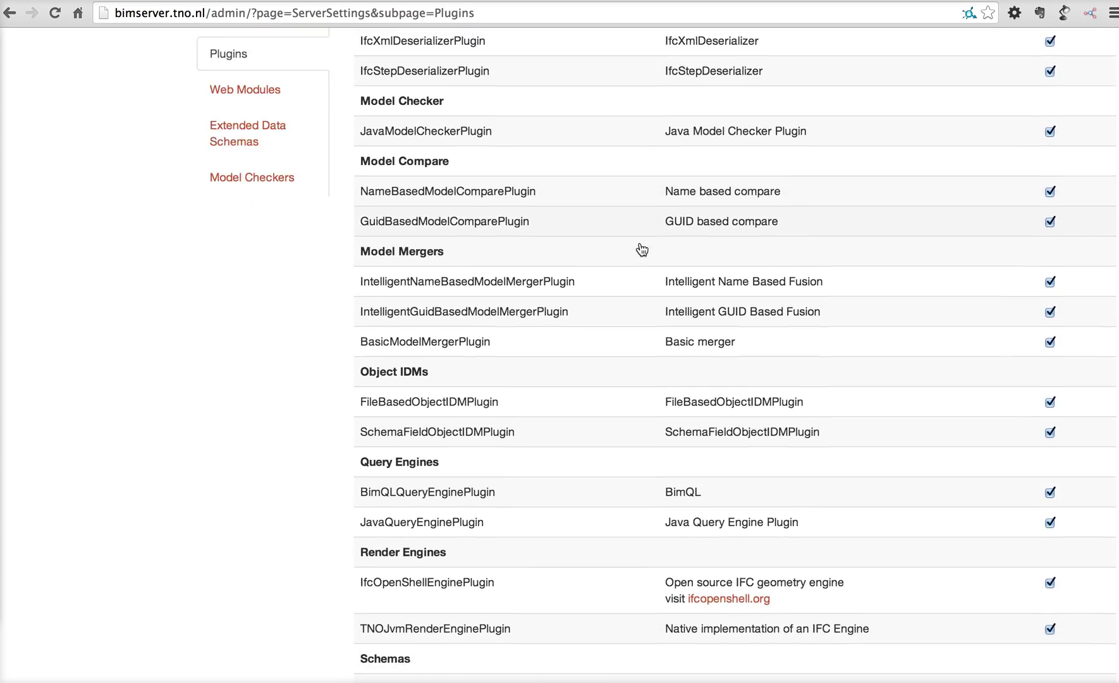
scroll(down, 3)
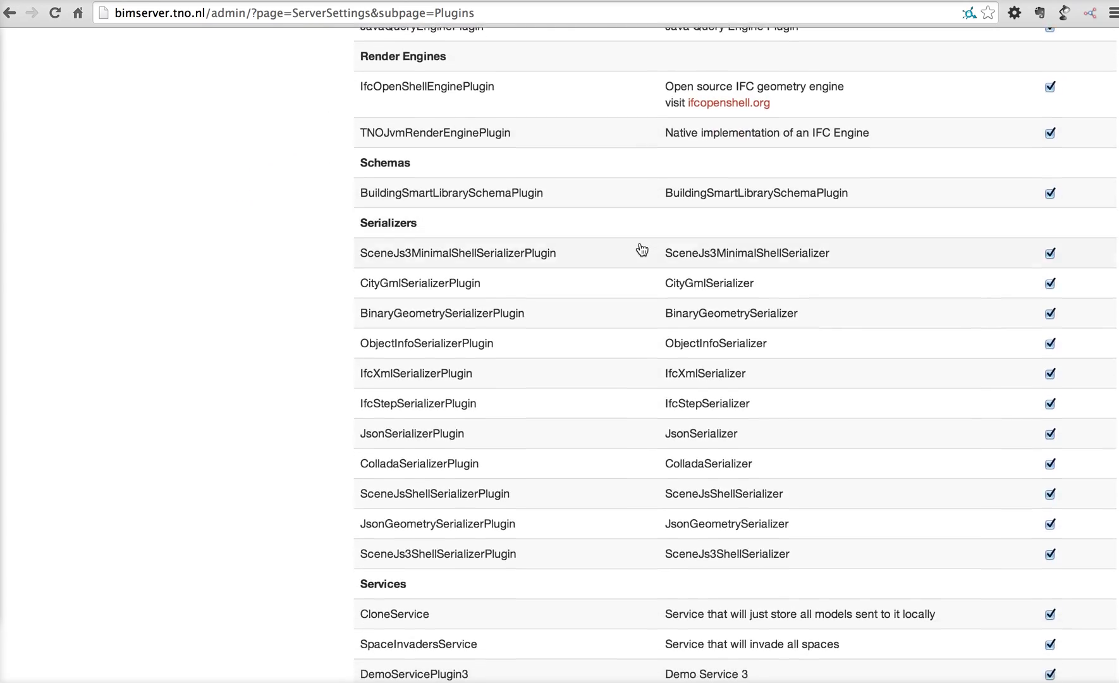
scroll(up, 3)
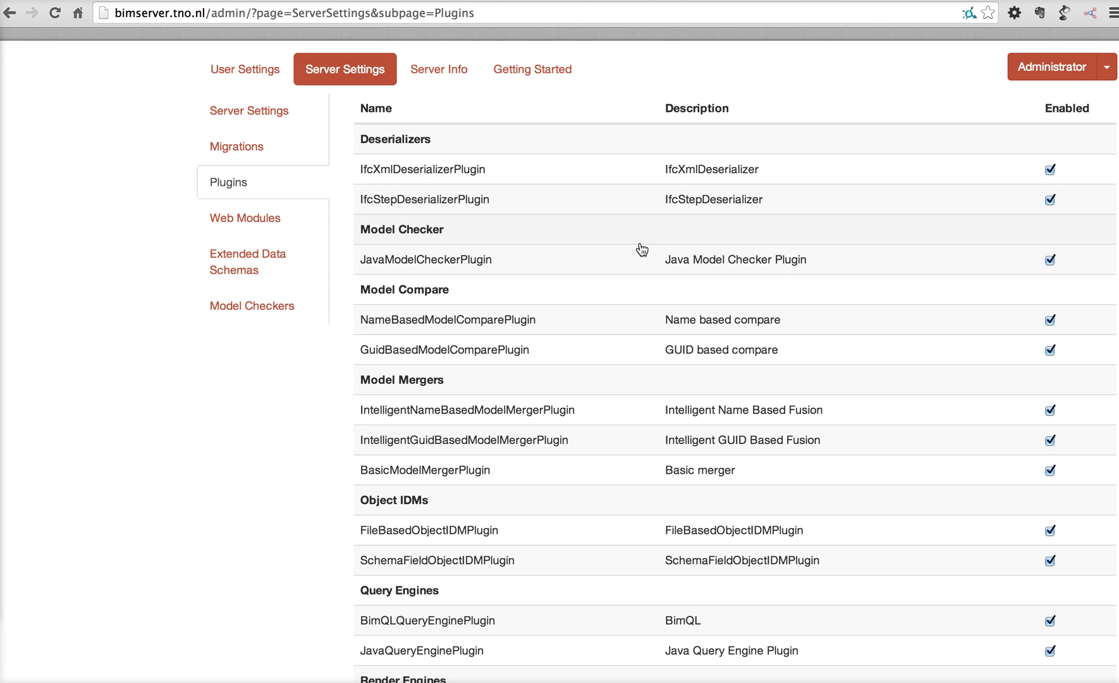
scroll(up, 3)
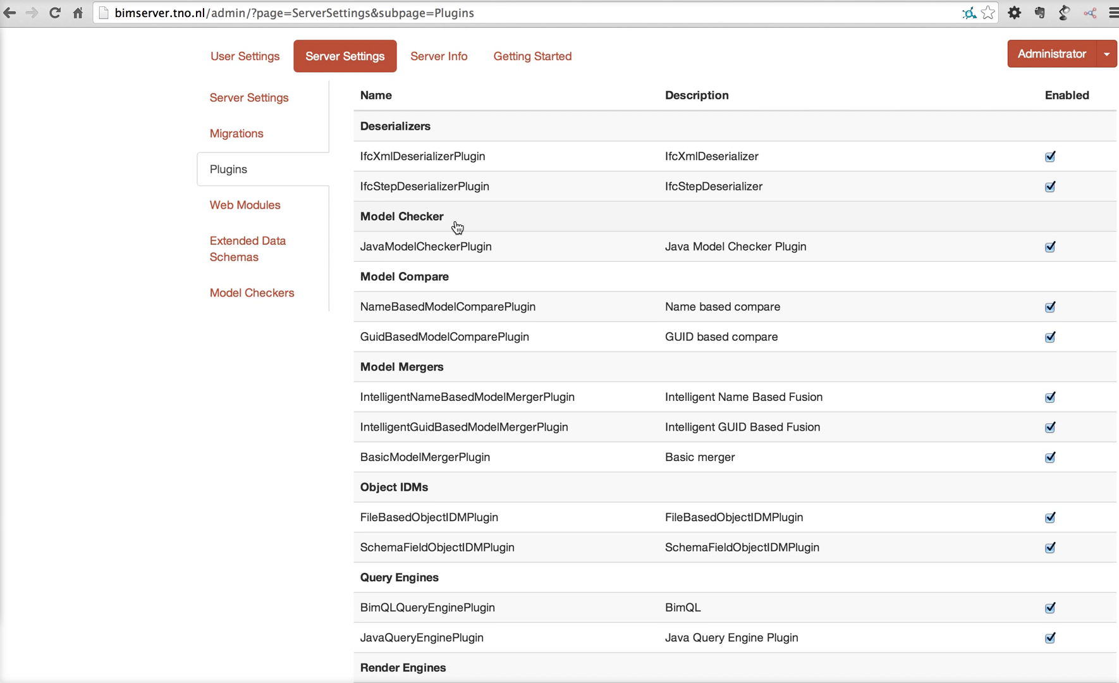
scroll(down, 3)
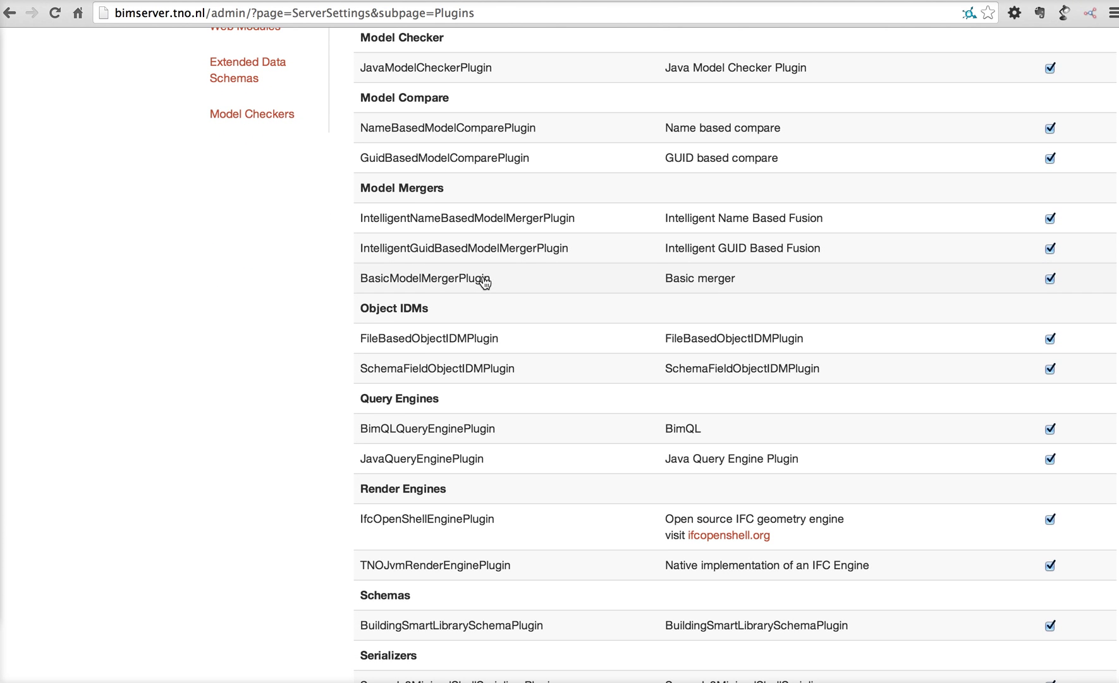
mouse_move(799, 234)
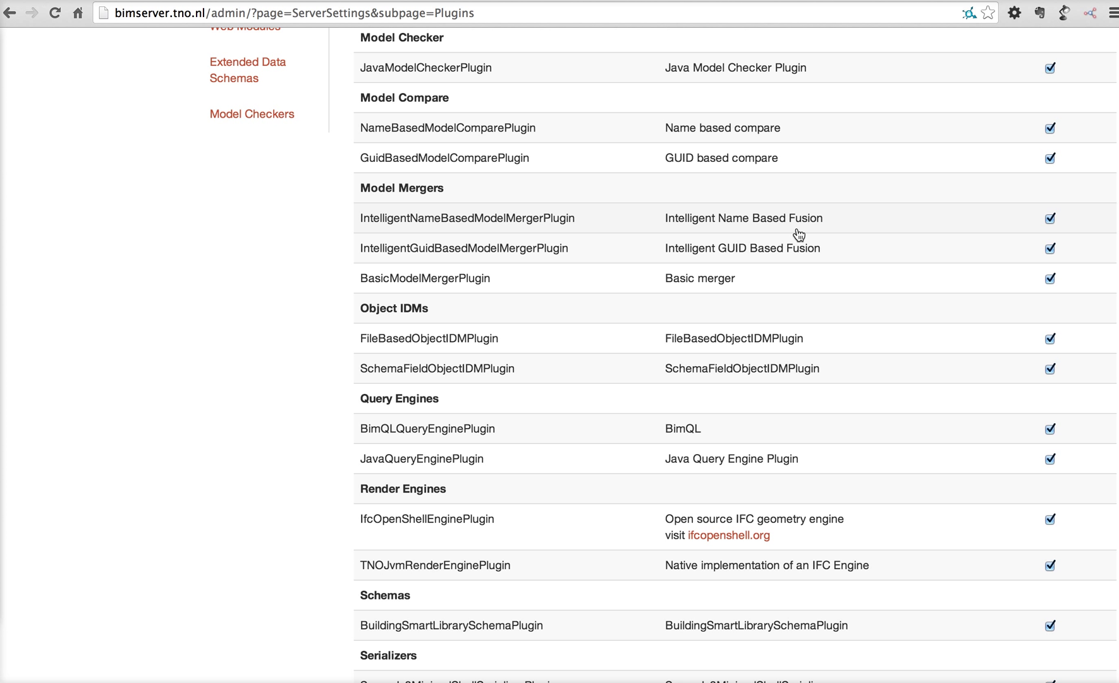
mouse_move(959, 256)
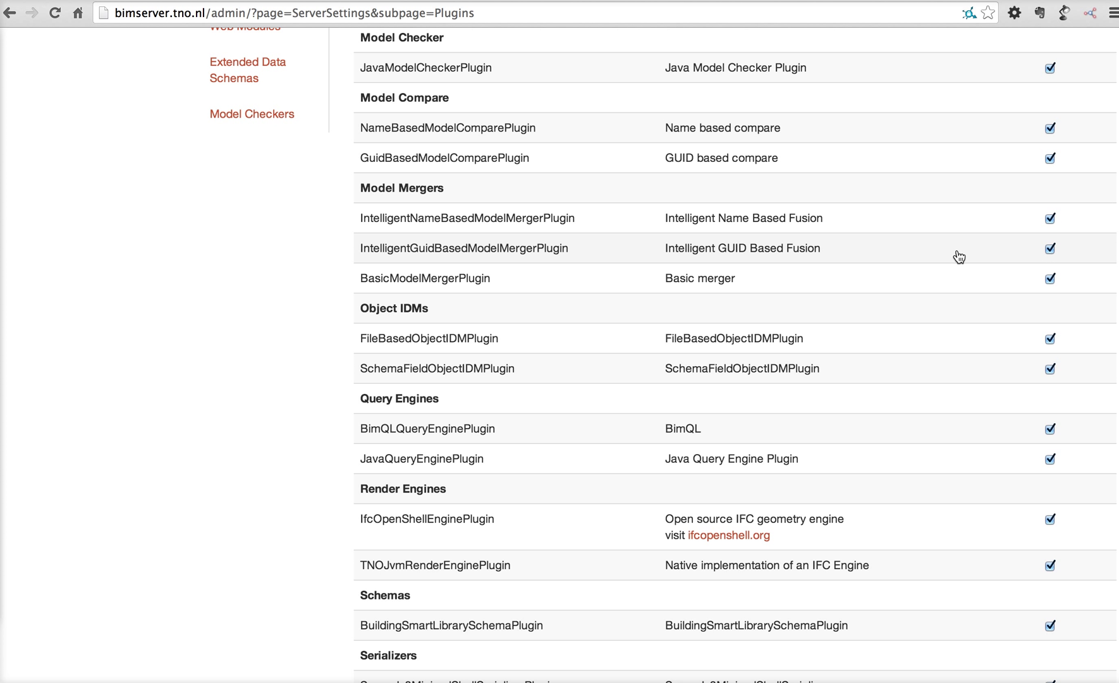
scroll(down, 3)
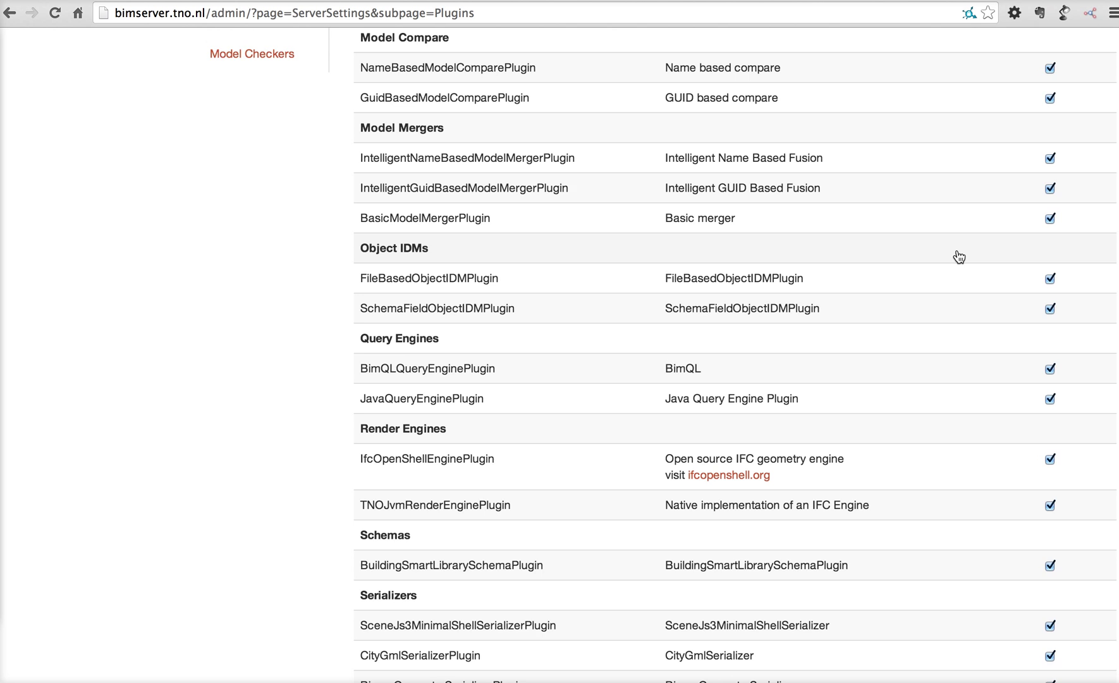
scroll(down, 3)
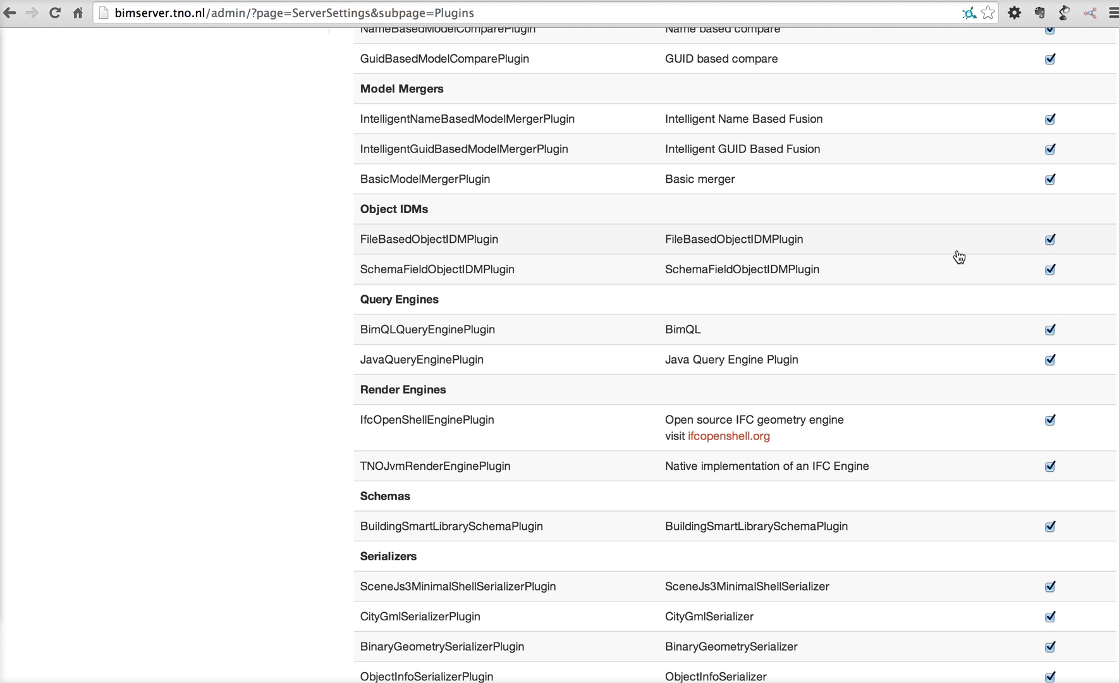
scroll(down, 3)
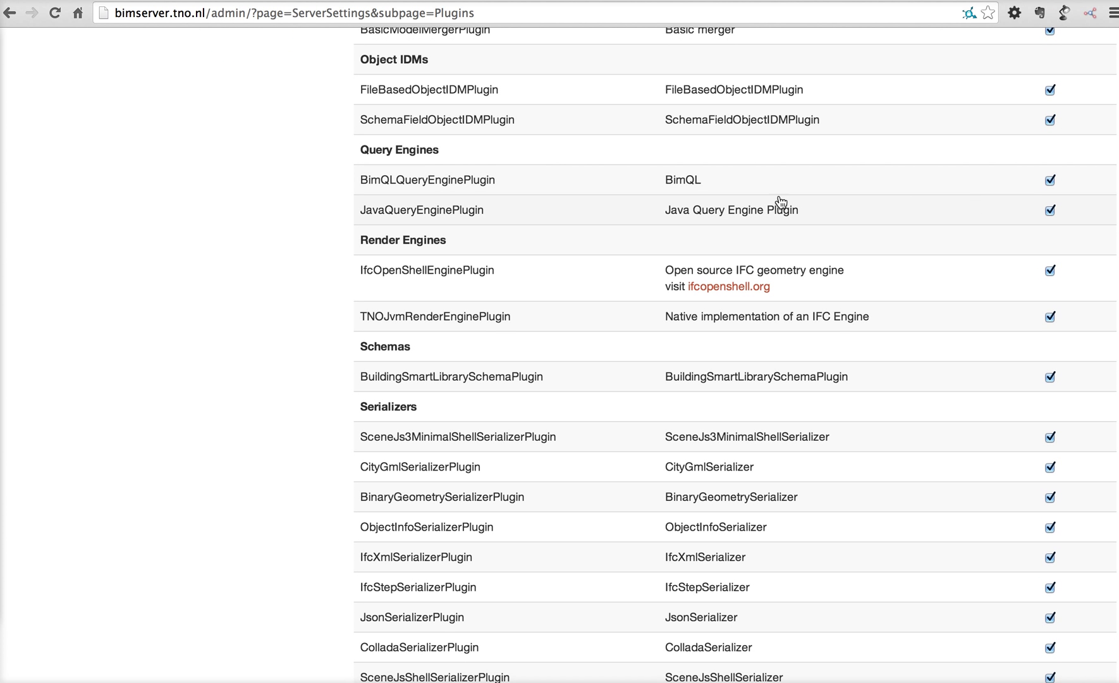
mouse_move(479, 293)
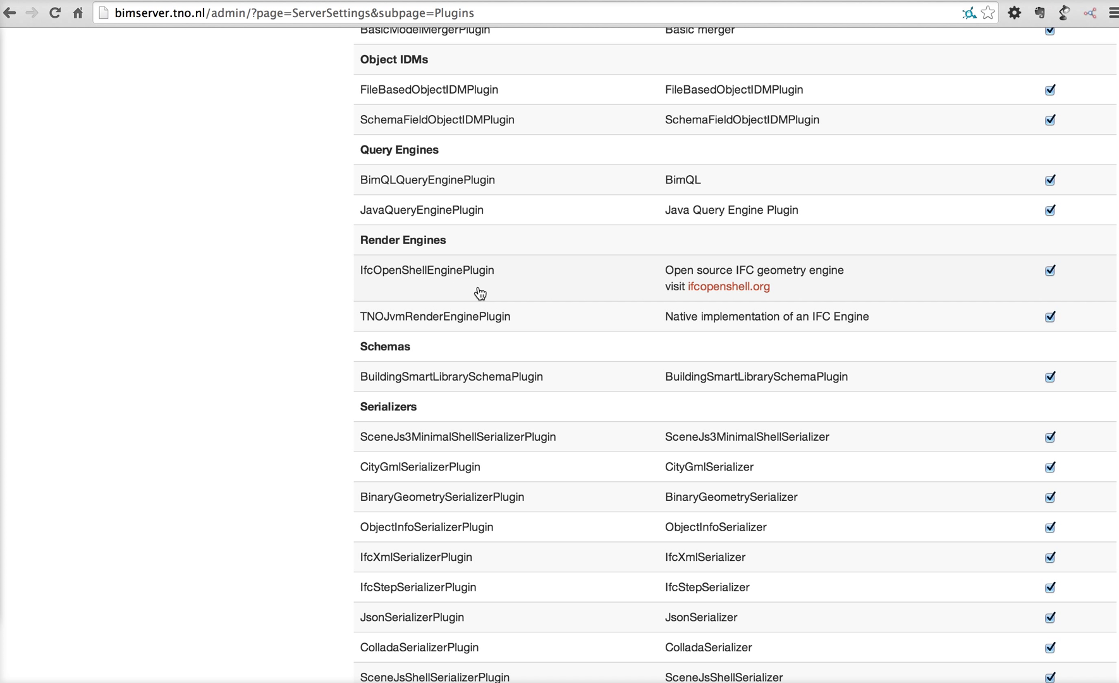
mouse_move(416, 323)
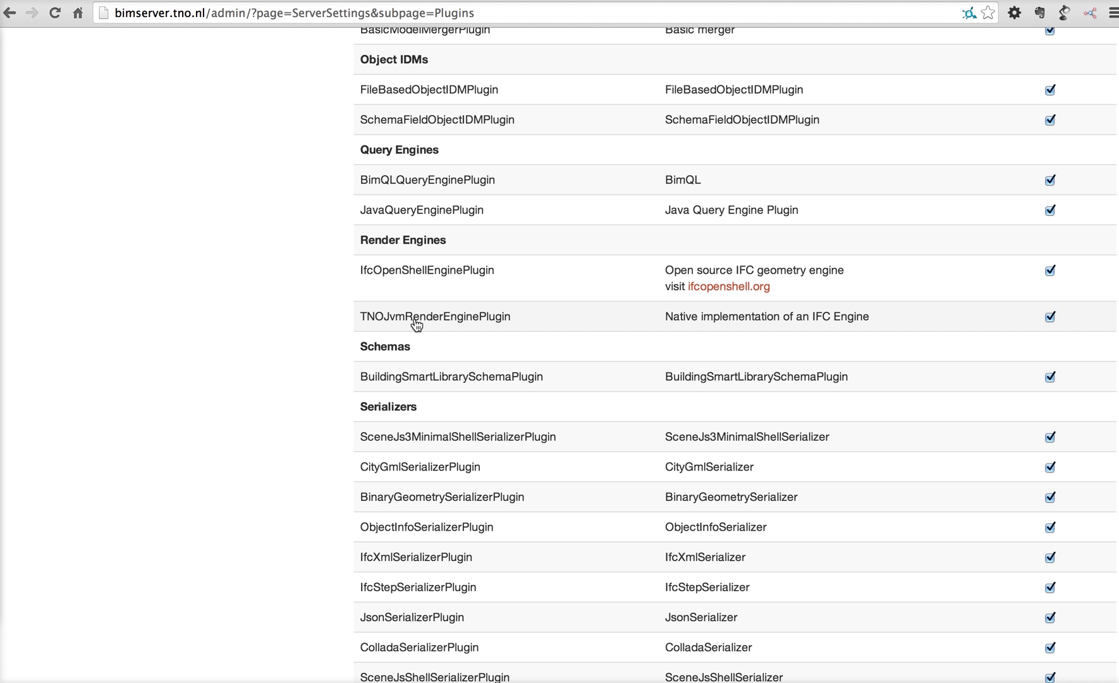
mouse_move(597, 332)
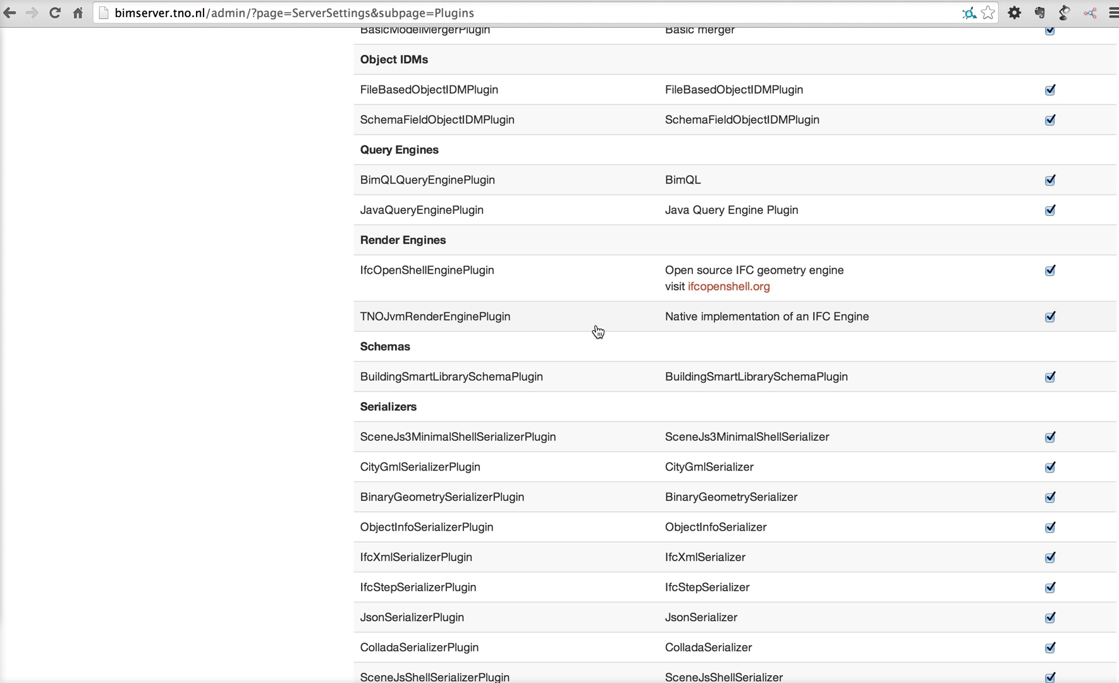
mouse_move(541, 296)
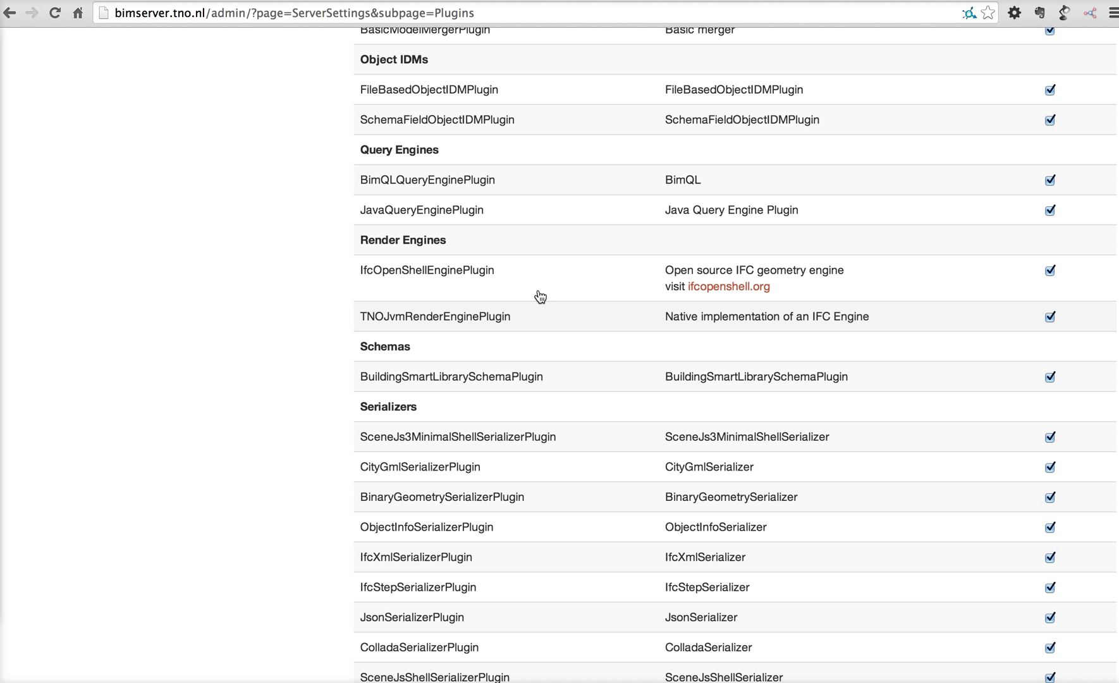
mouse_move(717, 289)
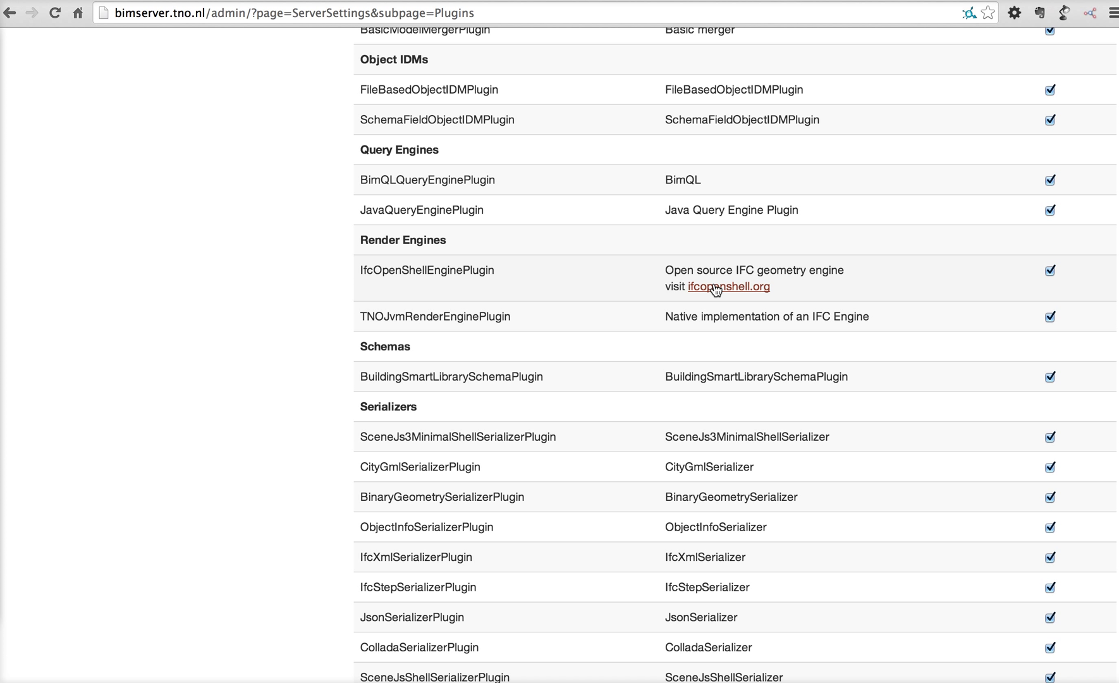
mouse_move(857, 294)
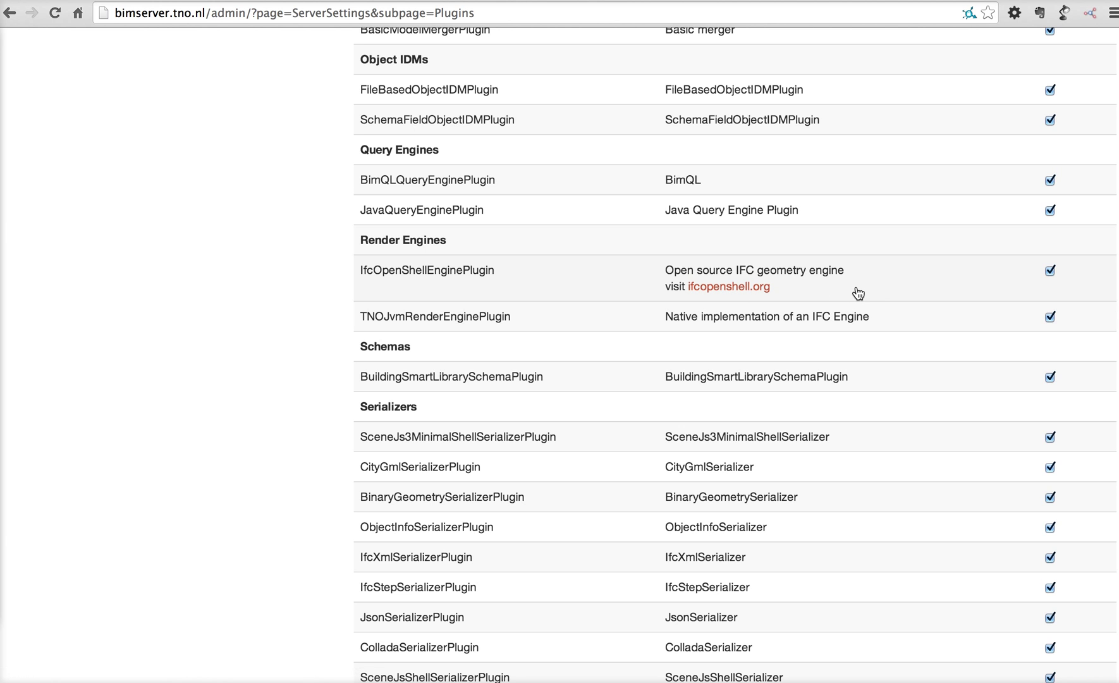
scroll(down, 3)
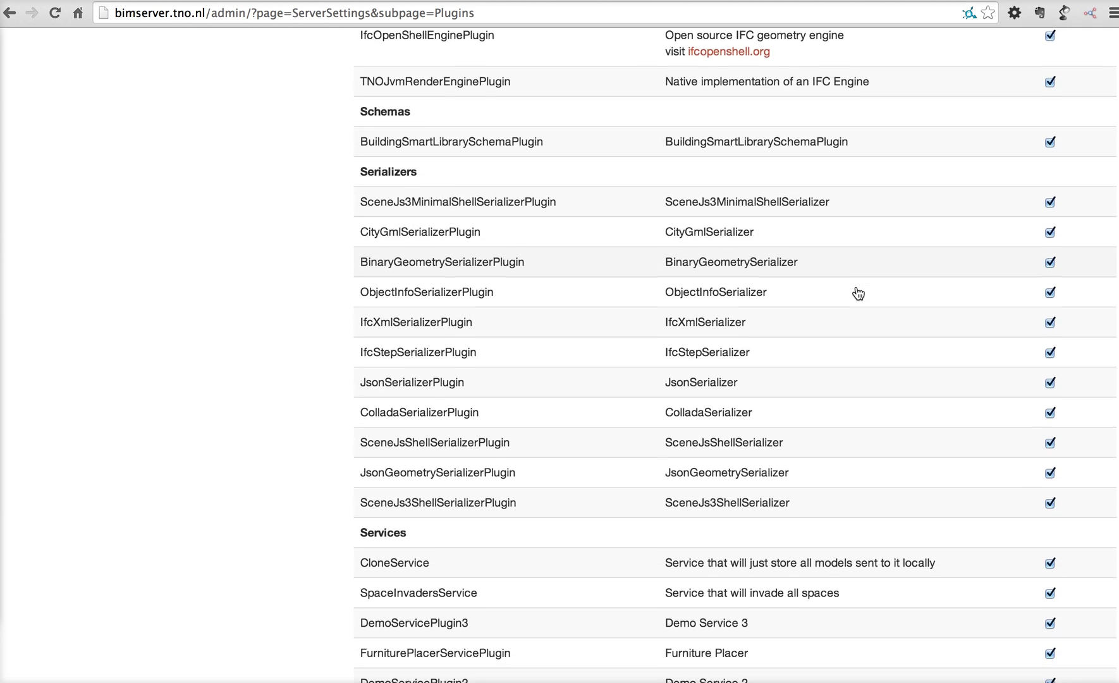
scroll(down, 3)
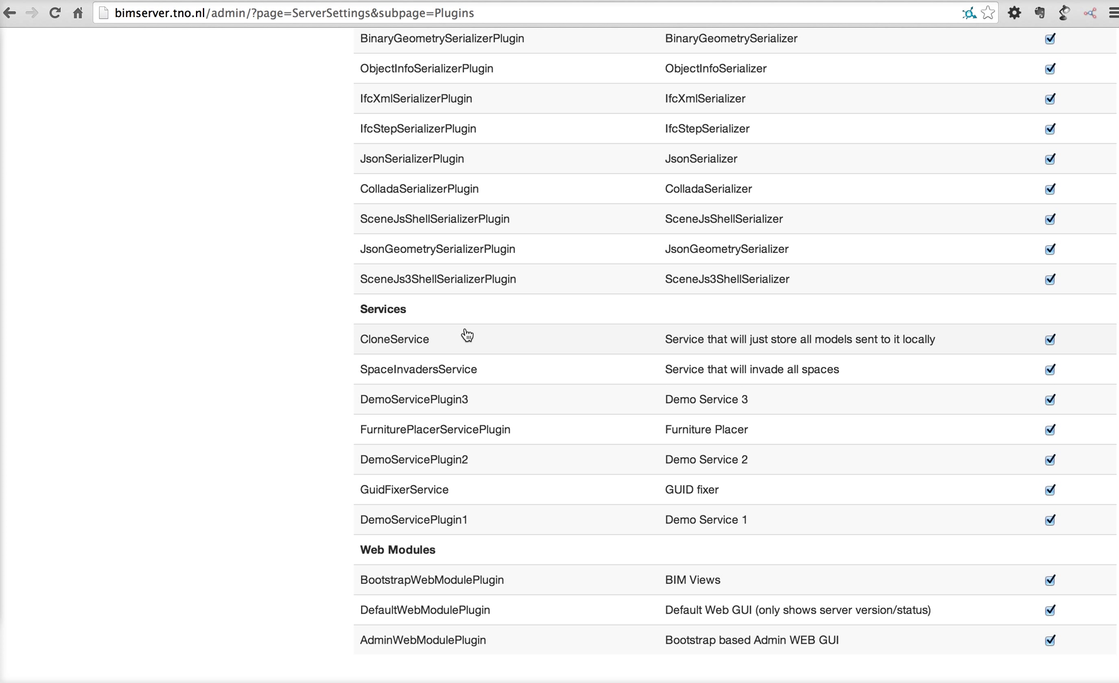
mouse_move(473, 565)
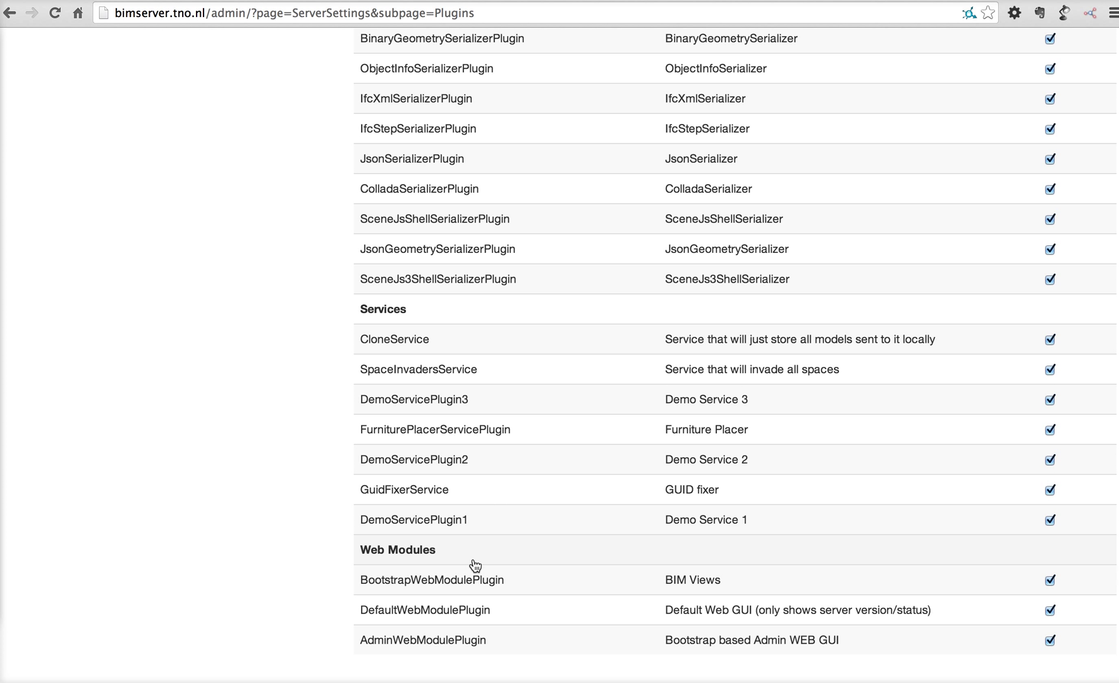
mouse_move(520, 608)
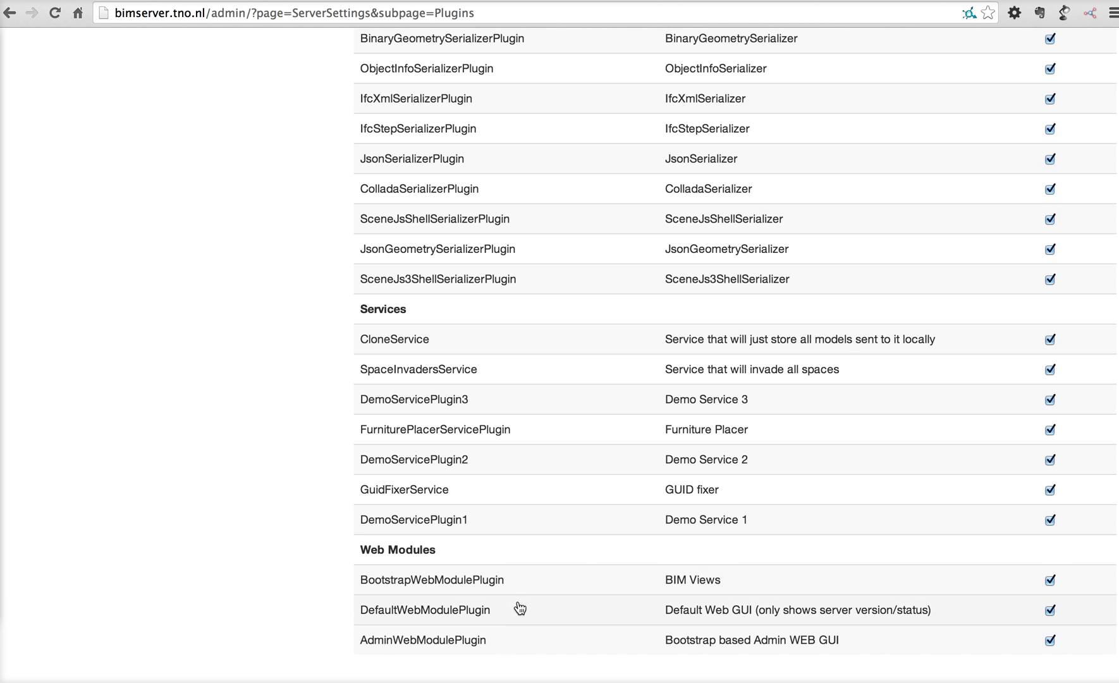
mouse_move(595, 508)
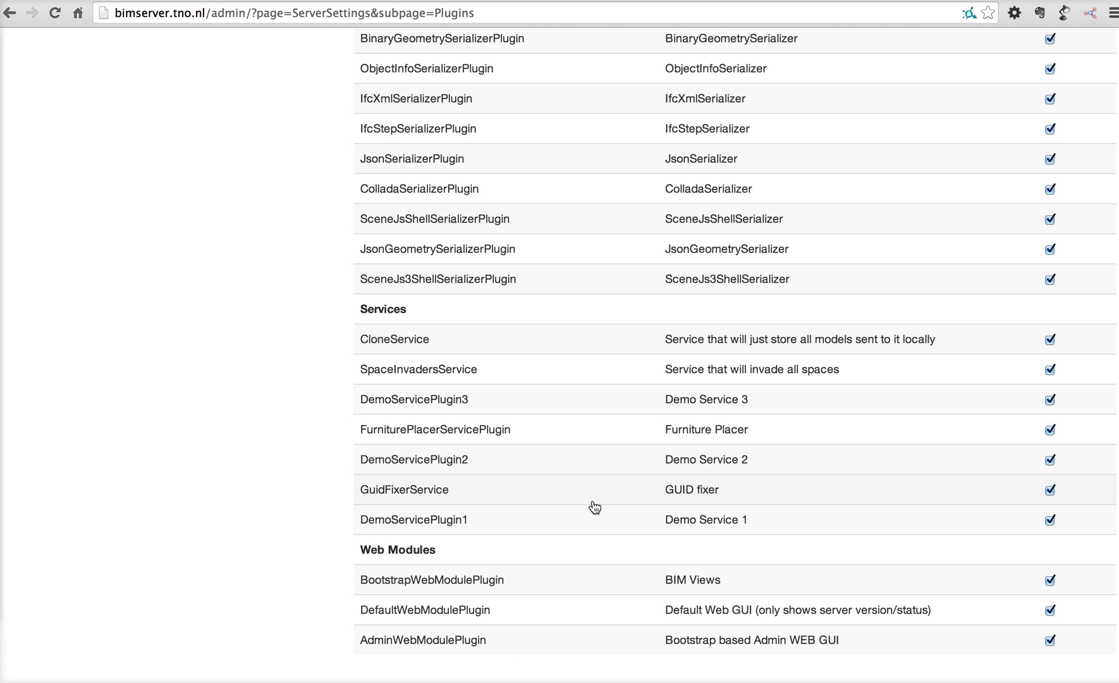
scroll(up, 3)
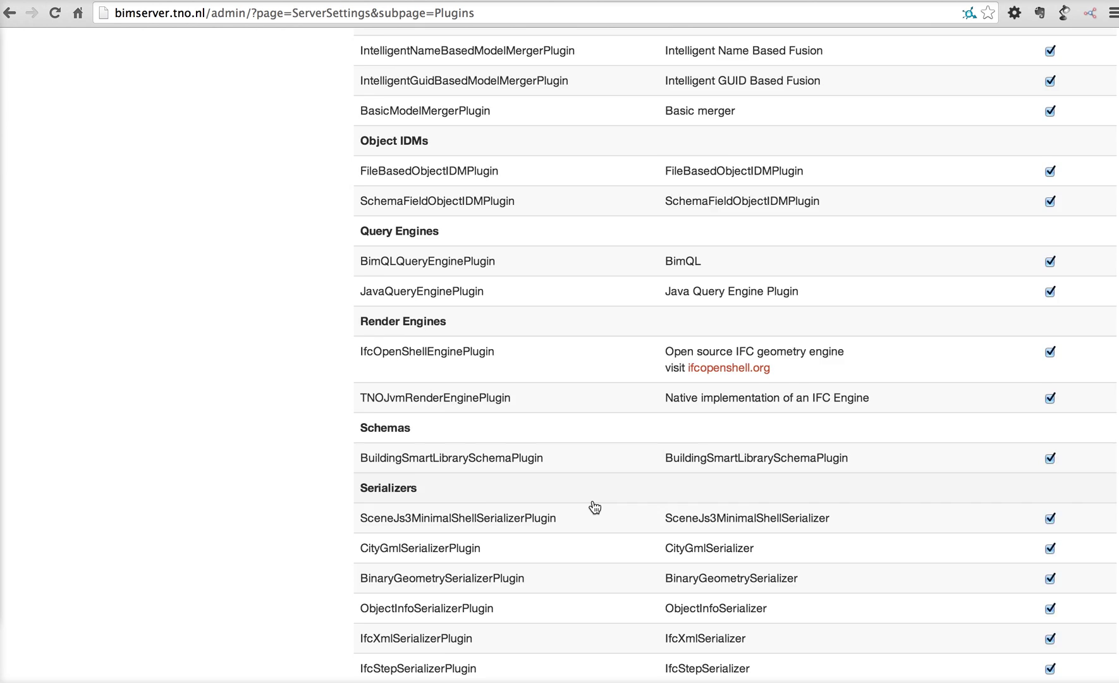
scroll(up, 3)
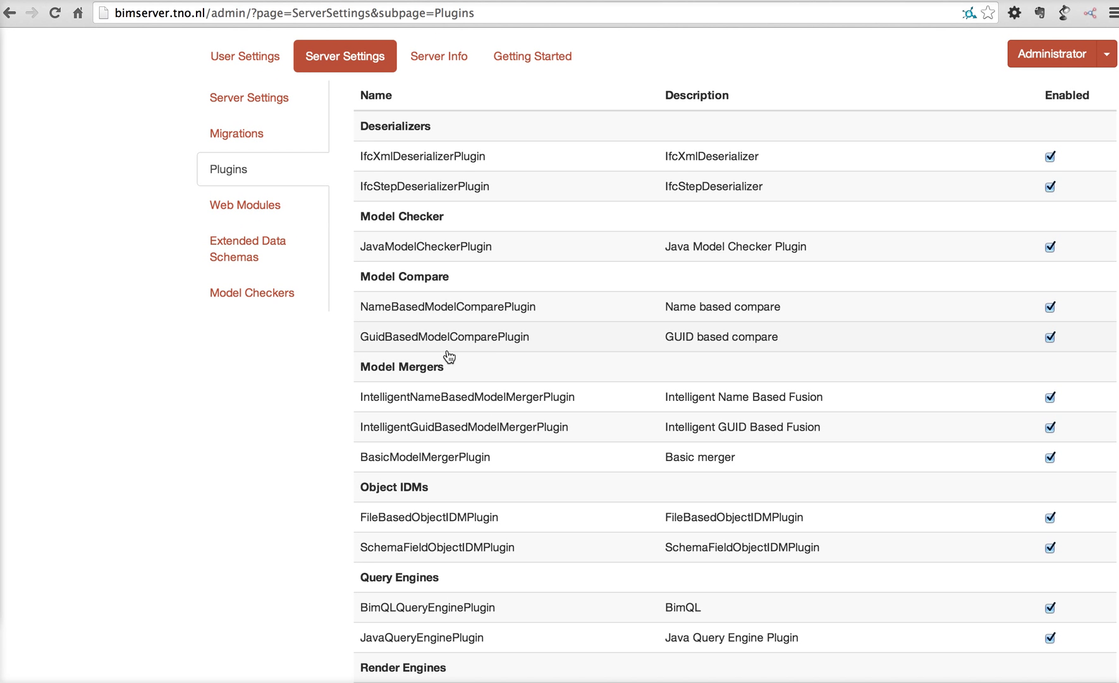
mouse_move(246, 205)
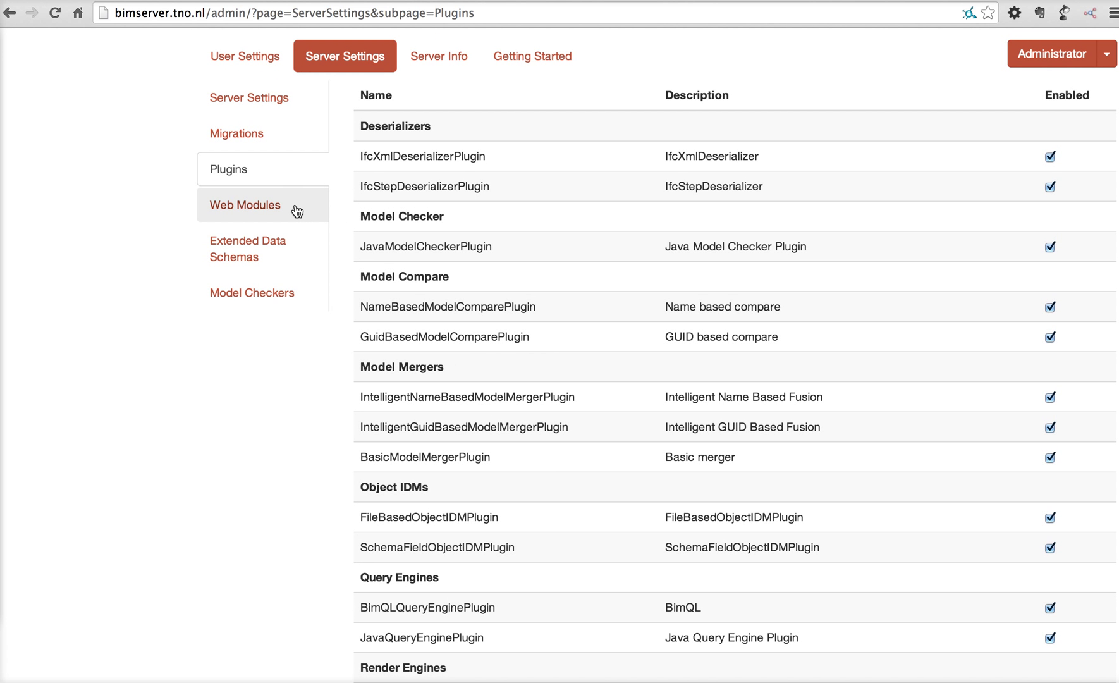
click(244, 205)
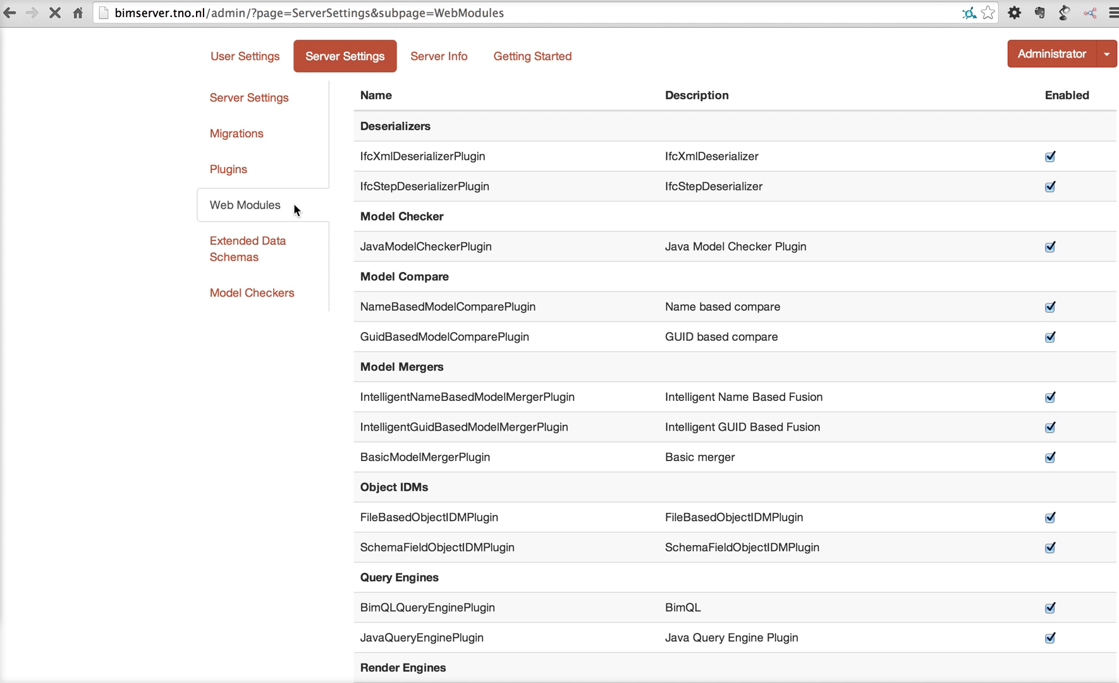
click(244, 205)
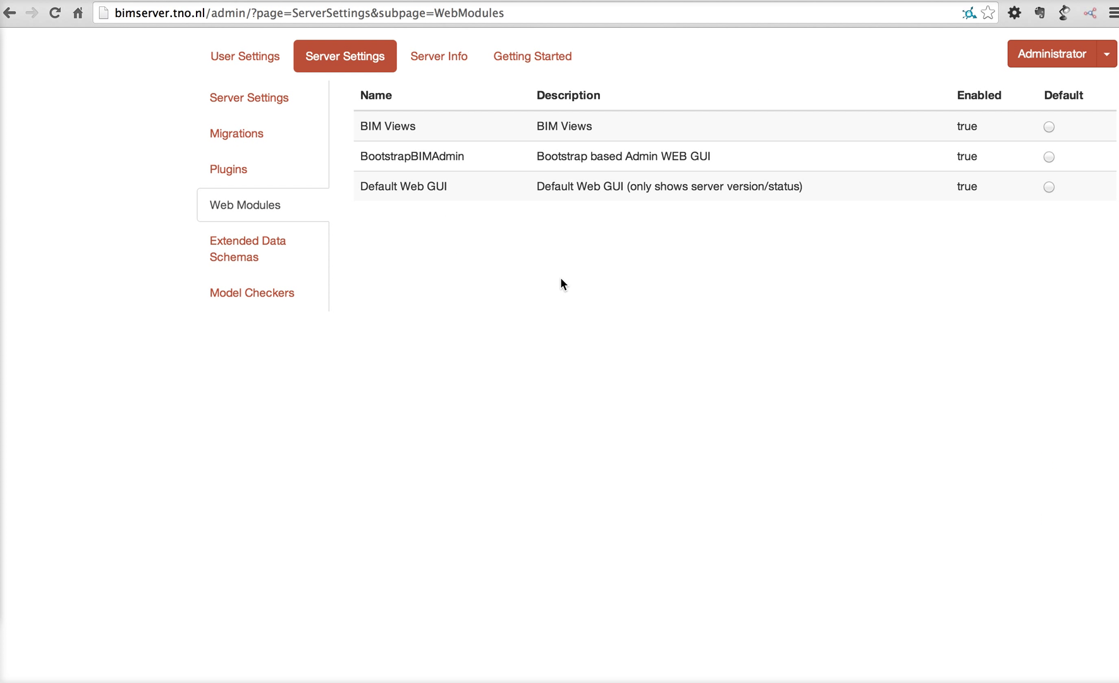
mouse_move(640, 201)
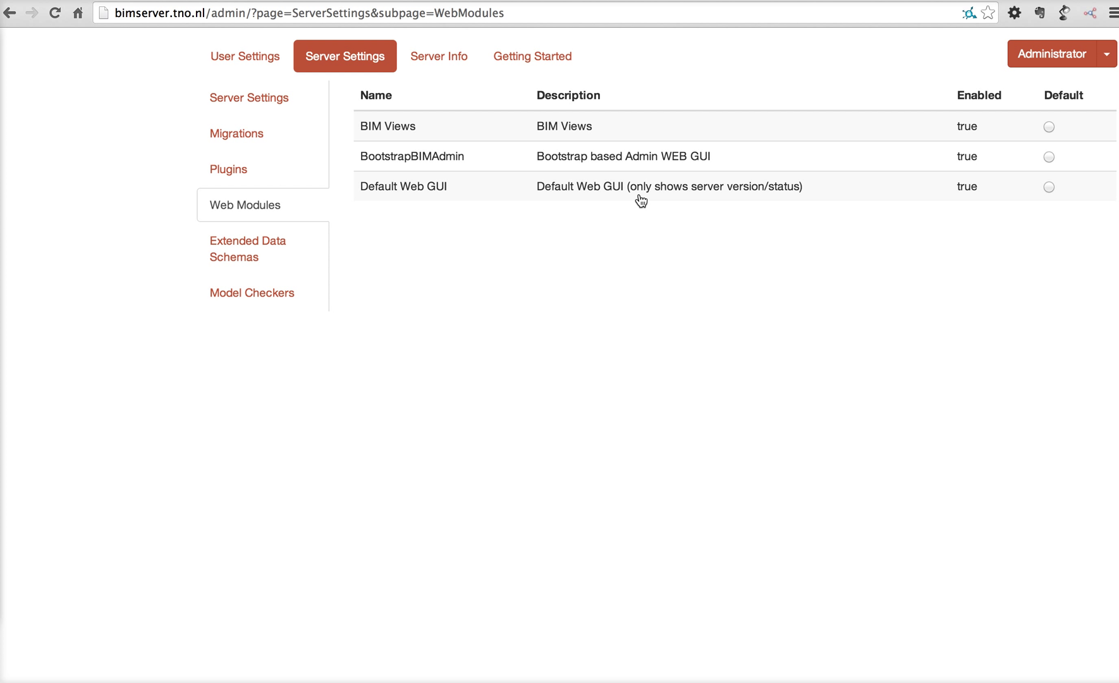
mouse_move(500, 138)
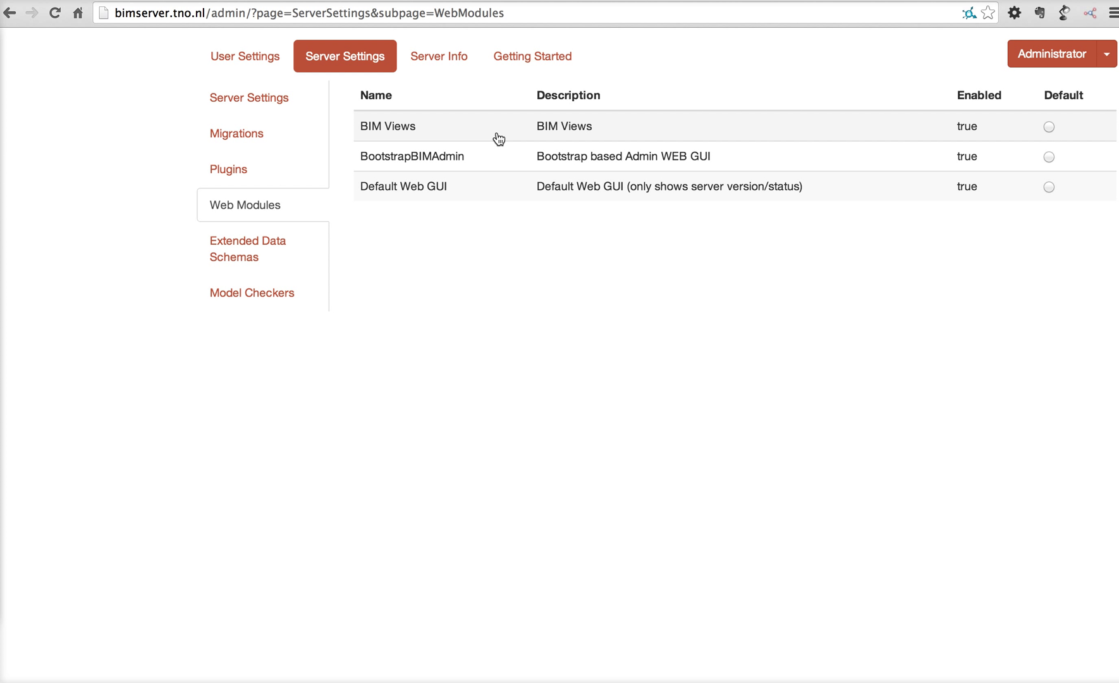
mouse_move(600, 131)
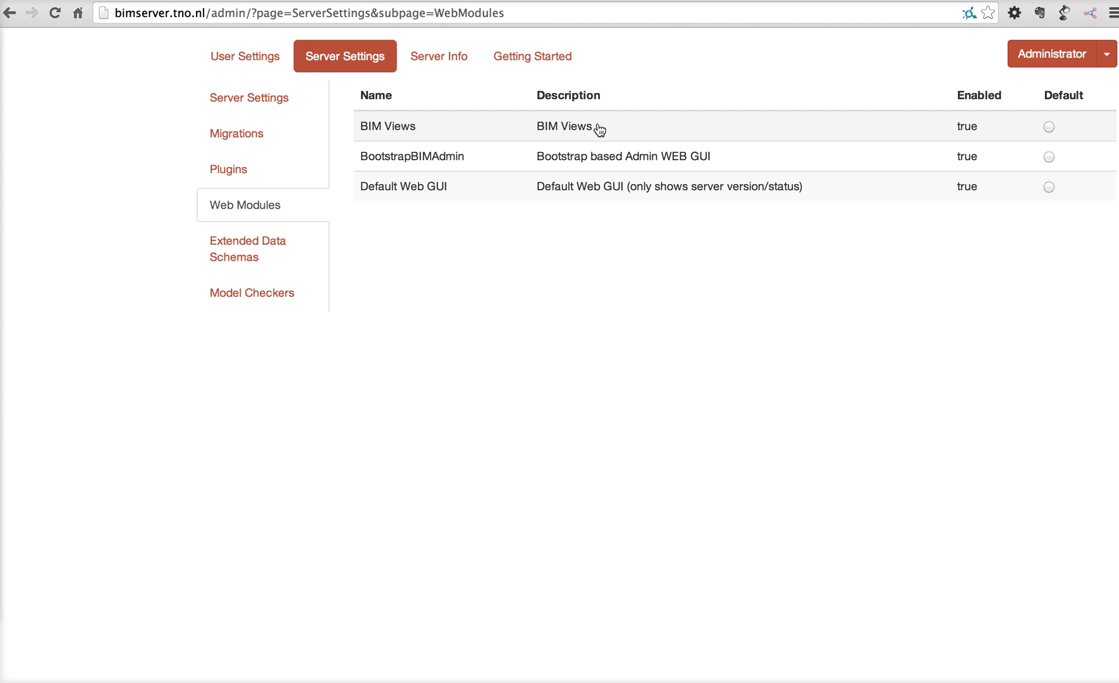
mouse_move(533, 168)
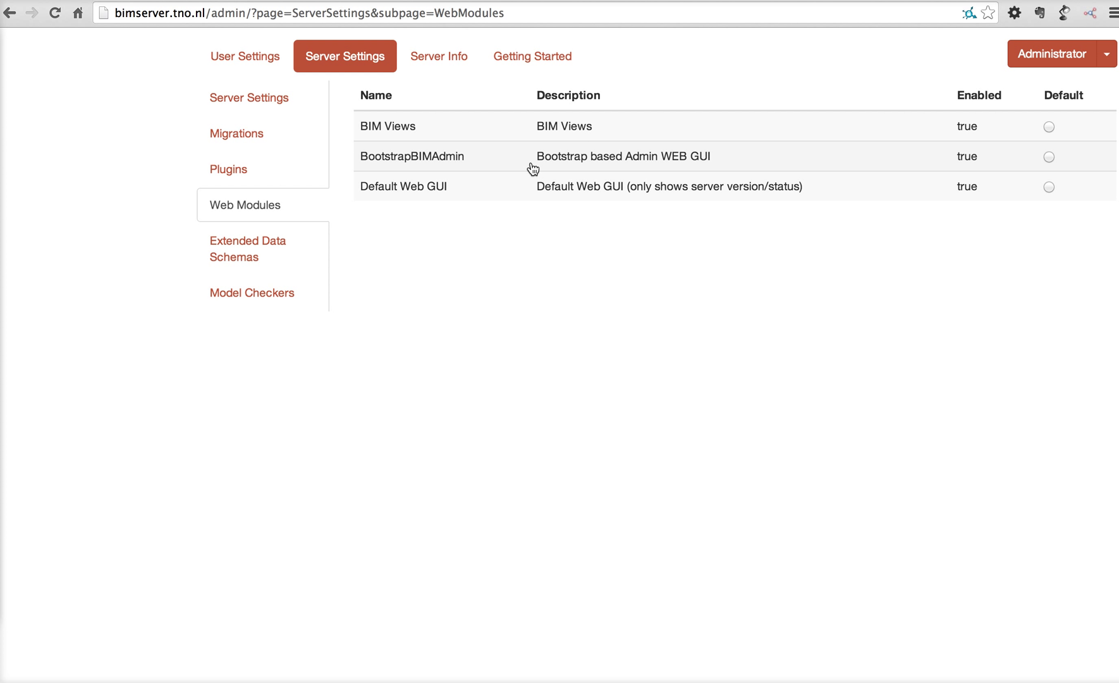
mouse_move(353, 173)
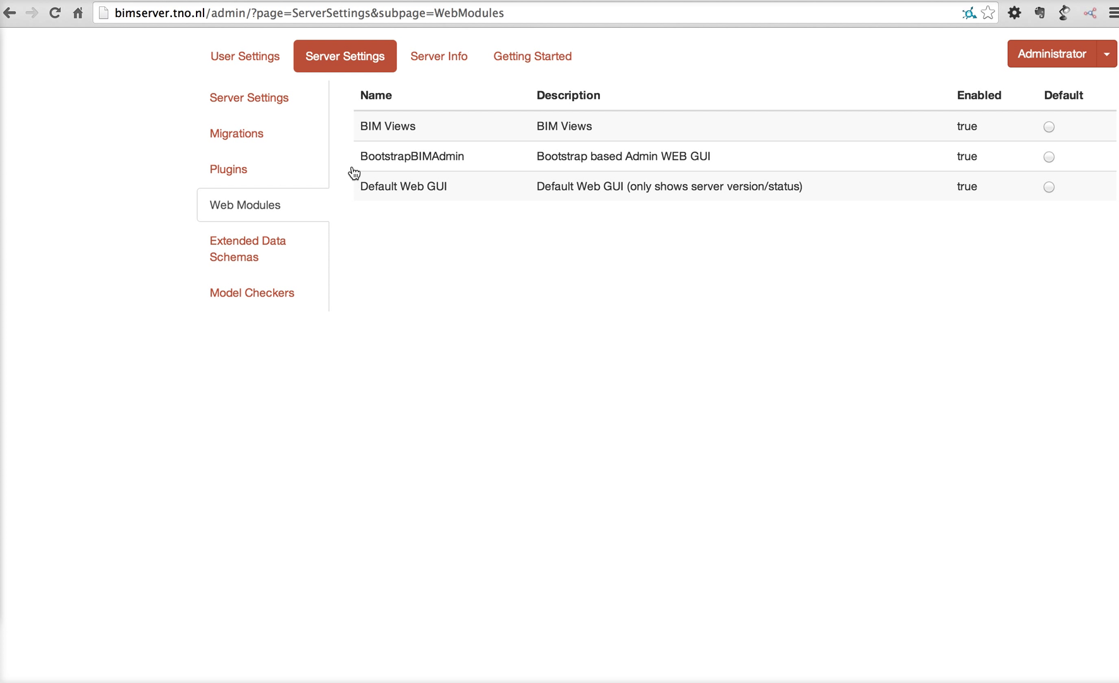
mouse_move(483, 207)
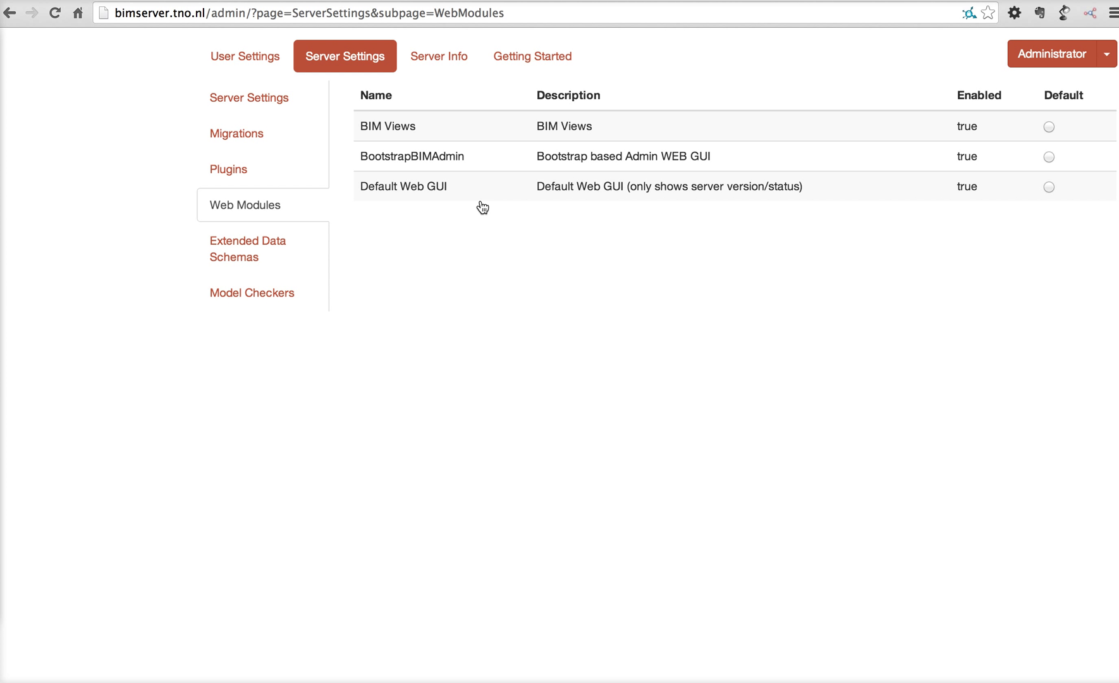
mouse_move(562, 205)
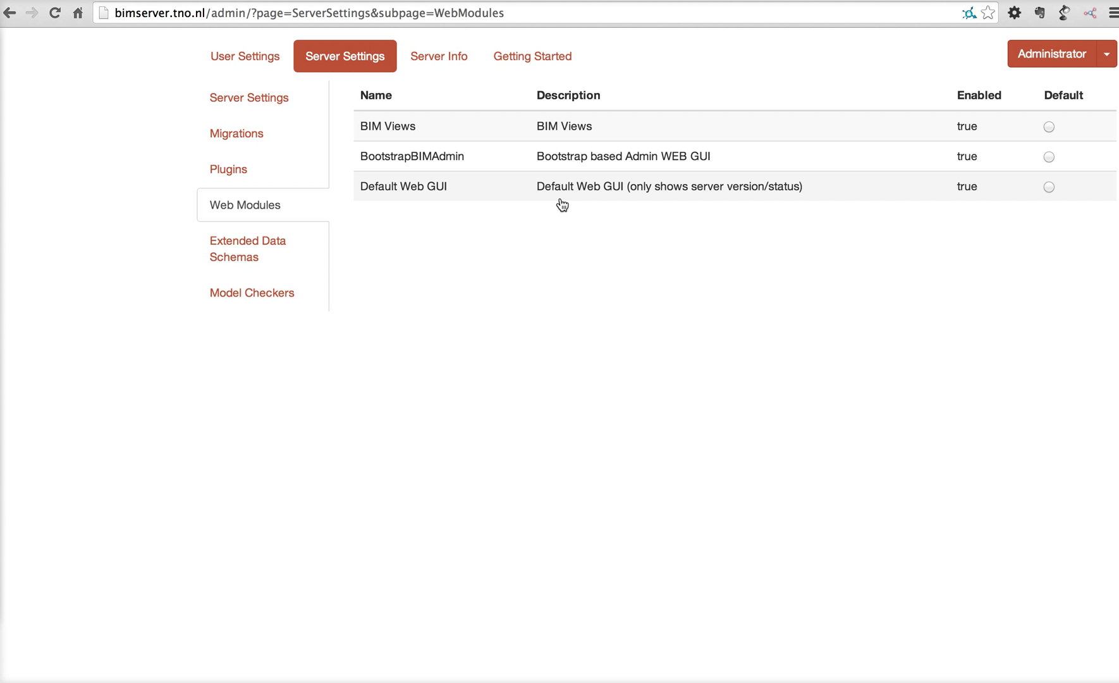
mouse_move(646, 195)
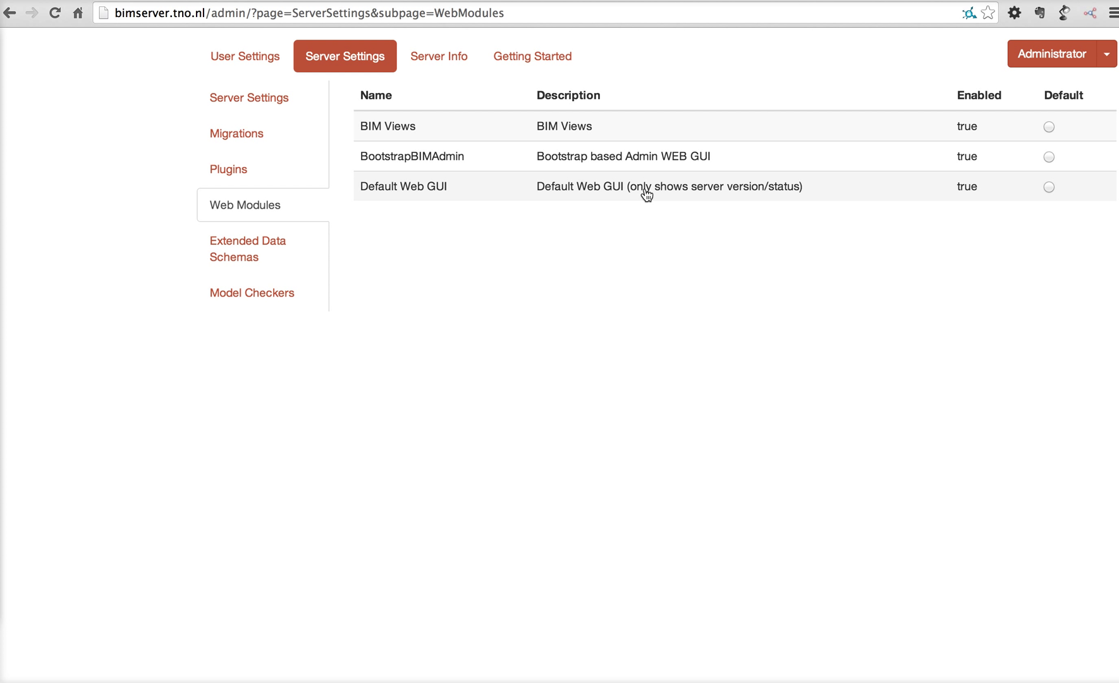
mouse_move(1013, 169)
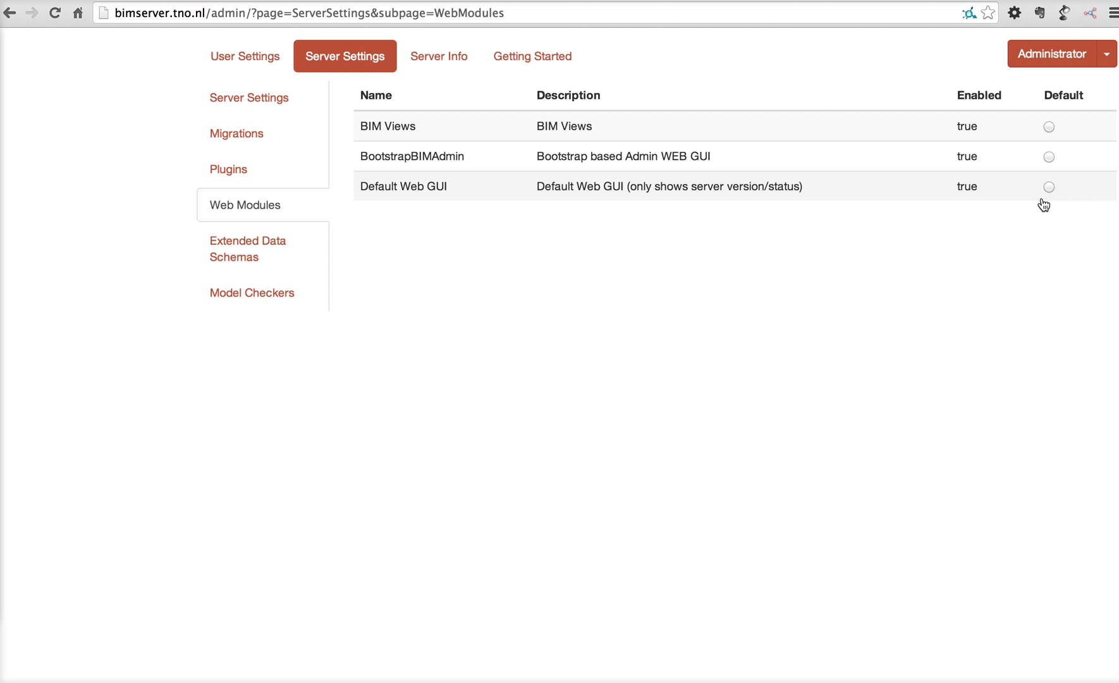
mouse_move(432, 107)
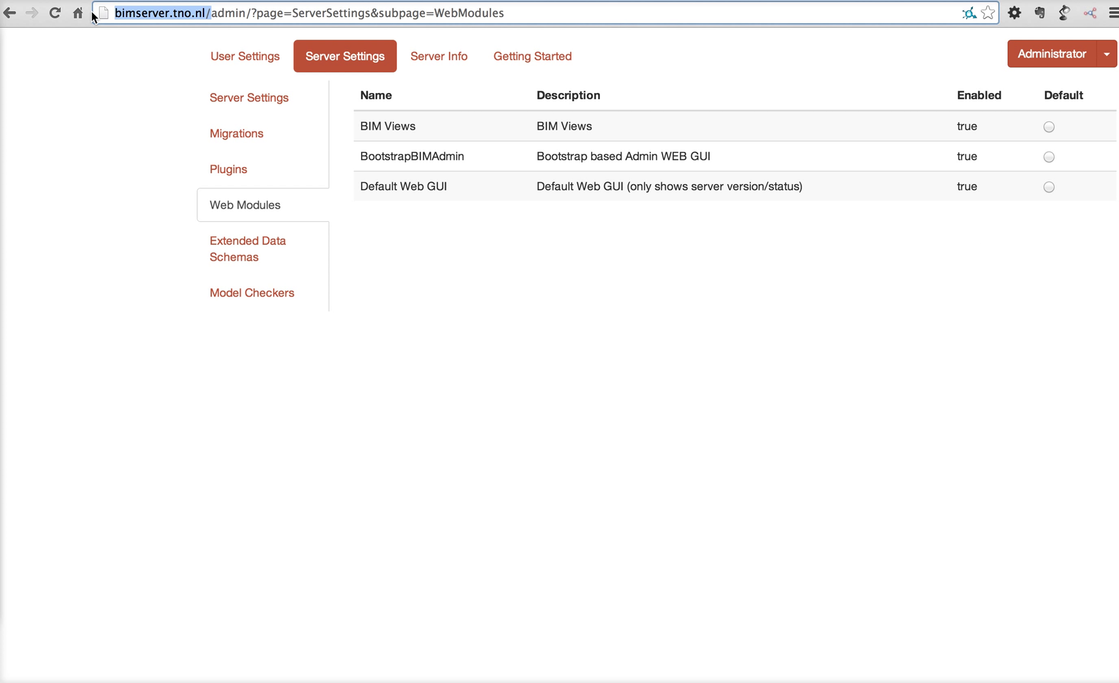
mouse_move(658, 210)
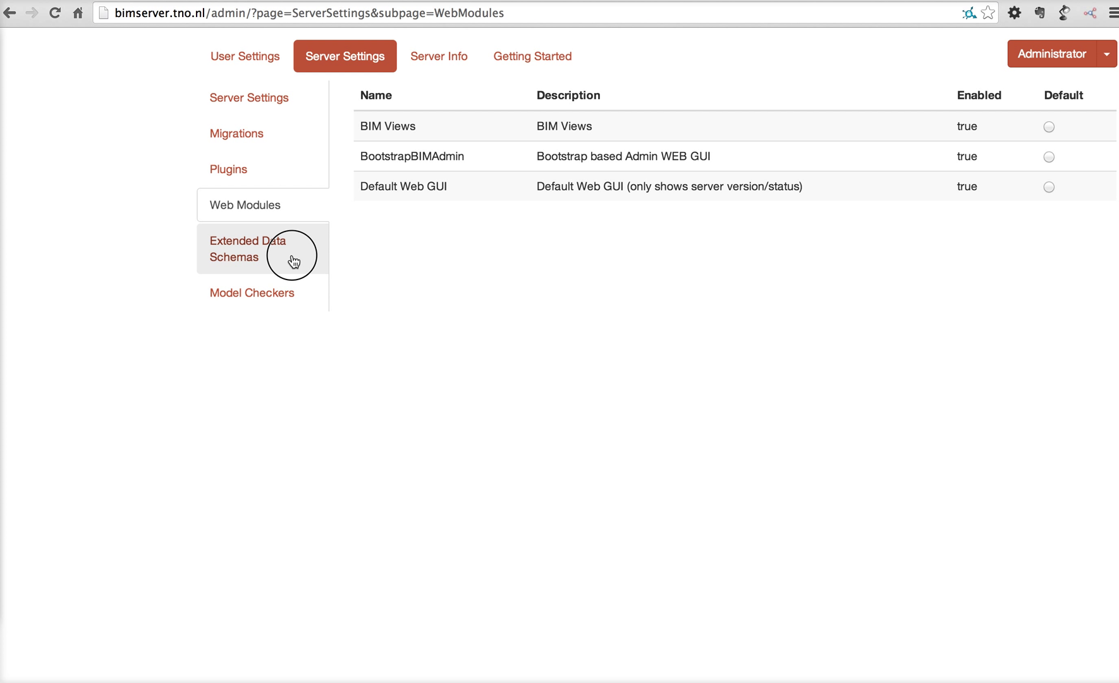
View the excellos schema and repository schemas, then the Passing Model Checker list.
click(246, 248)
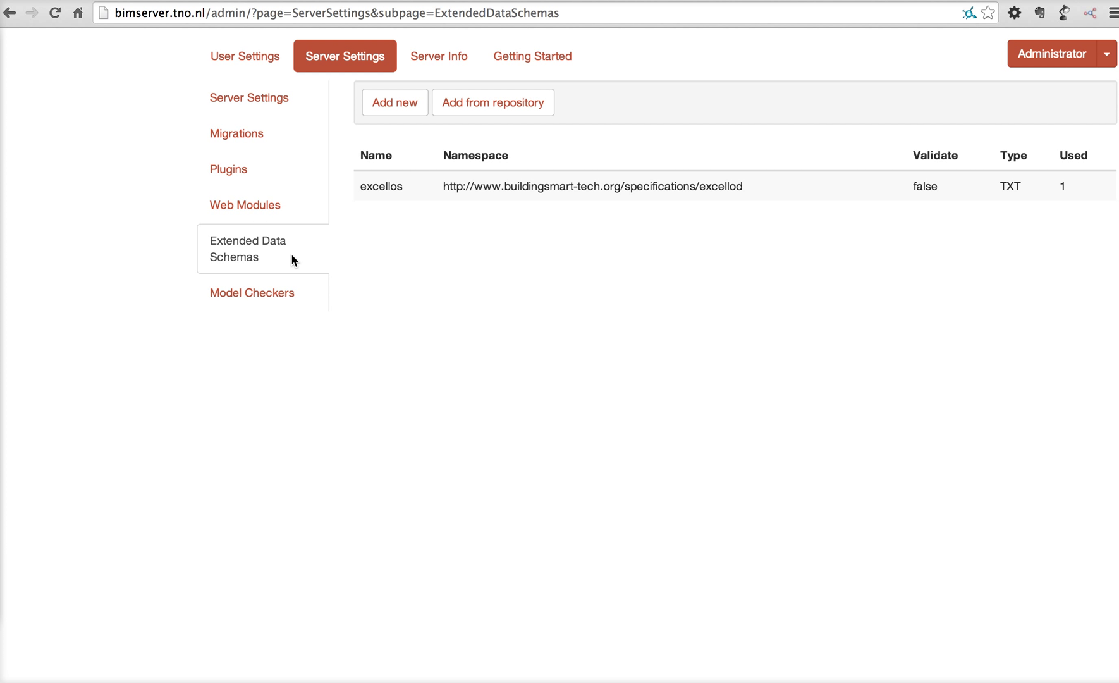
mouse_move(511, 200)
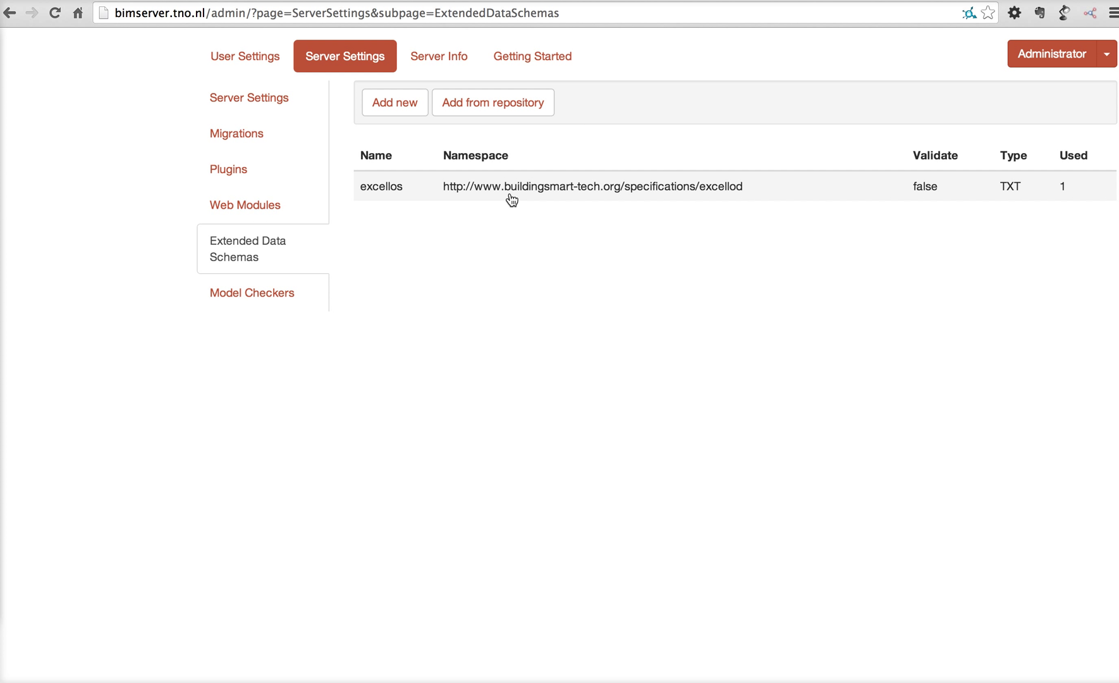
mouse_move(486, 215)
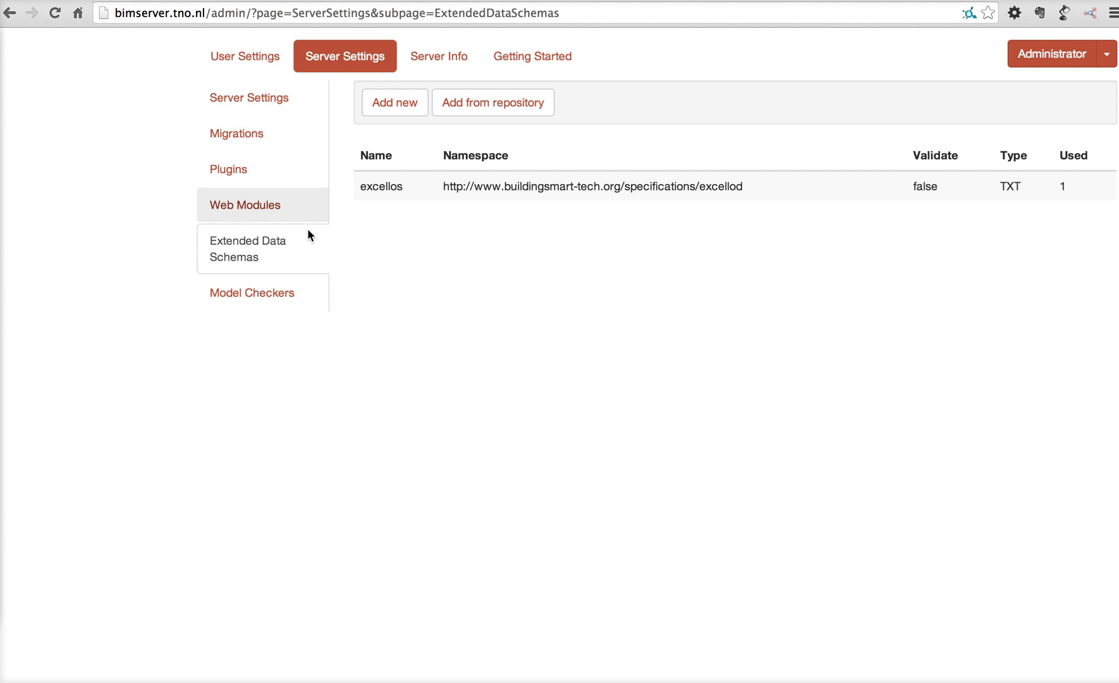
mouse_move(278, 257)
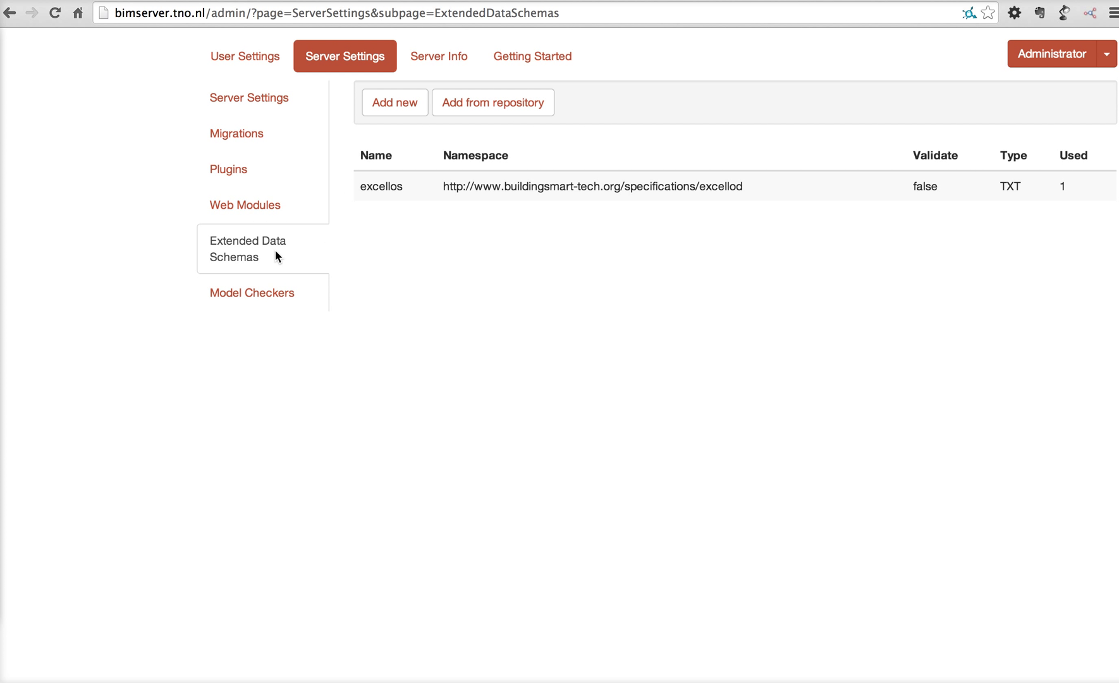
mouse_move(396, 215)
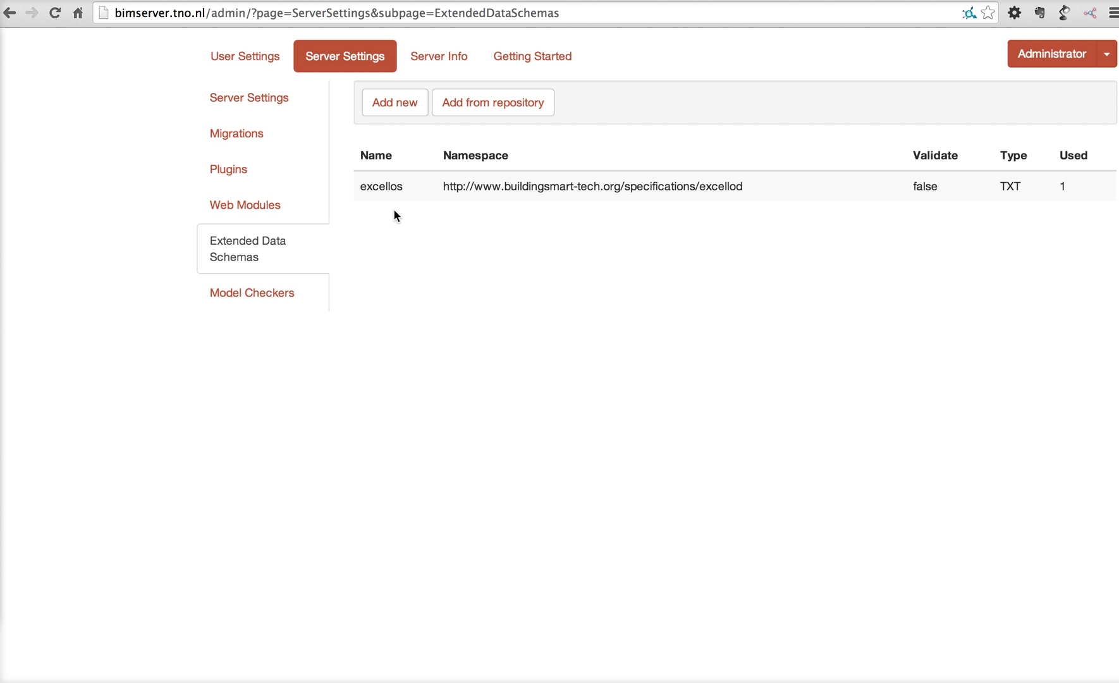
mouse_move(513, 114)
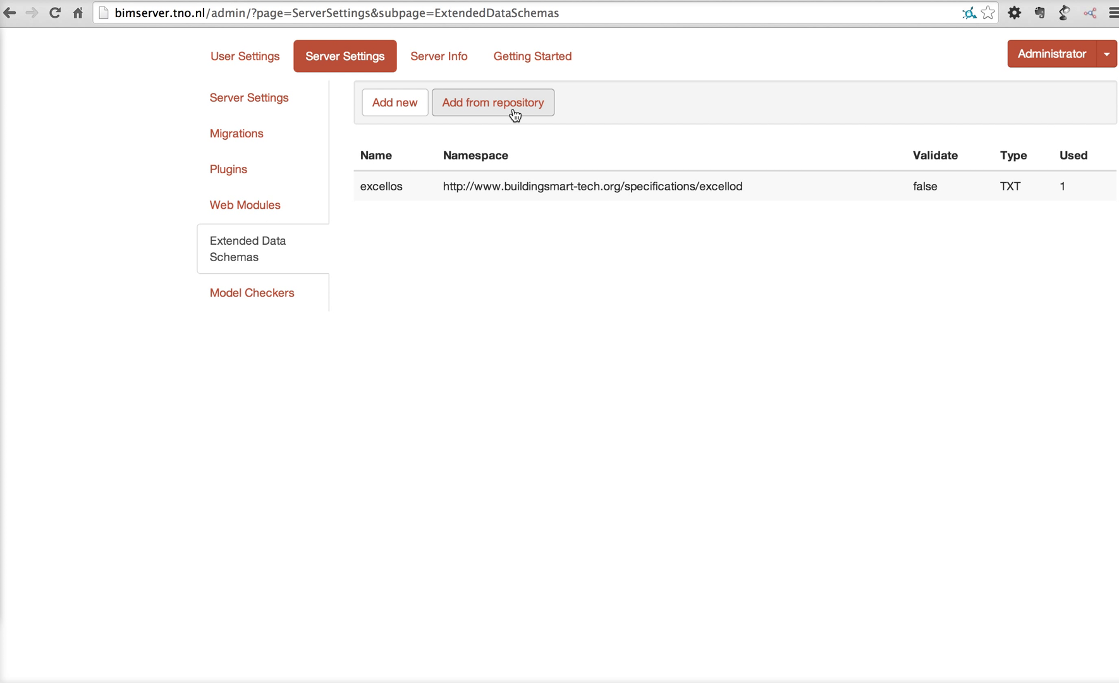
click(492, 103)
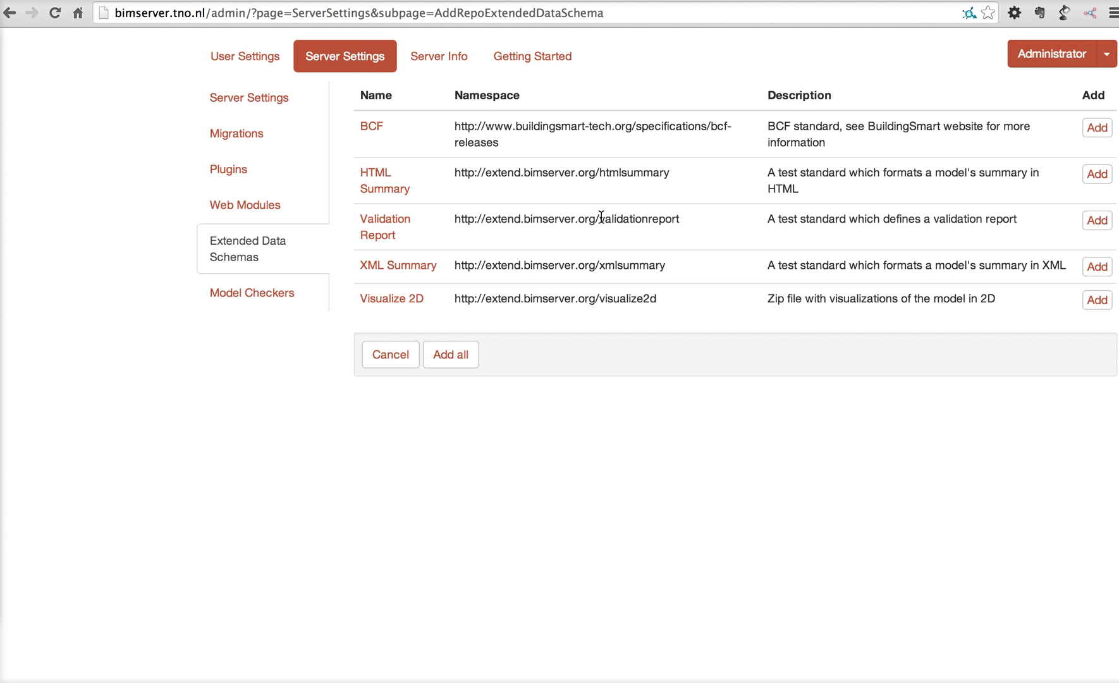
click(251, 292)
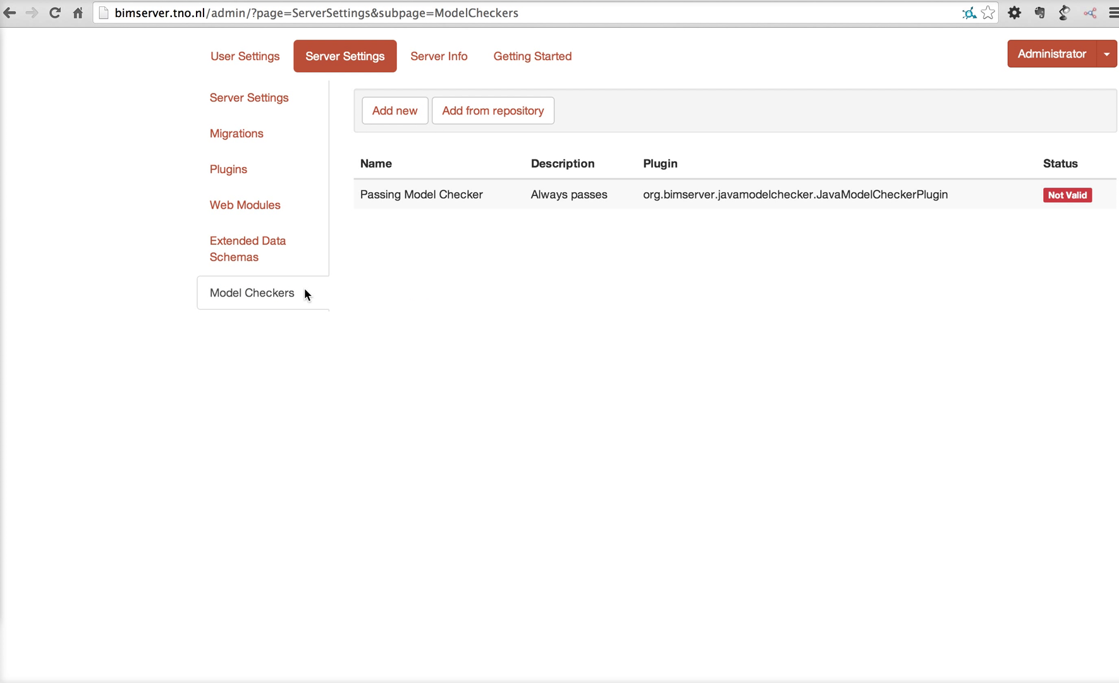
mouse_move(408, 260)
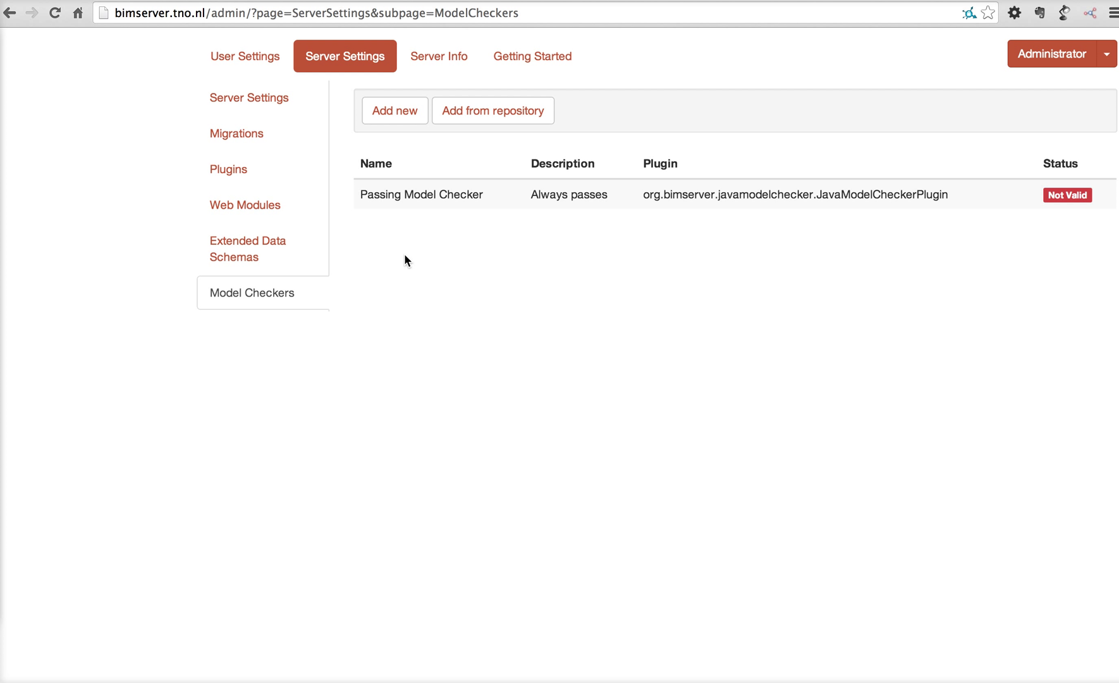
Browse the repository model checkers and start adding the Failing Model Checker, then return to the list.
click(492, 110)
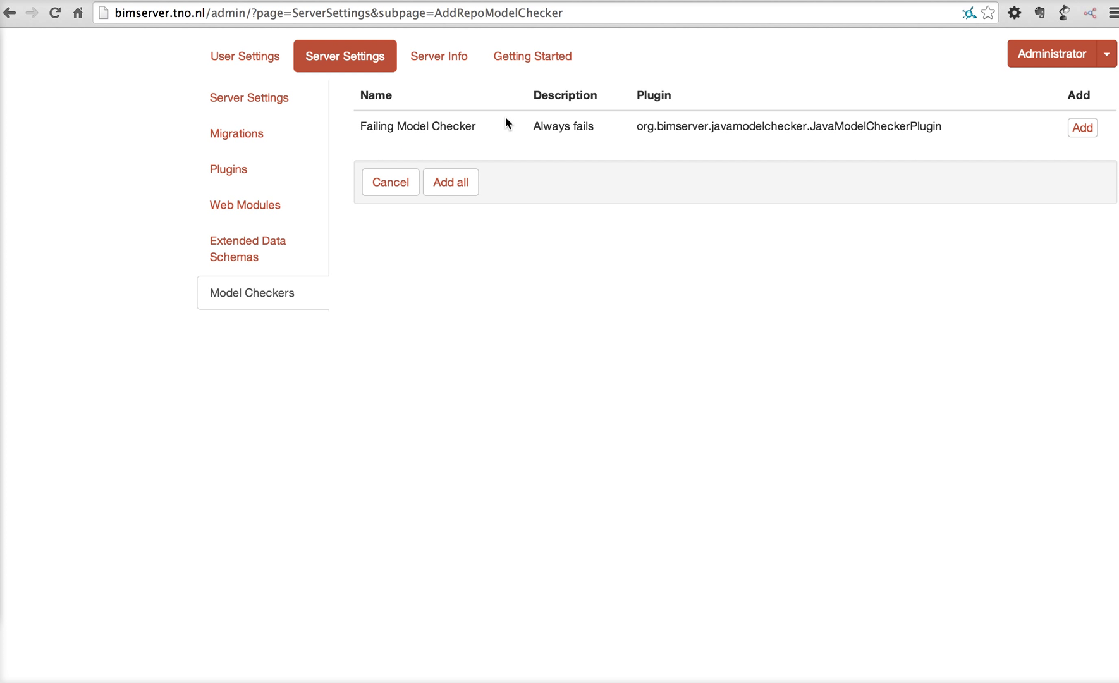
mouse_move(792, 127)
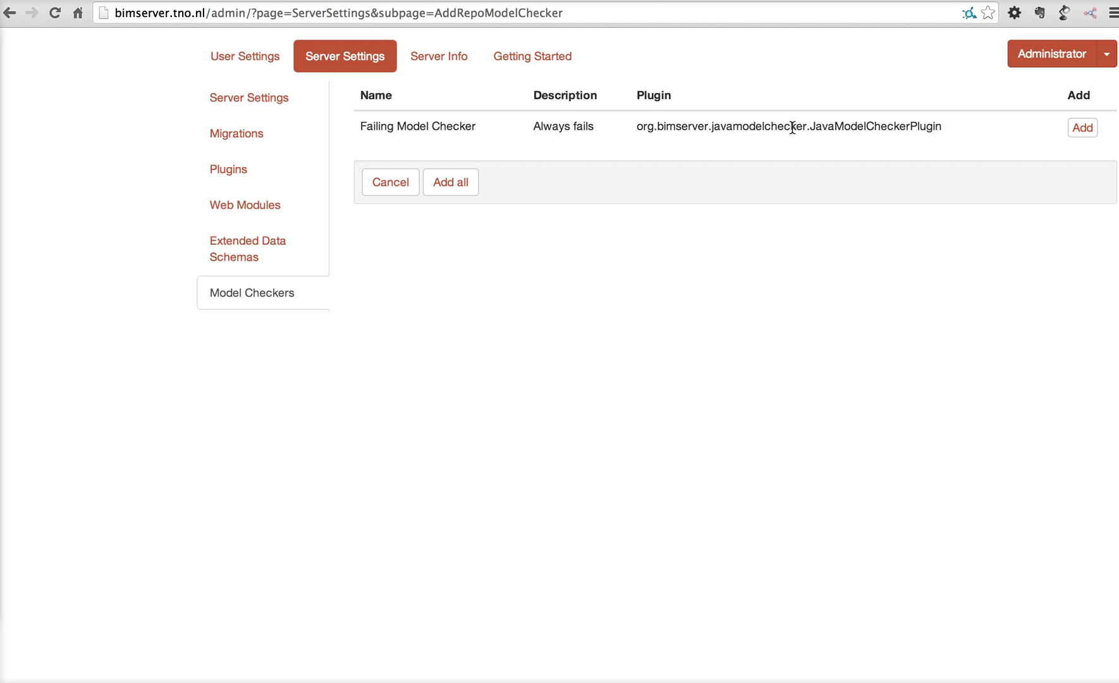
click(1082, 126)
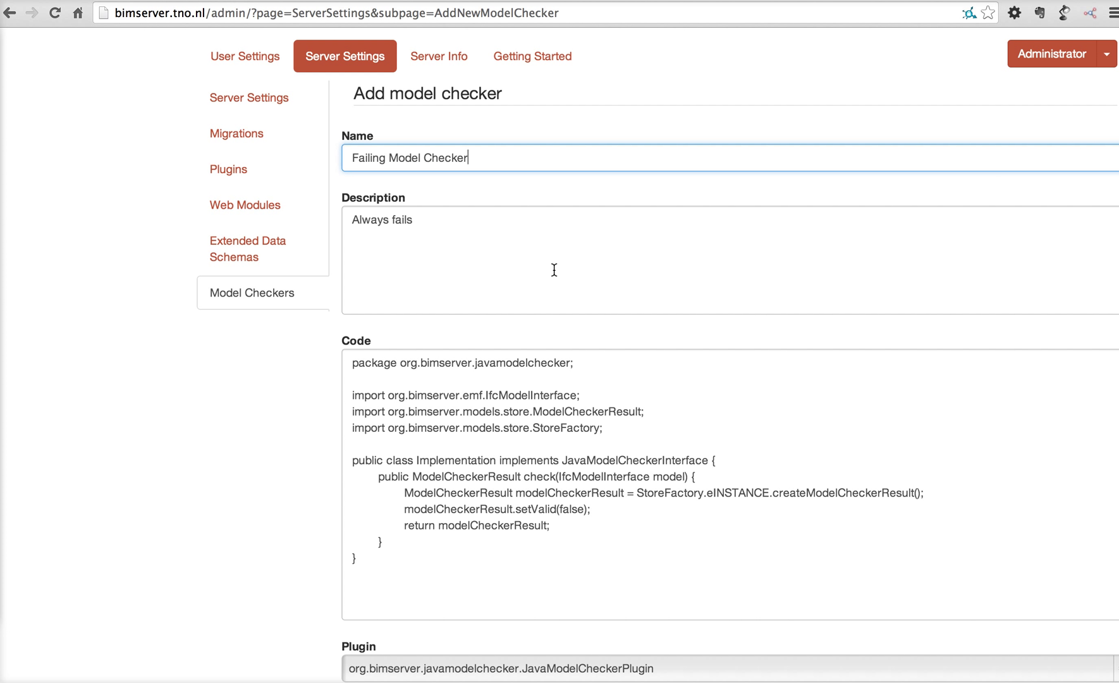
click(250, 292)
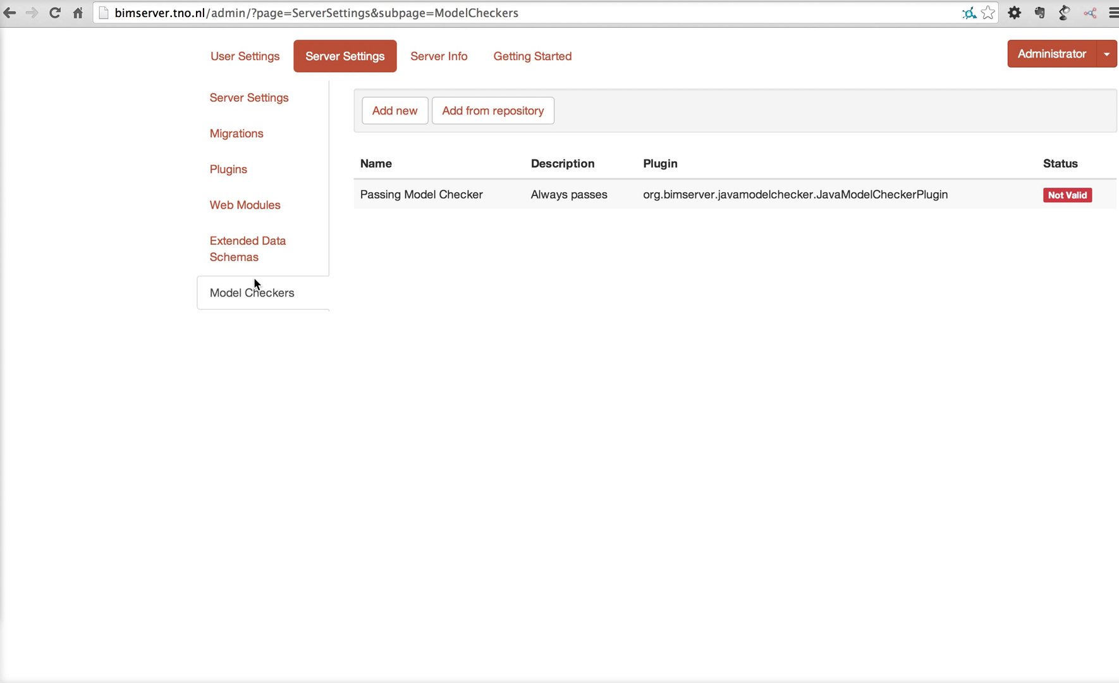
Start creating a new model checker from scratch, then move to the Server Info page.
click(395, 110)
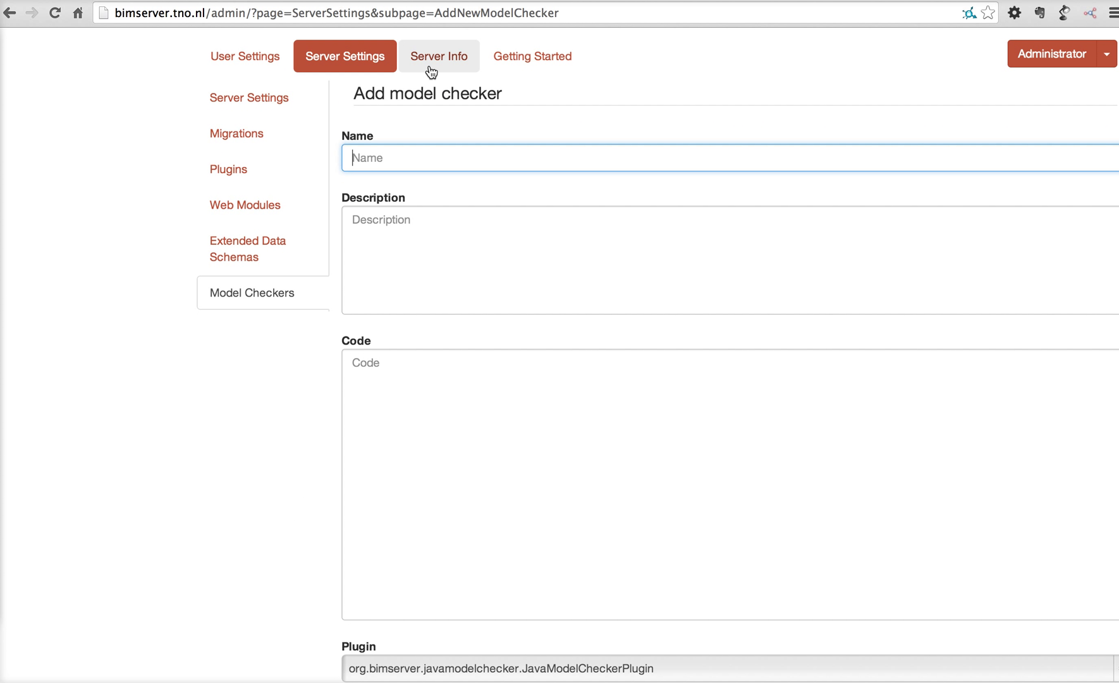
mouse_move(436, 143)
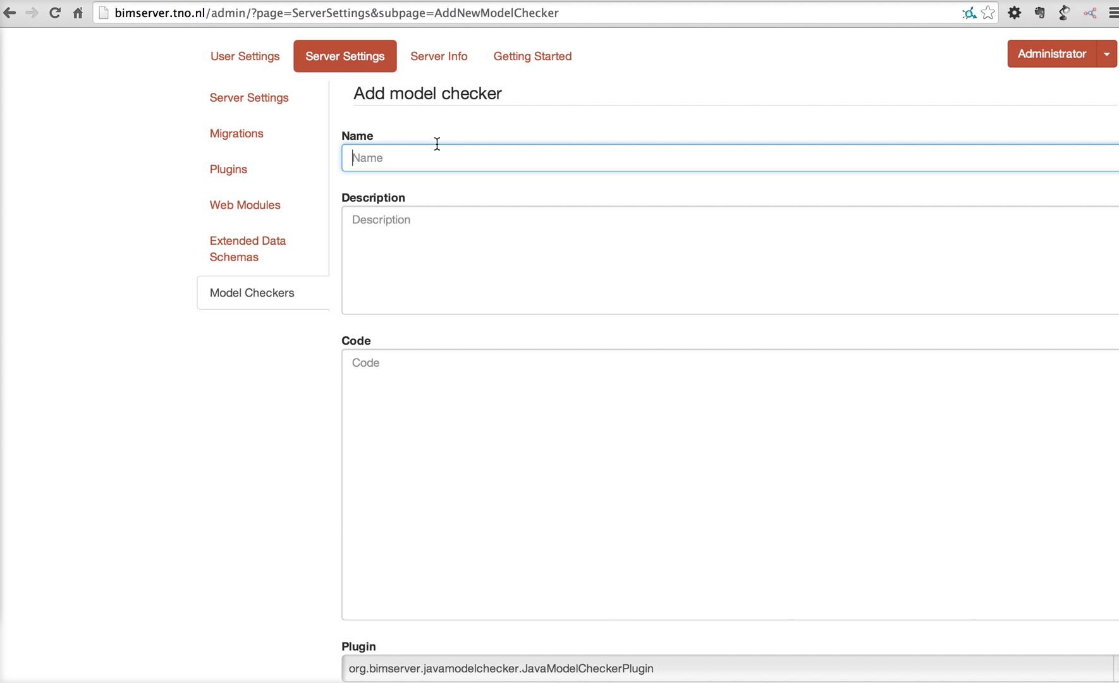
click(439, 56)
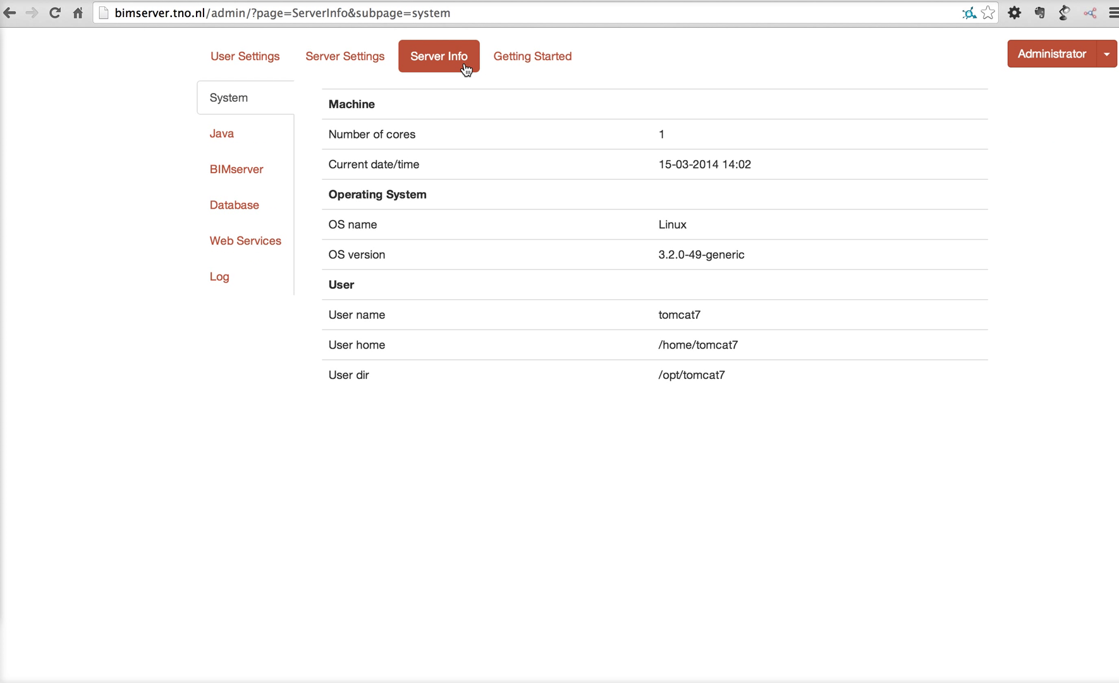
View the Getting Started developer page, then head to the User Settings section.
click(531, 55)
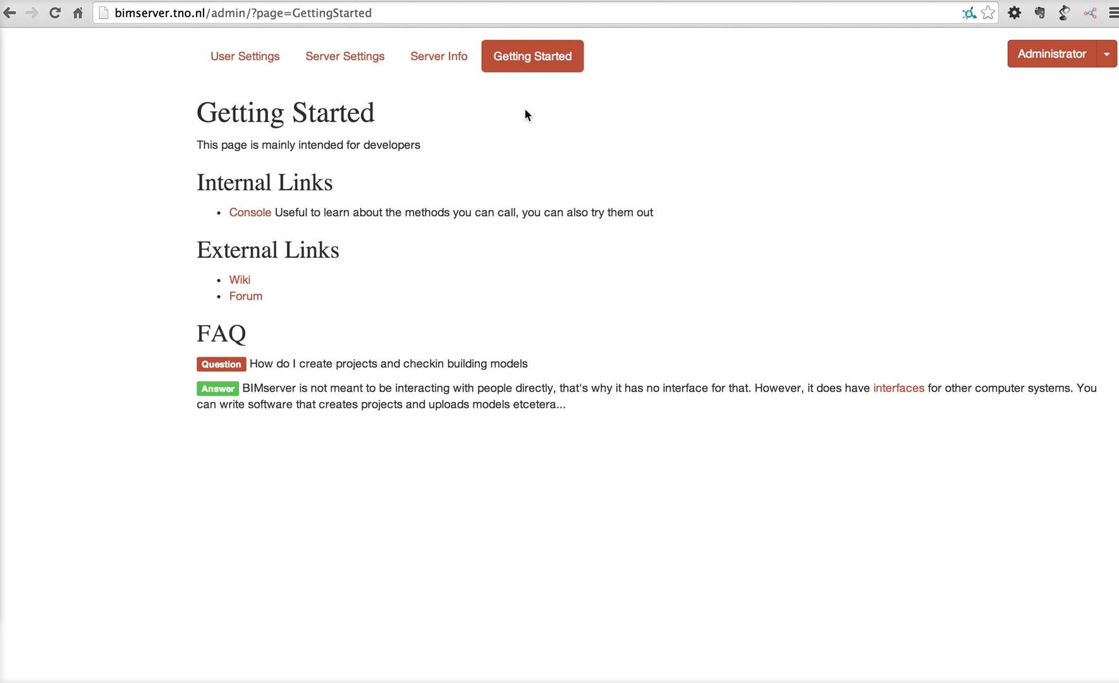
mouse_move(250, 214)
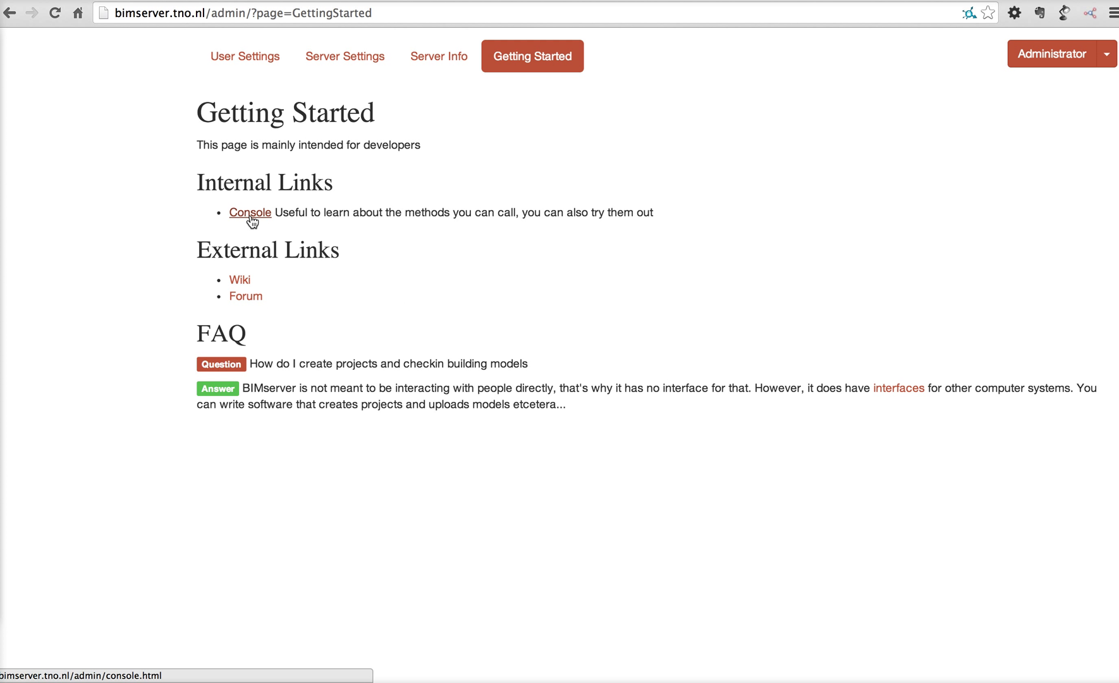
mouse_move(256, 251)
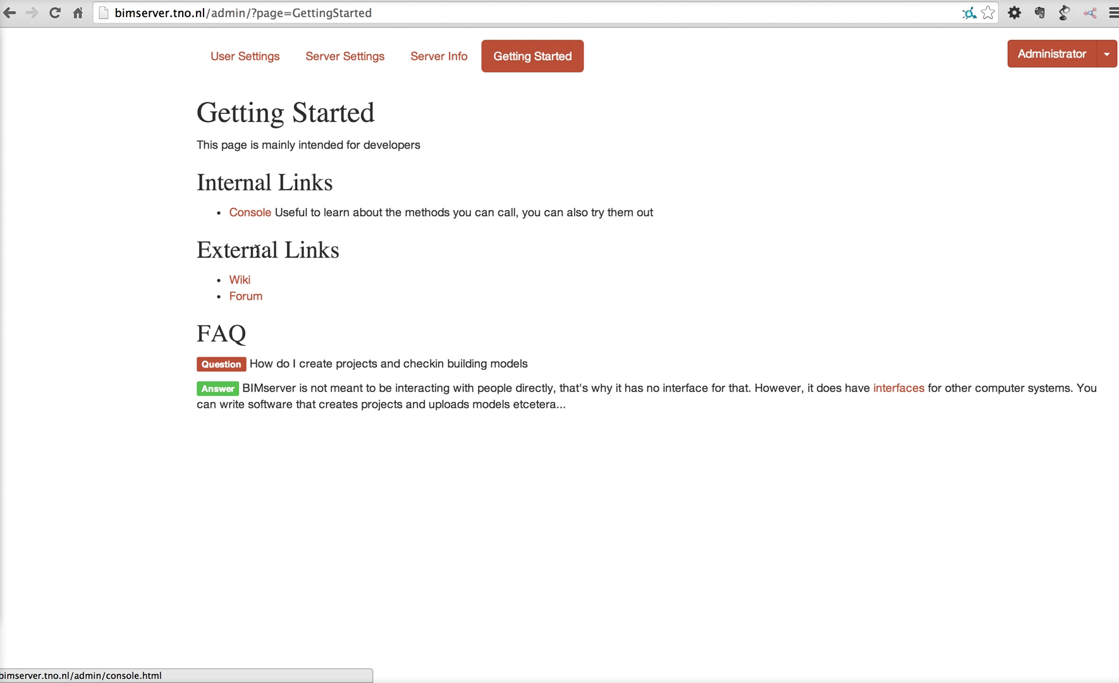
mouse_move(243, 360)
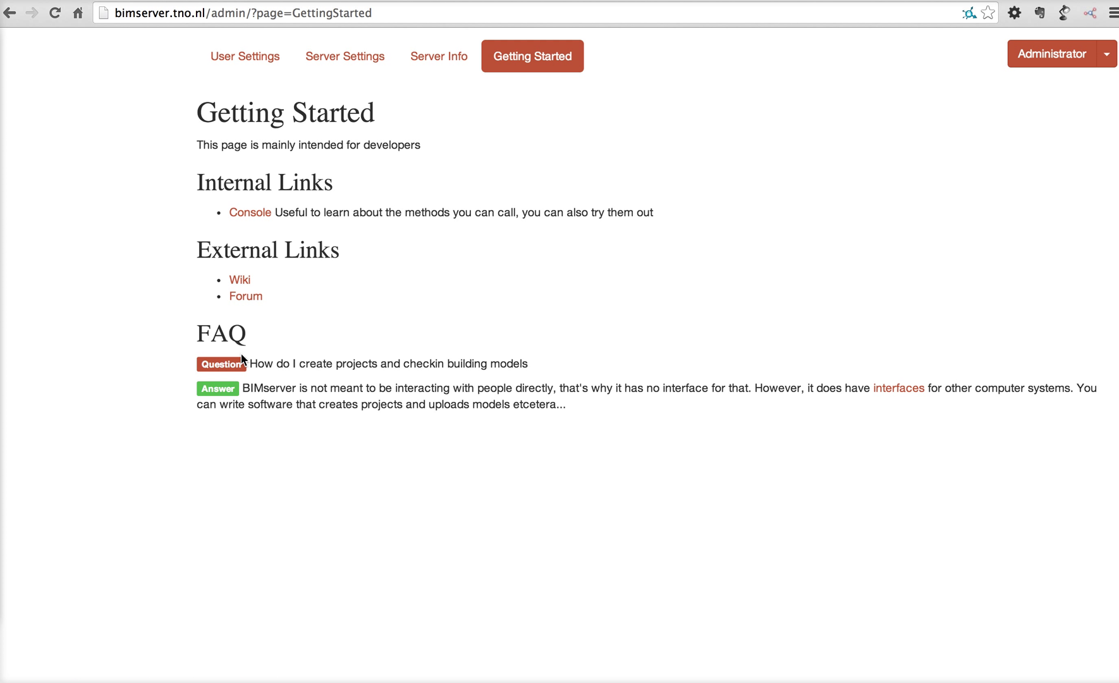
mouse_move(367, 267)
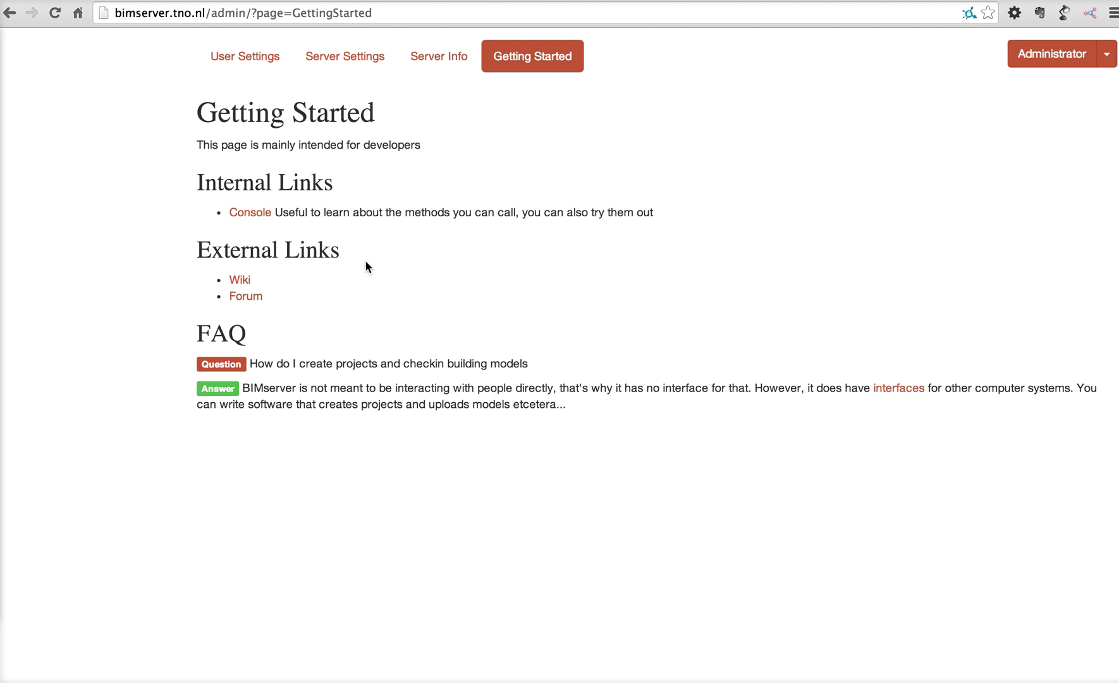
click(245, 56)
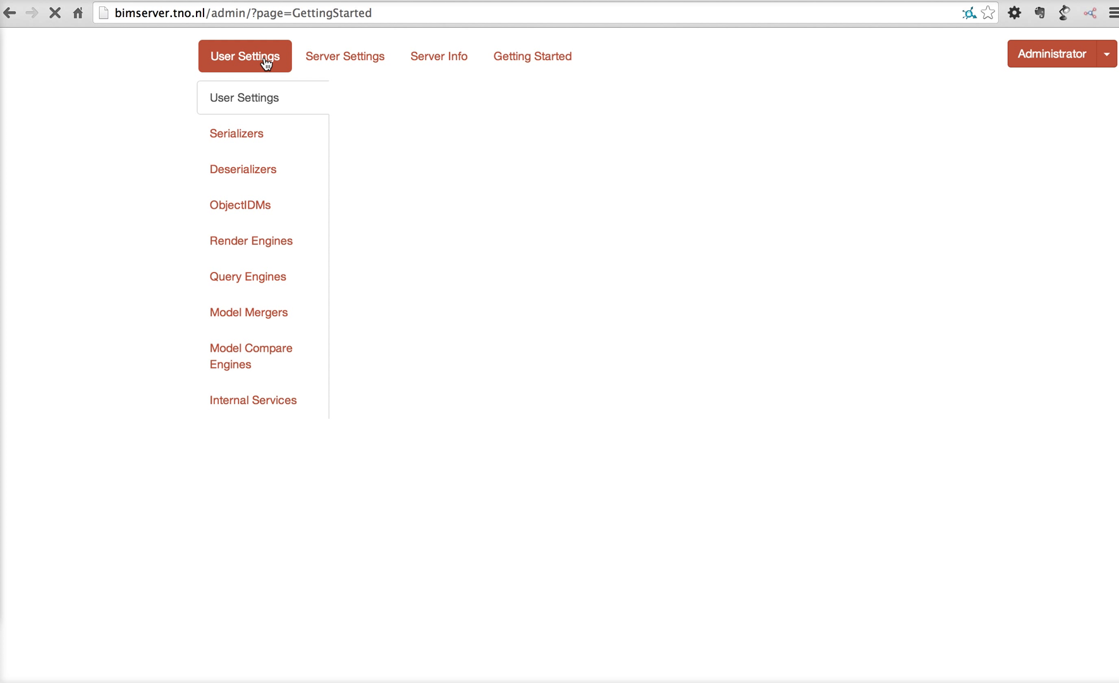
Show the Basic User Settings page with the account's service token.
click(242, 97)
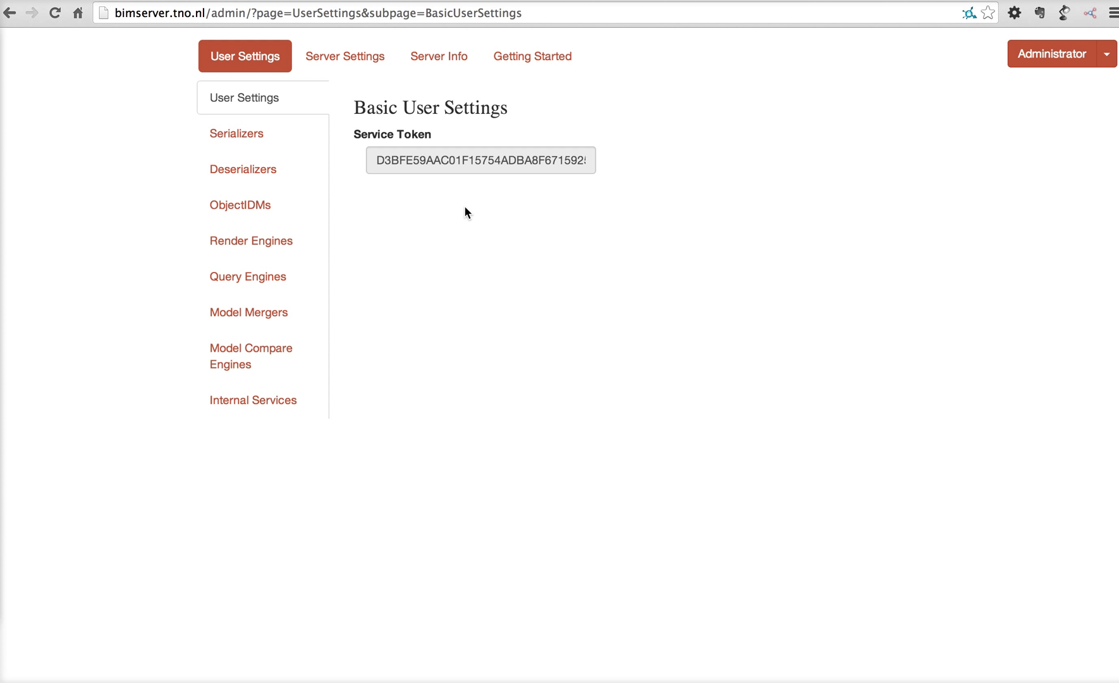
mouse_move(1051, 68)
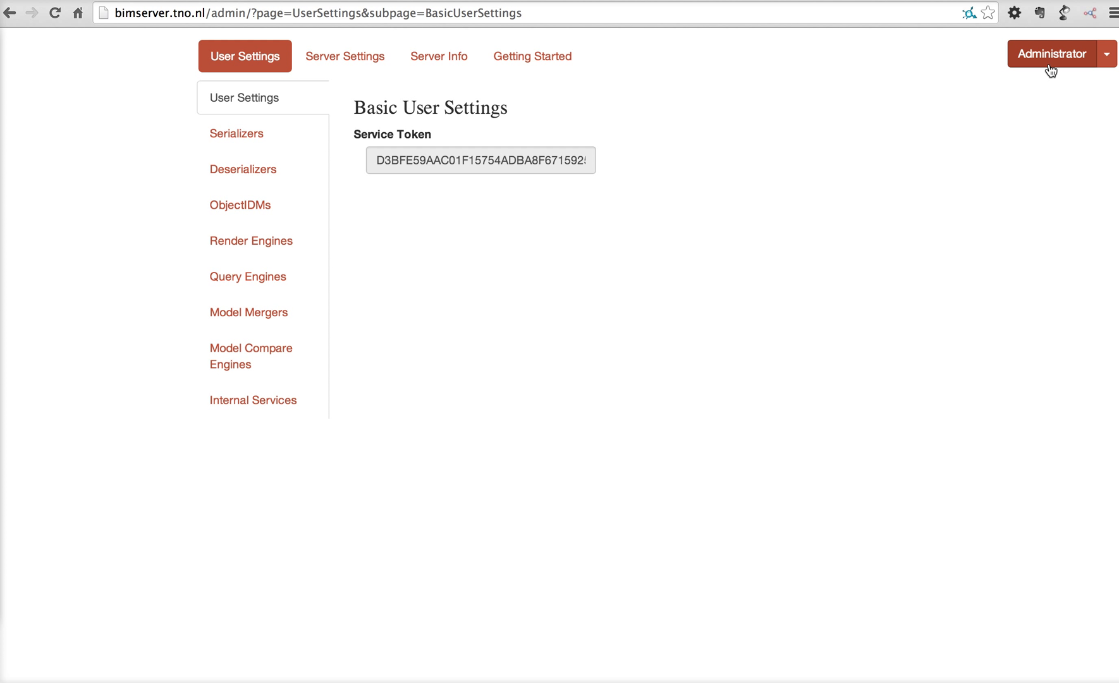
mouse_move(530, 270)
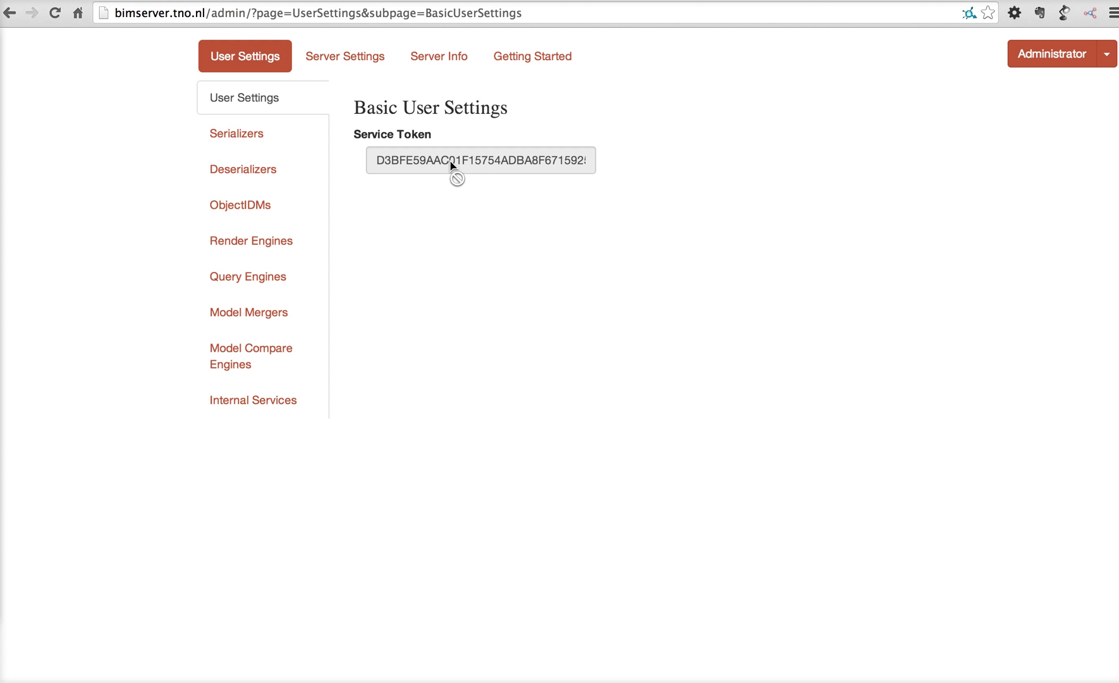
mouse_move(236, 134)
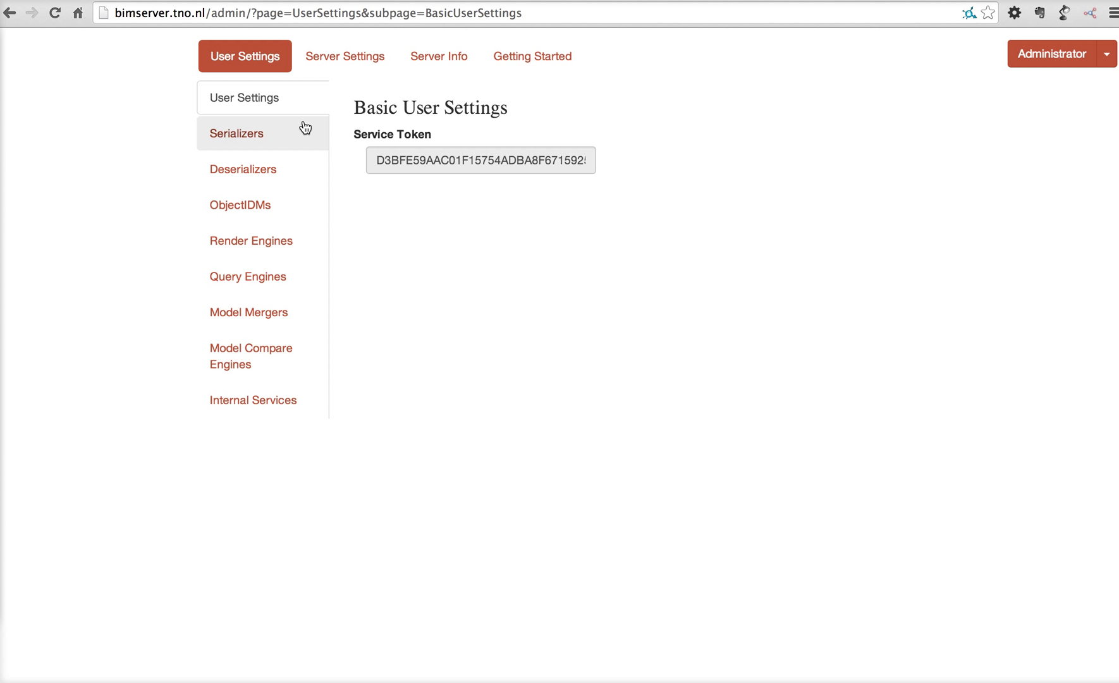
Load the Serializers table, all enabled with Ifc2x3 as default.
click(236, 134)
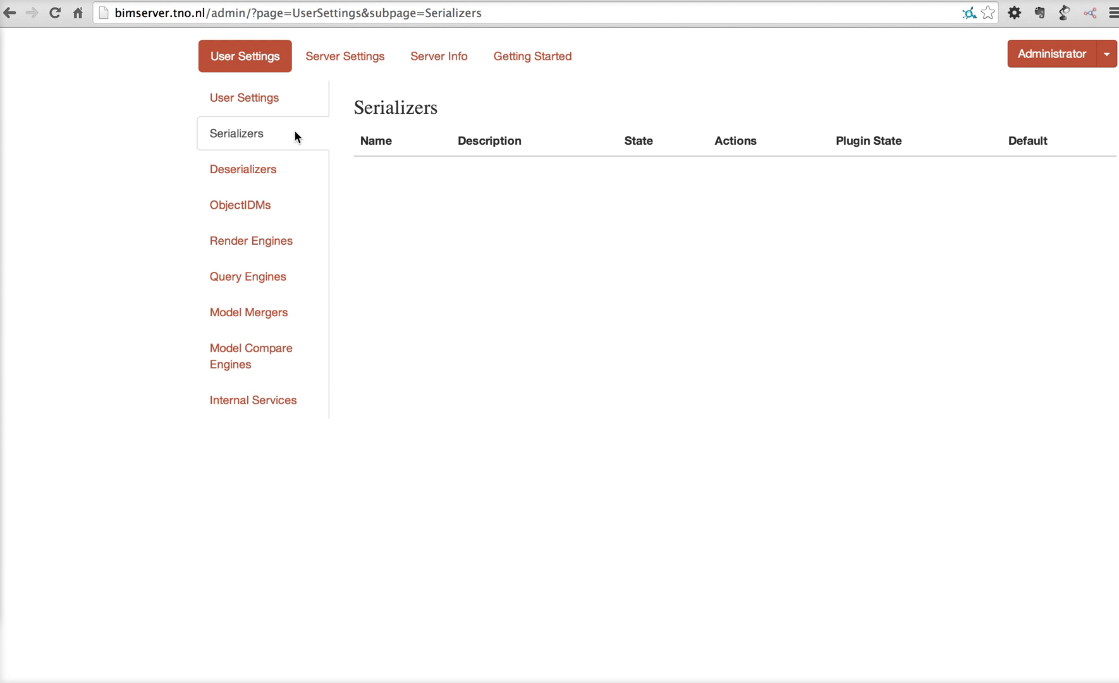
click(235, 134)
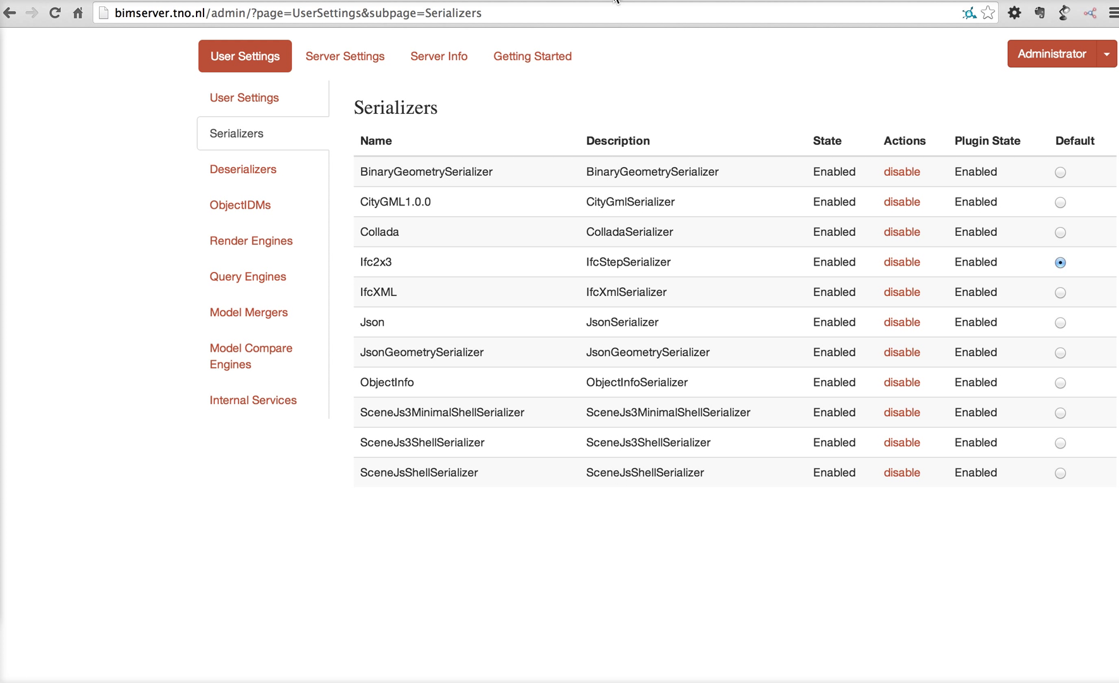
mouse_move(1032, 262)
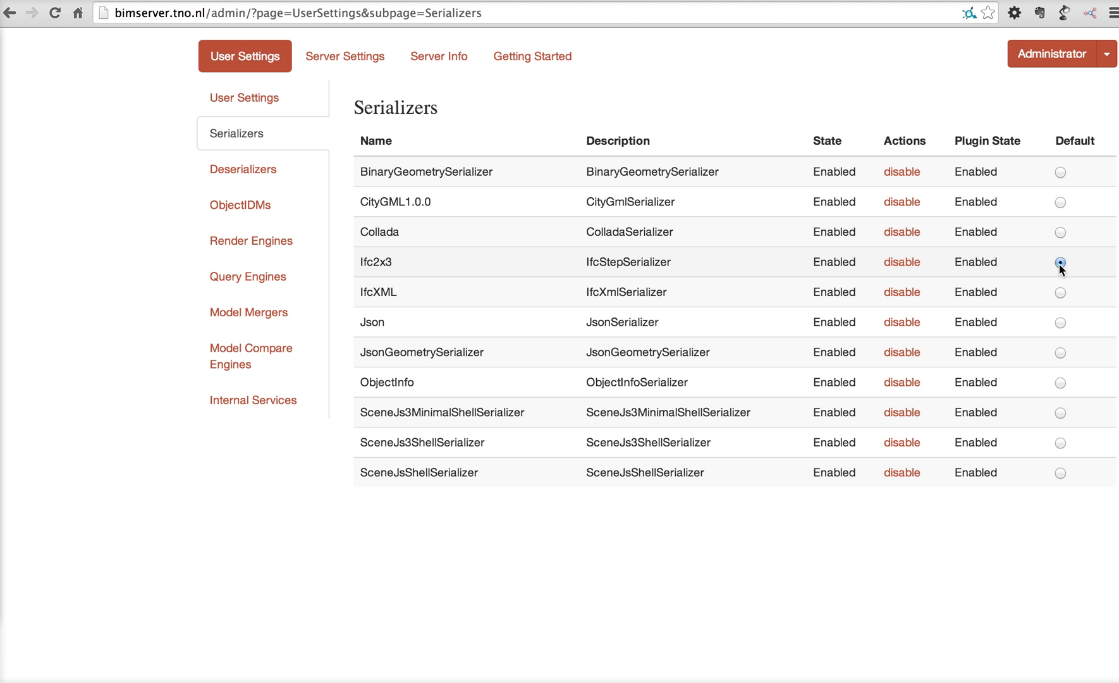
click(1060, 261)
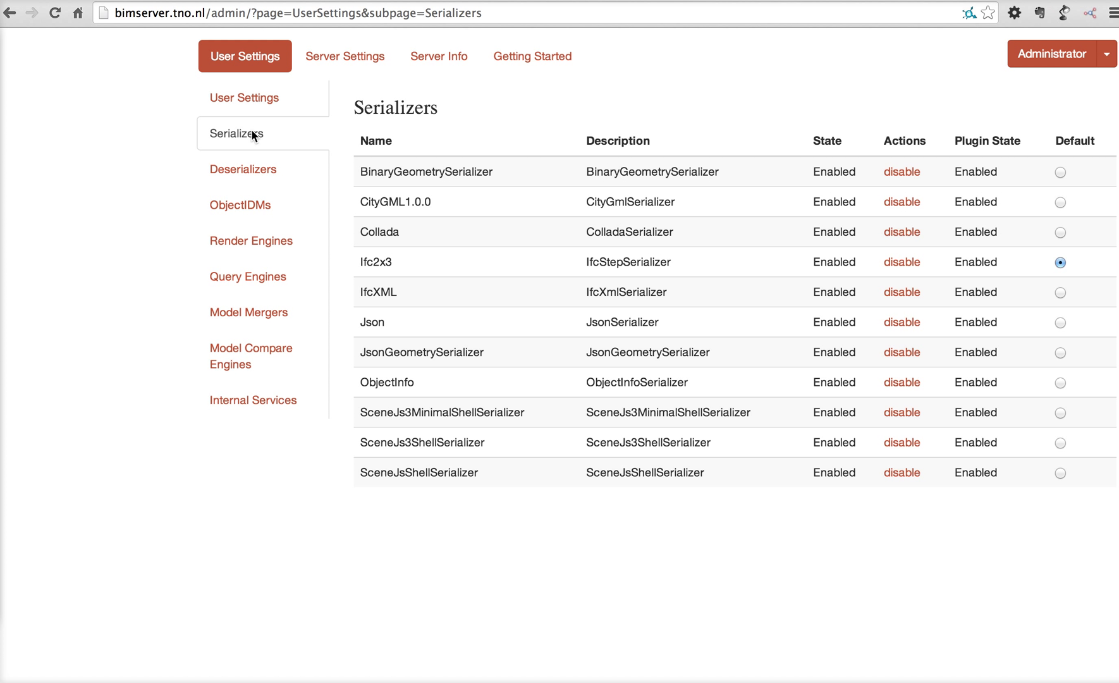
mouse_move(278, 138)
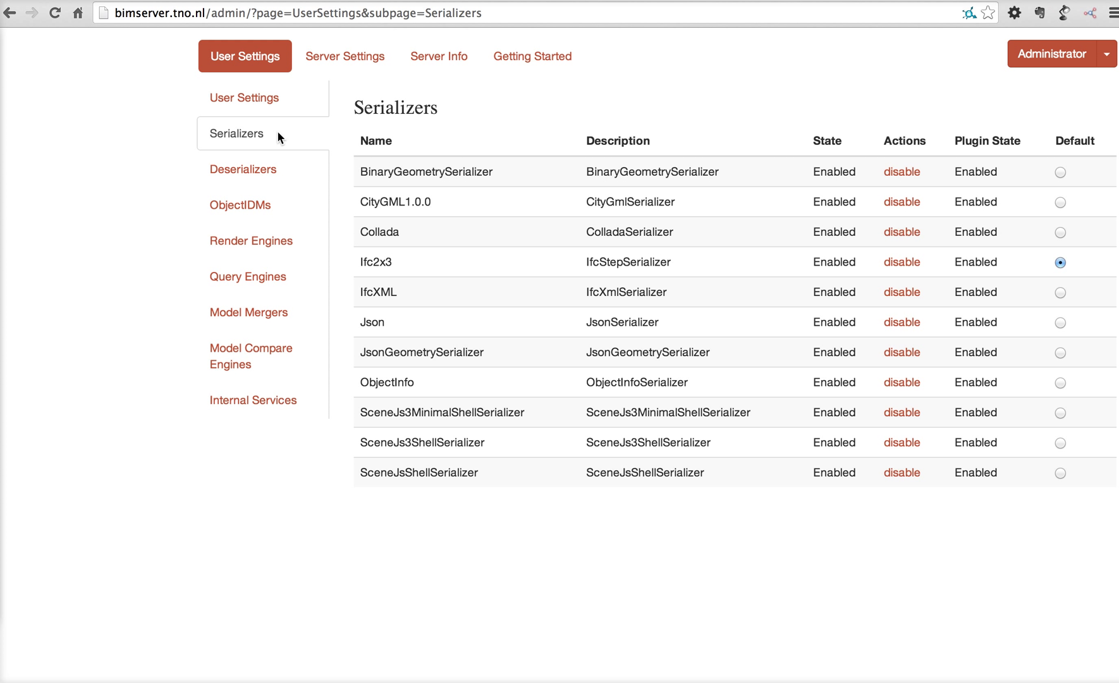
Show the Deserializers list with IfcStepDeserializer and IfcXmlDeserializer enabled.
click(243, 169)
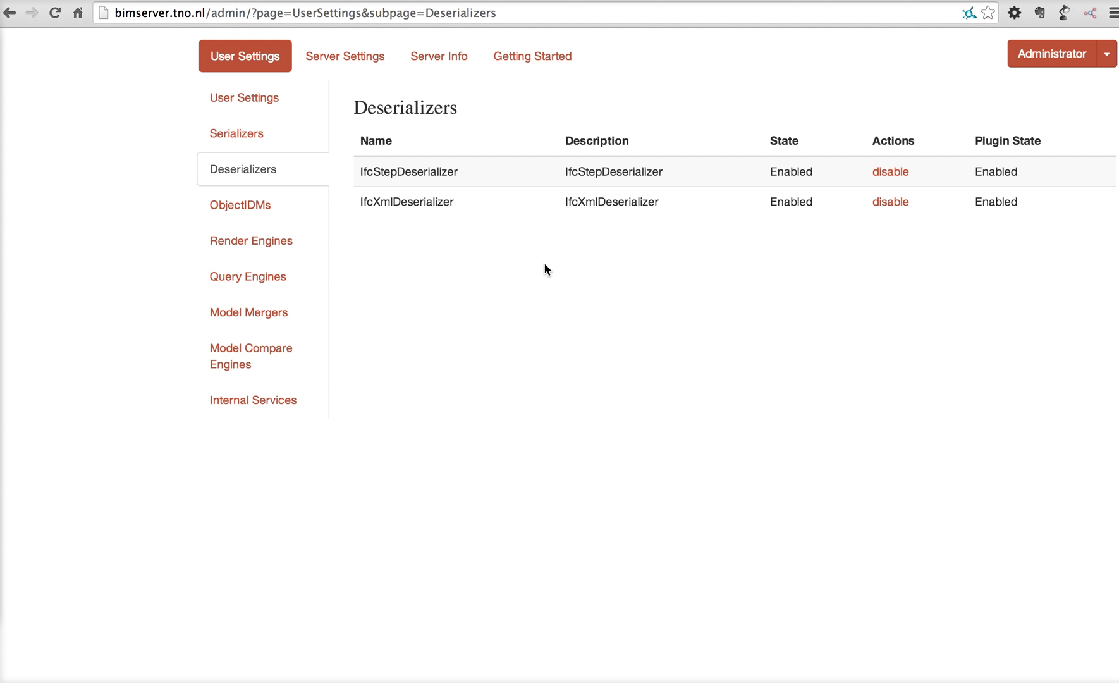
mouse_move(542, 270)
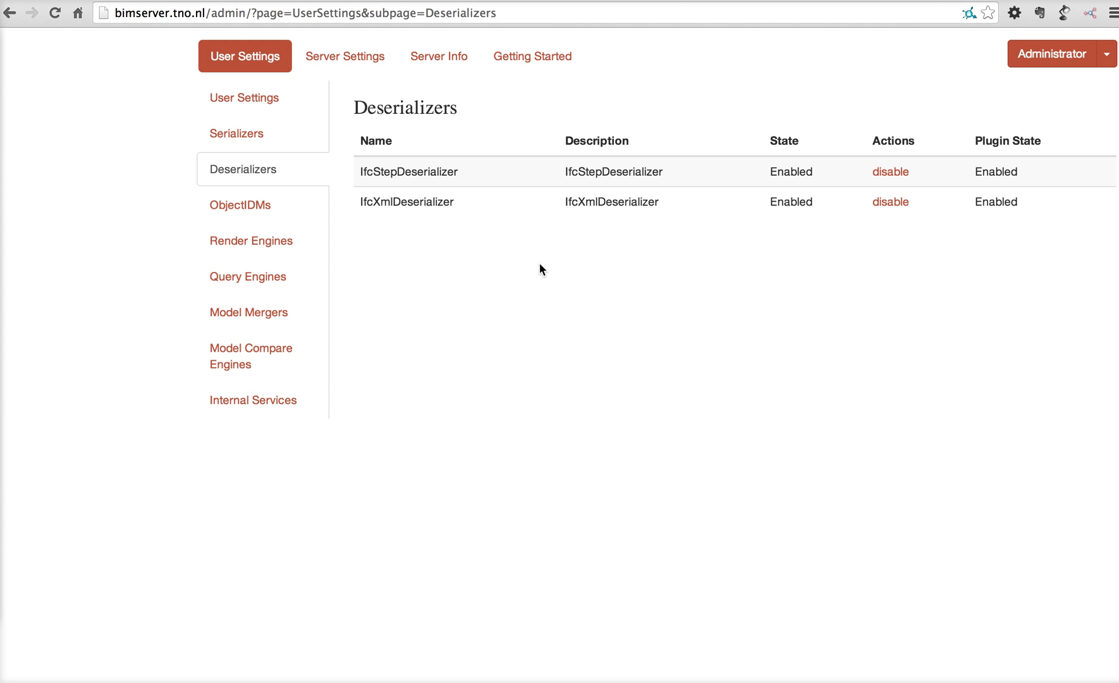
mouse_move(240, 205)
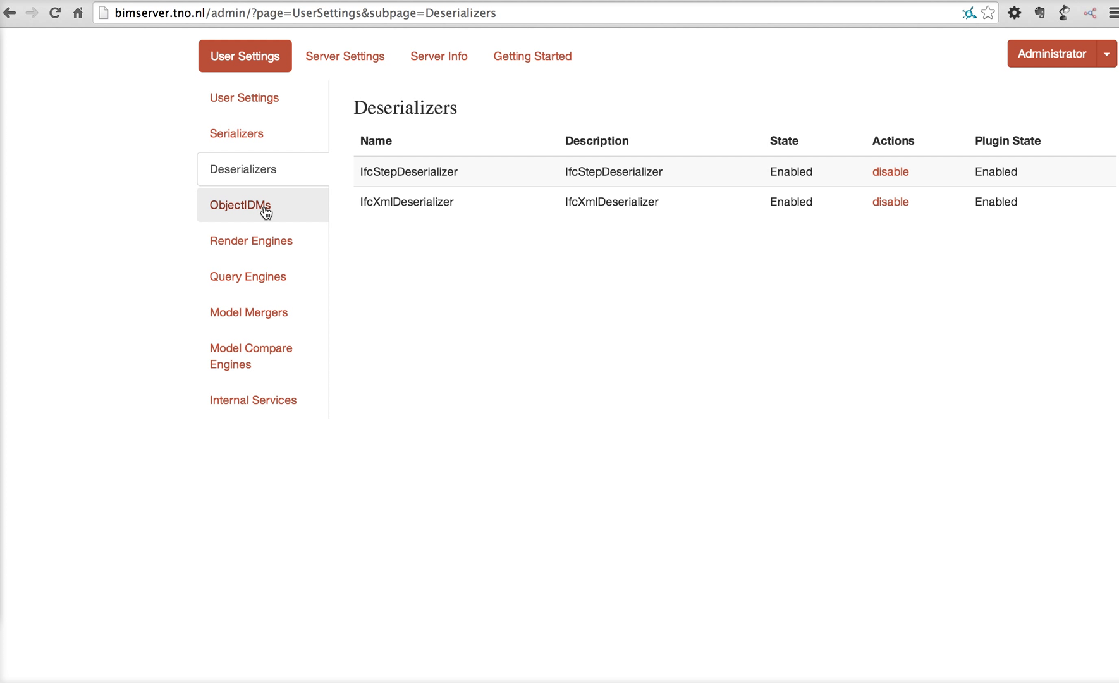
mouse_move(624, 331)
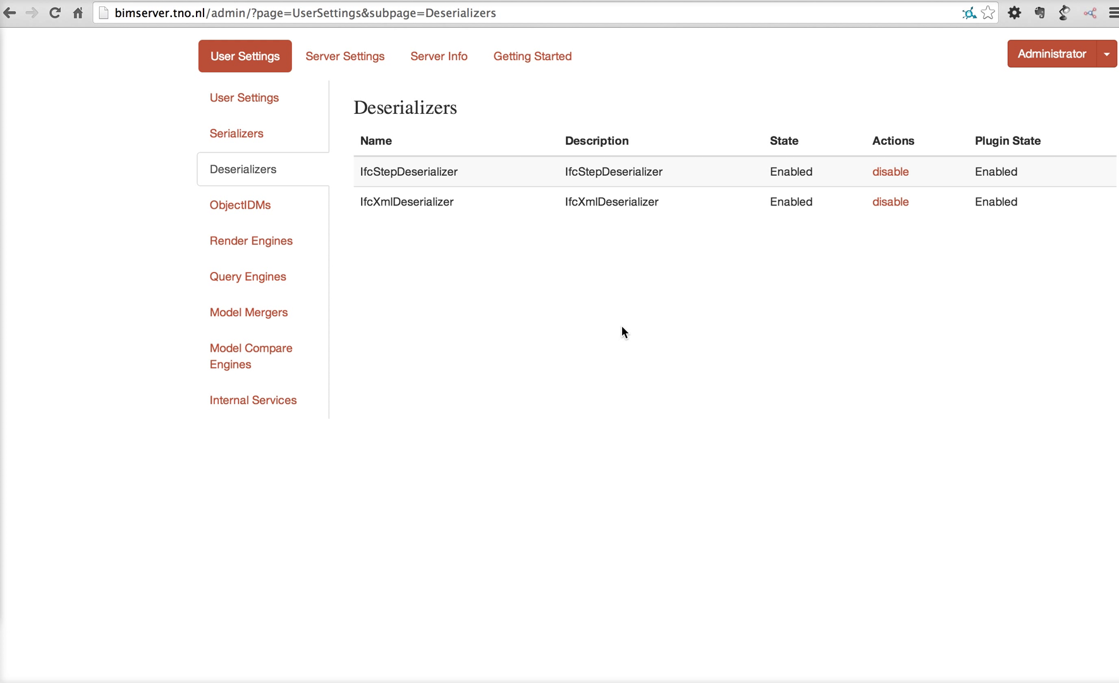
mouse_move(584, 180)
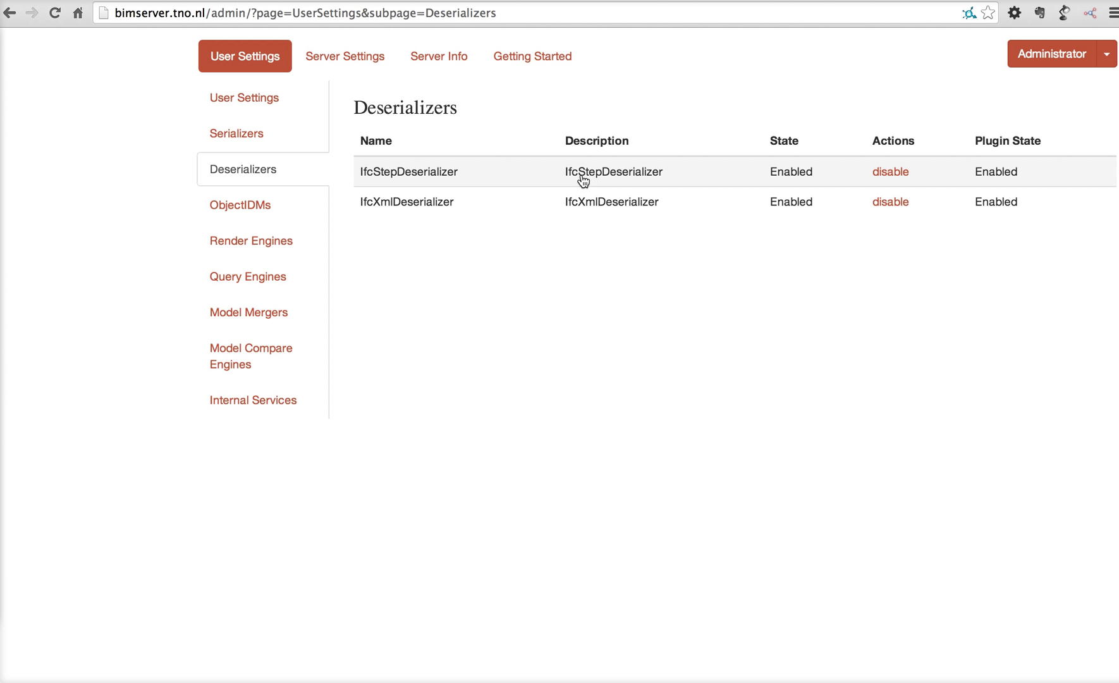
mouse_move(240, 205)
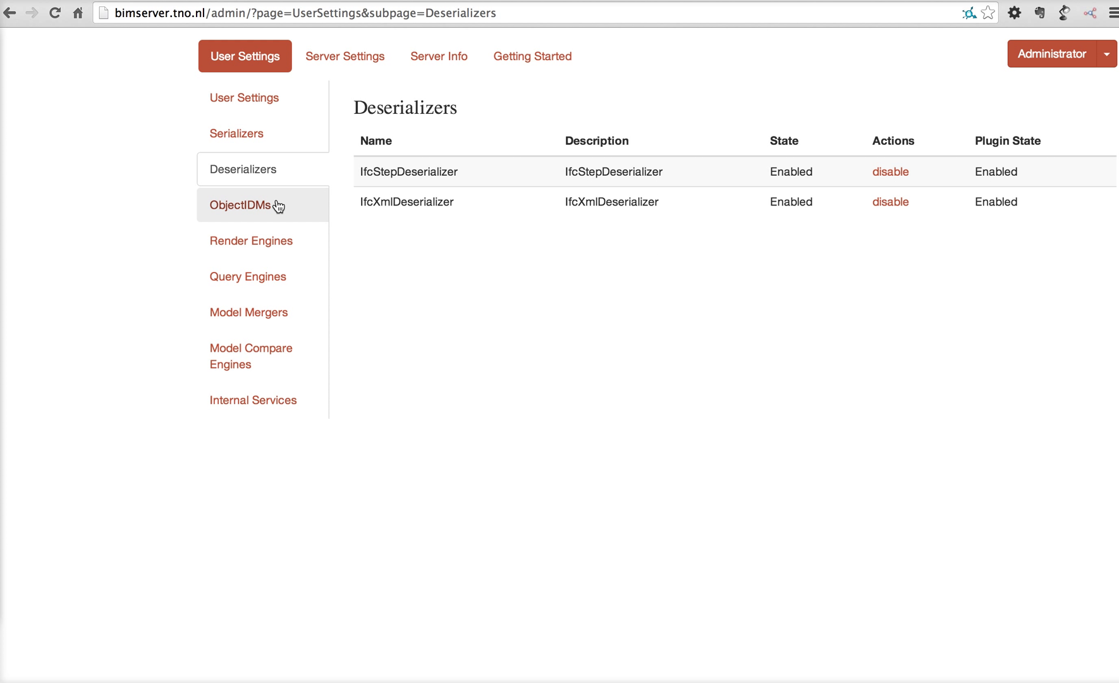
Show the Object IDMs list with FileBasedObjectIDMPlugin and the default SchemaFieldObjectIDMPlugin.
click(241, 205)
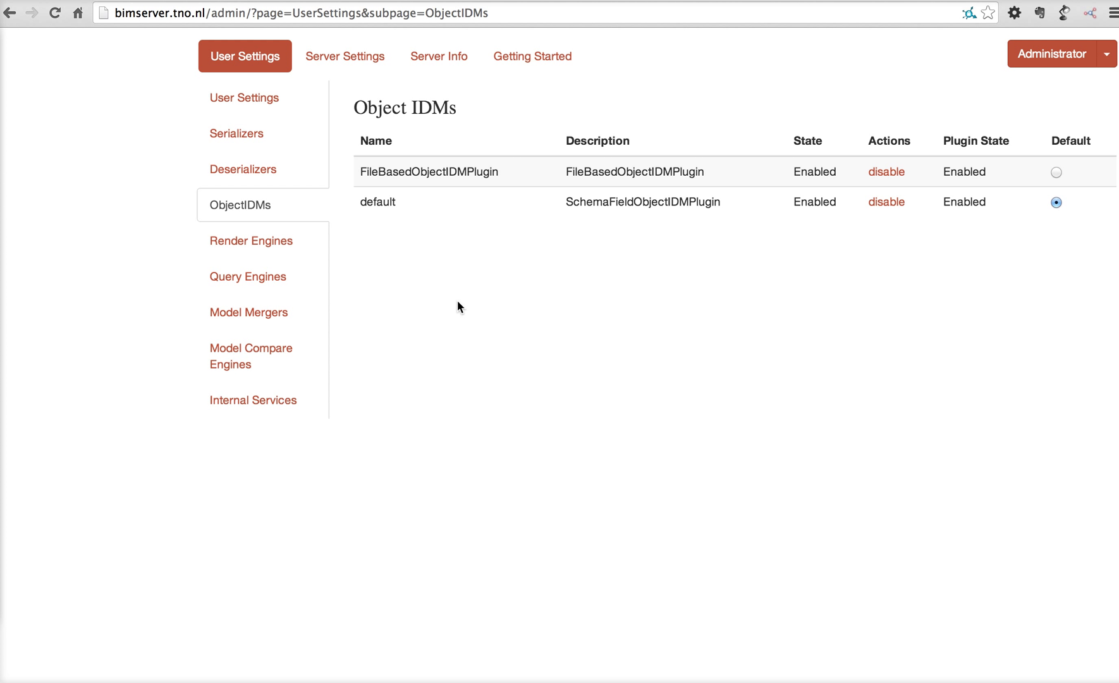
mouse_move(658, 315)
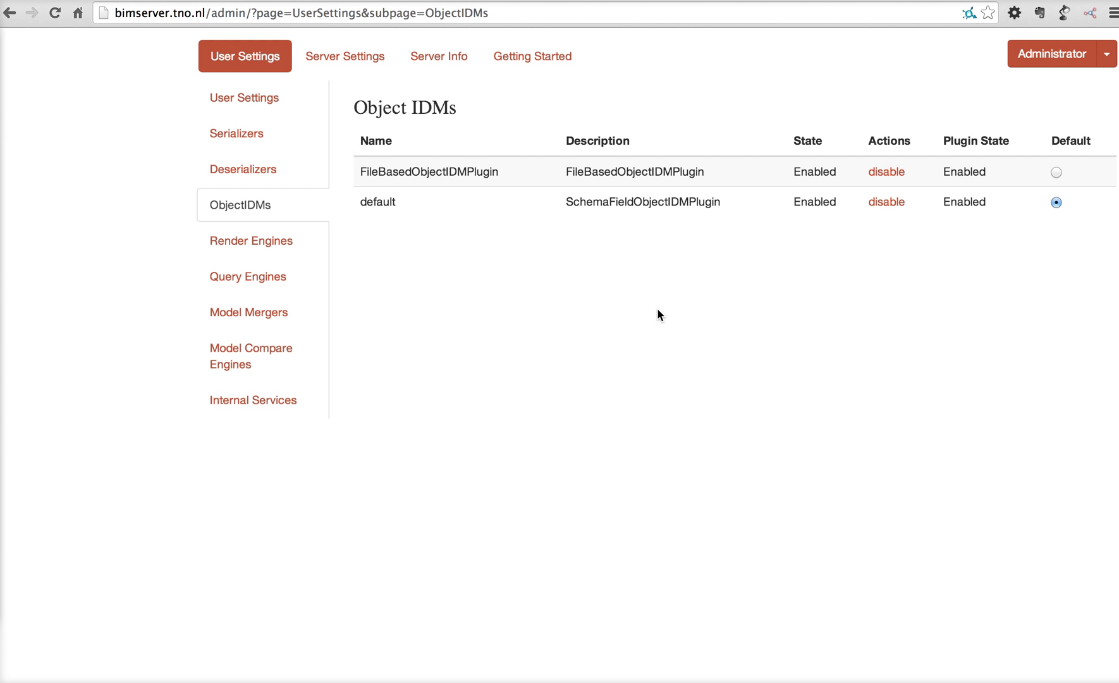
mouse_move(634, 205)
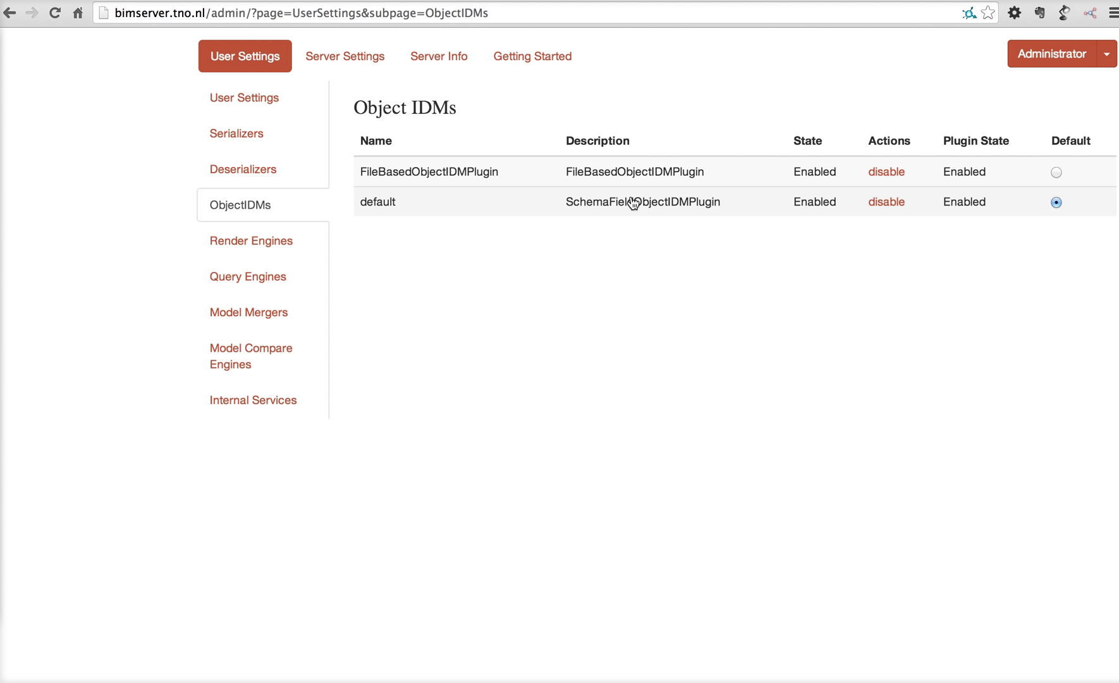
mouse_move(517, 360)
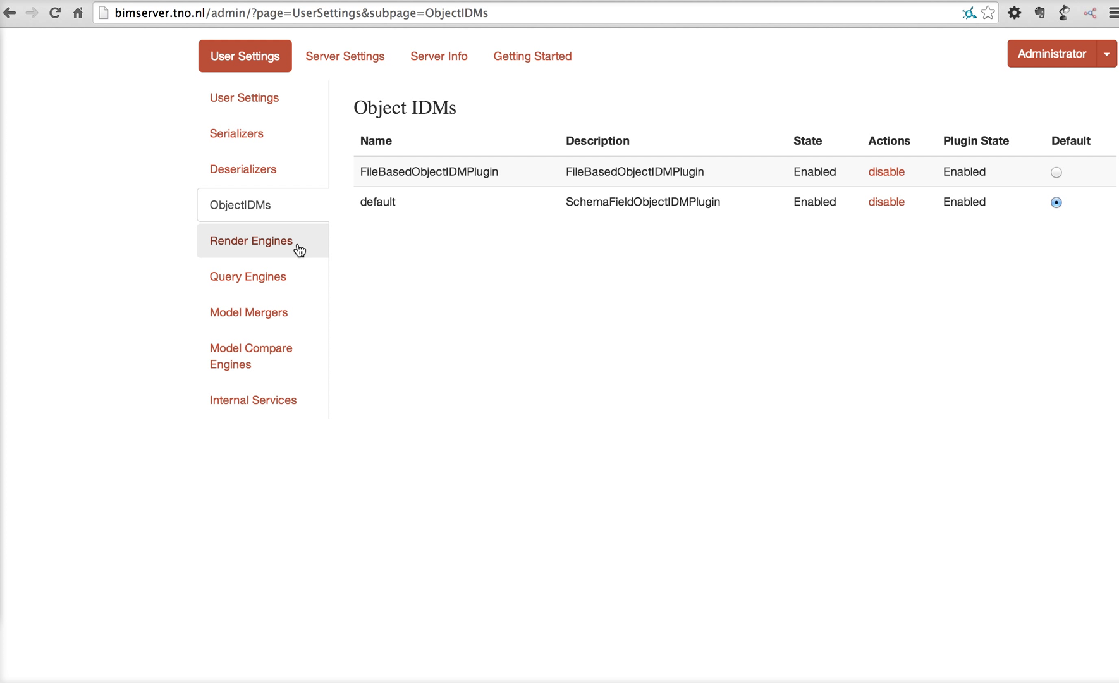
Review the Render Engines with TNO Engine Series as default, then move to Query Engines.
click(251, 240)
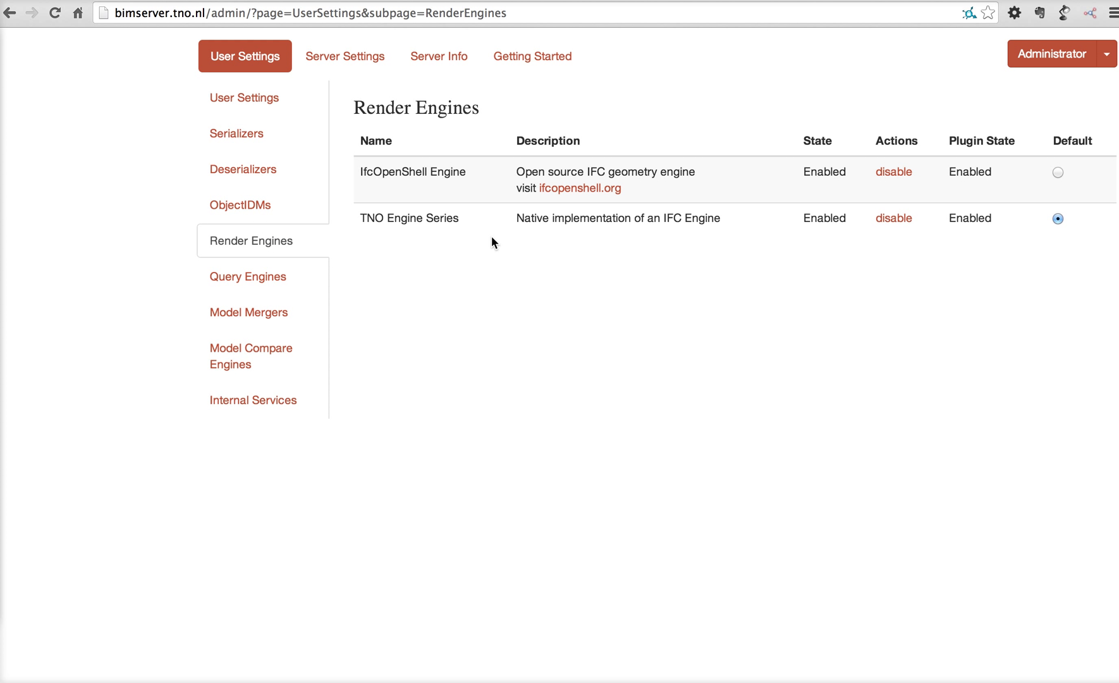
mouse_move(476, 291)
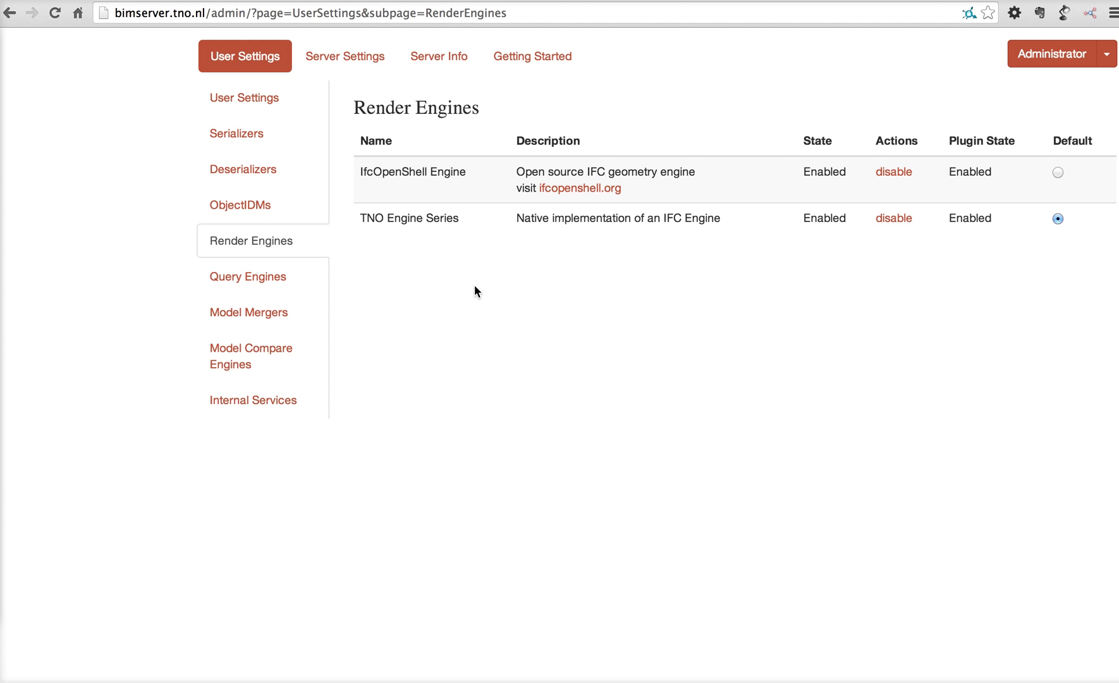
mouse_move(407, 232)
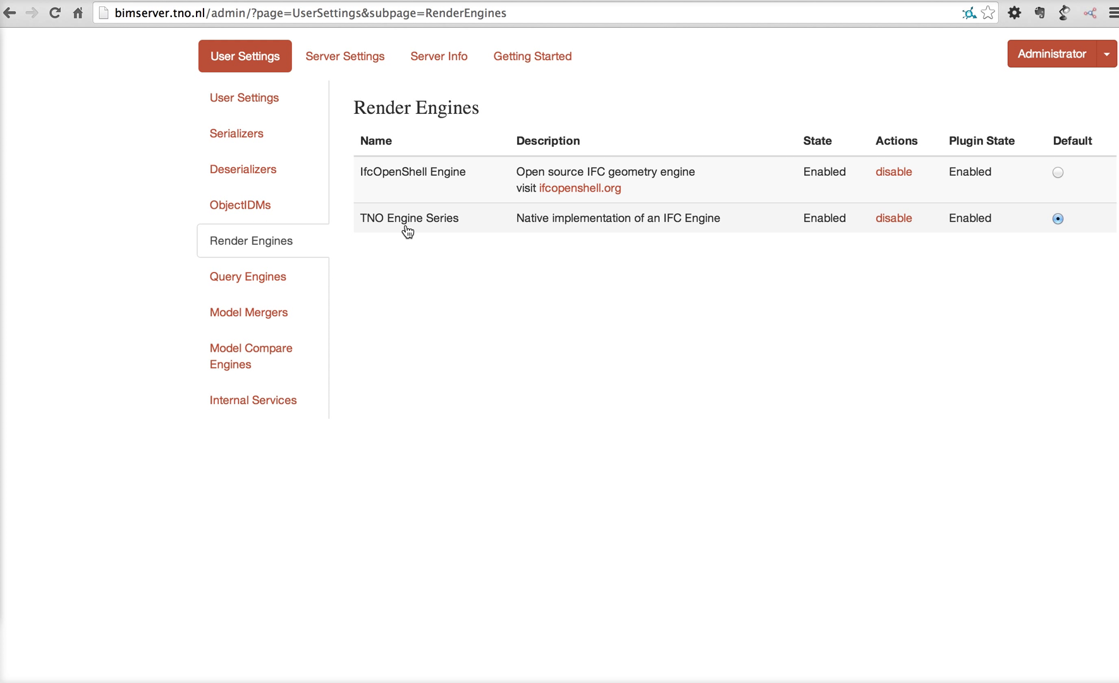
mouse_move(689, 270)
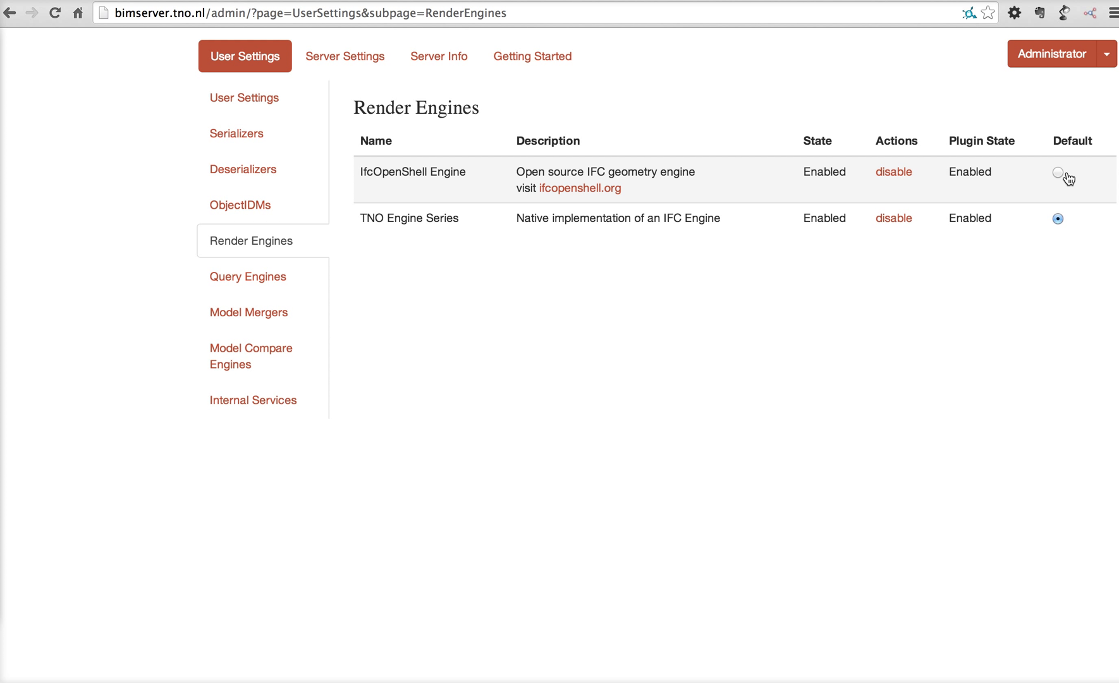
mouse_move(421, 187)
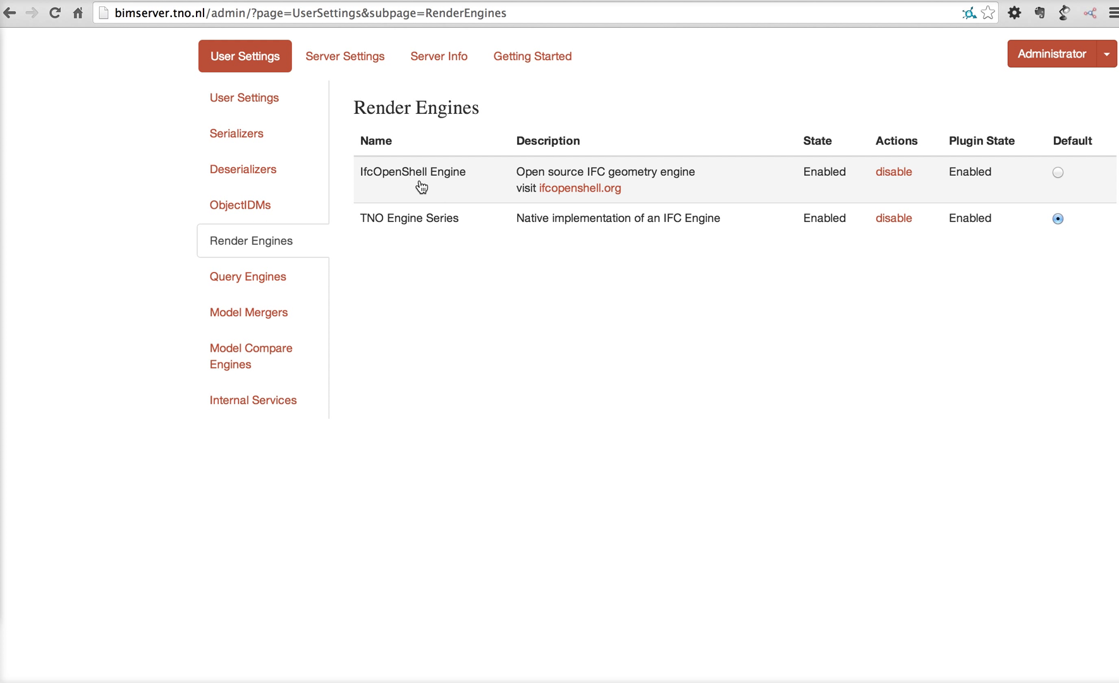
mouse_move(705, 181)
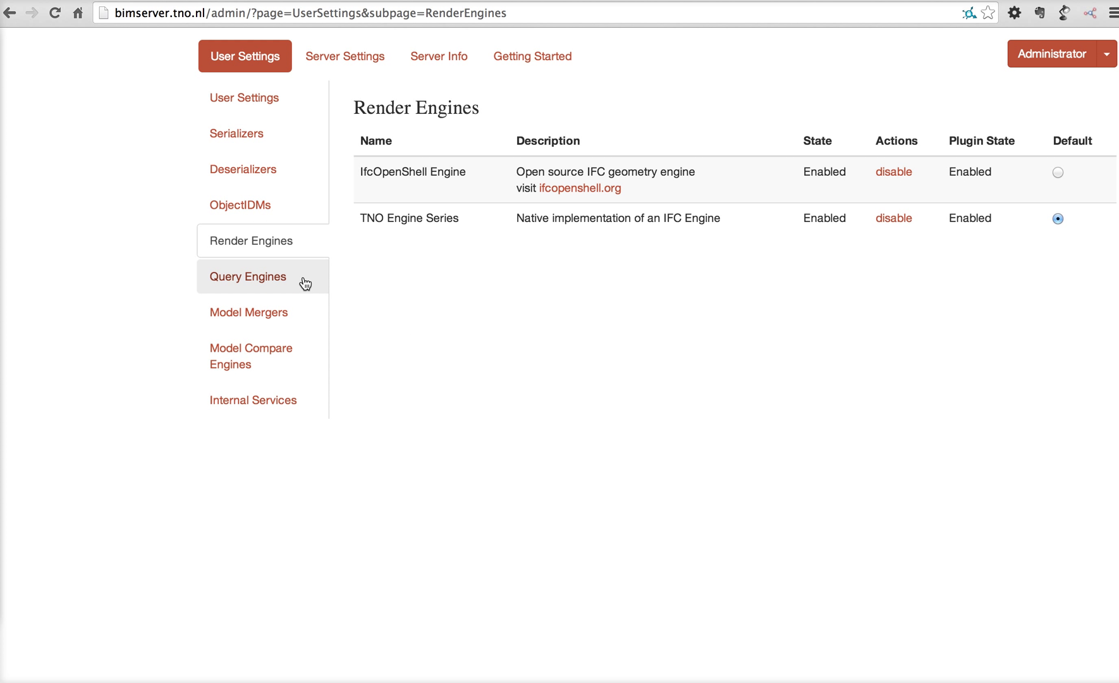
mouse_move(572, 297)
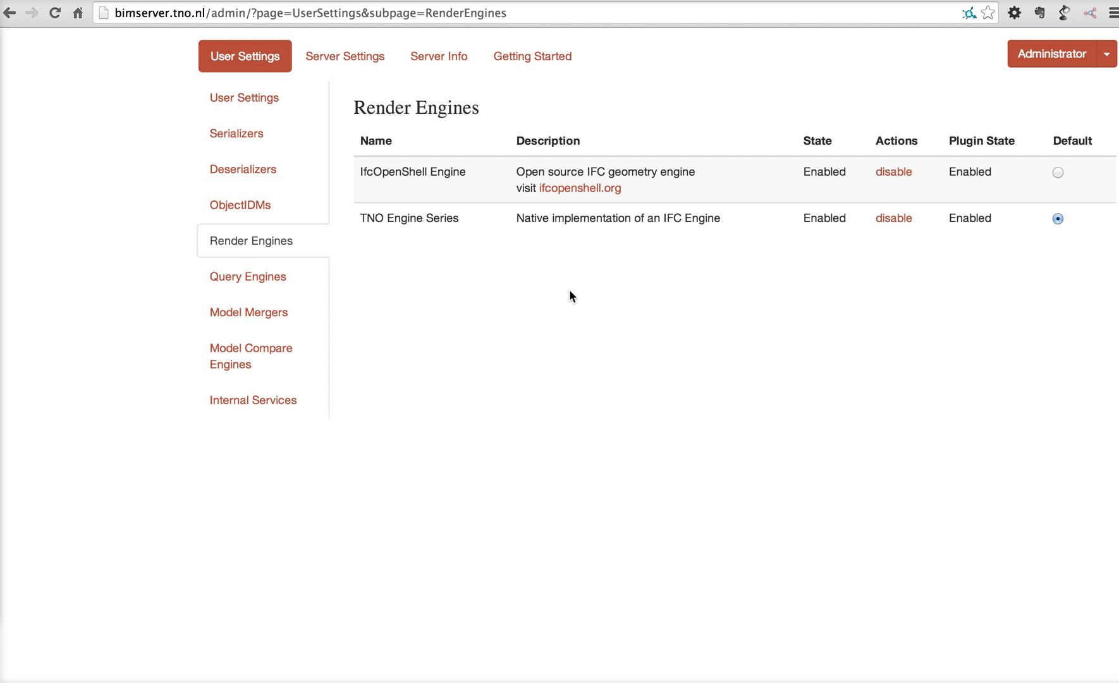
click(248, 276)
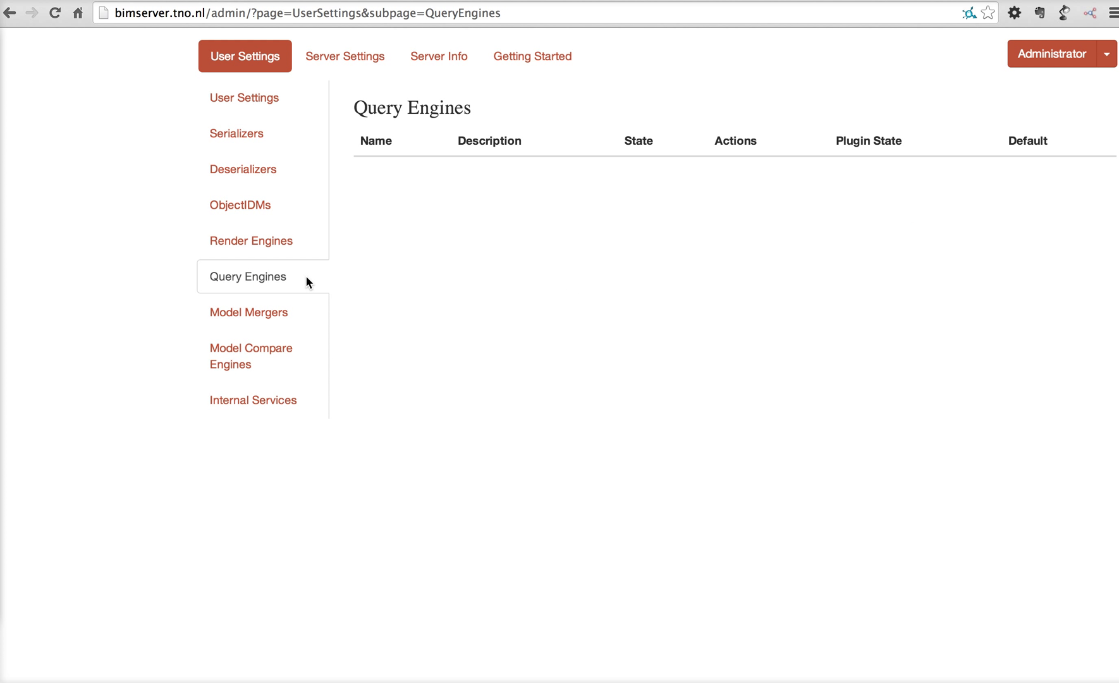
Load the Query Engines list showing BimQL Engine as default and JavaQueryEnginePlugin enabled.
click(246, 276)
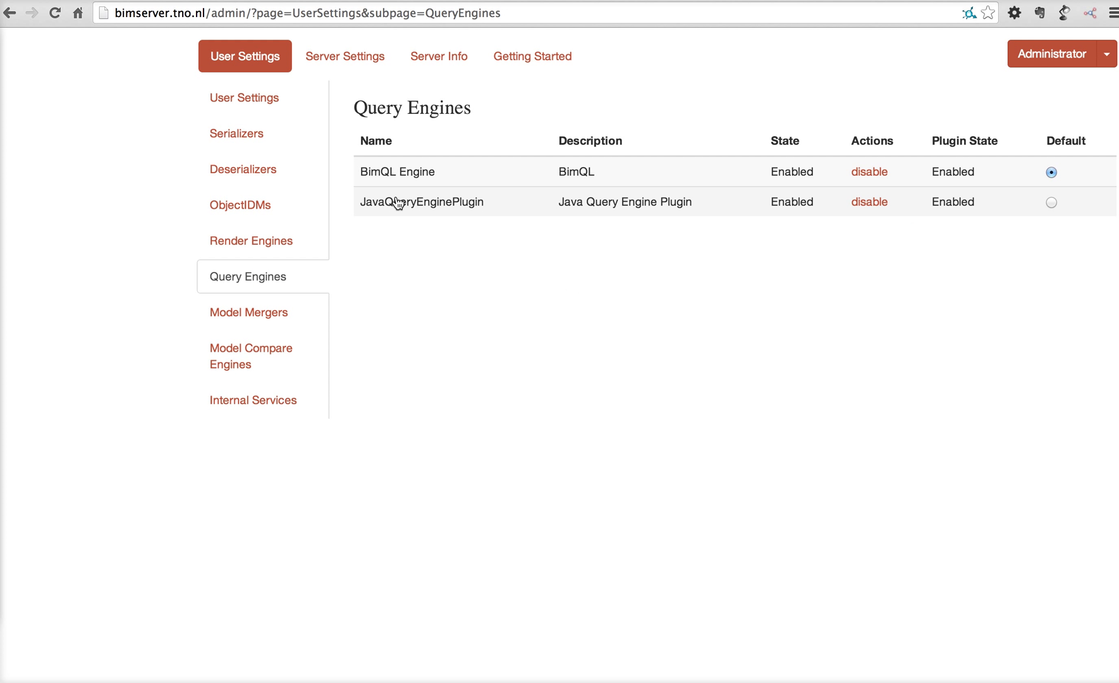
mouse_move(469, 206)
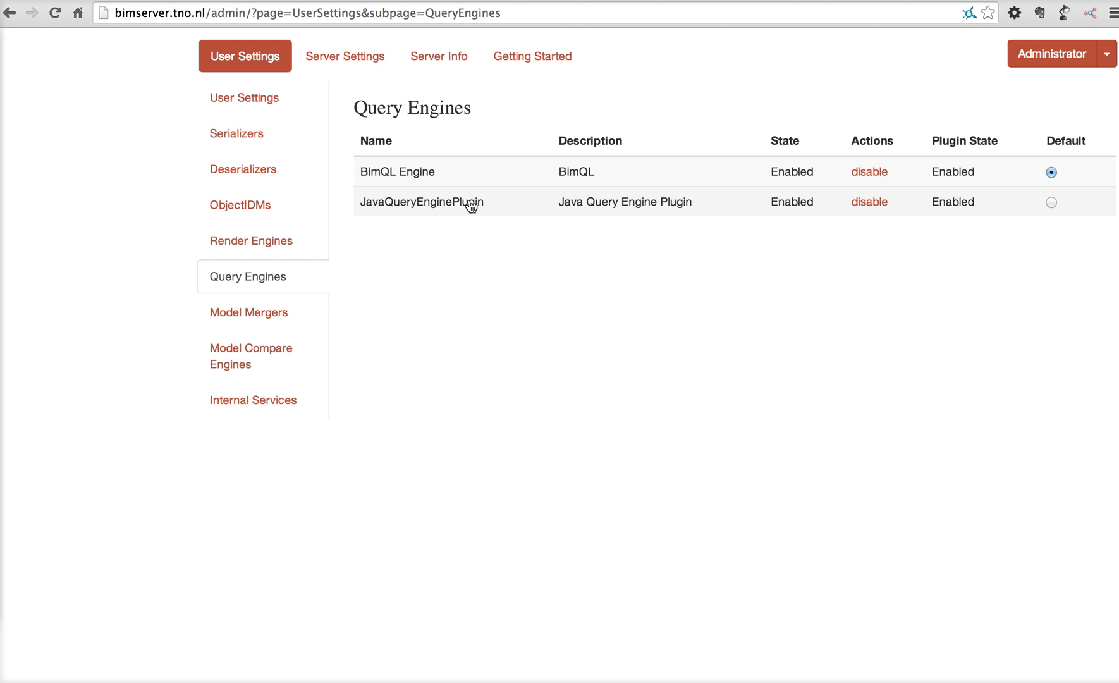
mouse_move(434, 212)
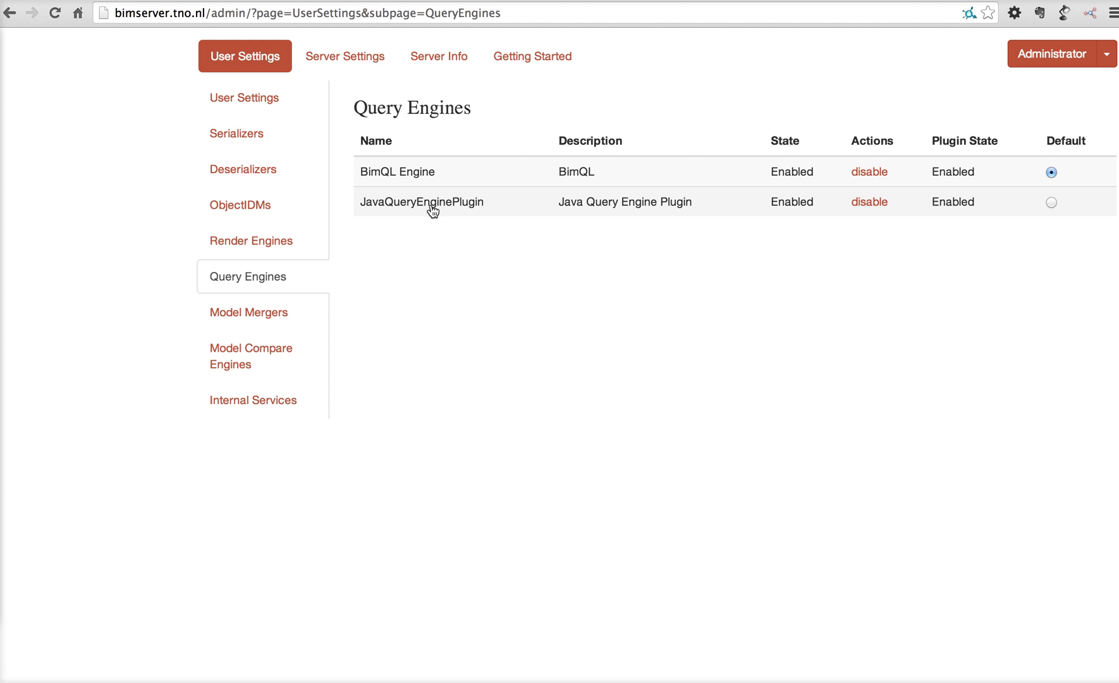
mouse_move(470, 218)
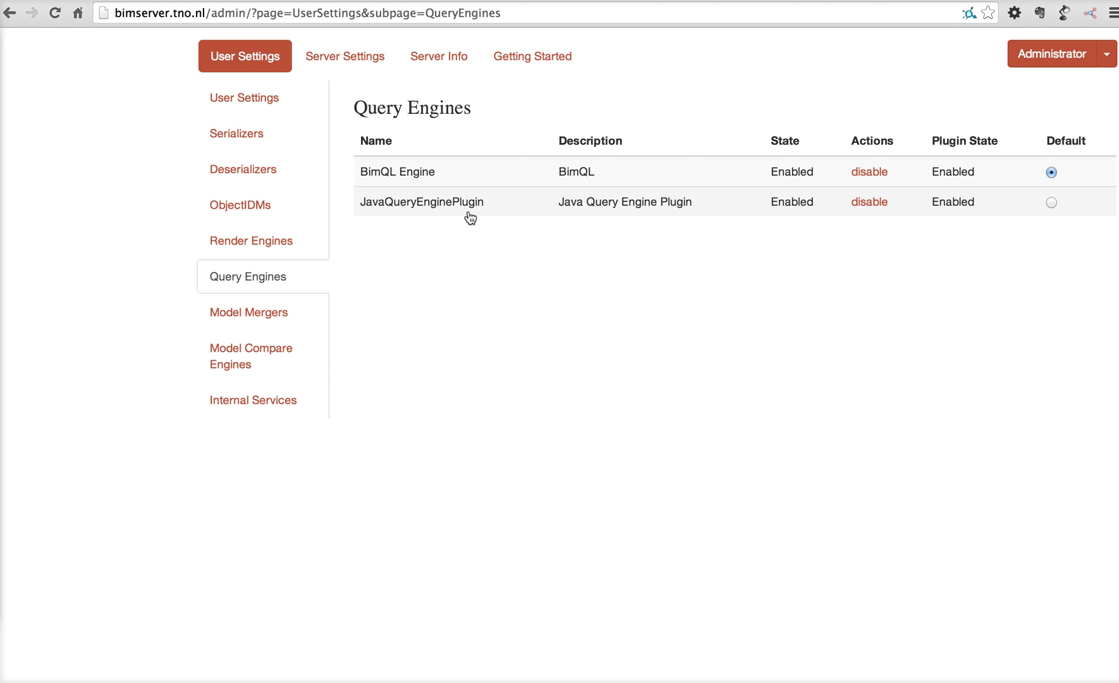
mouse_move(478, 206)
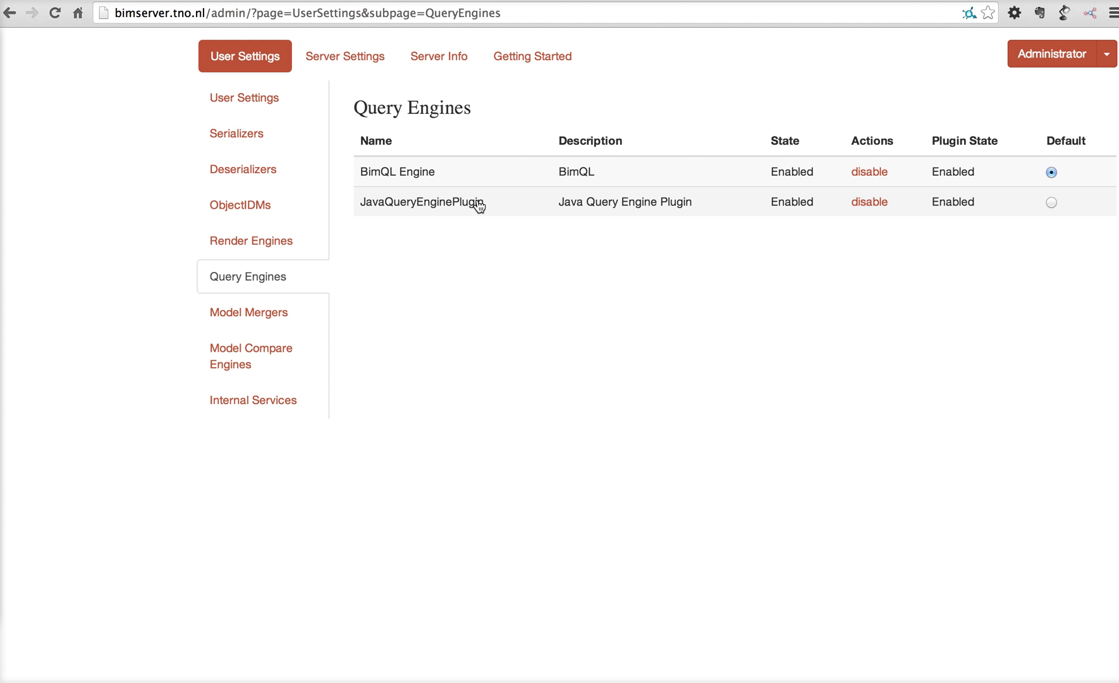
mouse_move(456, 177)
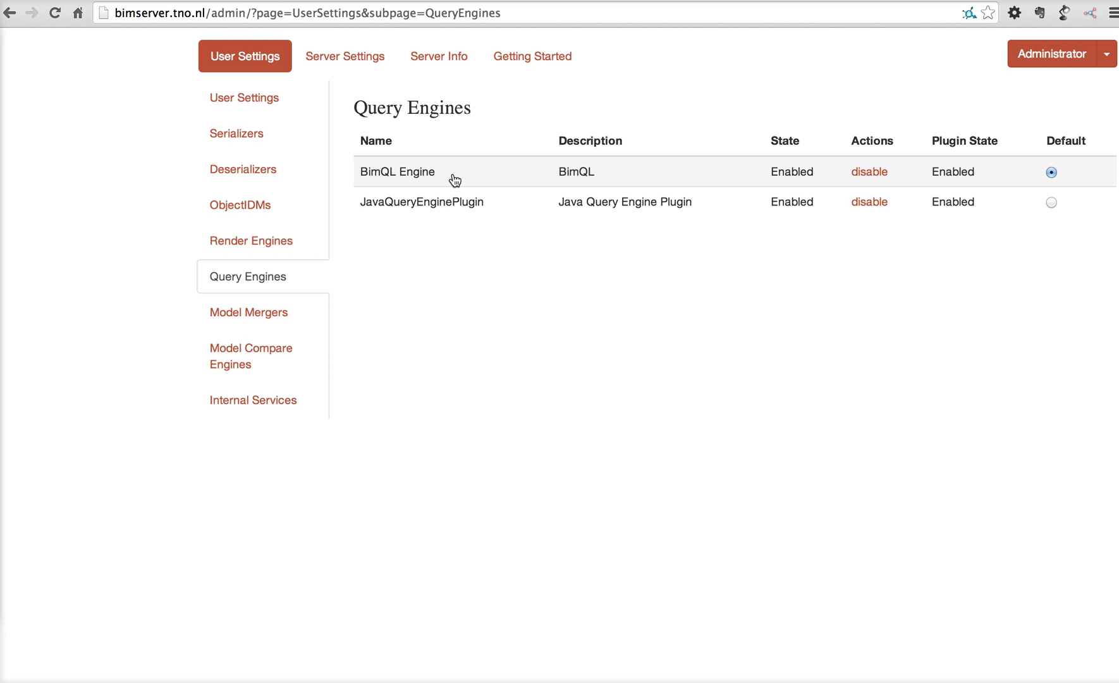
mouse_move(479, 180)
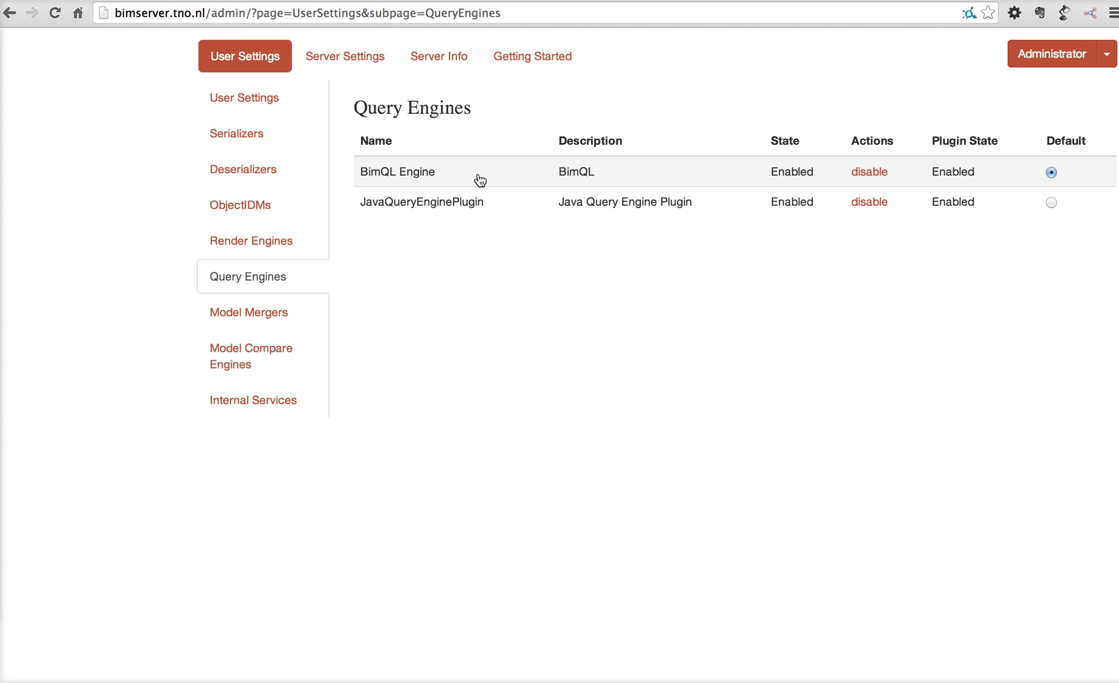
mouse_move(525, 179)
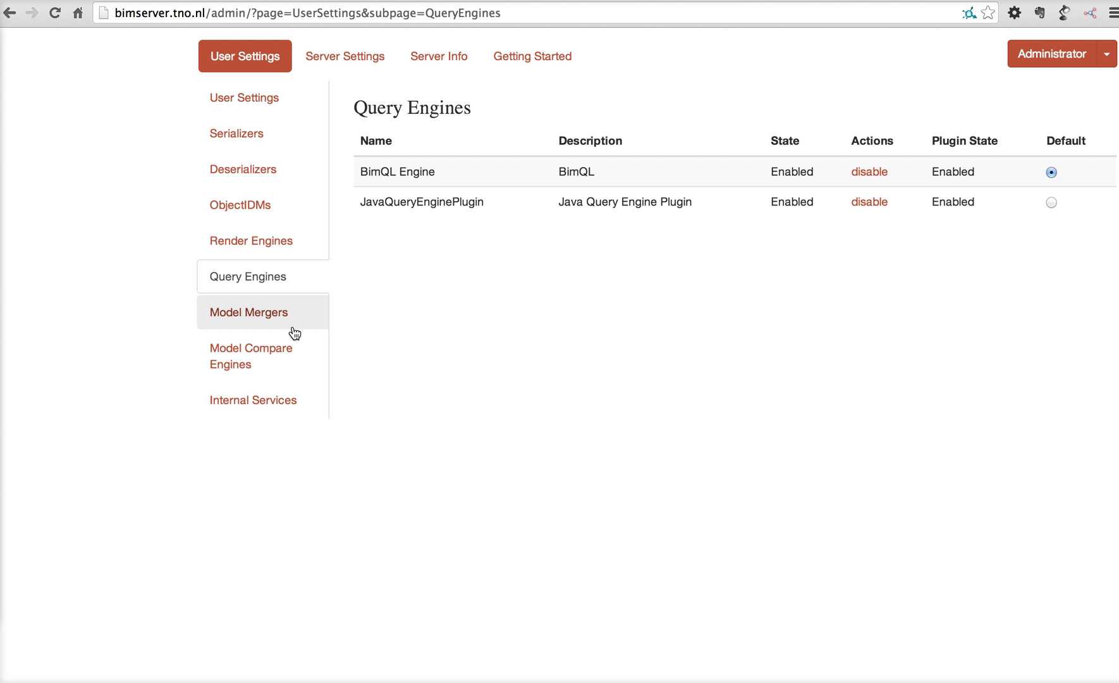
Show the Model Mergers list with Basic Merger as default and two Intelligent Fusion mergers.
click(248, 312)
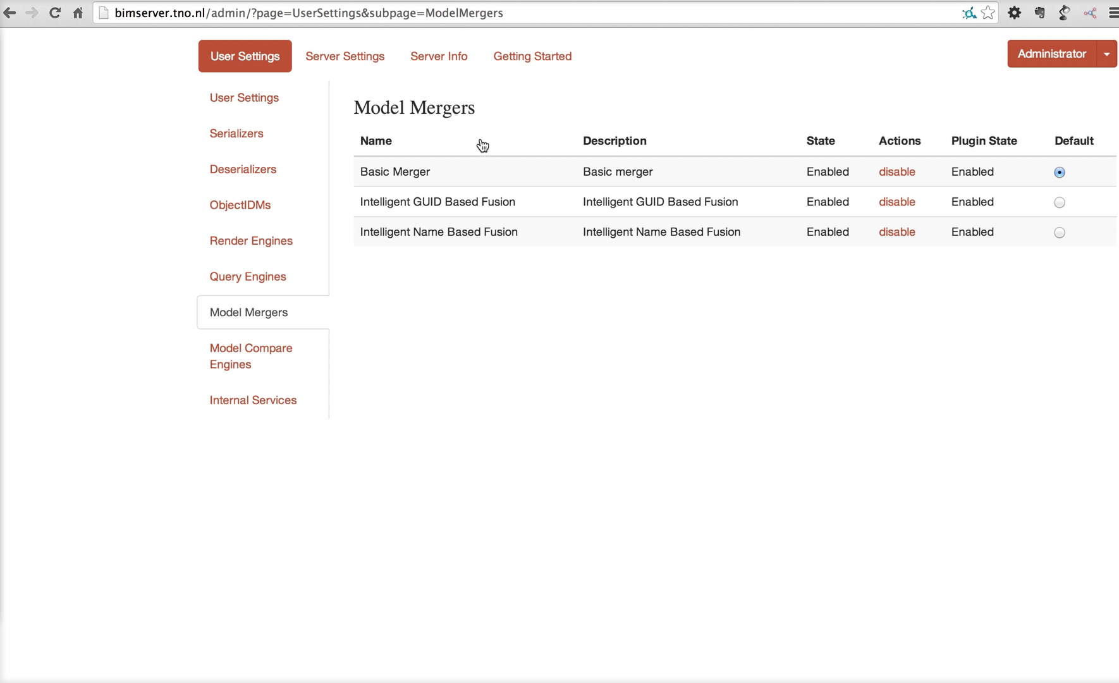
mouse_move(495, 348)
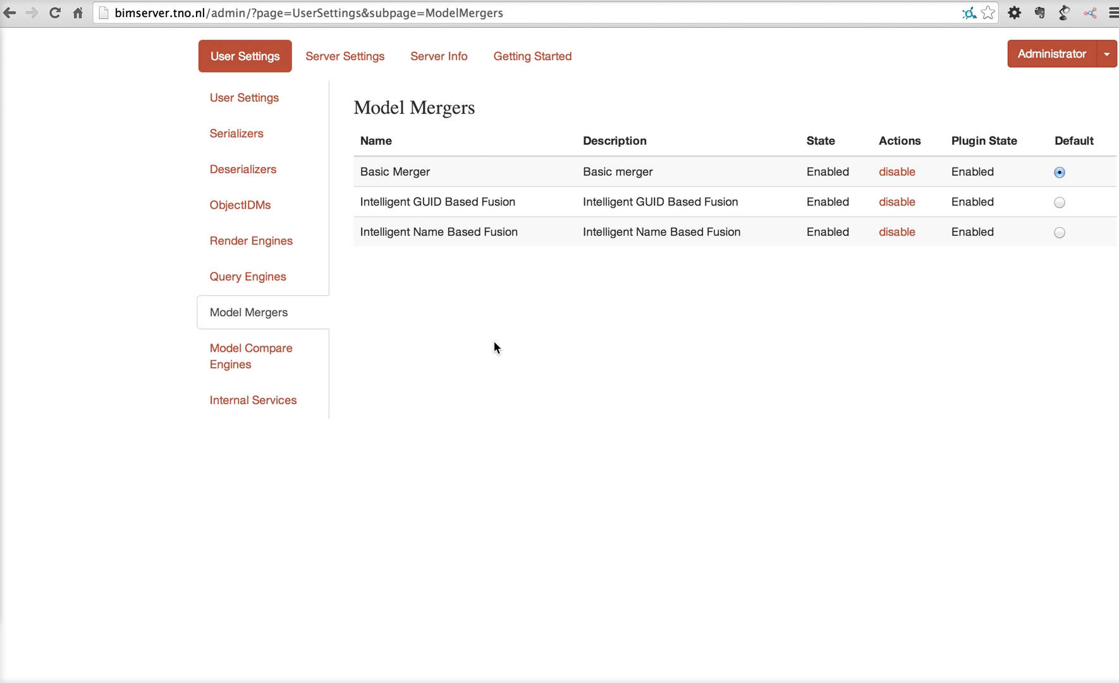
mouse_move(558, 201)
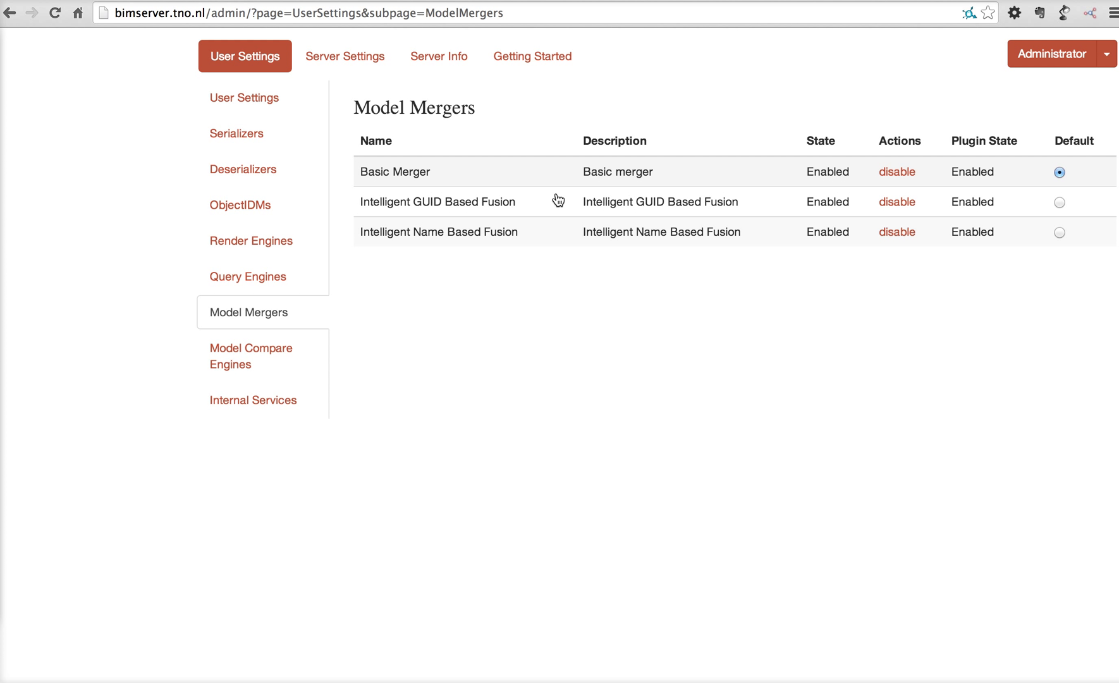
mouse_move(540, 209)
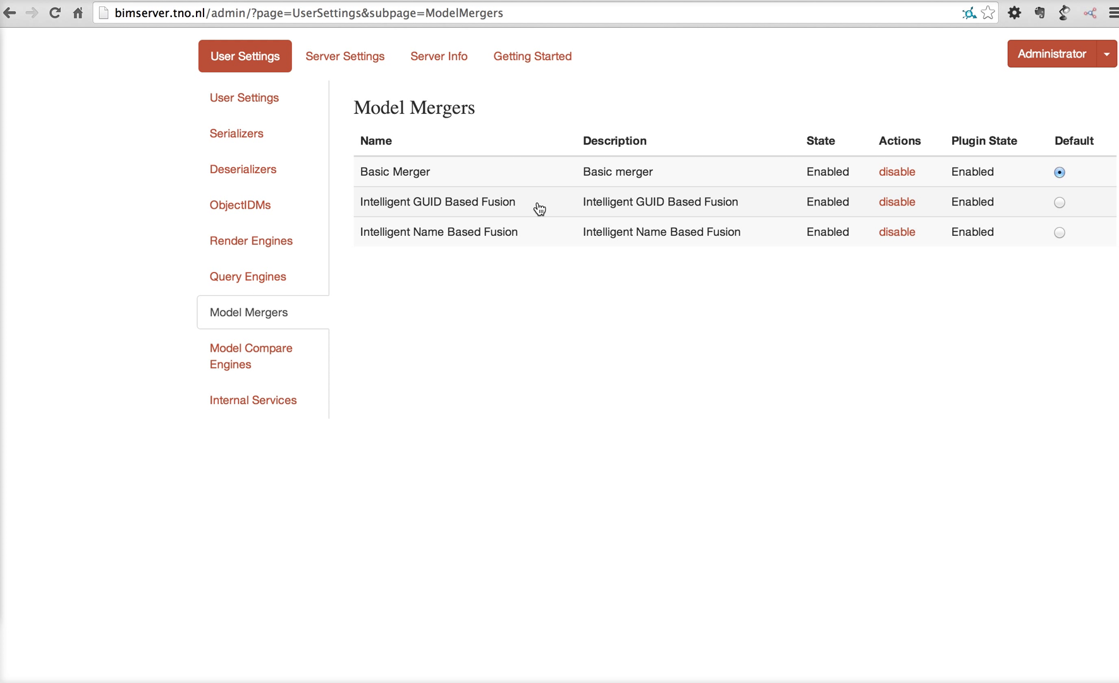
mouse_move(405, 248)
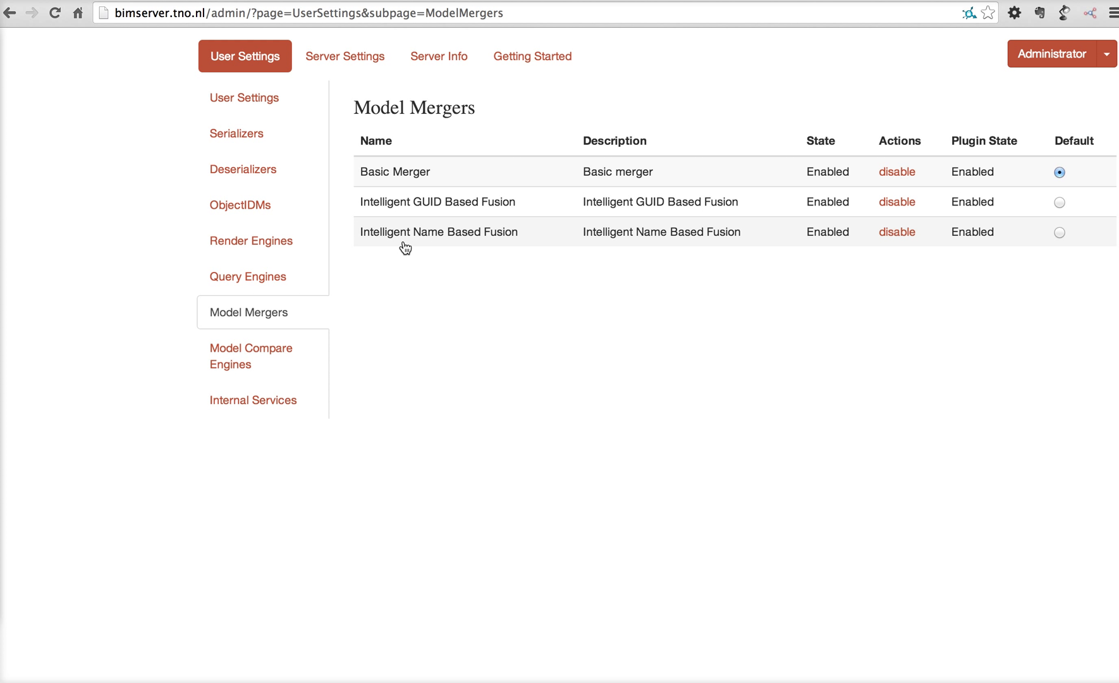
mouse_move(473, 243)
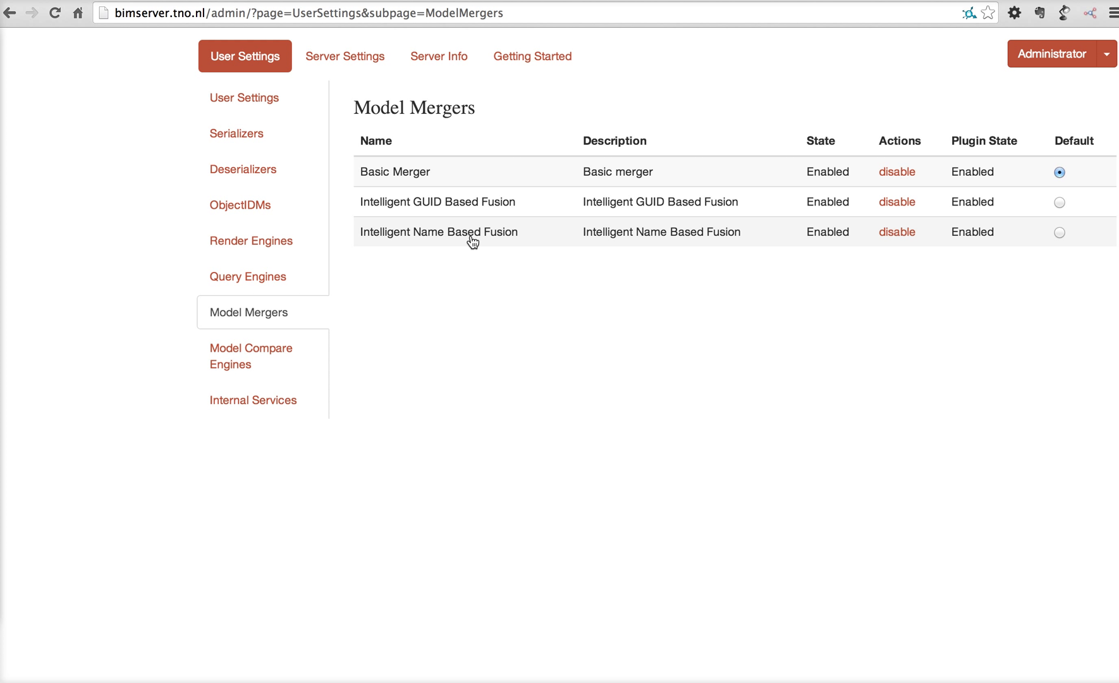
mouse_move(567, 185)
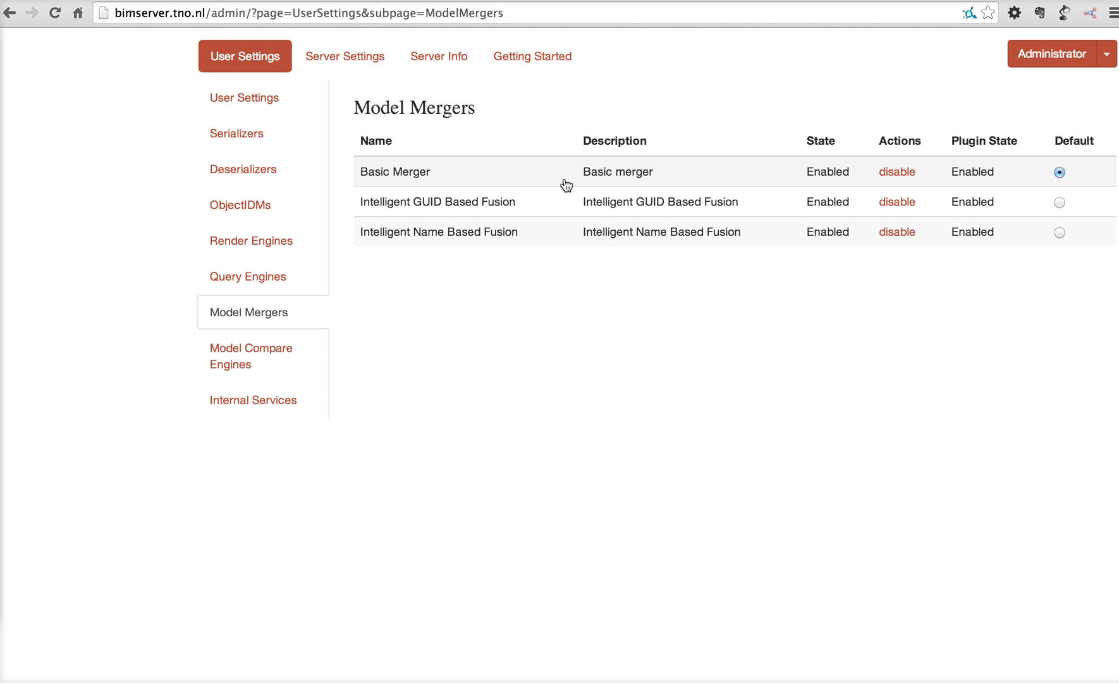
mouse_move(539, 185)
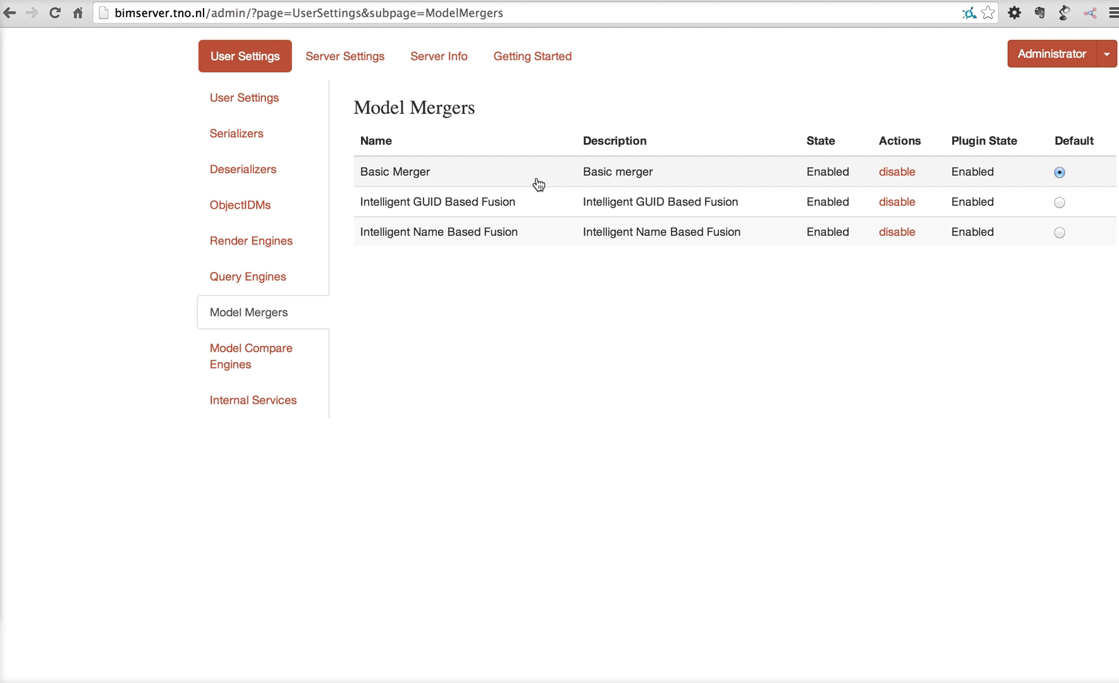
mouse_move(557, 341)
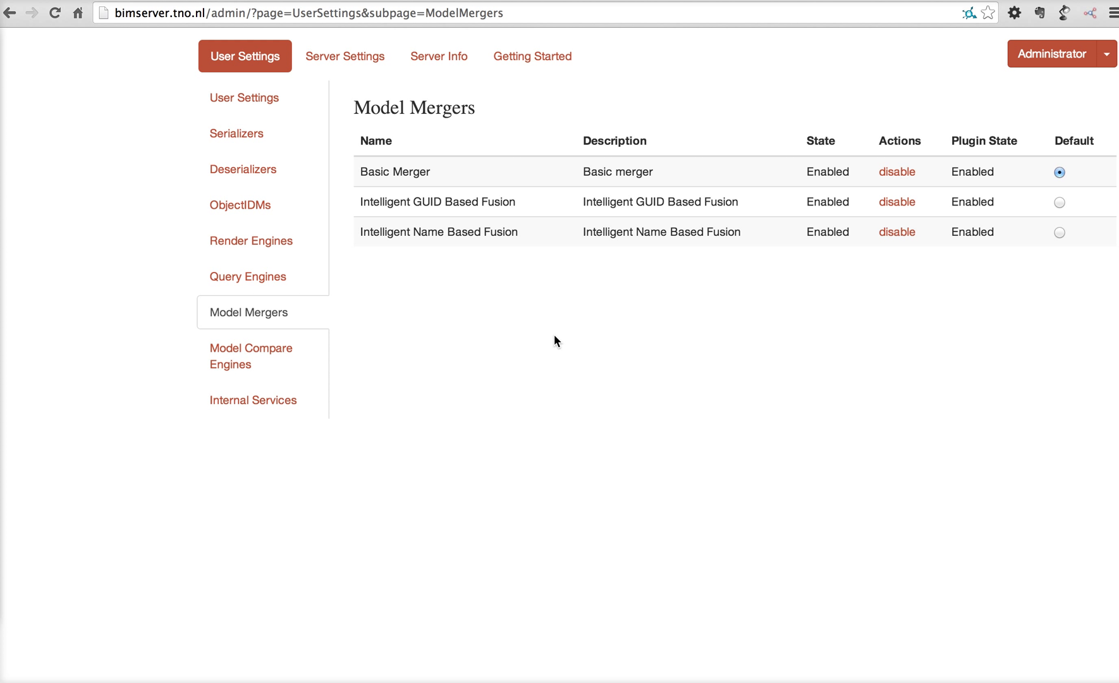
mouse_move(583, 208)
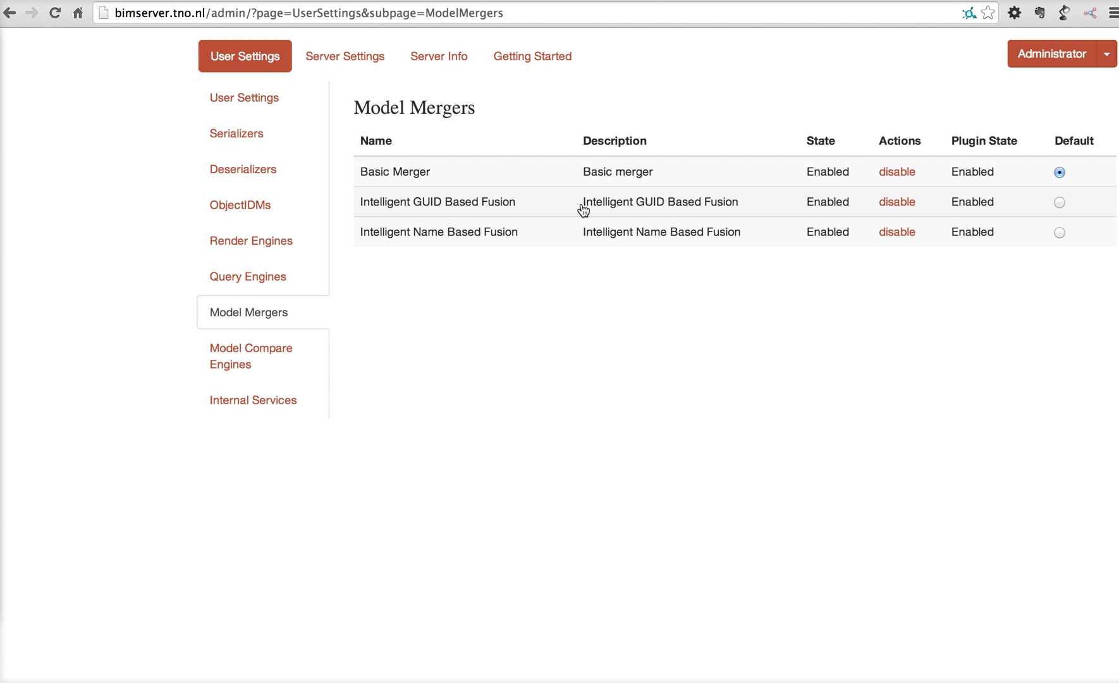
mouse_move(616, 367)
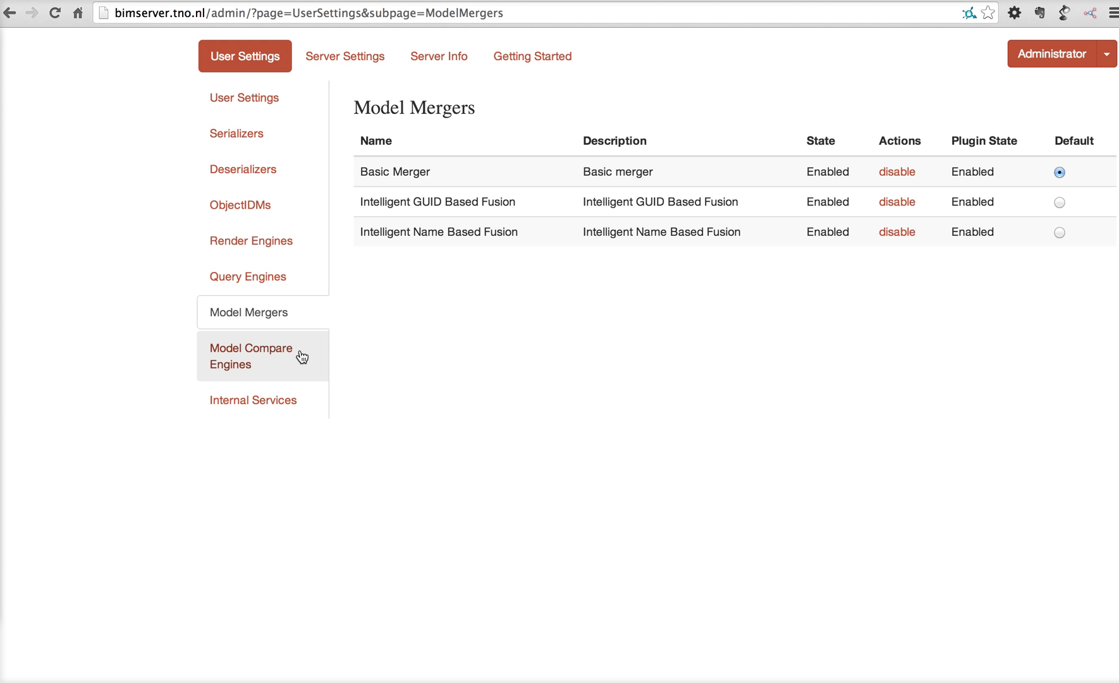
Review the Model Compare Engines, then list the Internal Services including Clone Service and demo services.
click(251, 357)
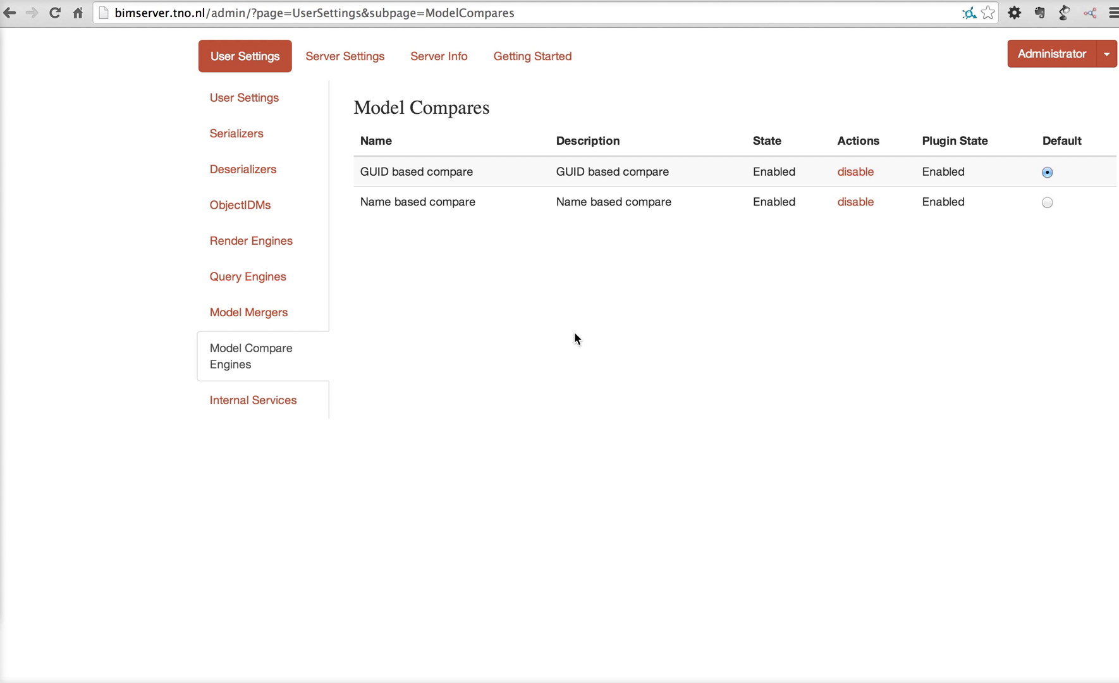
mouse_move(588, 186)
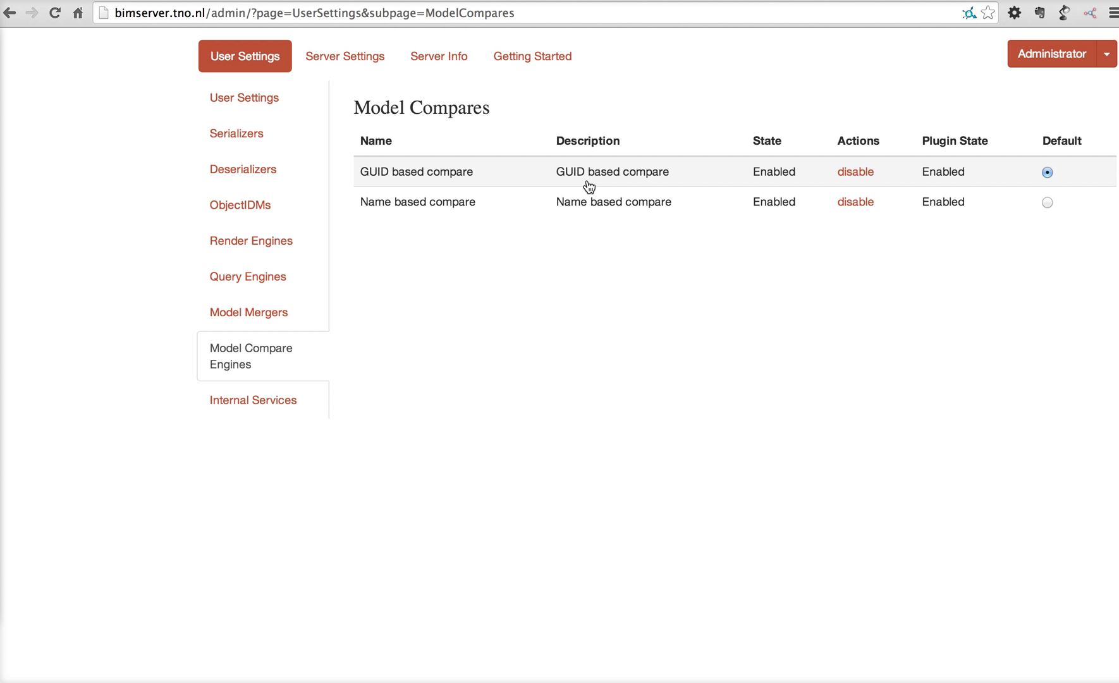
mouse_move(440, 229)
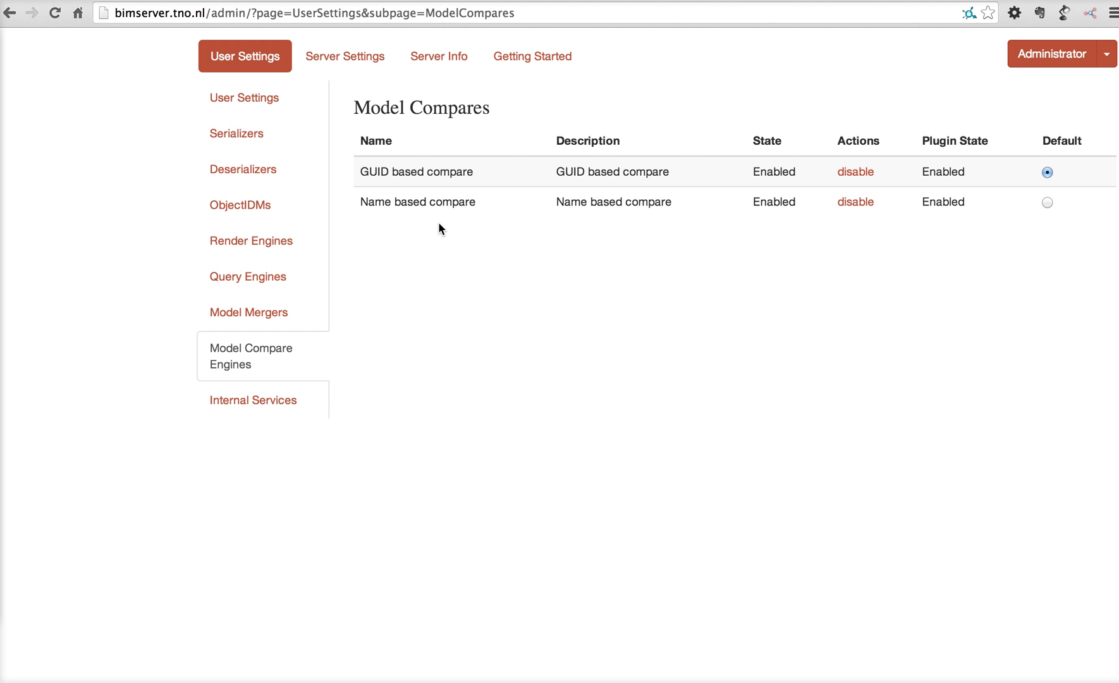
mouse_move(726, 265)
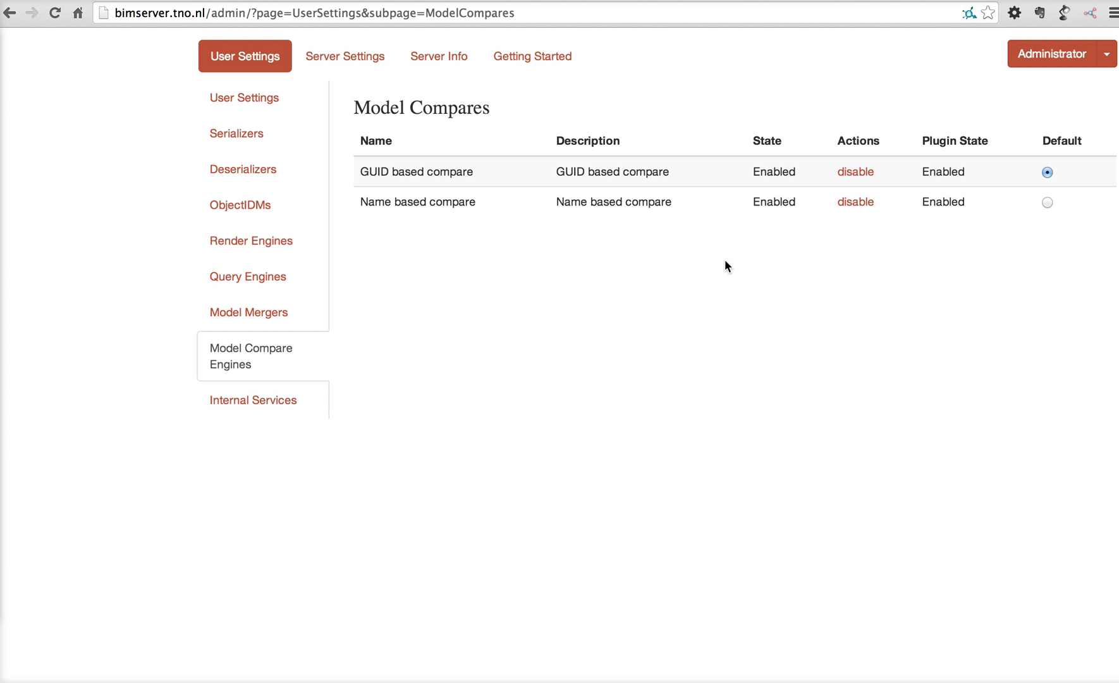
mouse_move(1084, 197)
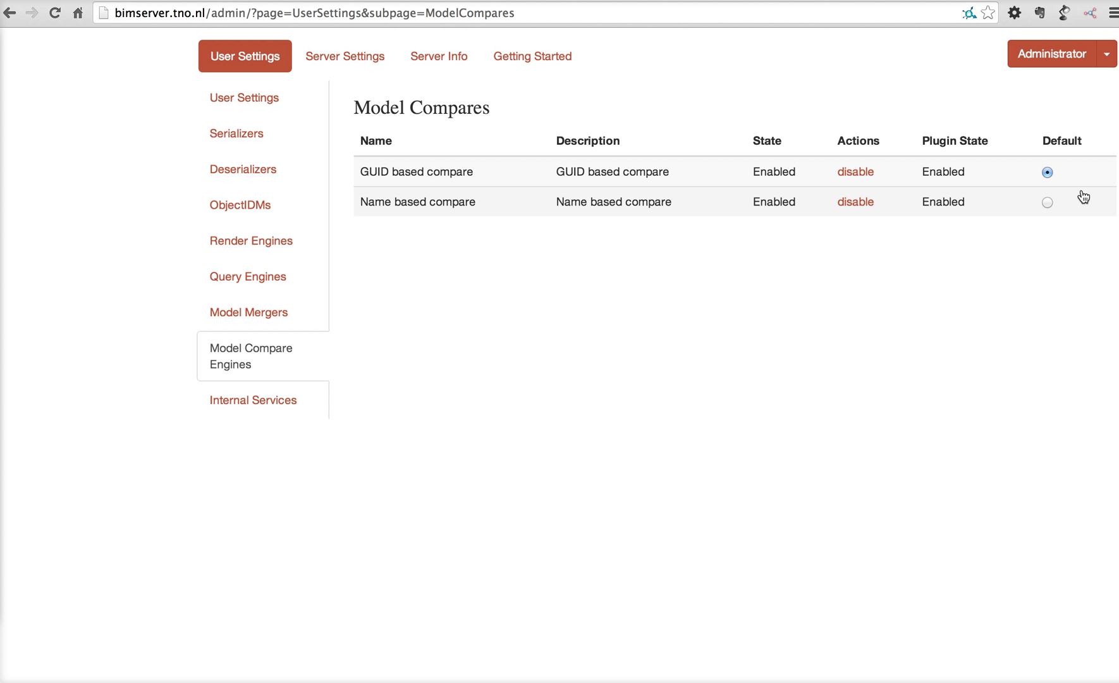
mouse_move(252, 400)
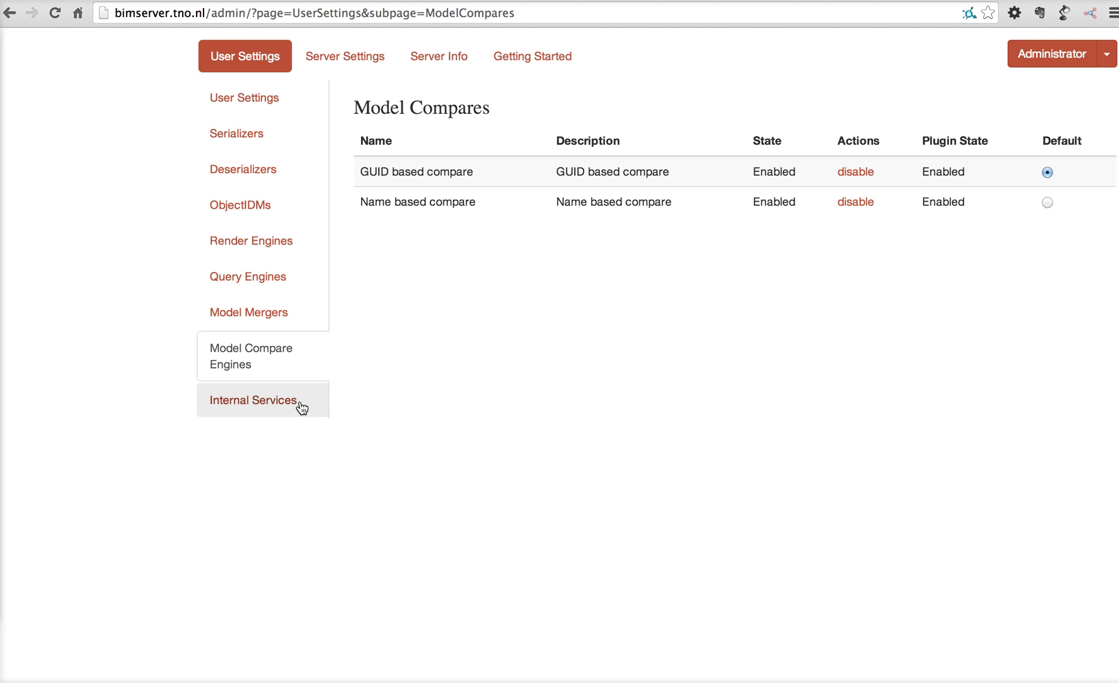
click(253, 400)
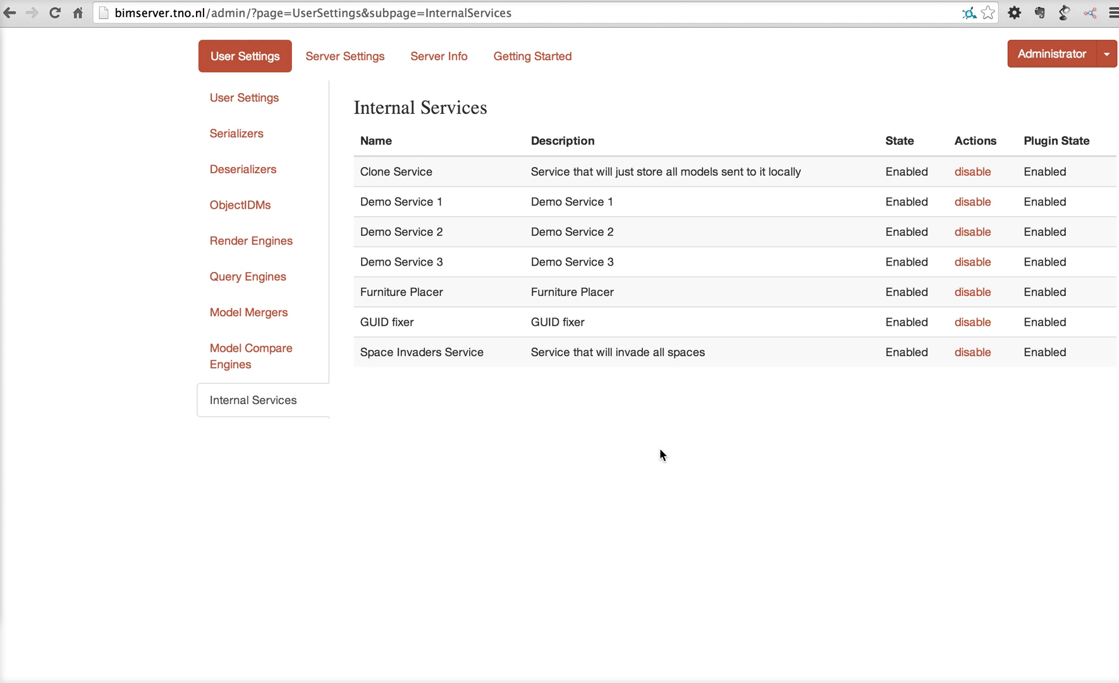
mouse_move(540, 107)
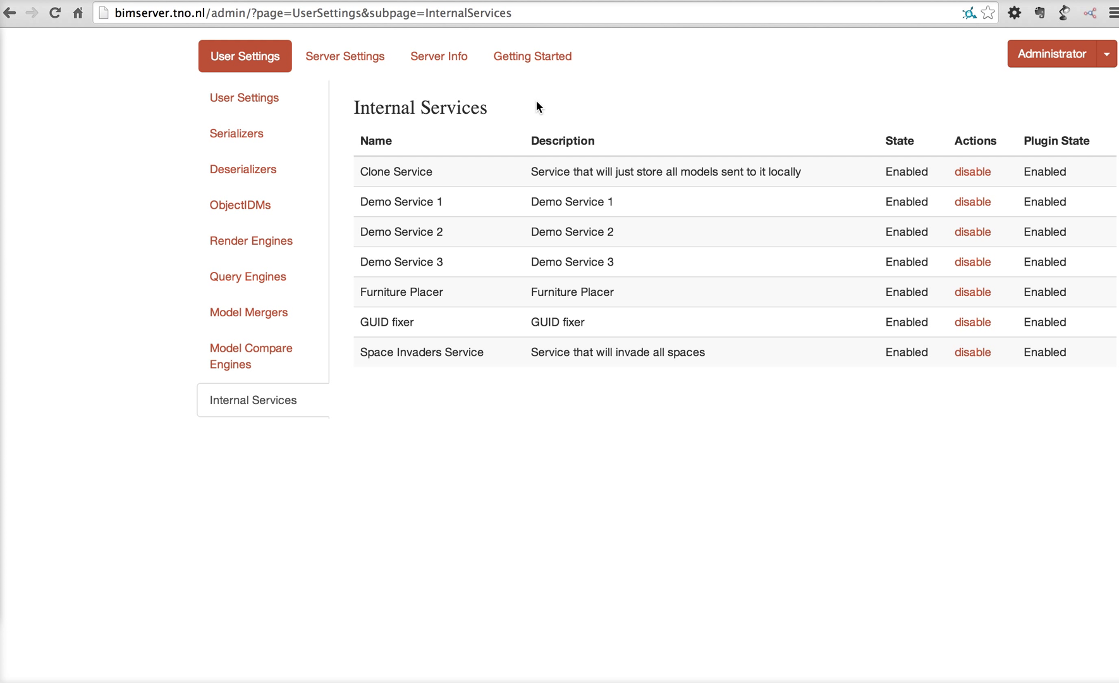
mouse_move(384, 91)
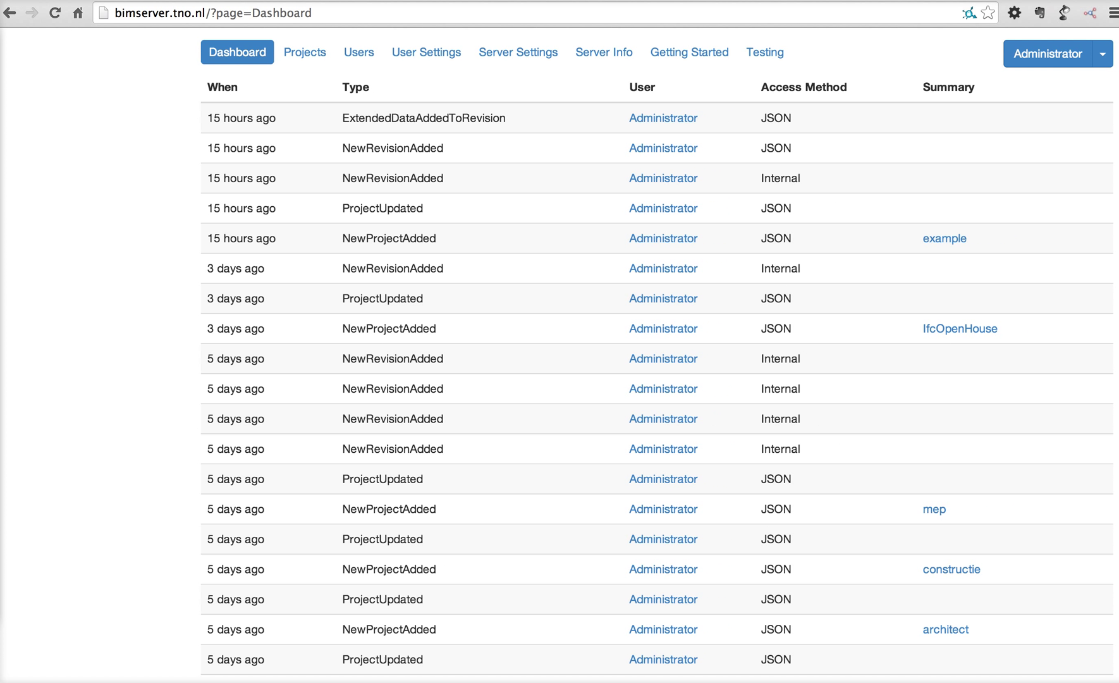
mouse_move(406, 134)
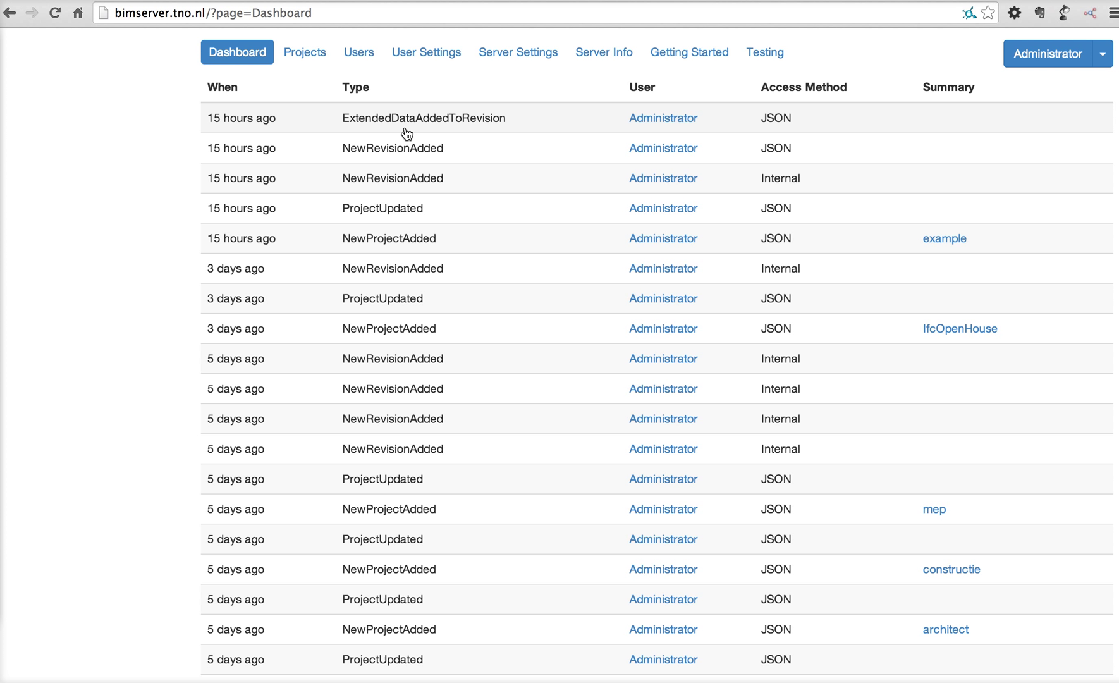
mouse_move(783, 82)
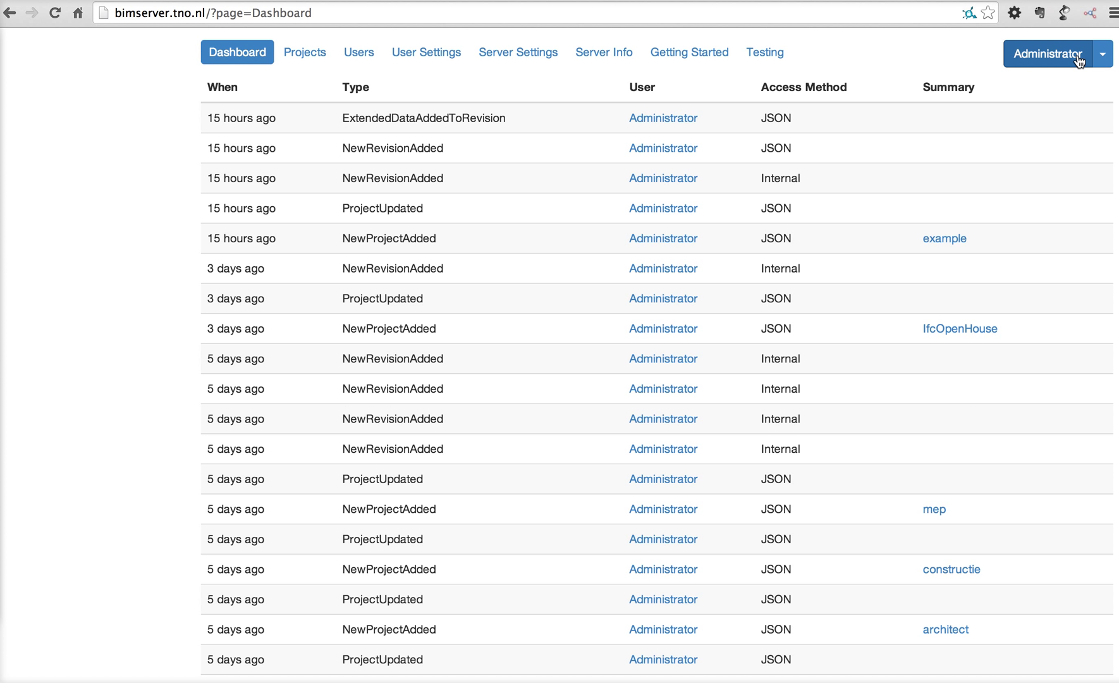
mouse_move(603, 52)
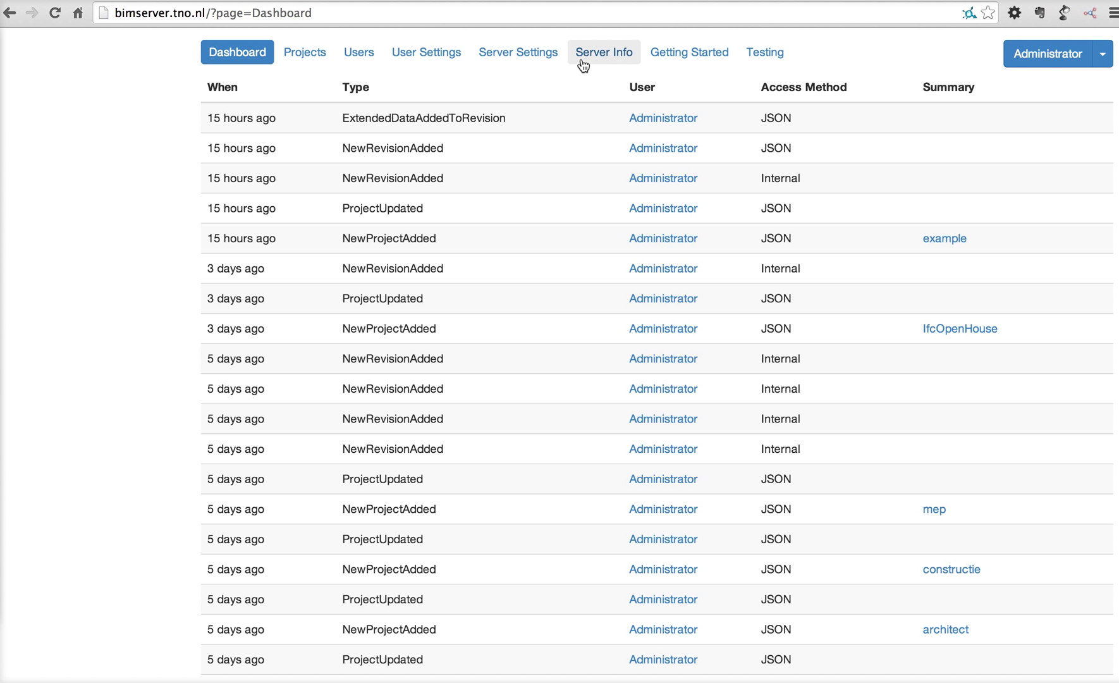
mouse_move(764, 52)
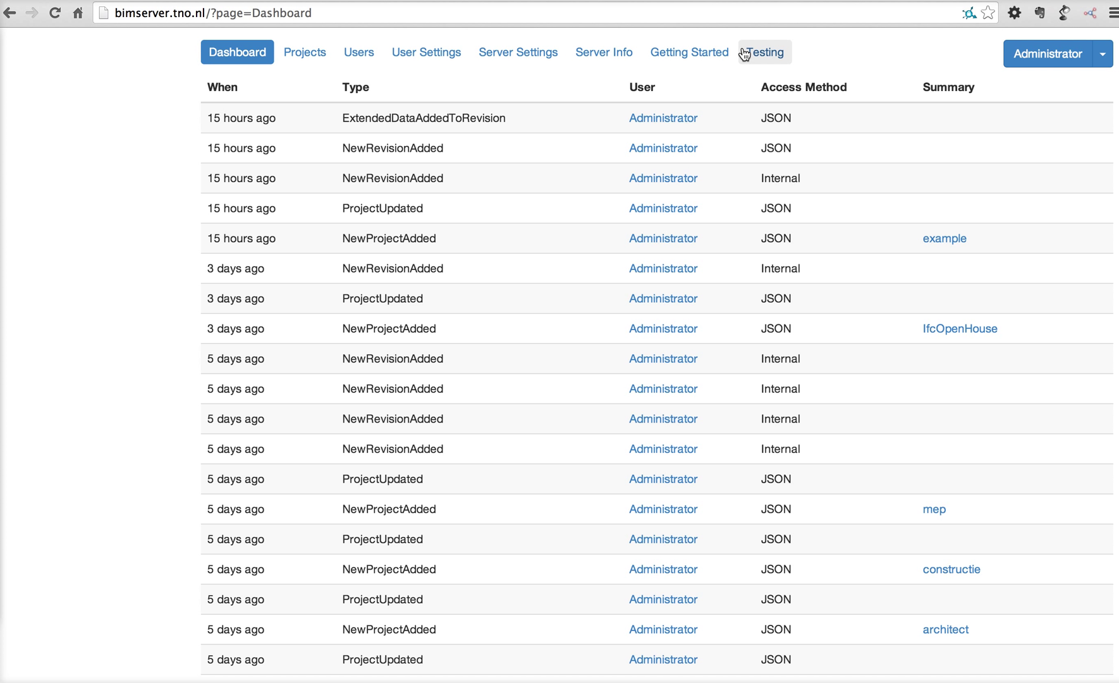
click(762, 52)
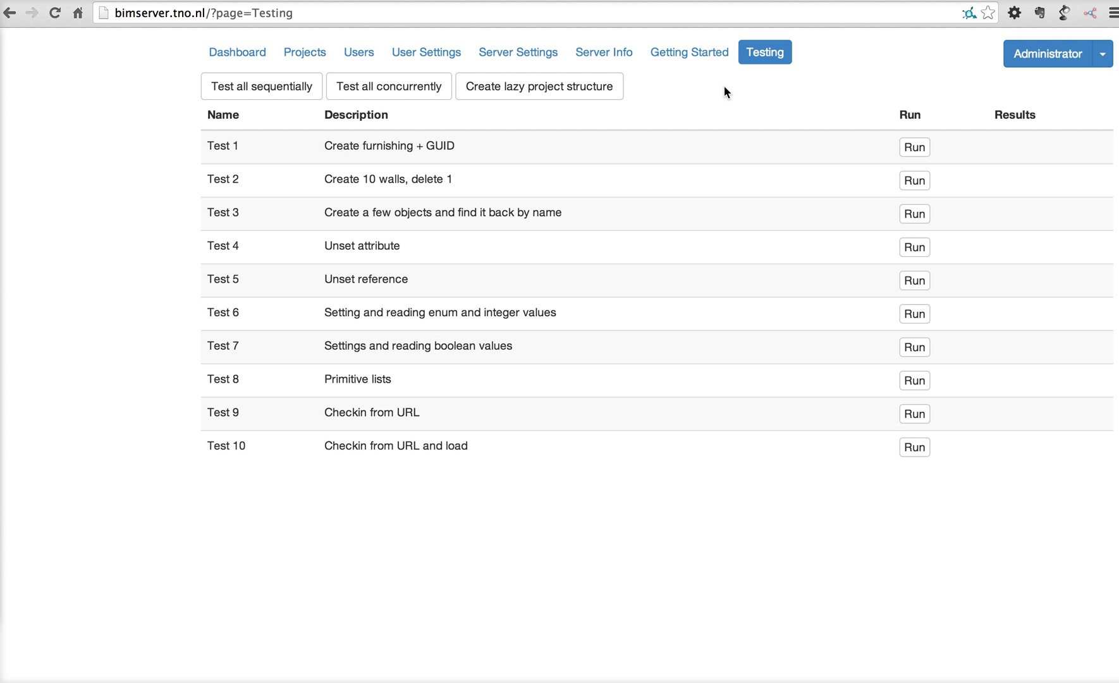
mouse_move(322, 221)
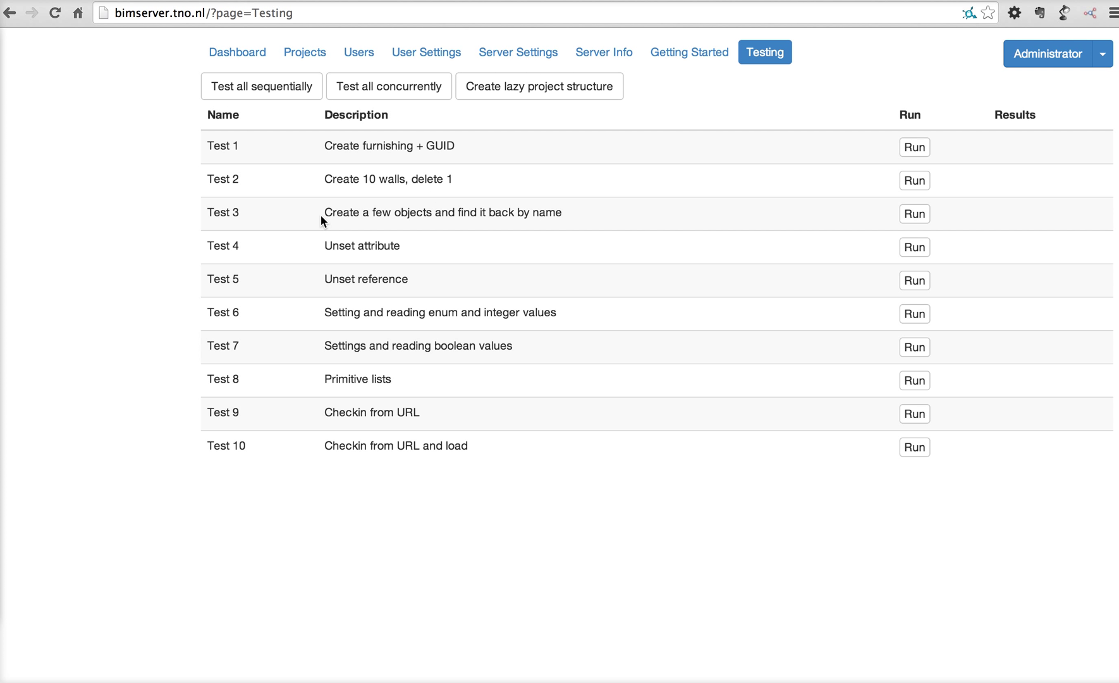
mouse_move(572, 350)
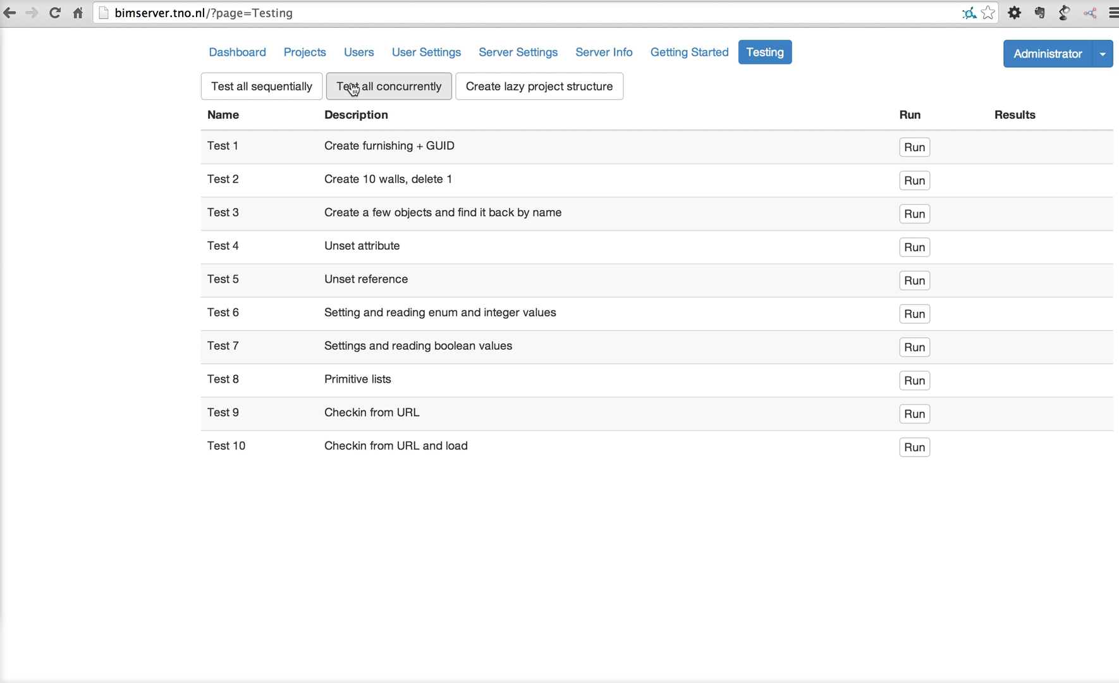
click(236, 51)
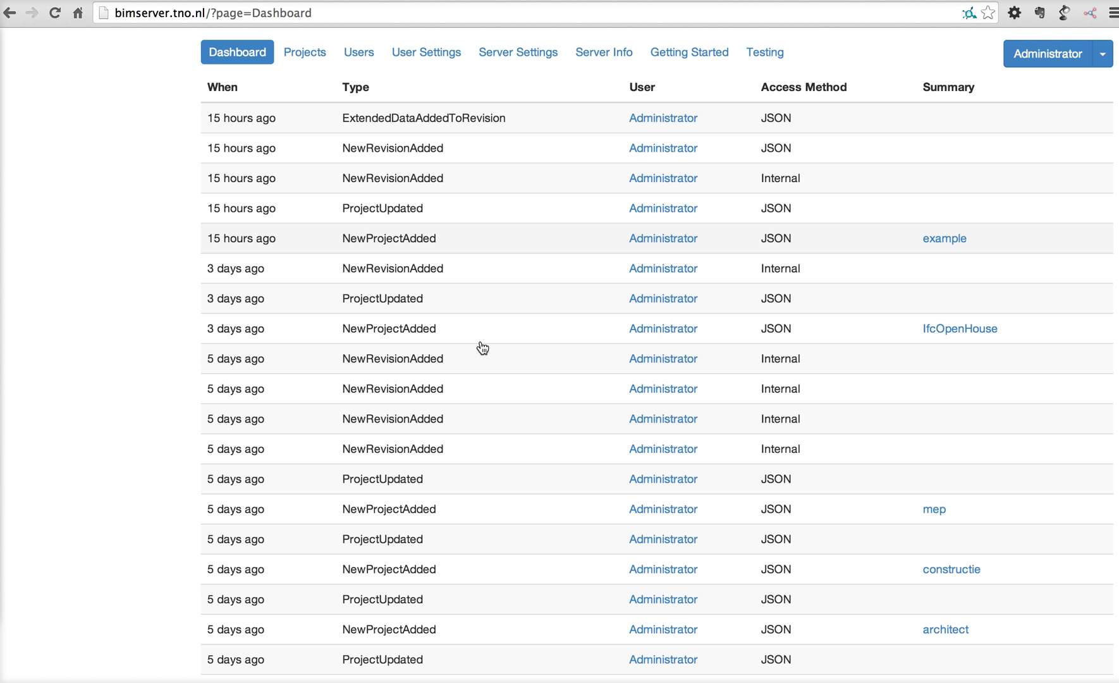
Visit the Users, User Settings and Dashboard pages, then return to the Projects list.
click(303, 52)
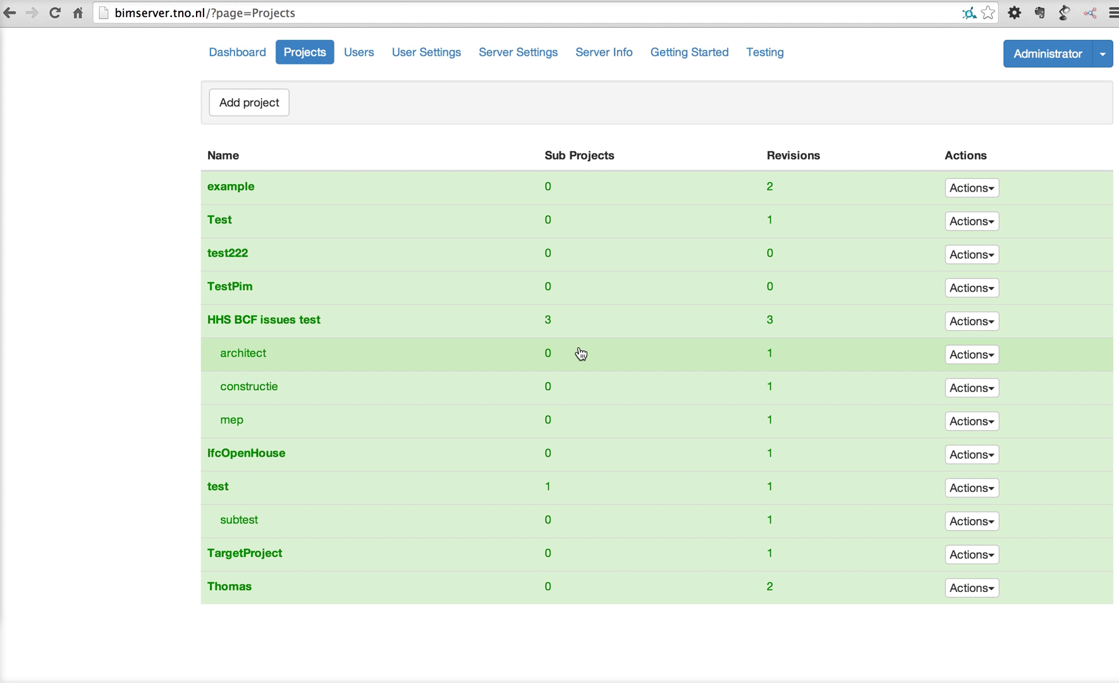
click(358, 52)
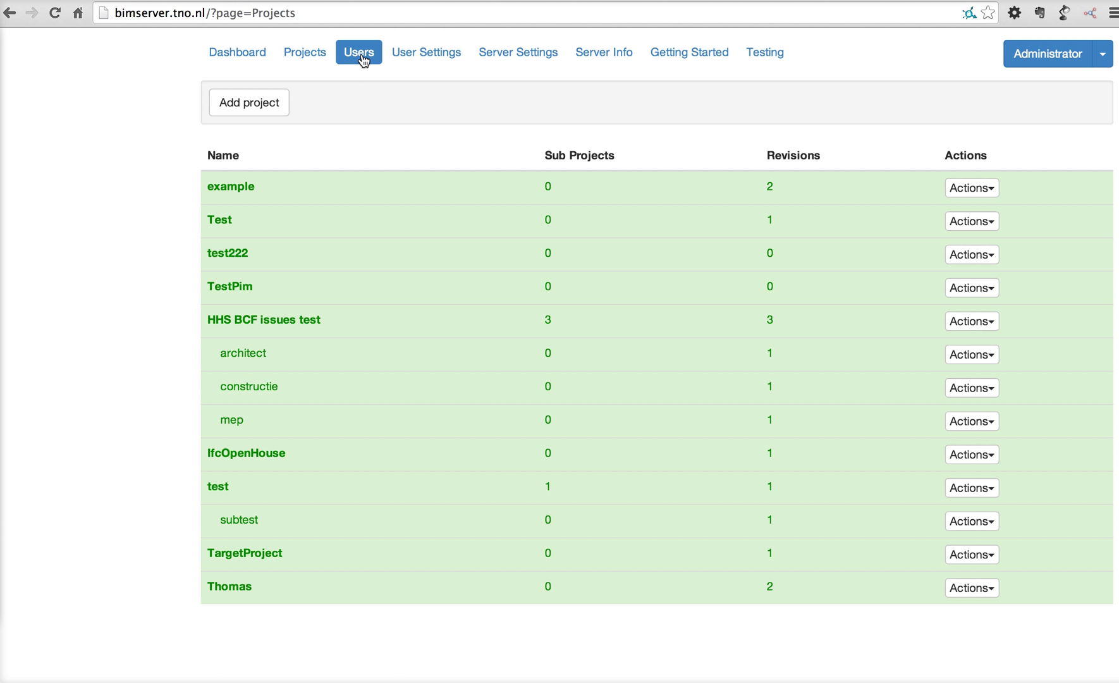
click(358, 52)
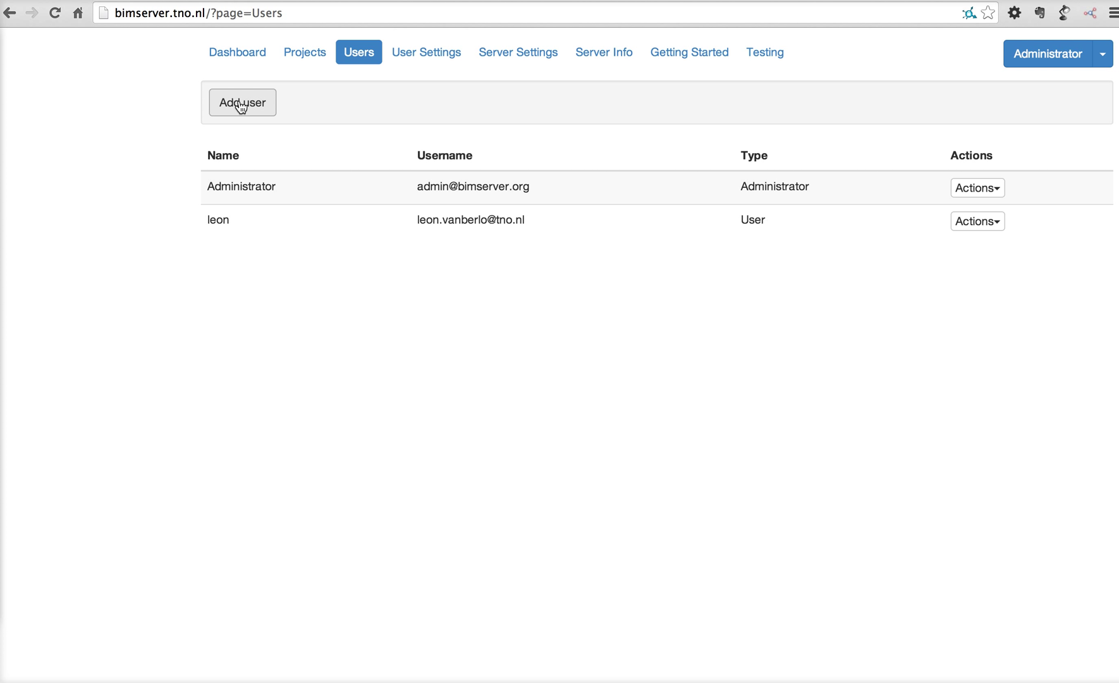
mouse_move(425, 52)
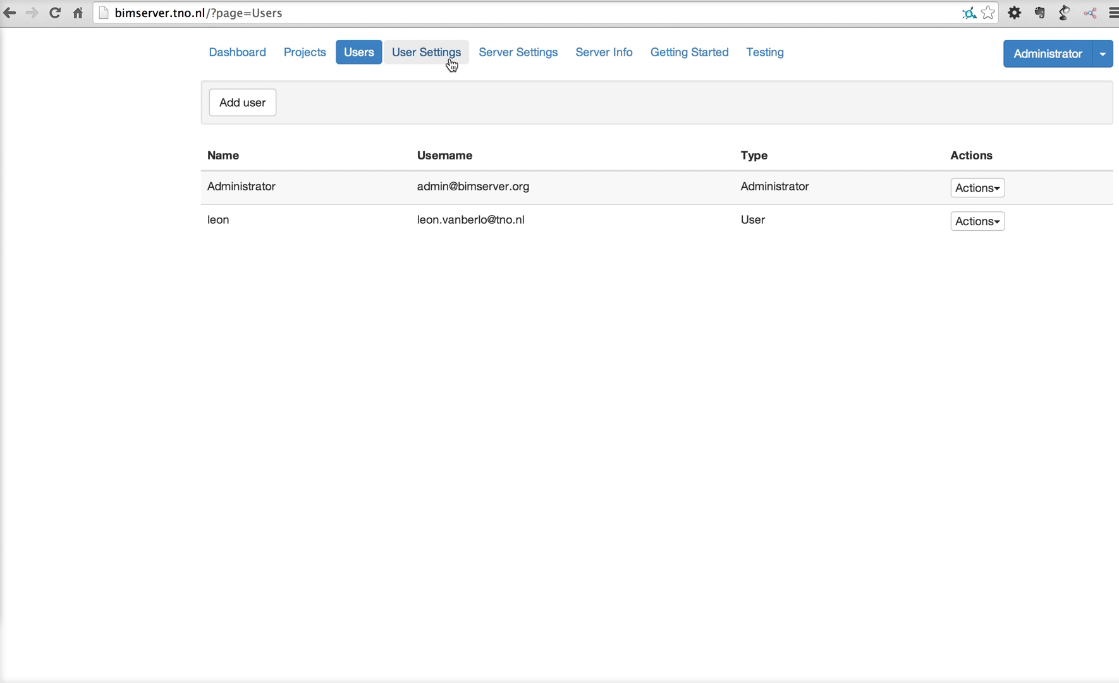
click(425, 52)
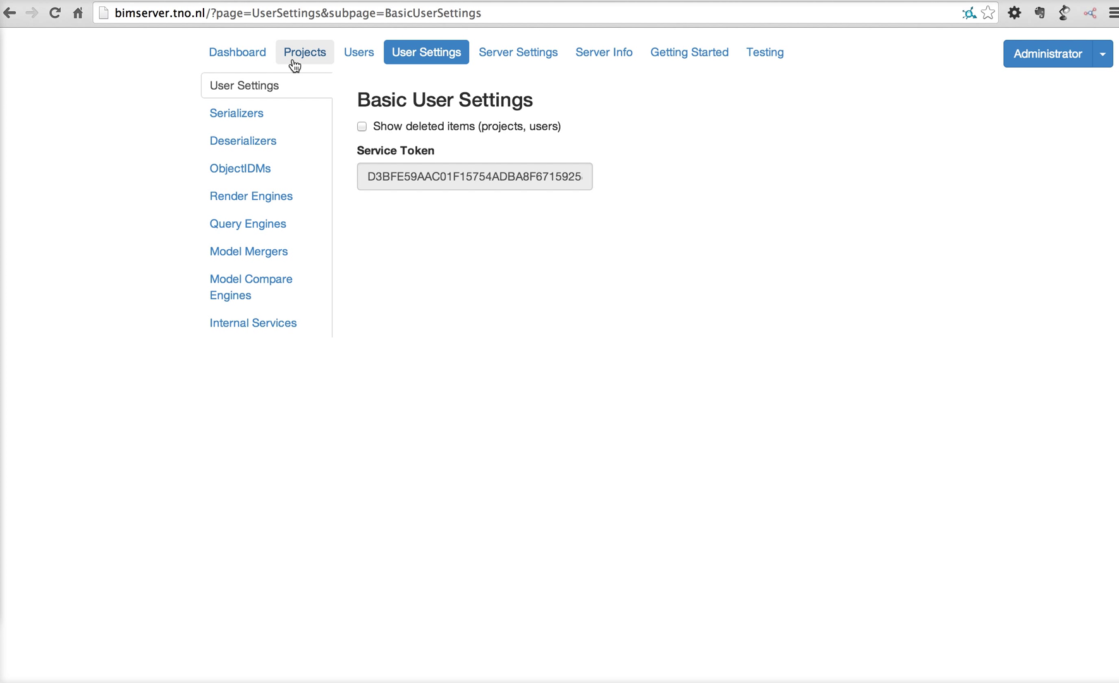
click(236, 52)
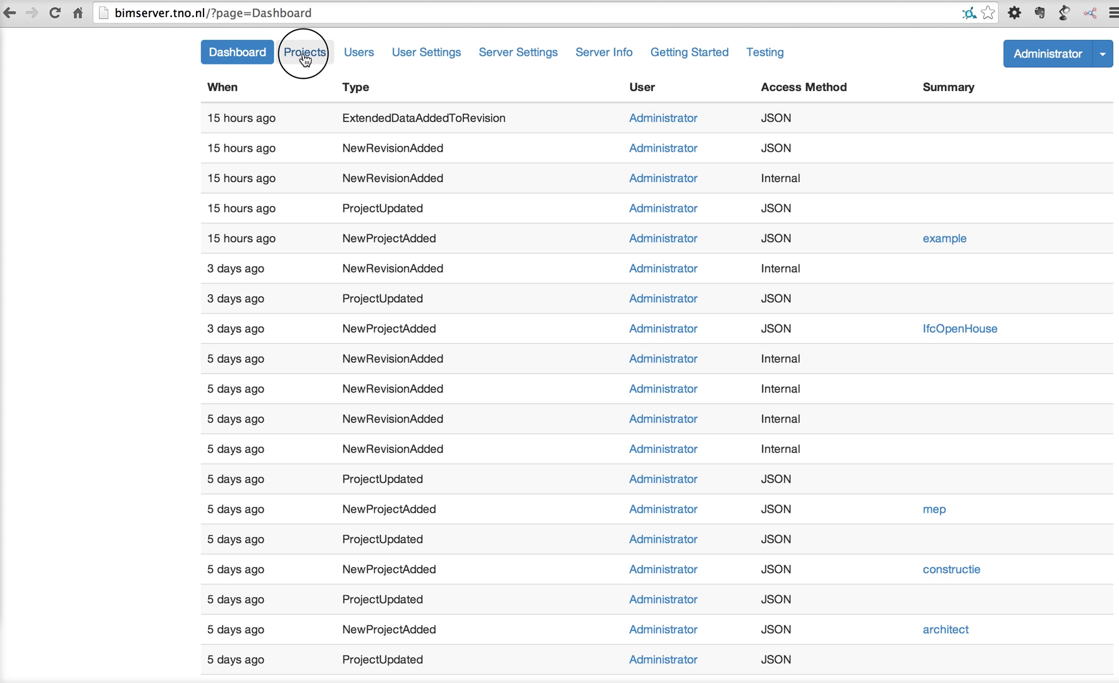
click(304, 52)
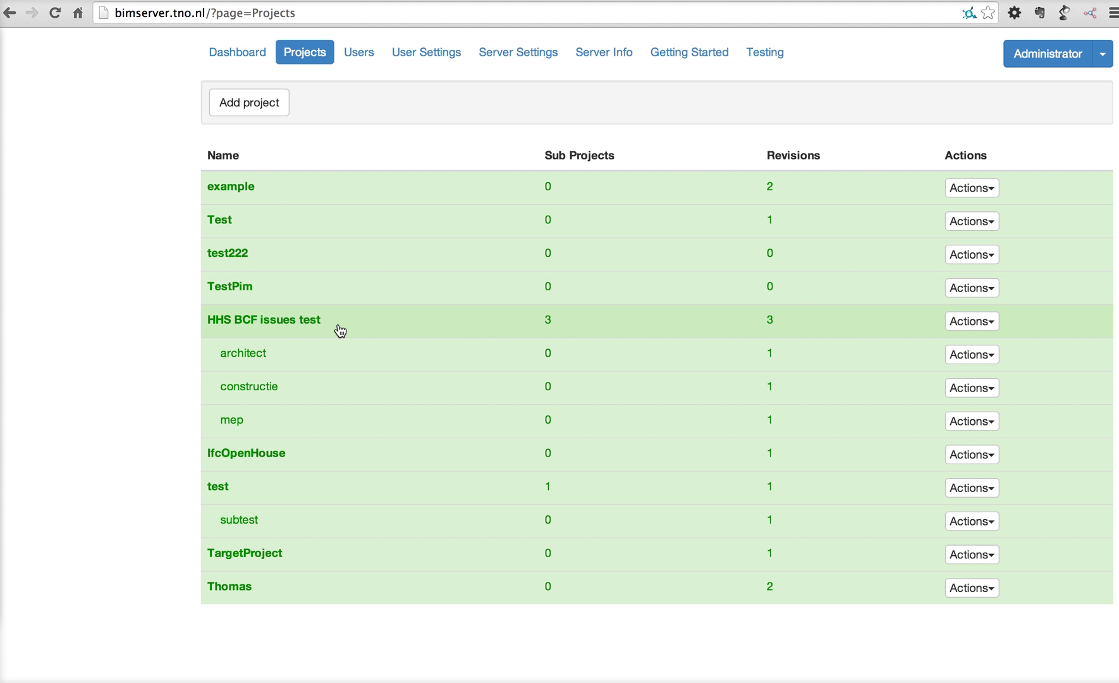
mouse_move(297, 329)
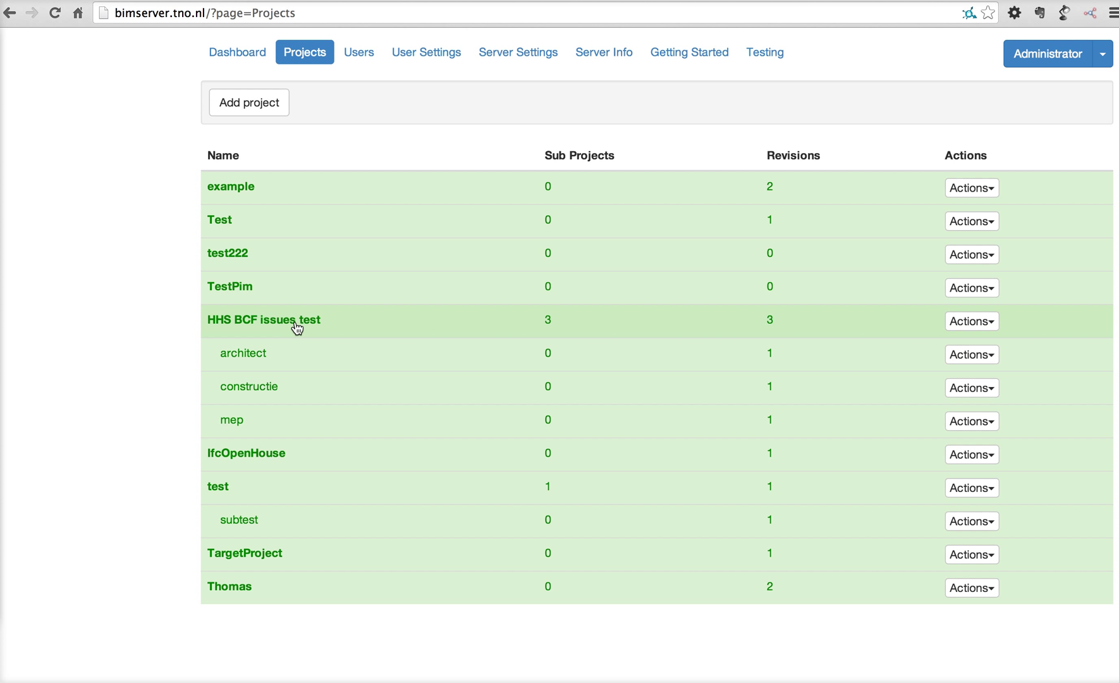
Open HHS BCF issues test, view its three revisions, then open the architect sub-project.
click(263, 319)
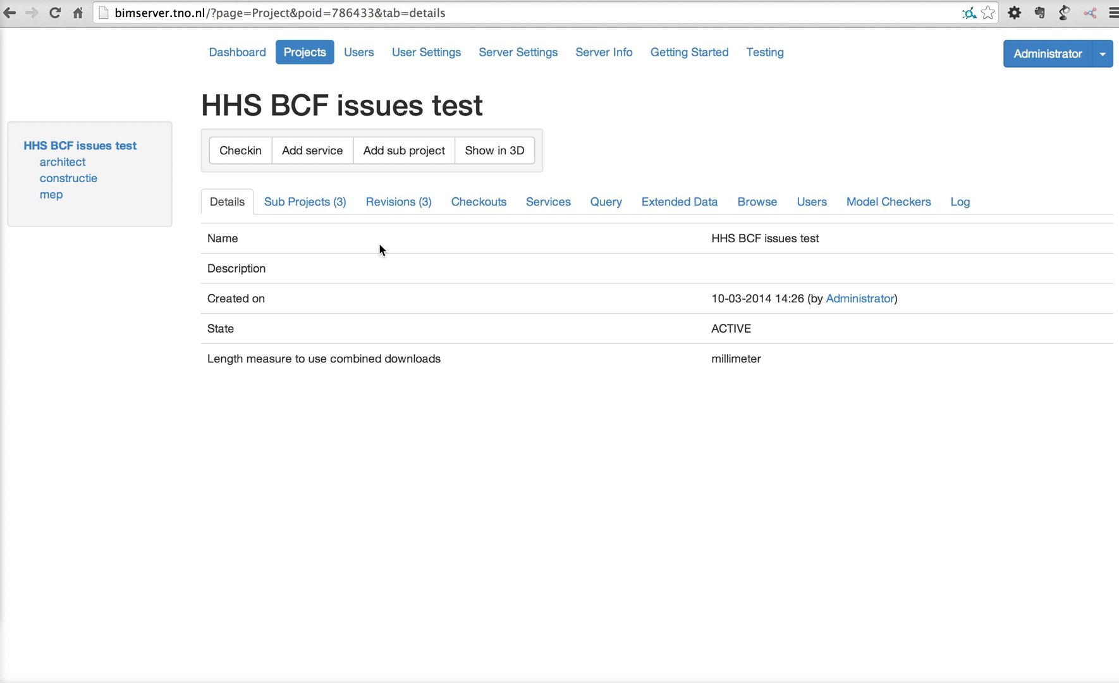
mouse_move(63, 162)
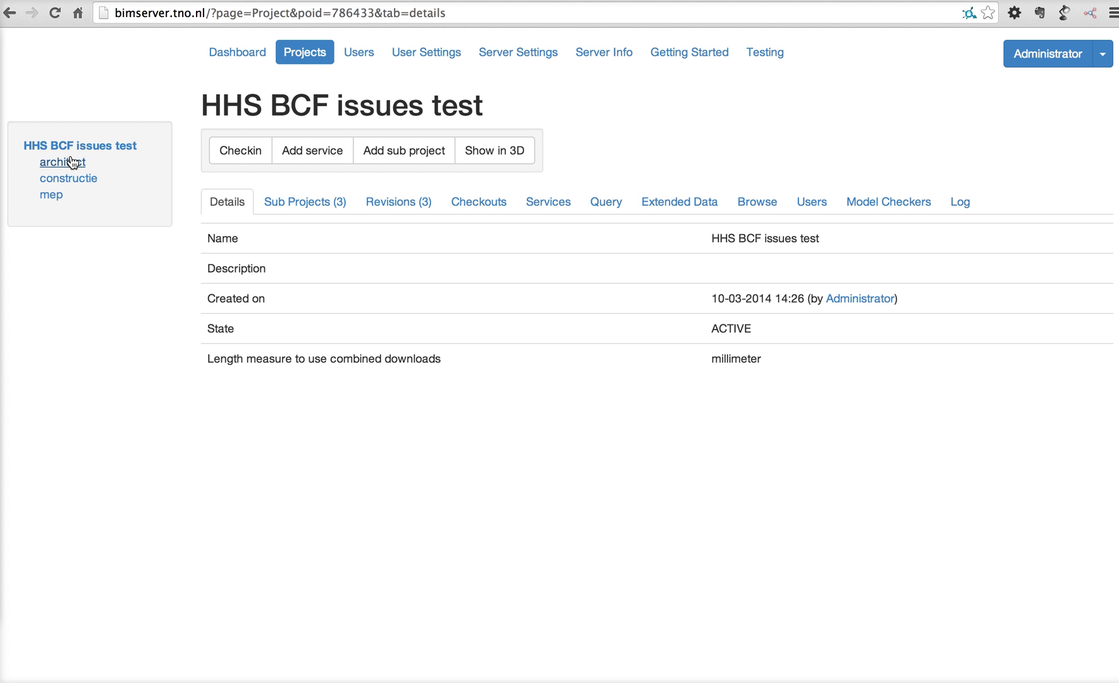
mouse_move(311, 221)
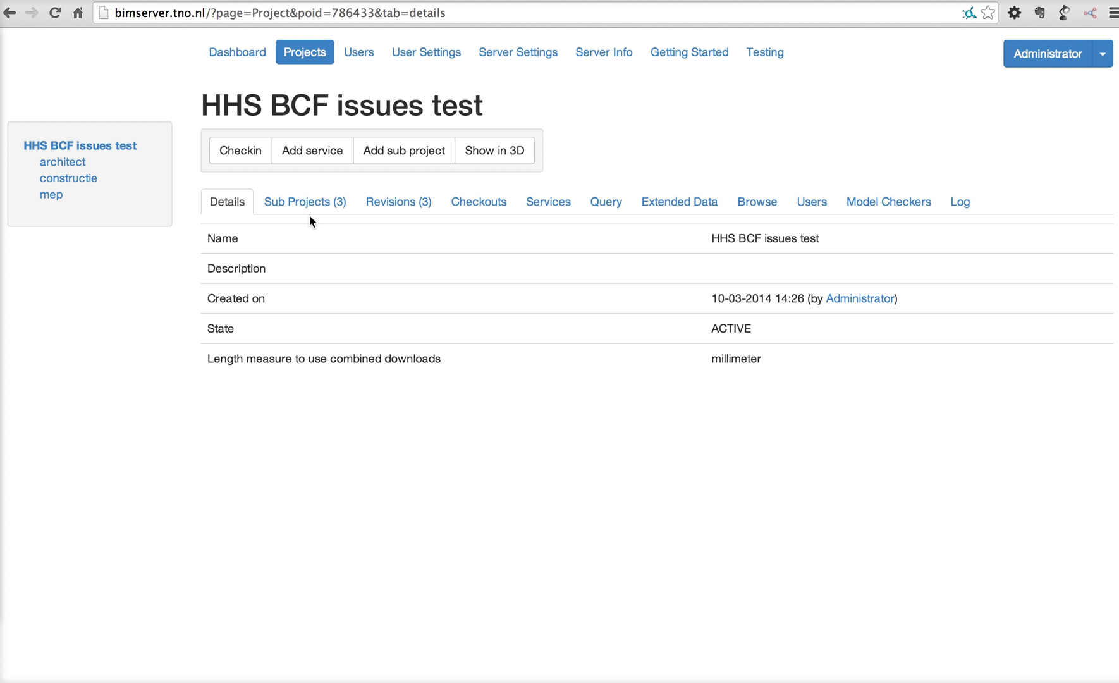
click(397, 201)
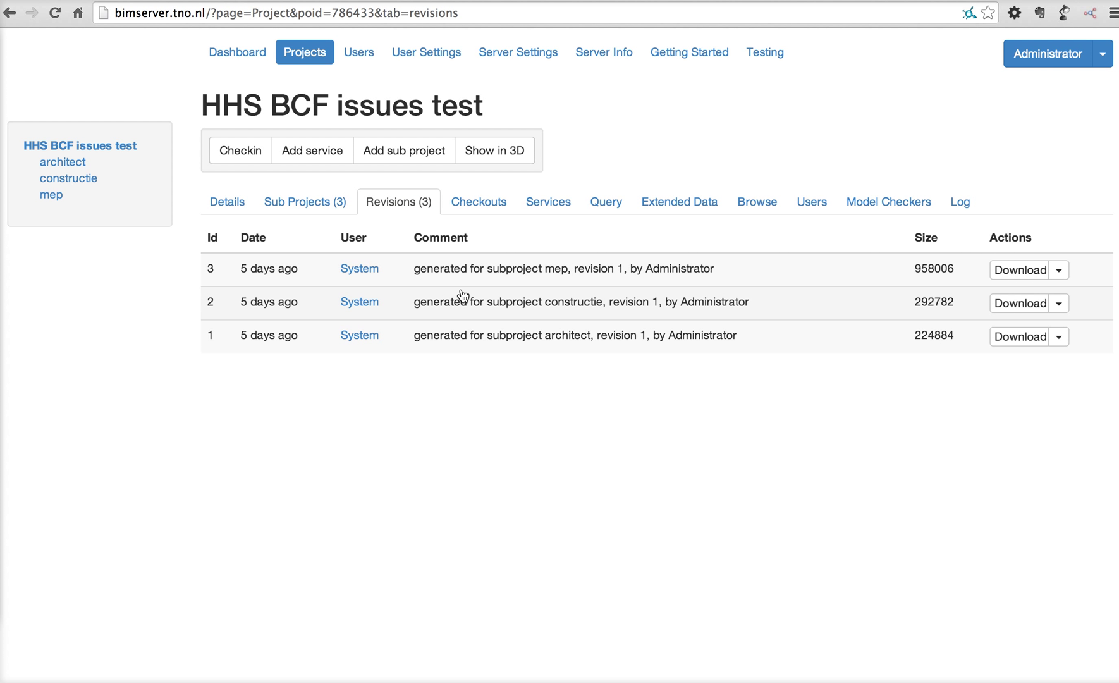
mouse_move(165, 219)
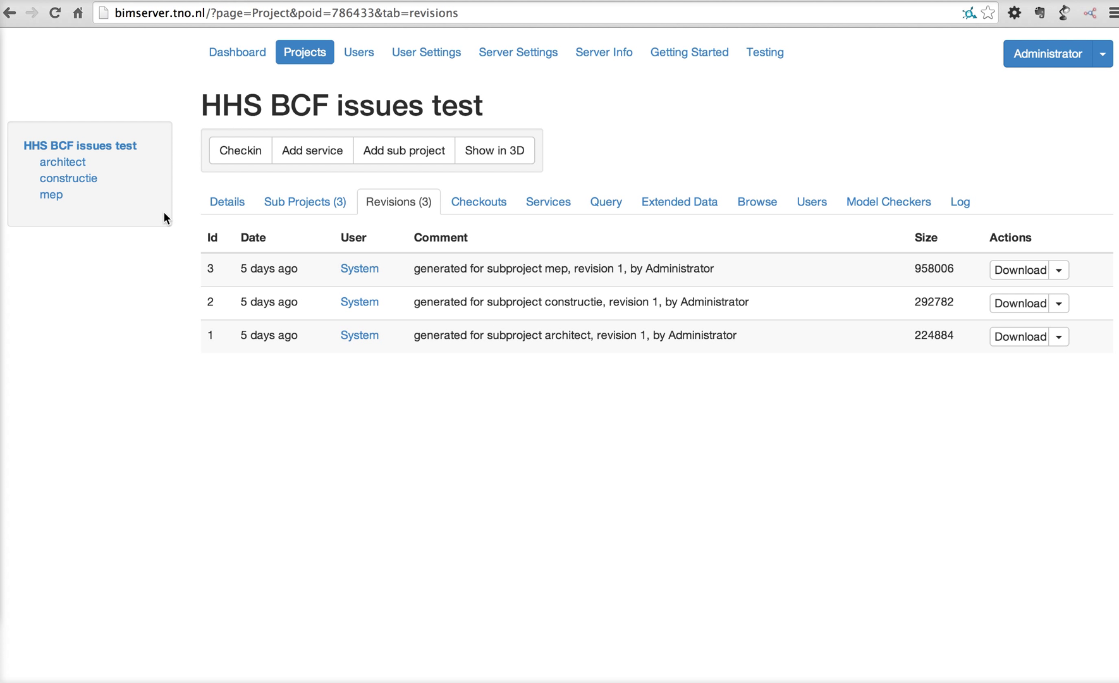
click(62, 162)
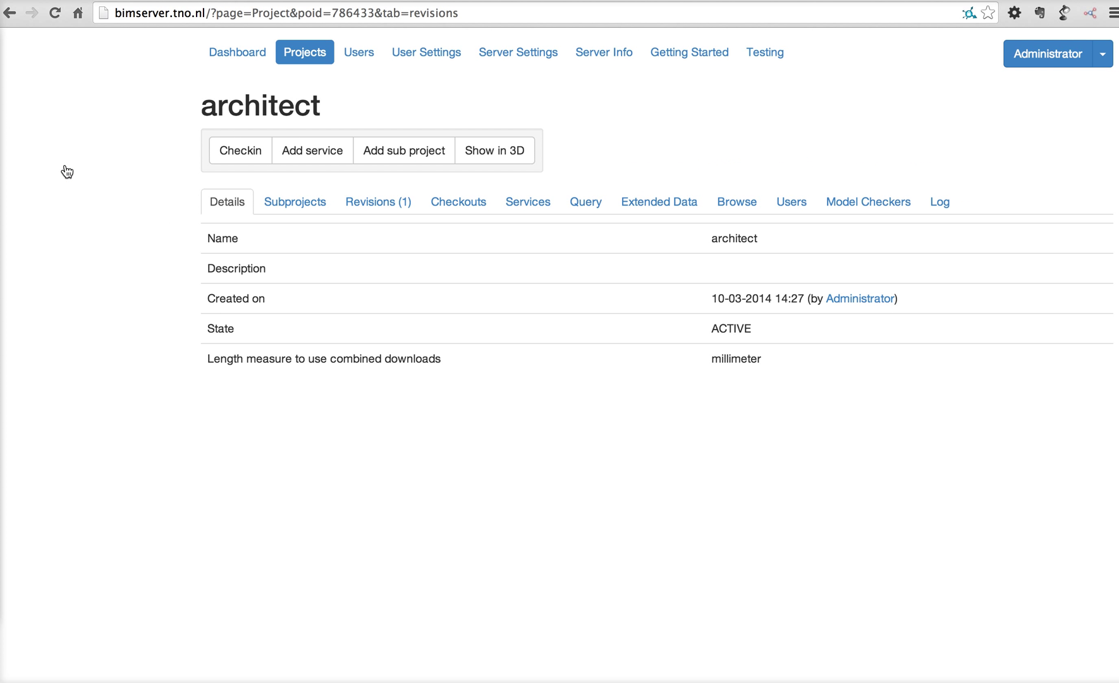
Check the revisions of architect, constructie and mep, then return to the parent's revisions.
click(378, 201)
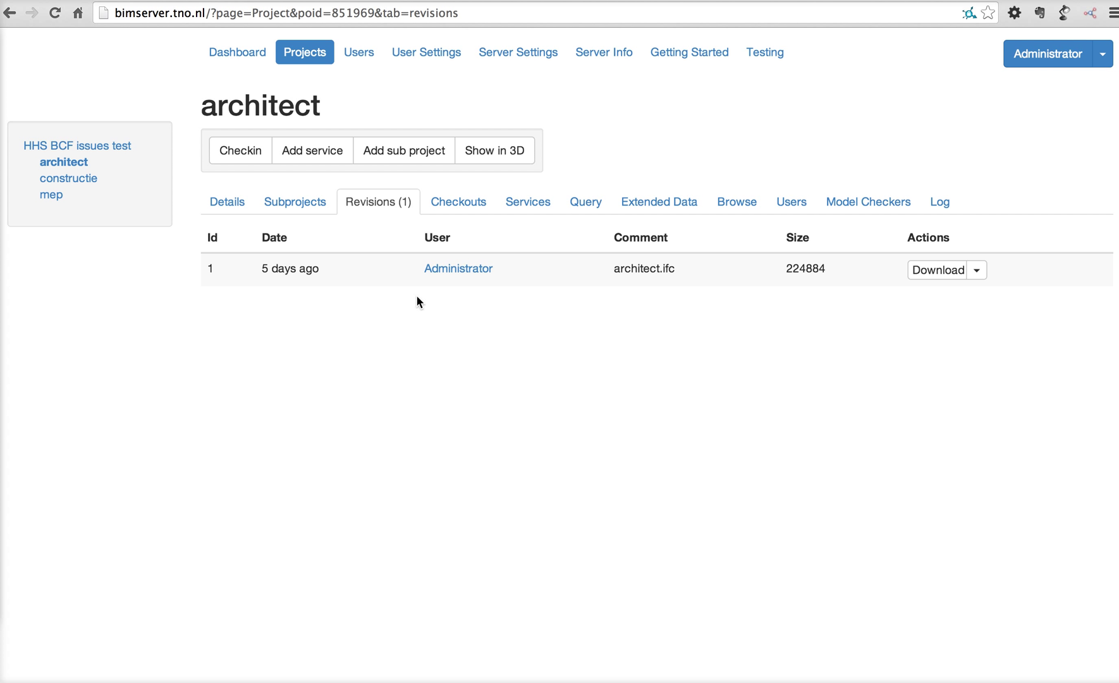
mouse_move(386, 211)
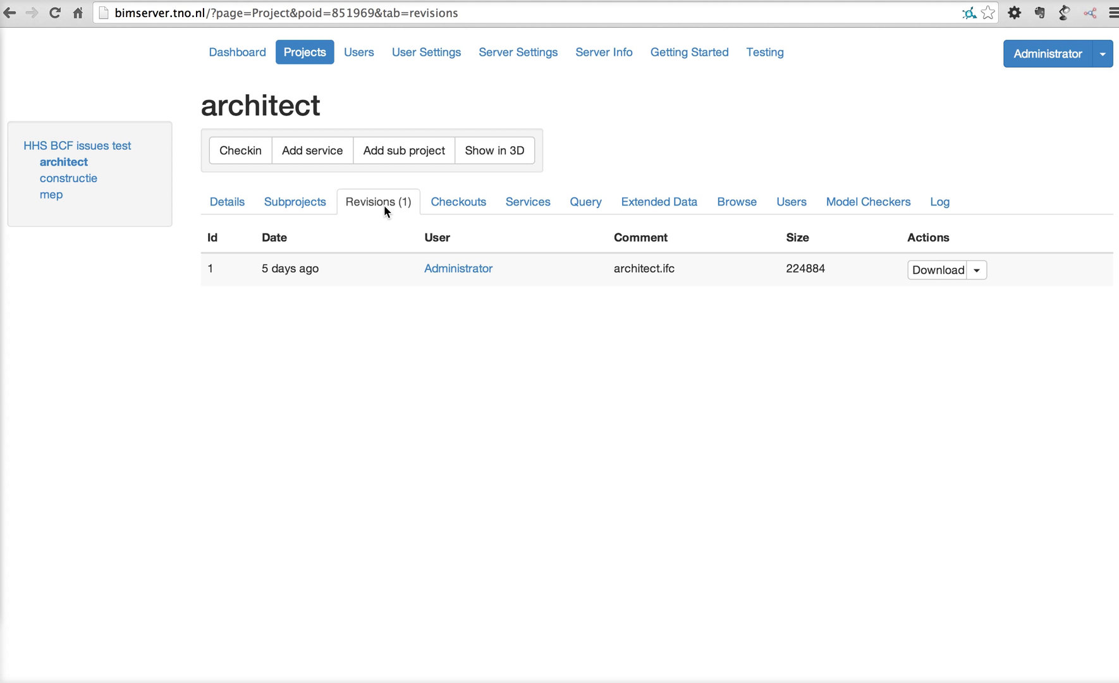
mouse_move(605, 279)
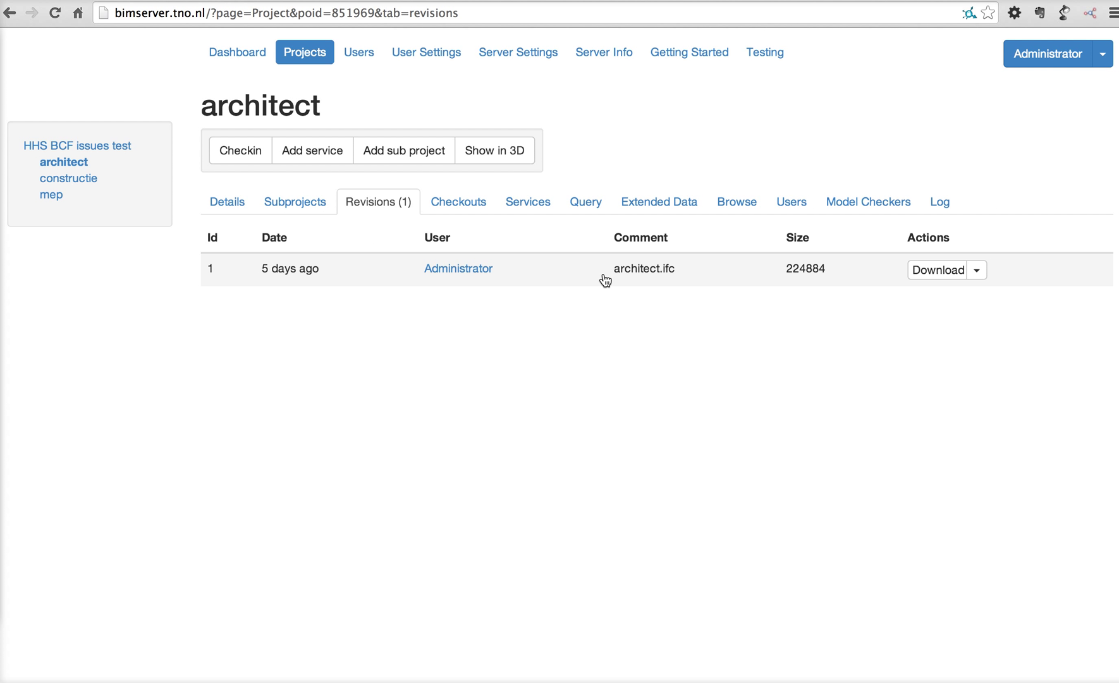
mouse_move(700, 269)
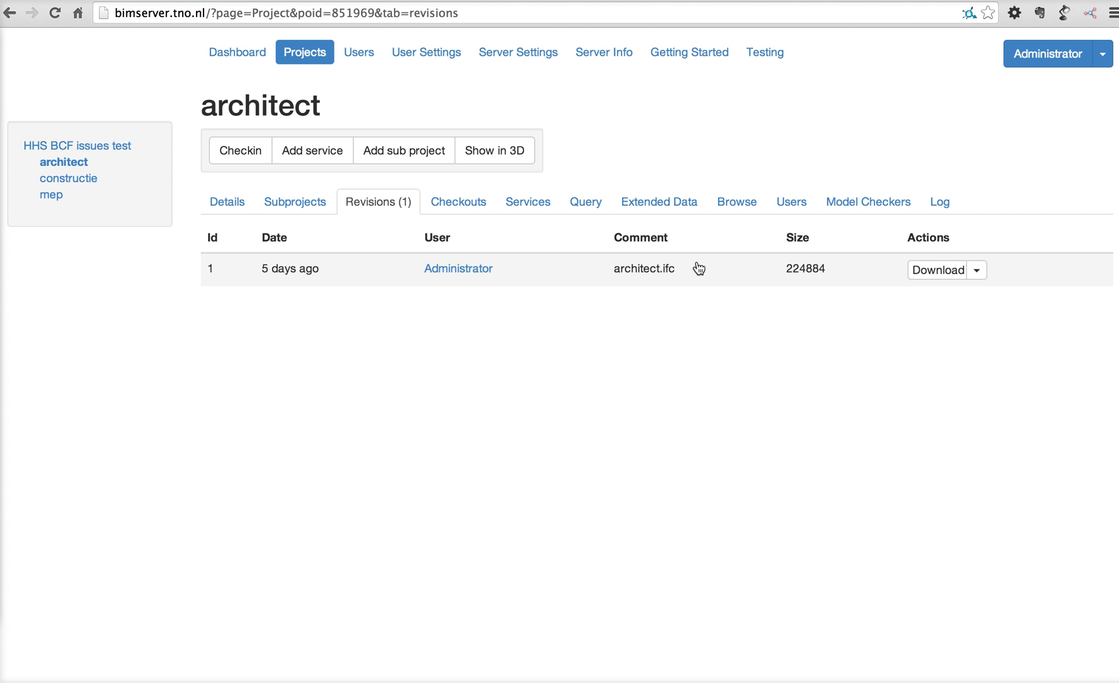
click(69, 179)
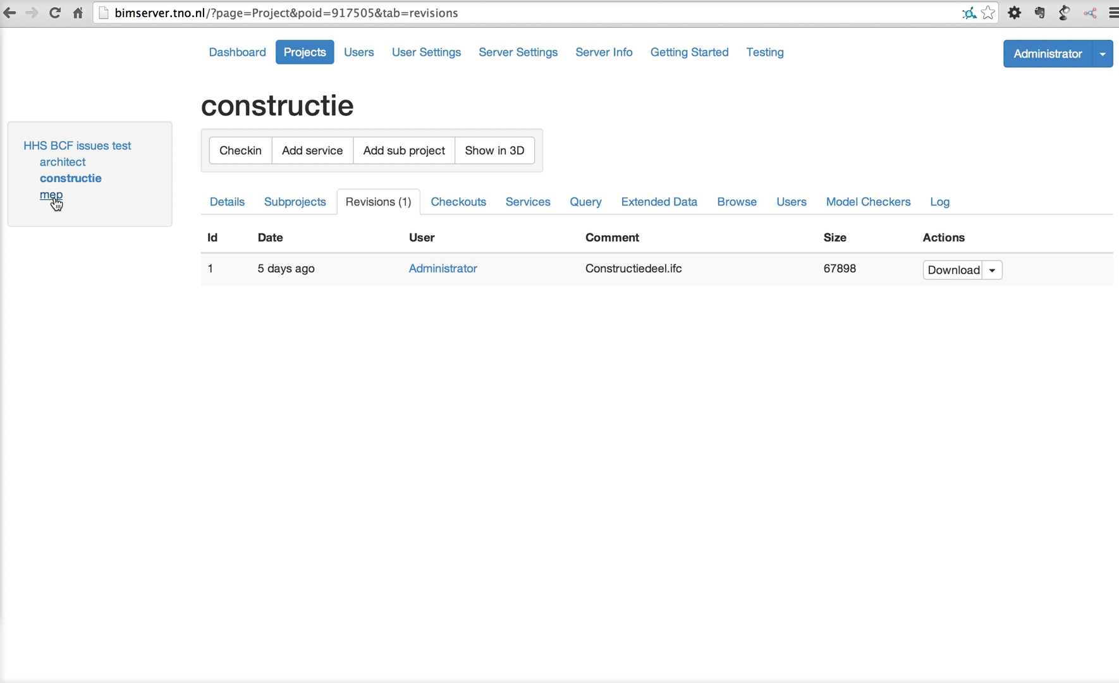
click(50, 195)
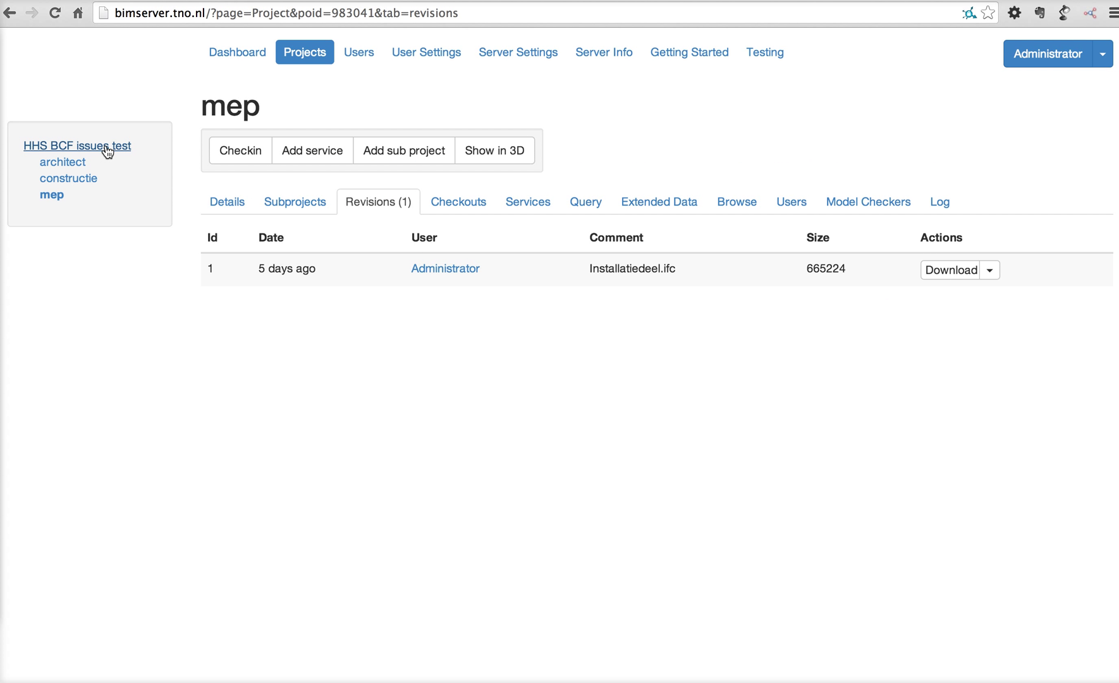
click(77, 146)
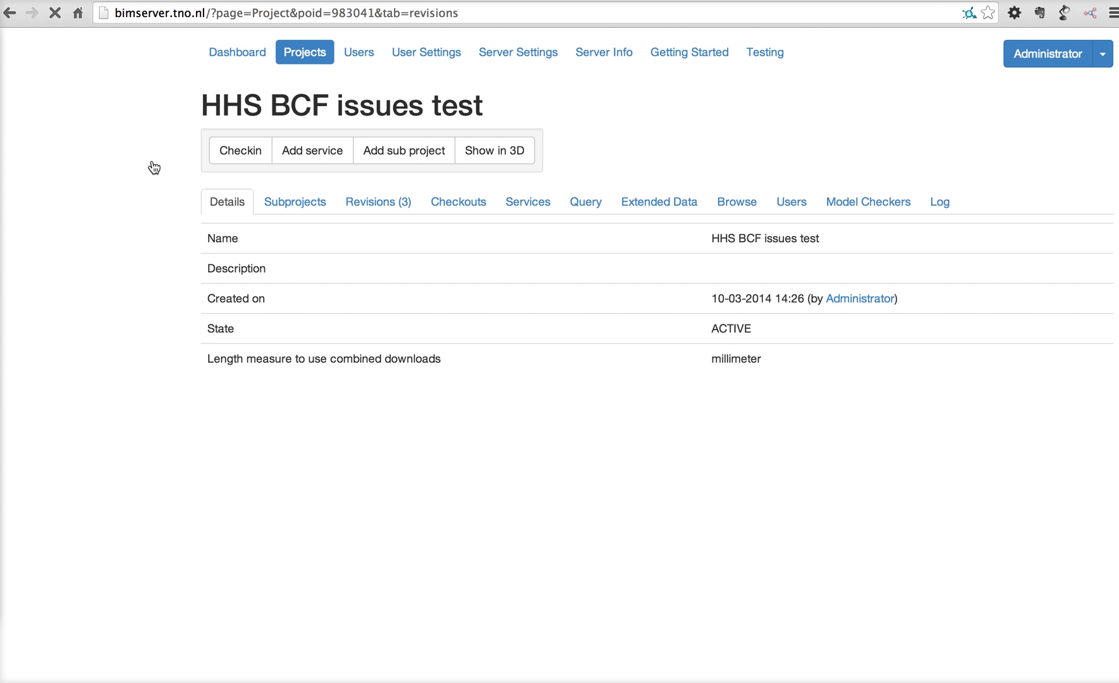
click(378, 201)
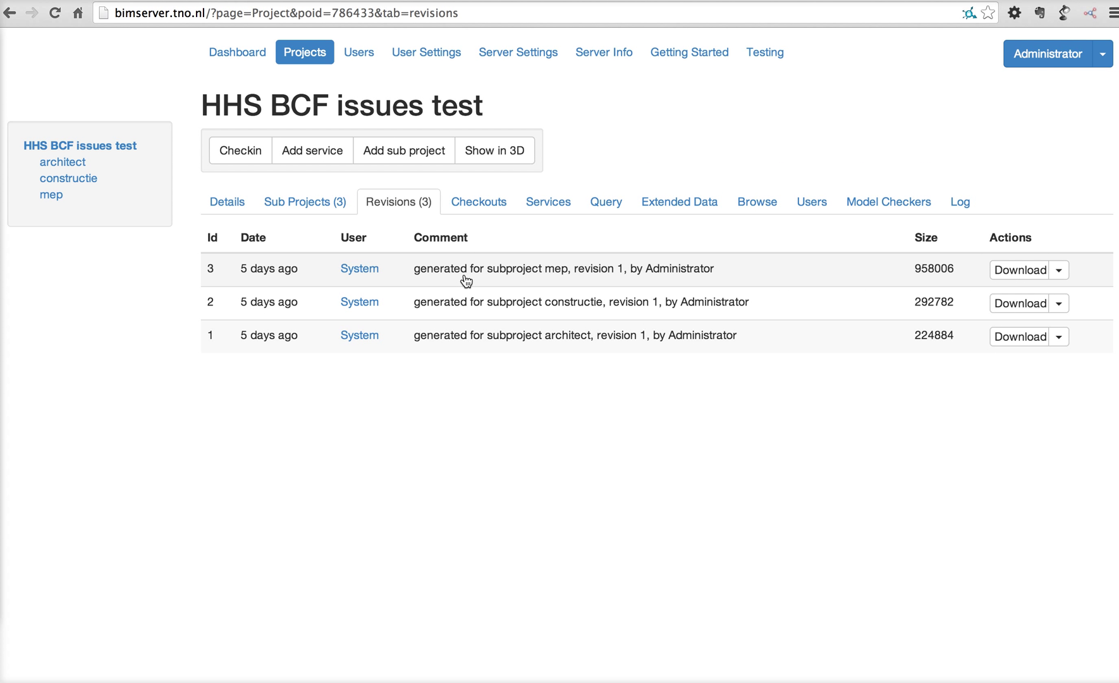
mouse_move(469, 278)
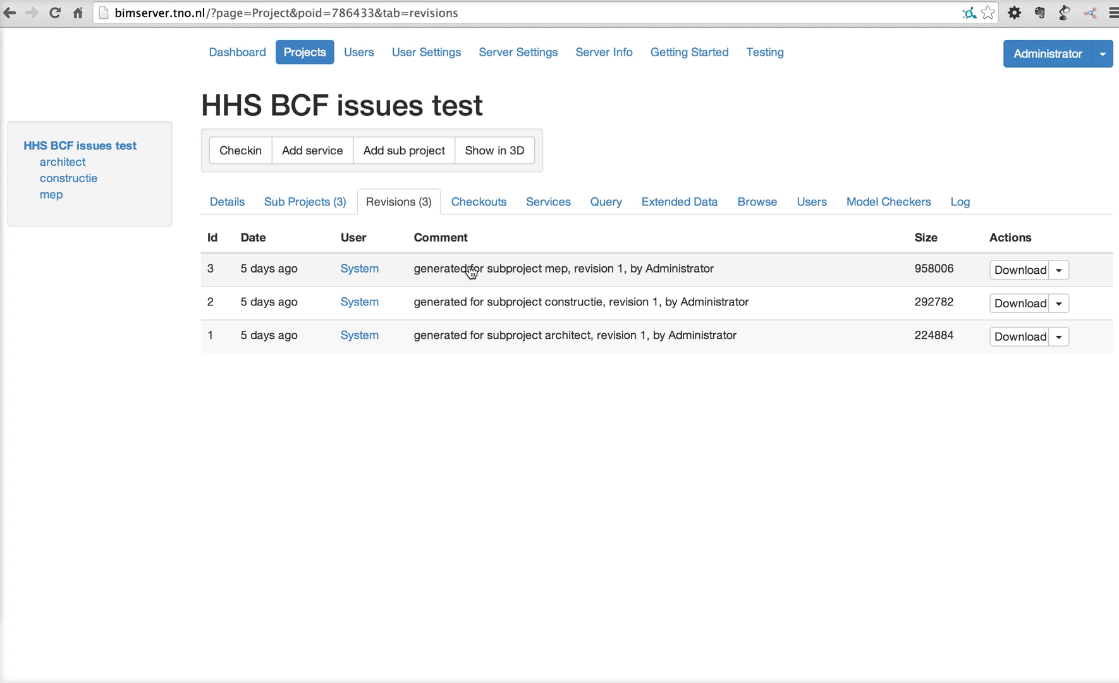
mouse_move(660, 349)
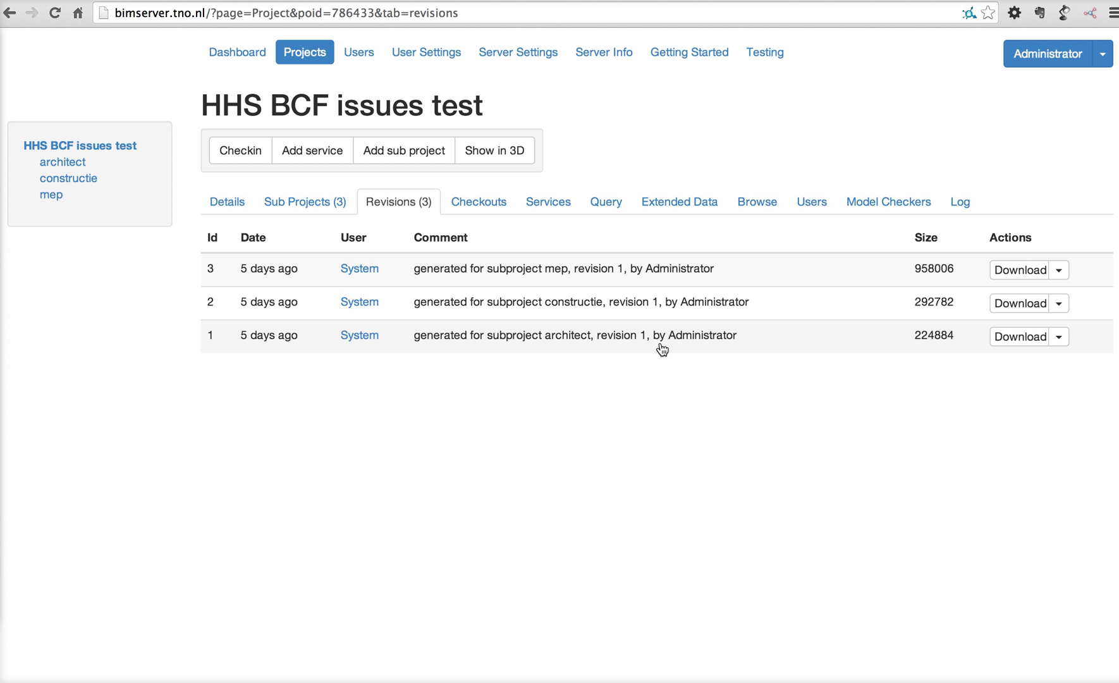
mouse_move(947, 343)
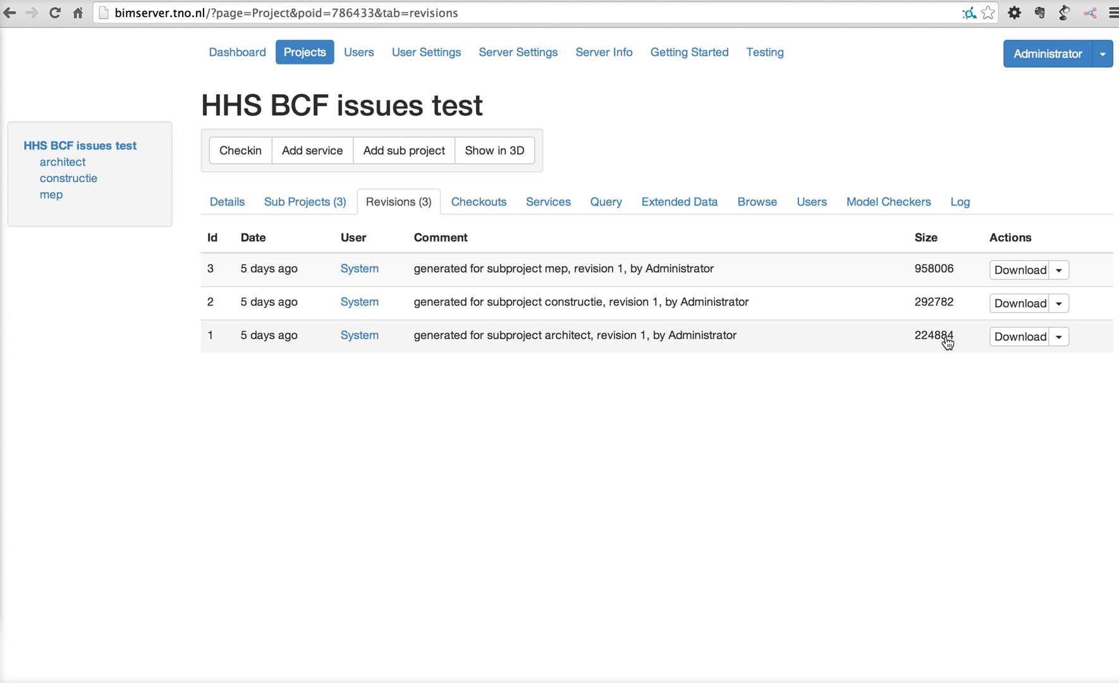
mouse_move(933, 329)
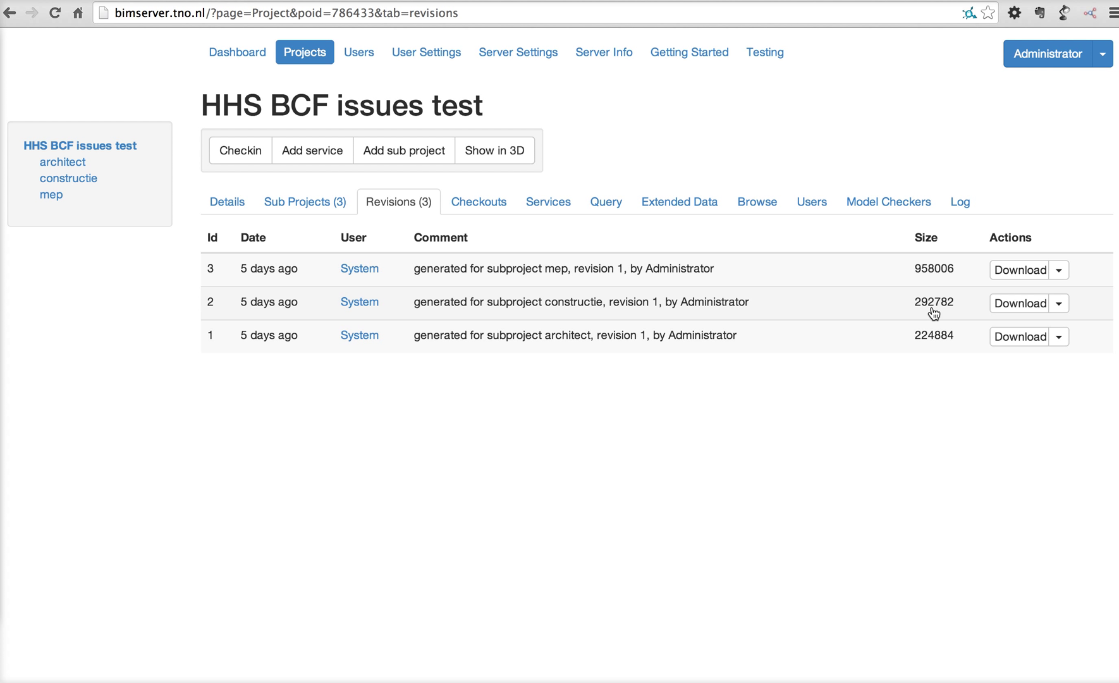
mouse_move(941, 319)
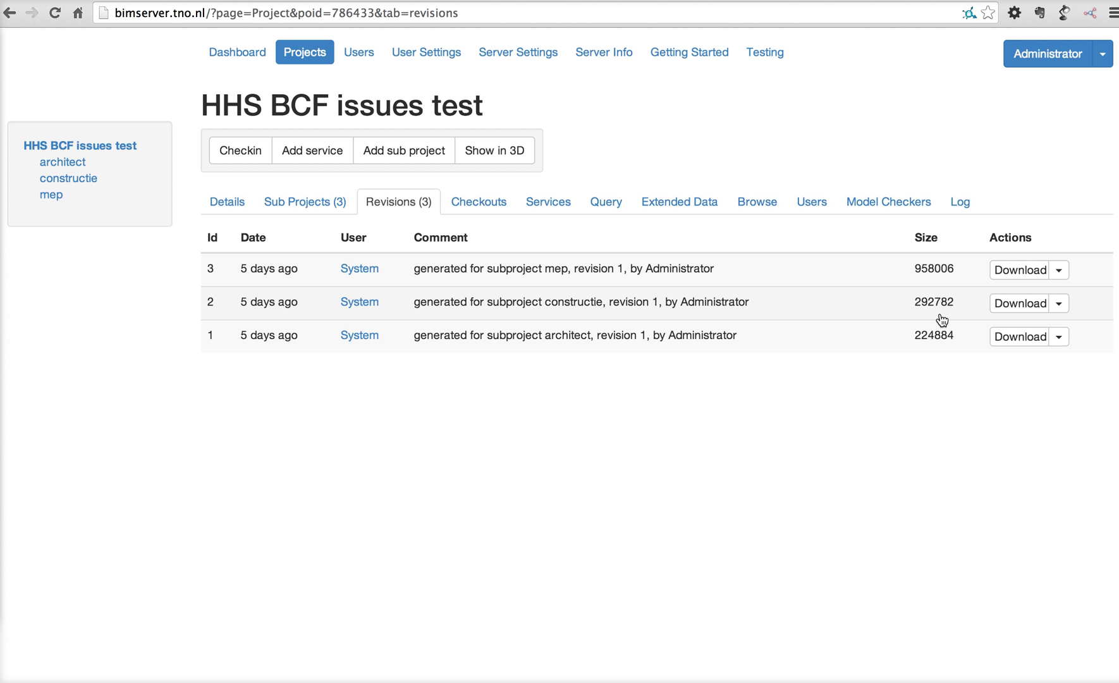
mouse_move(756, 271)
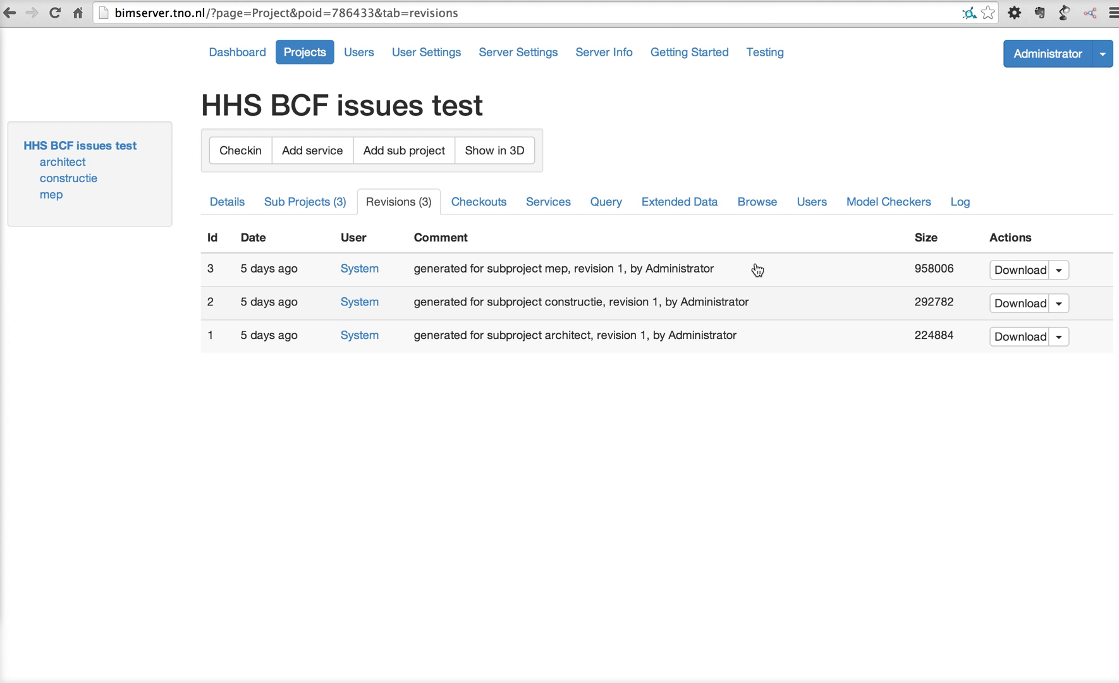
mouse_move(584, 277)
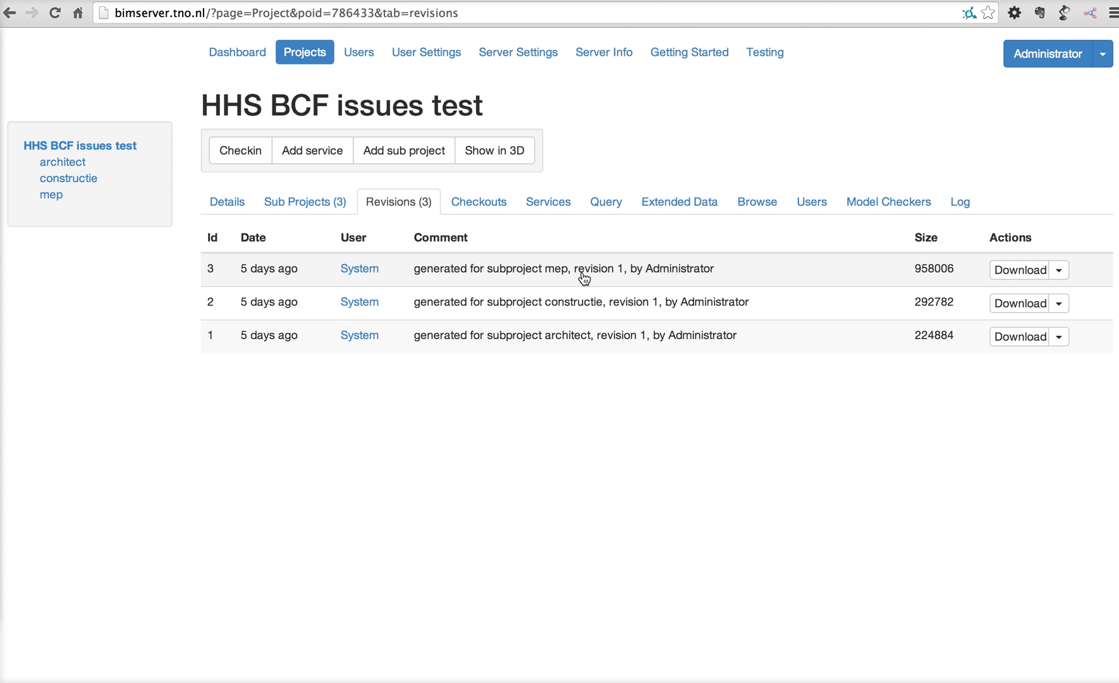
mouse_move(932, 277)
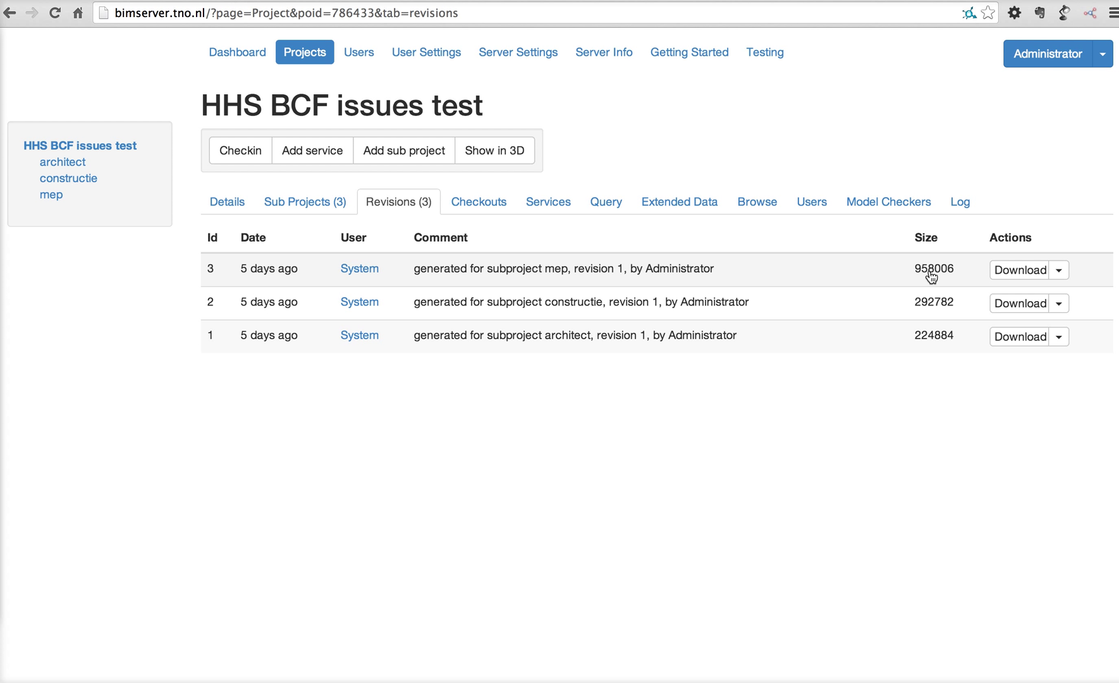
mouse_move(945, 273)
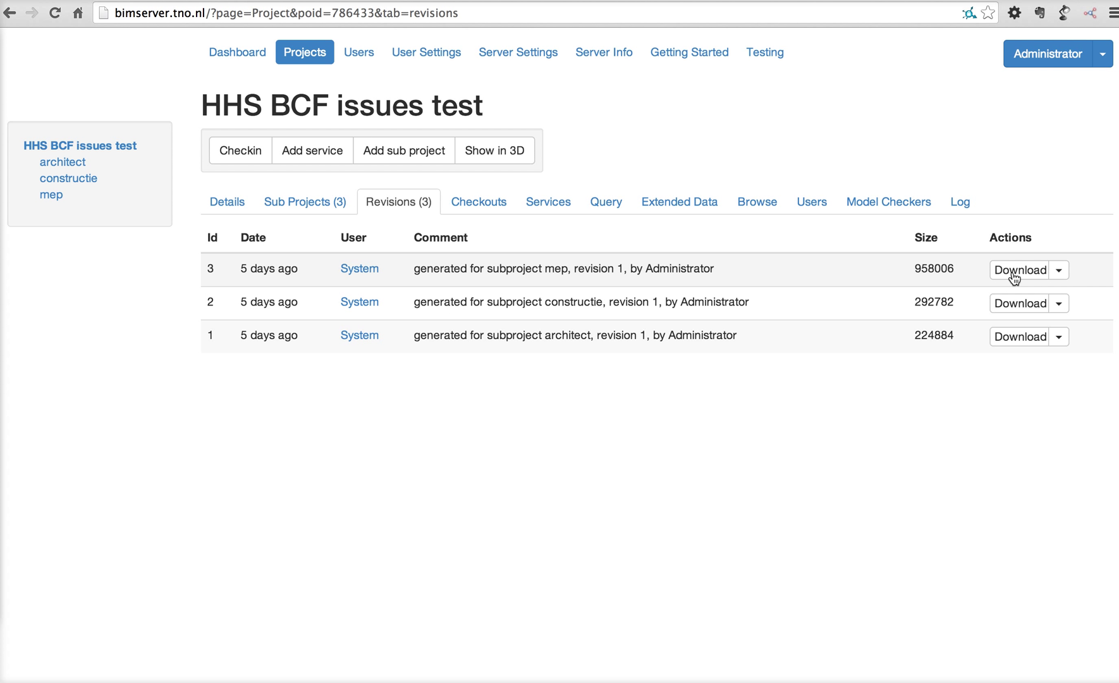
mouse_move(531, 273)
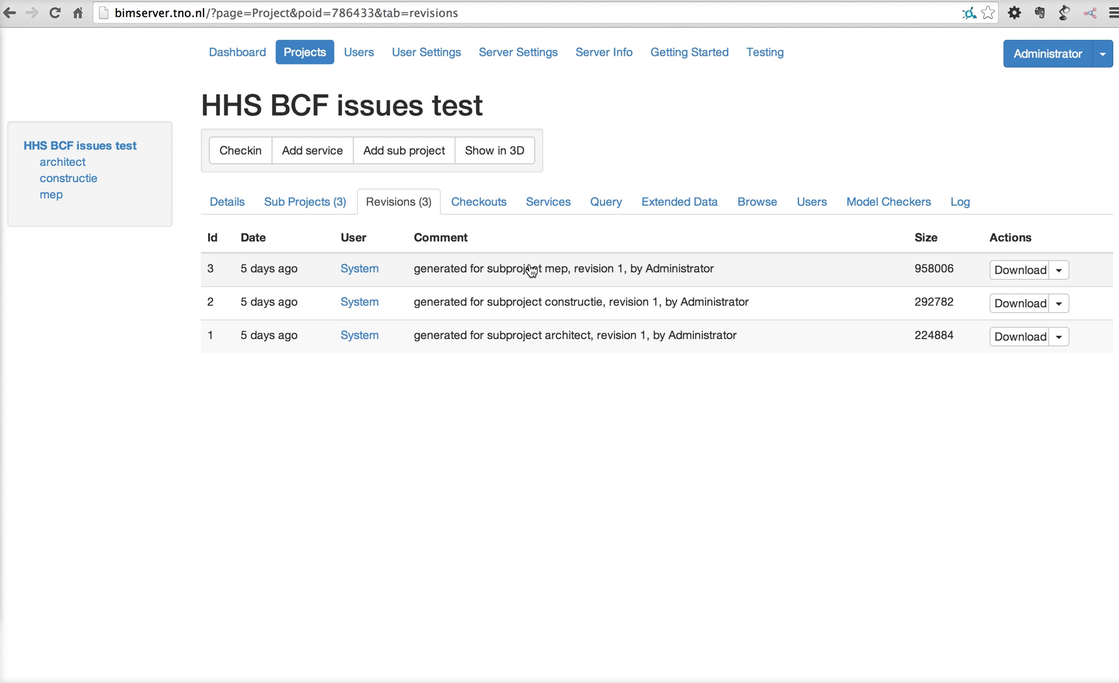
mouse_move(517, 273)
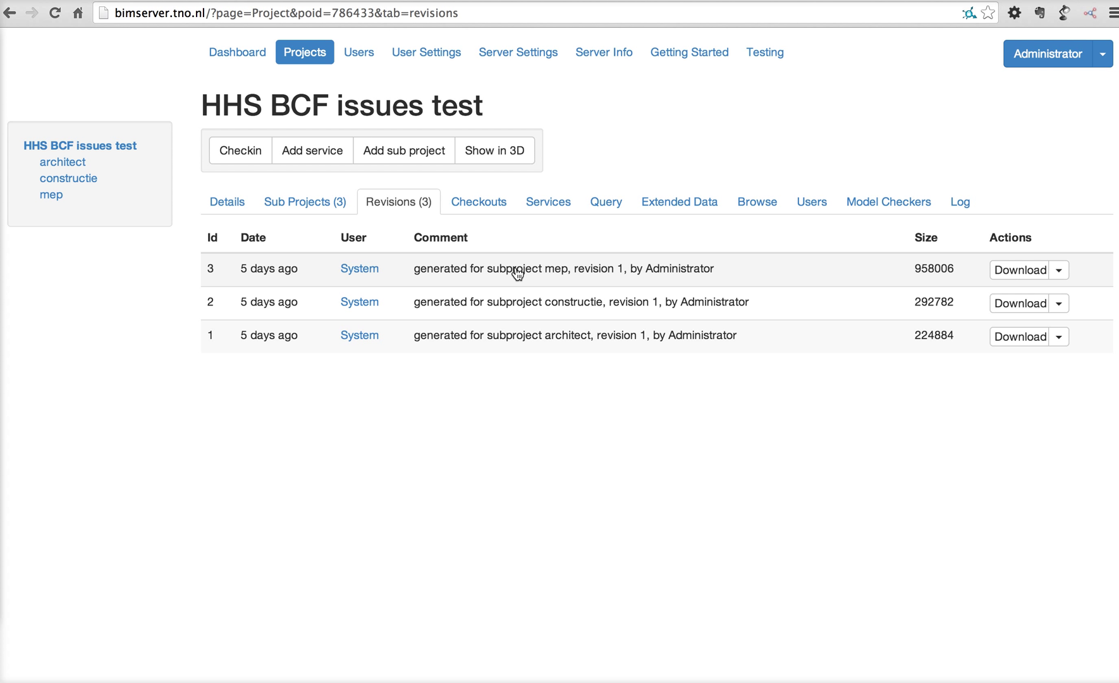
mouse_move(64, 162)
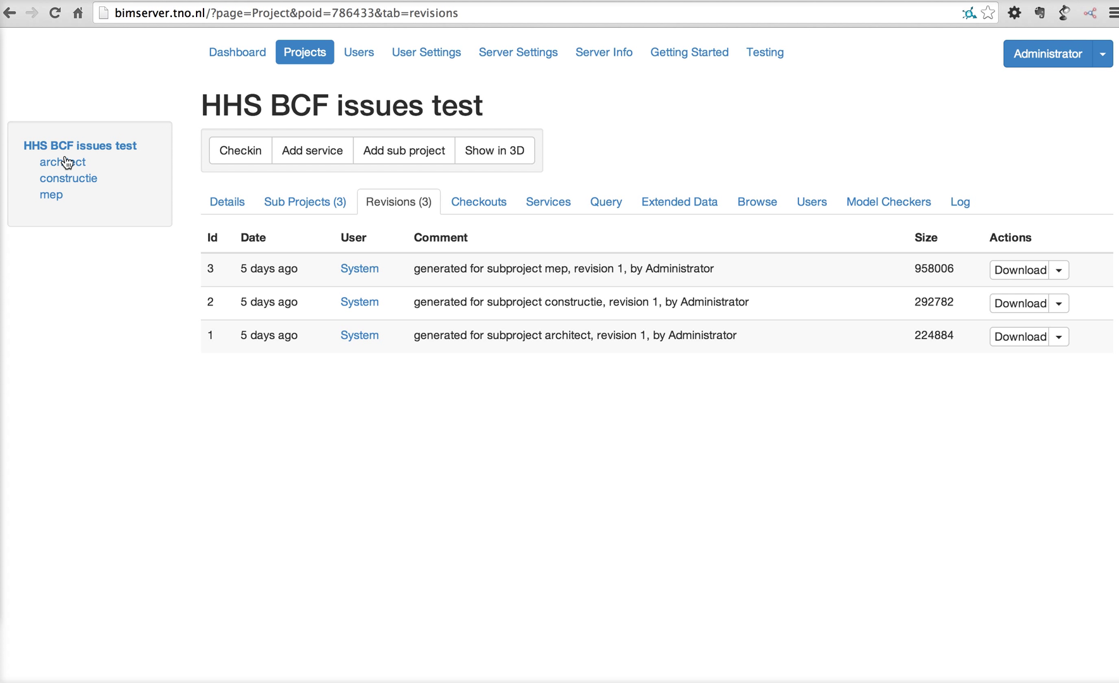
mouse_move(595, 277)
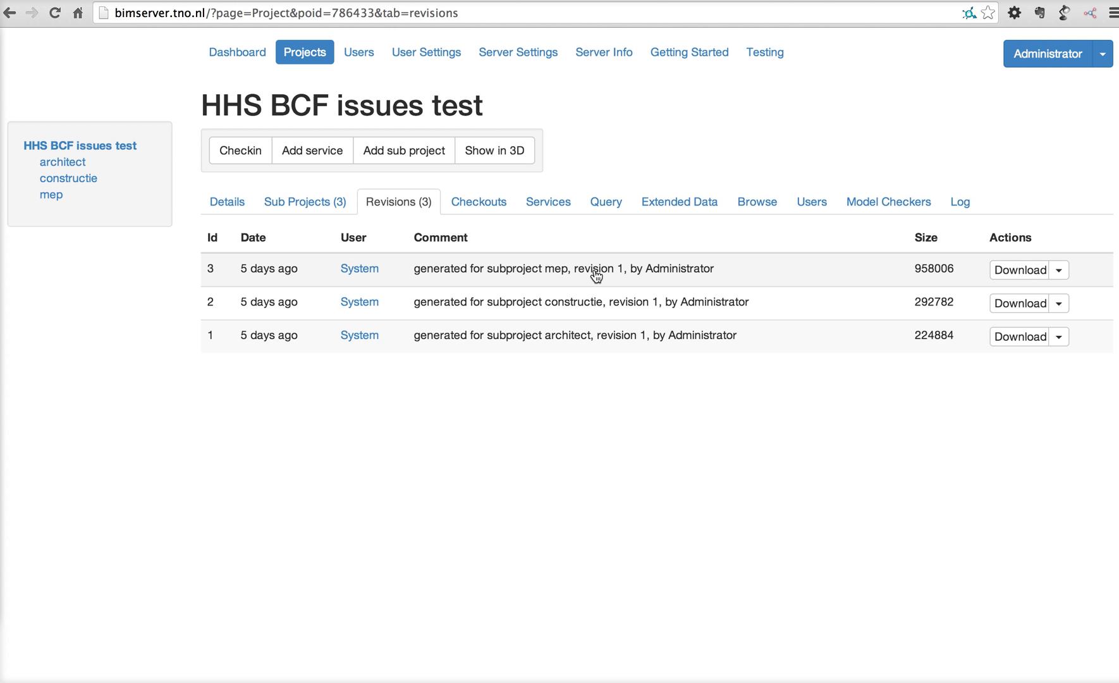
mouse_move(684, 277)
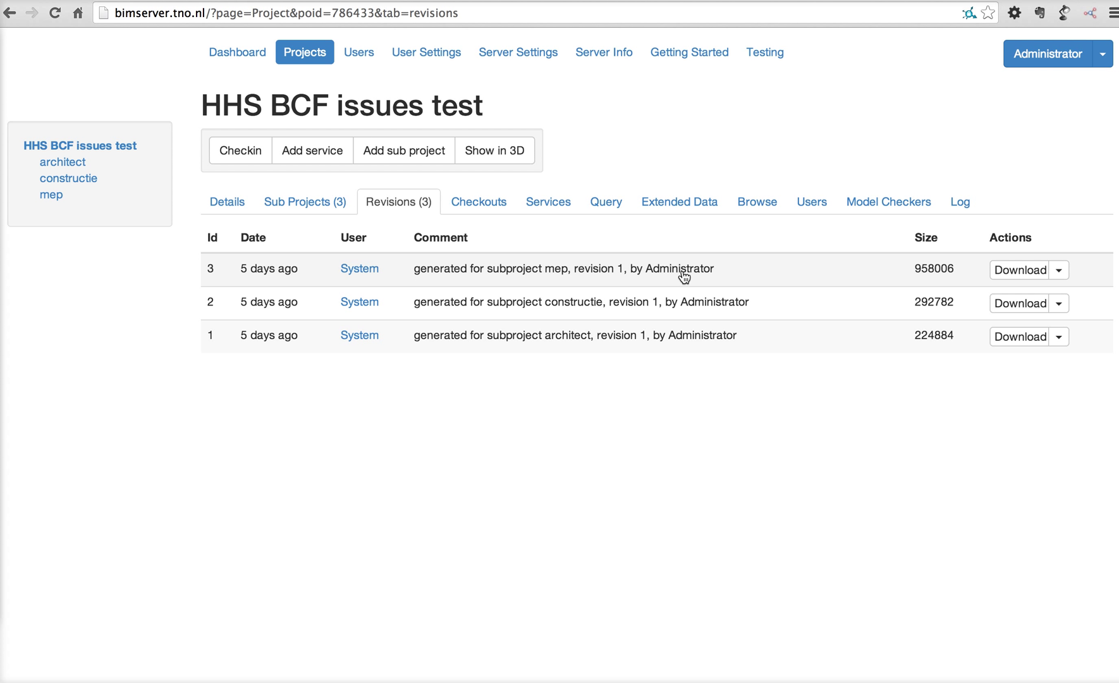
mouse_move(705, 279)
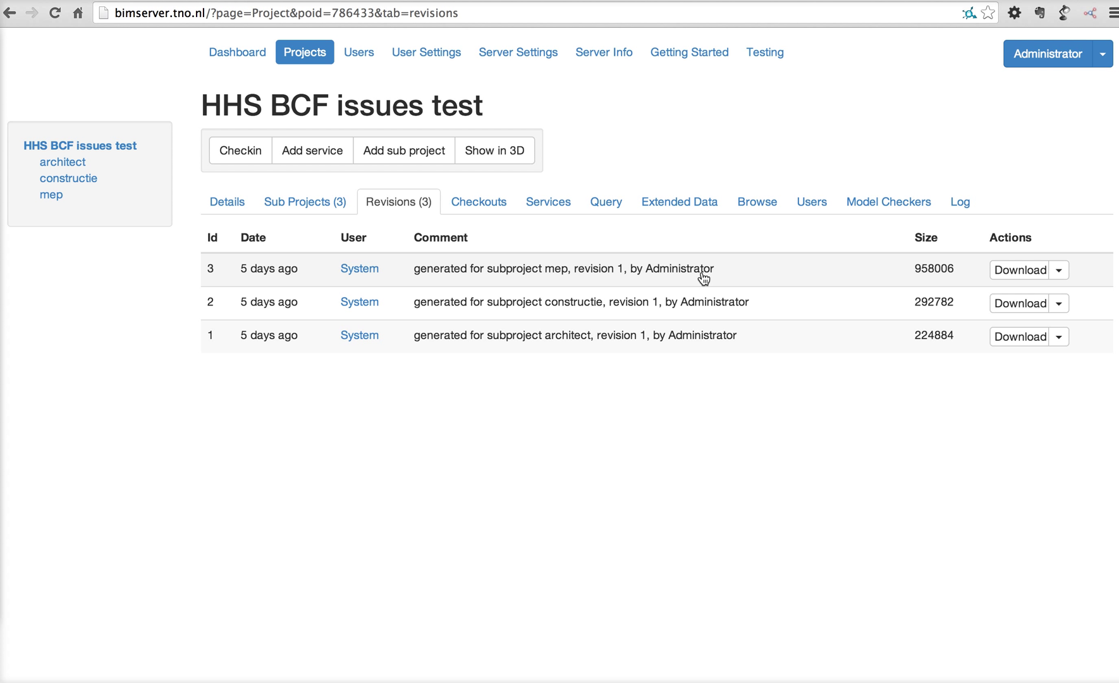
mouse_move(959, 277)
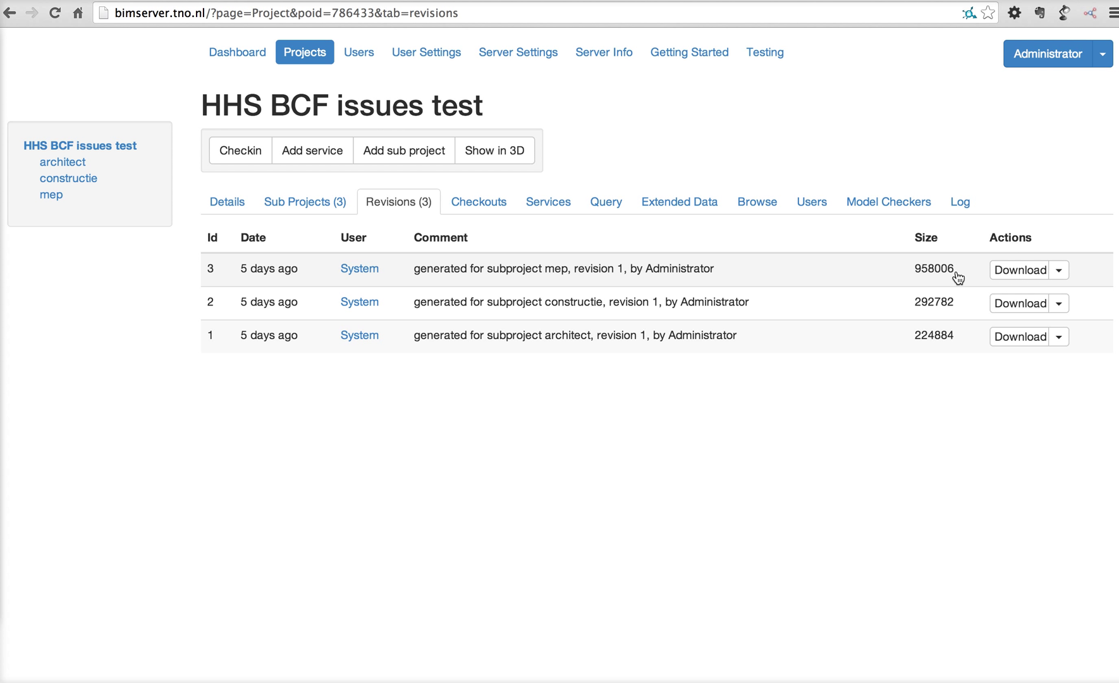
mouse_move(834, 277)
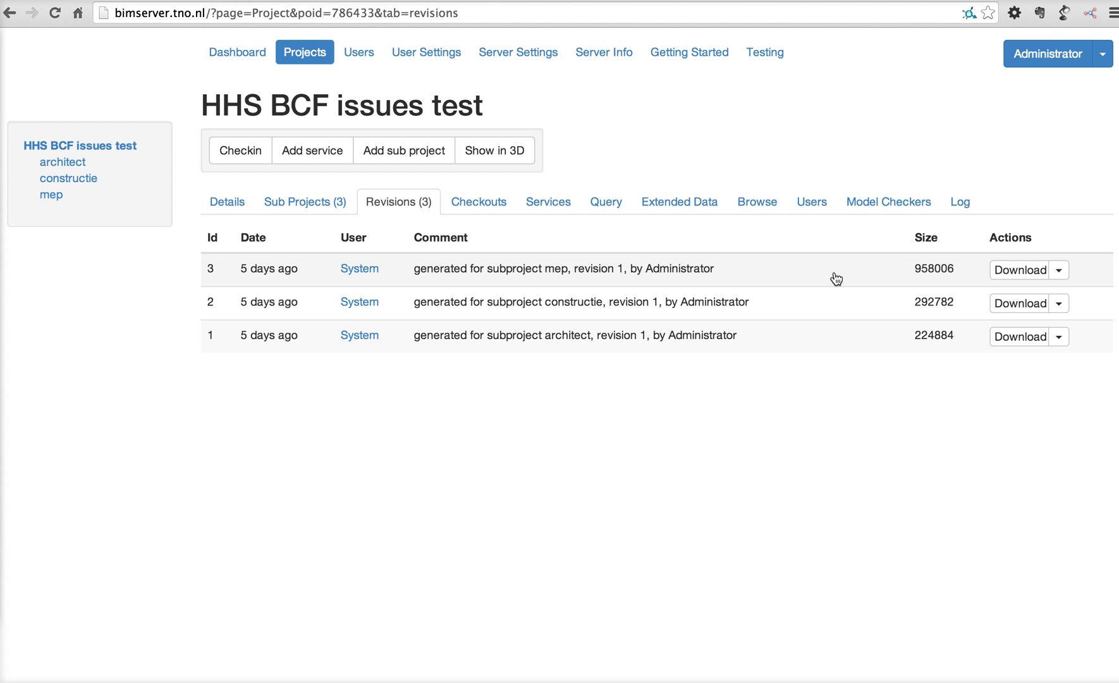
mouse_move(1021, 270)
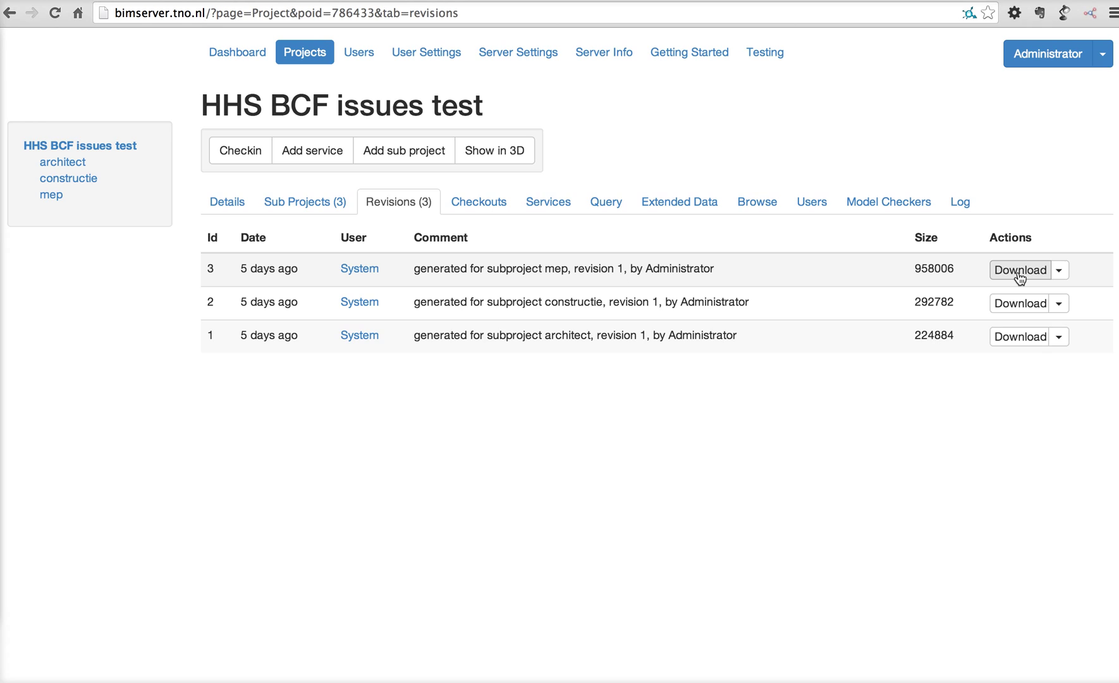
Bring up the Download / Checkout dialog for revision 3.
click(1019, 270)
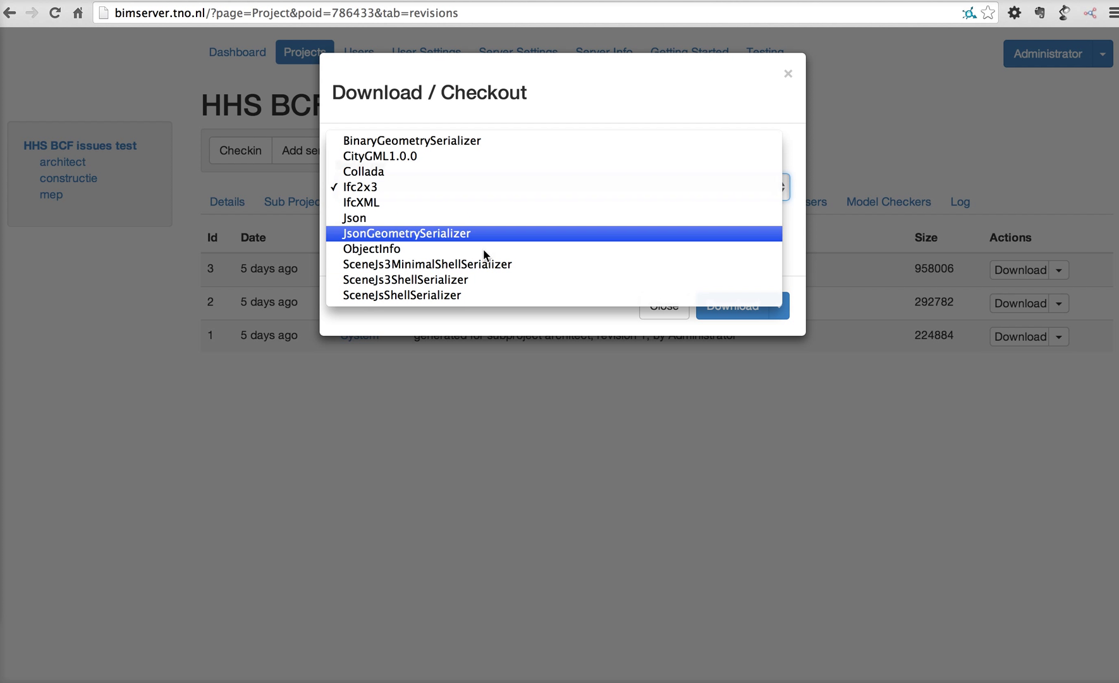
Keep the Ifc2x3 serializer and close the download dialog without downloading.
click(367, 187)
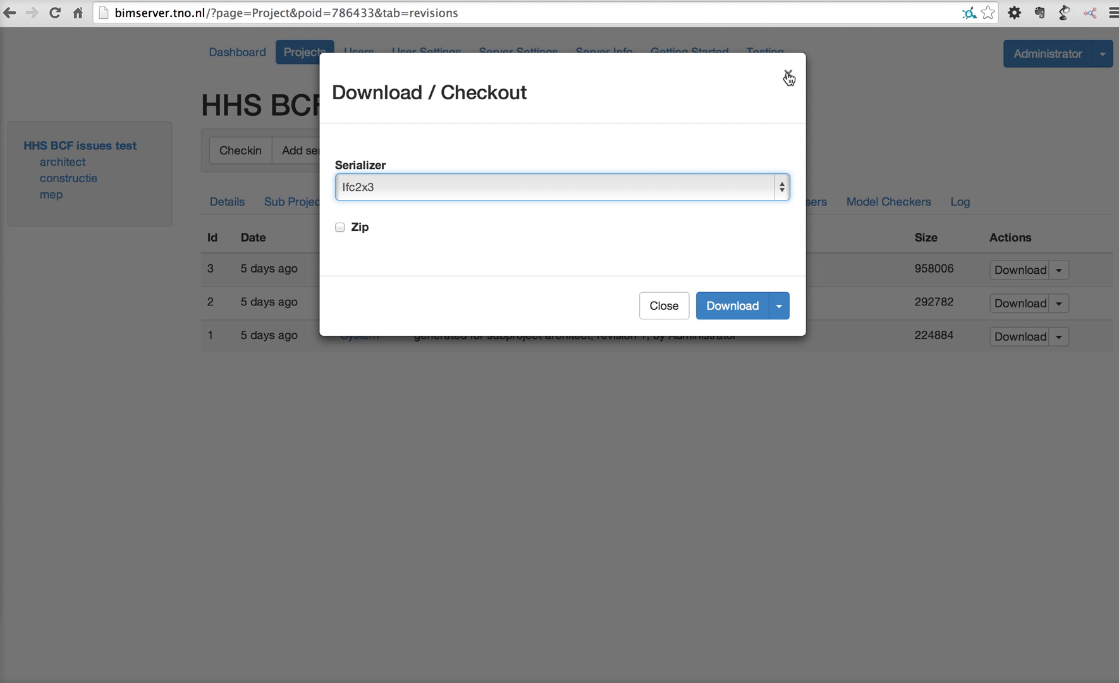
click(788, 78)
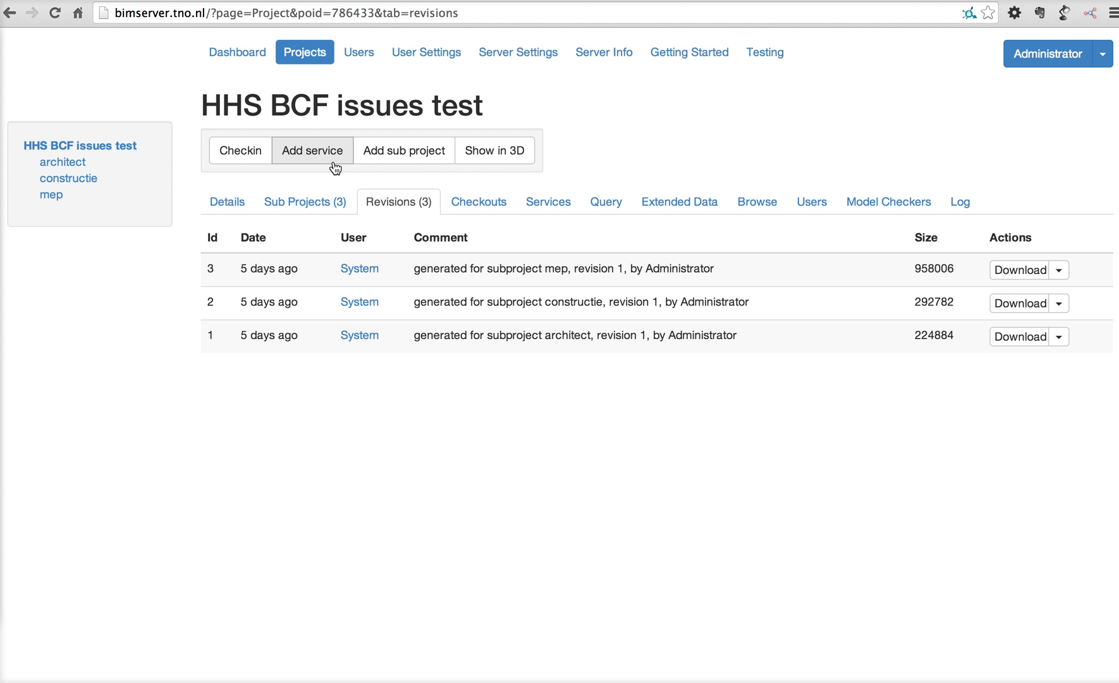
click(312, 150)
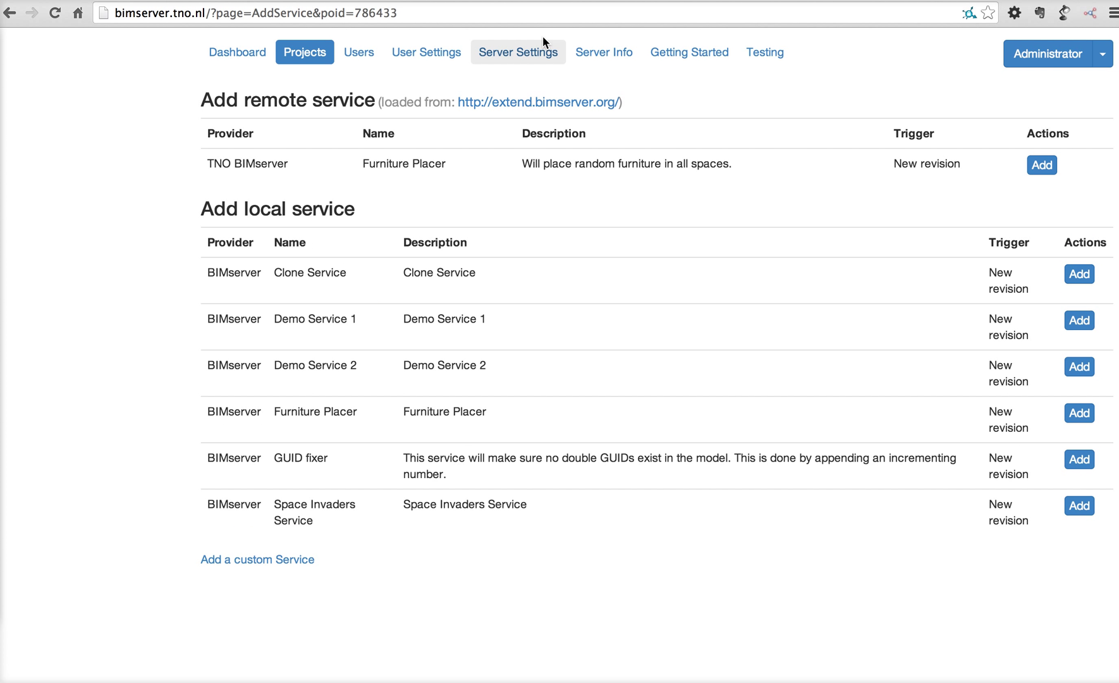
mouse_move(88, 46)
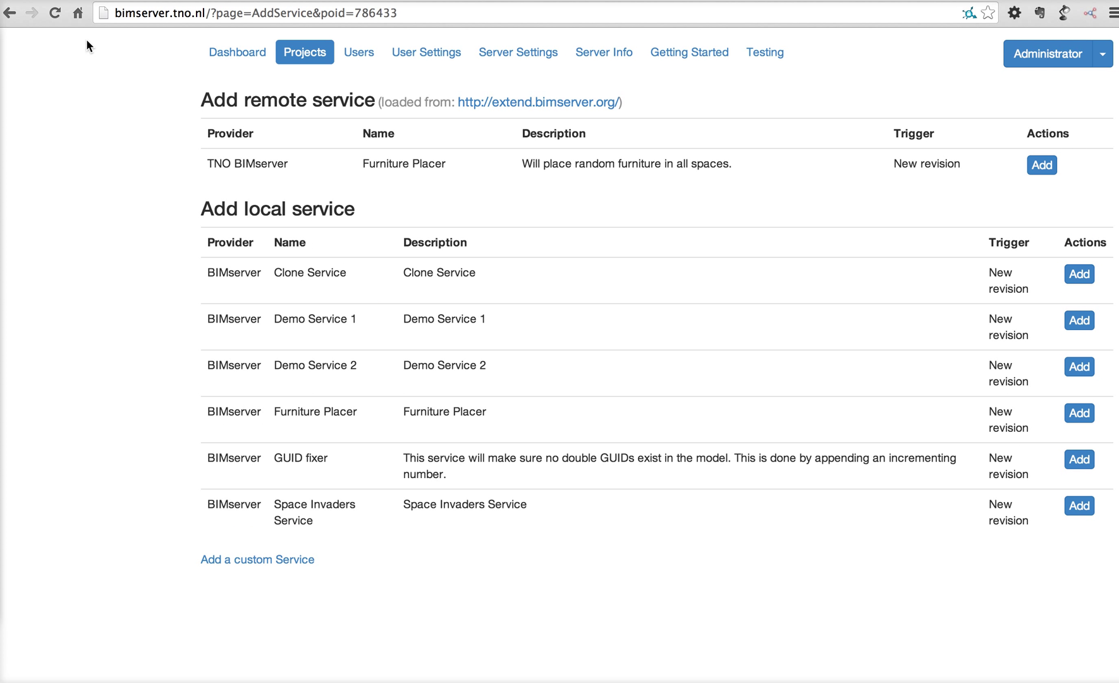
mouse_move(10, 13)
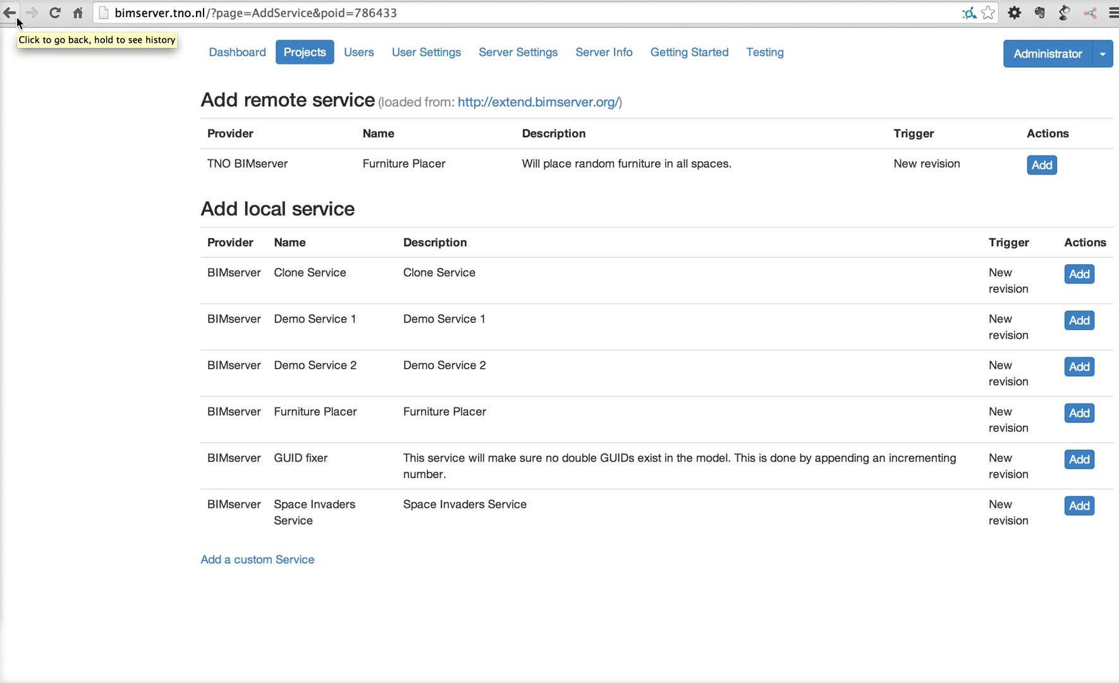
click(10, 13)
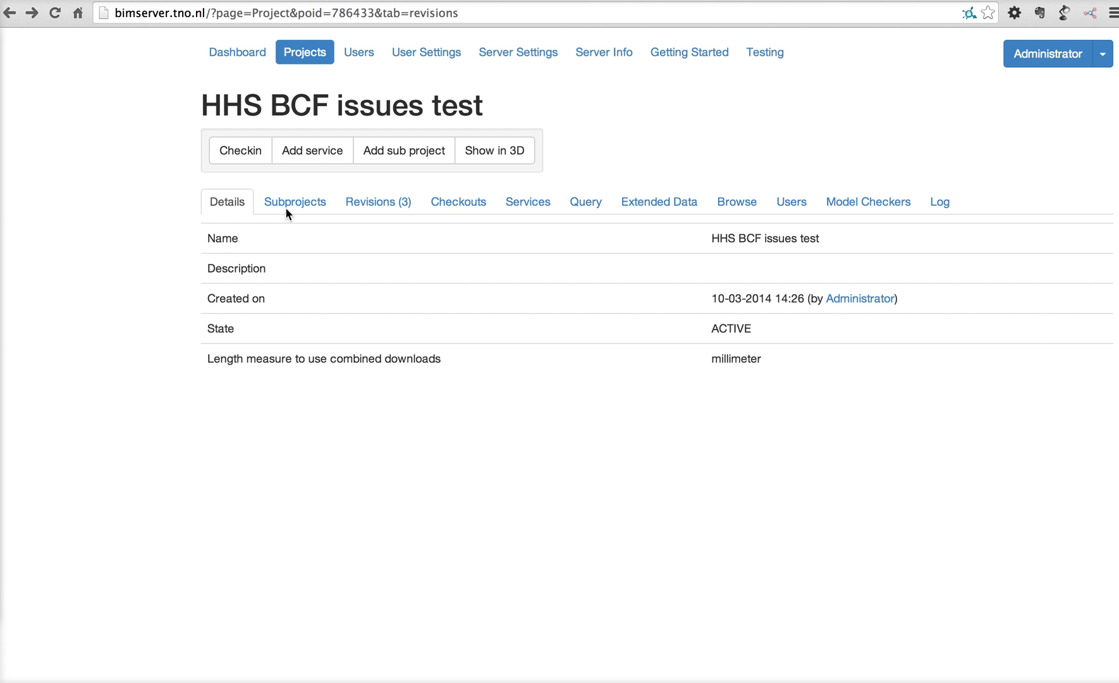
Look through Services, Query and Extended Data, then browse the model's IFC entities.
click(378, 201)
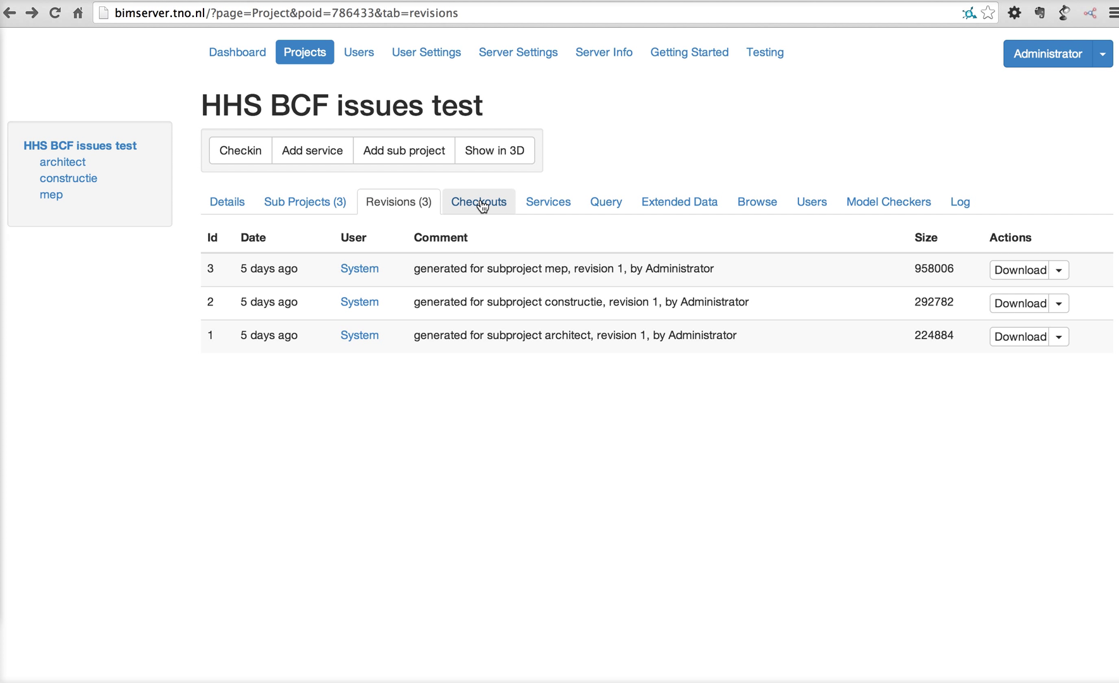
click(548, 201)
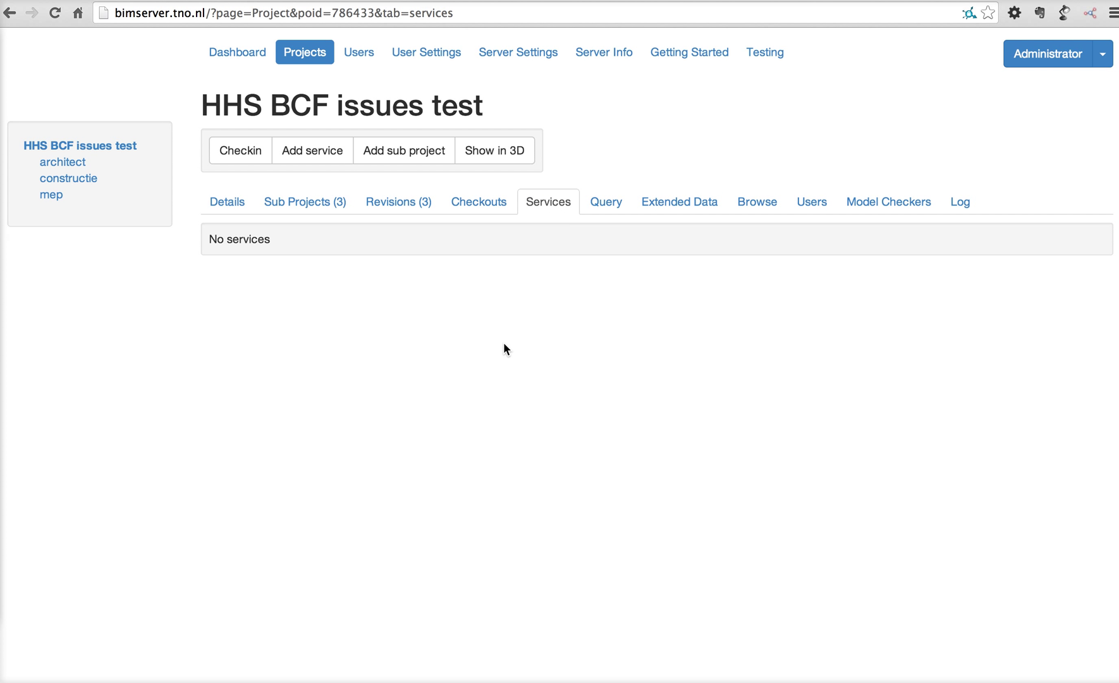
mouse_move(621, 279)
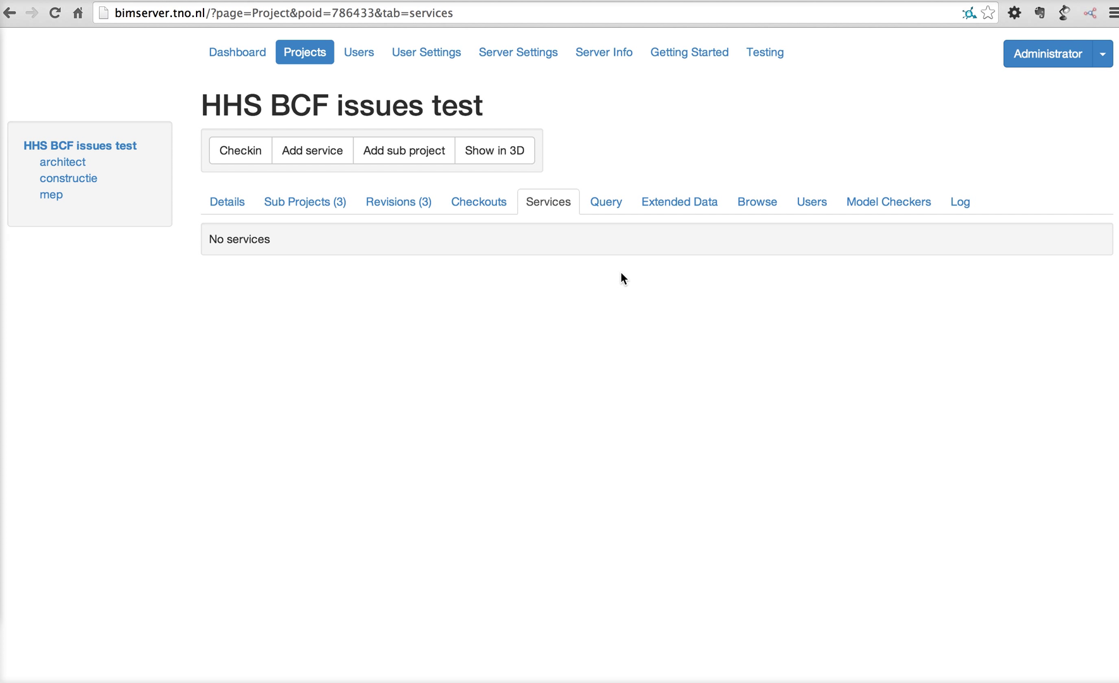
click(606, 201)
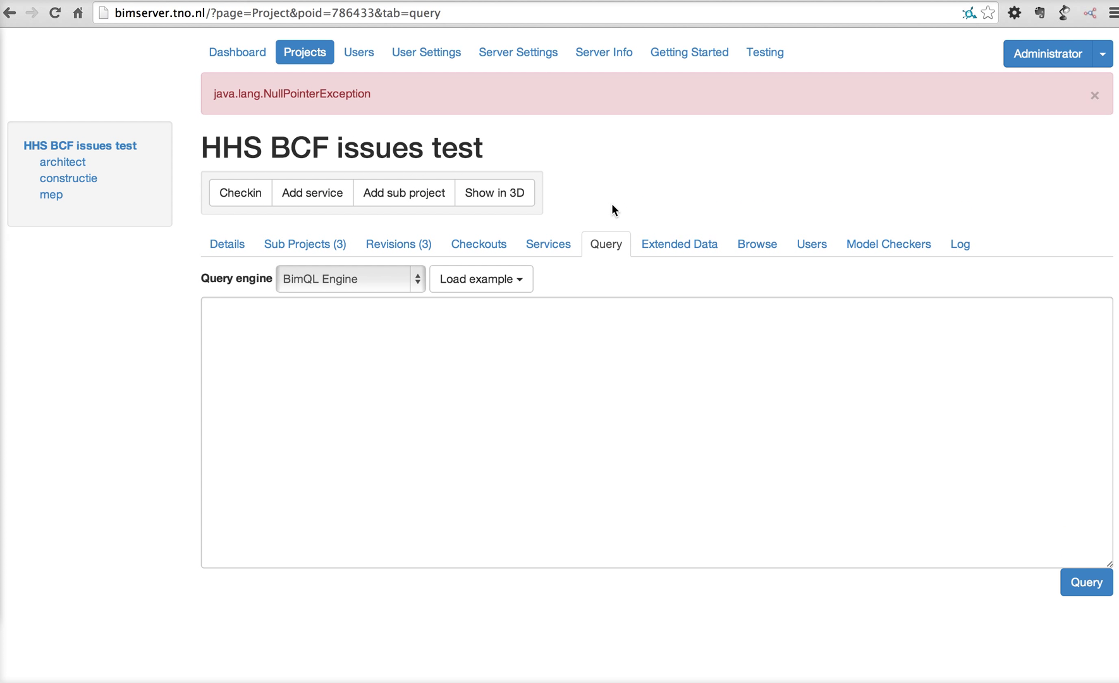
mouse_move(679, 243)
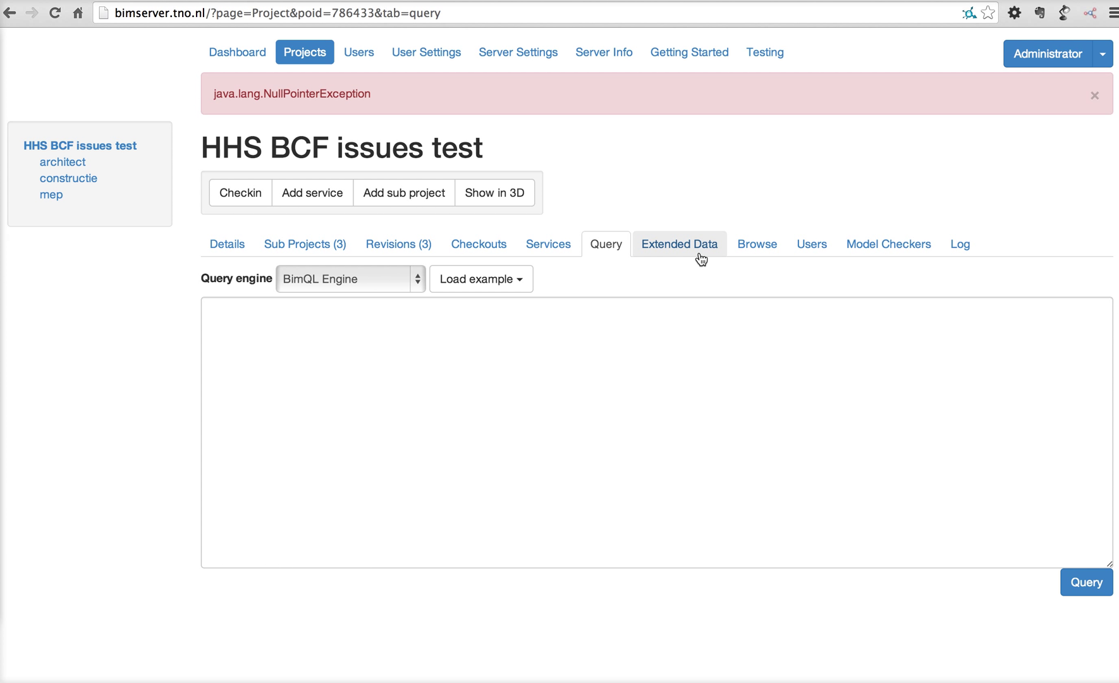
click(679, 244)
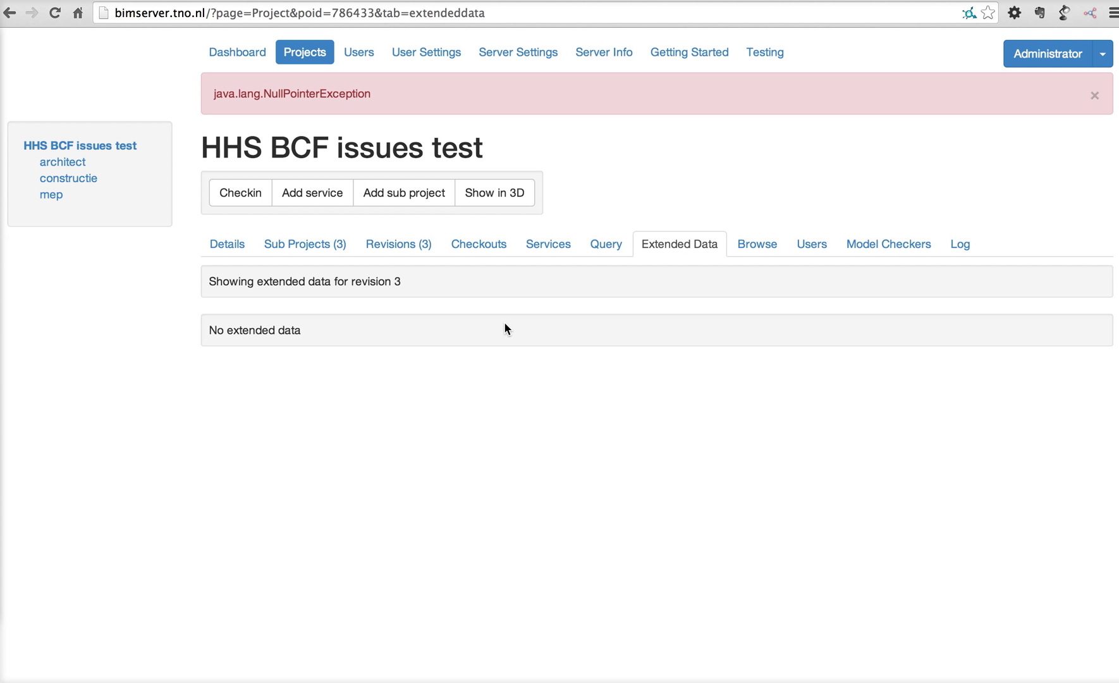
mouse_move(625, 337)
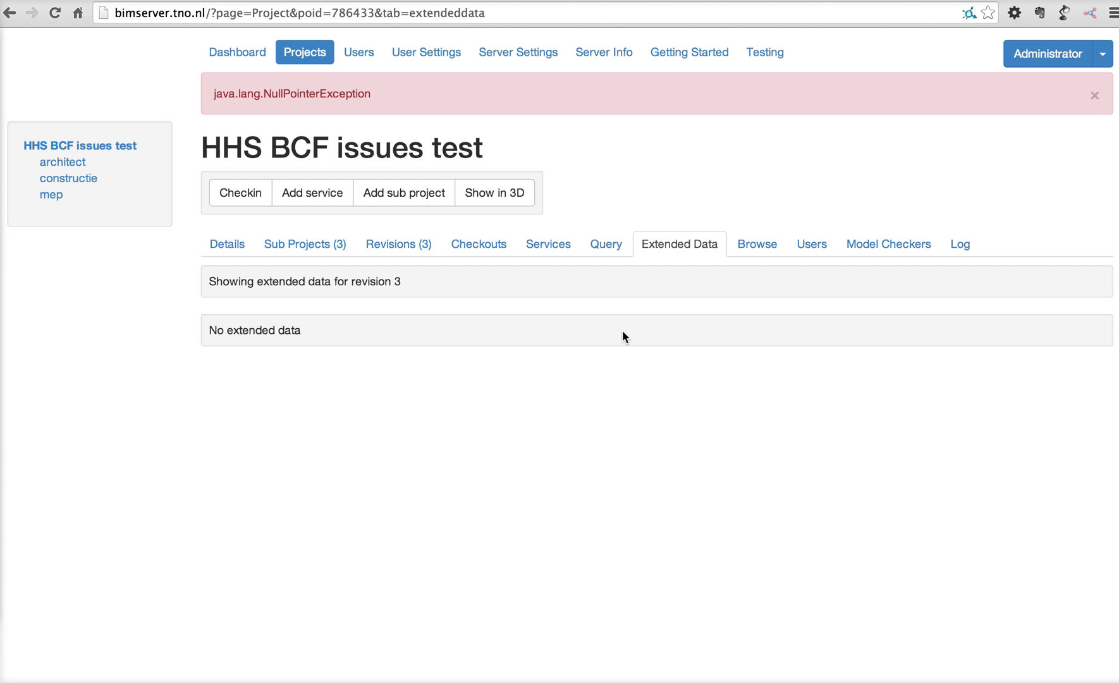
mouse_move(430, 355)
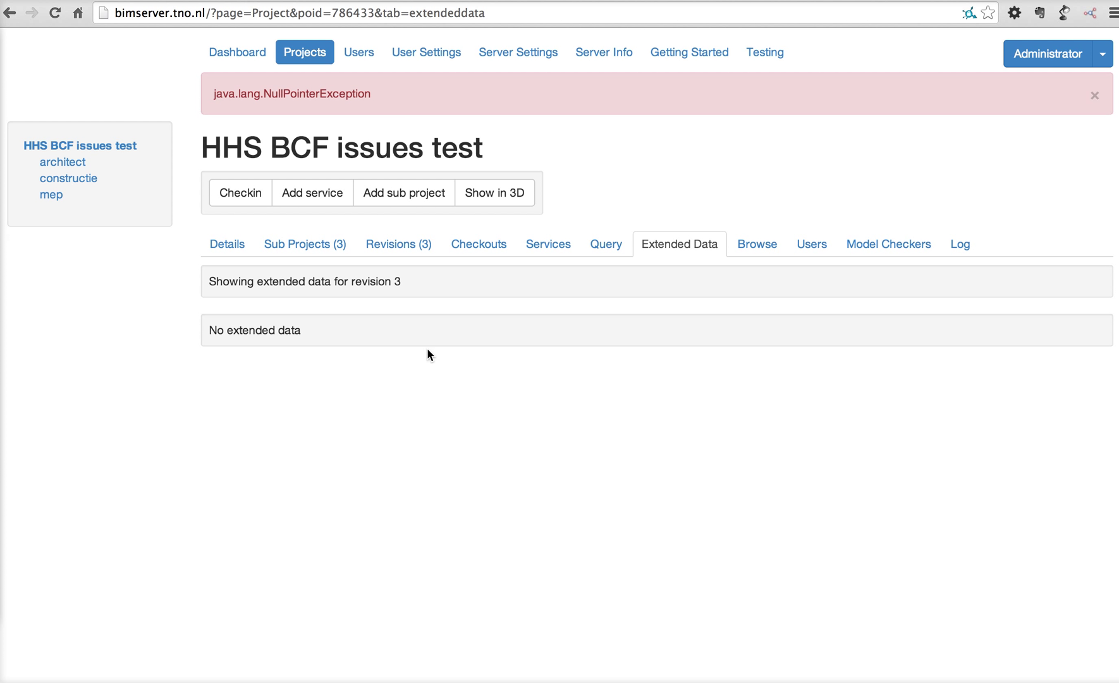
click(757, 243)
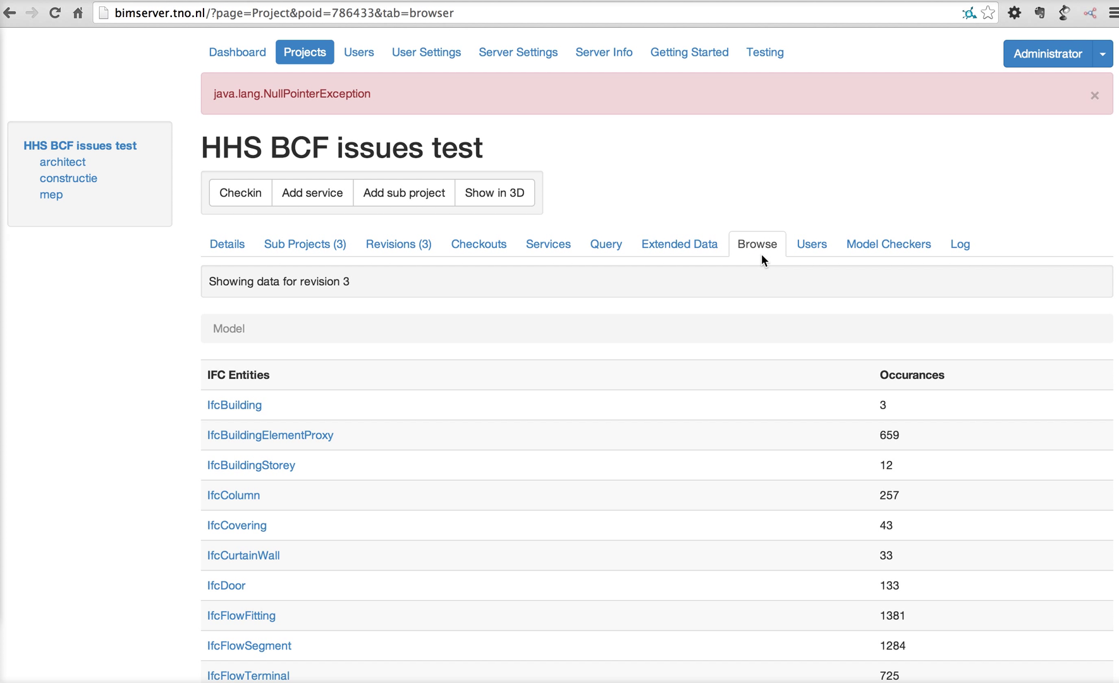
Inspect IfcBuilding 458914's properties, then show the project's Users page.
scroll(down, 3)
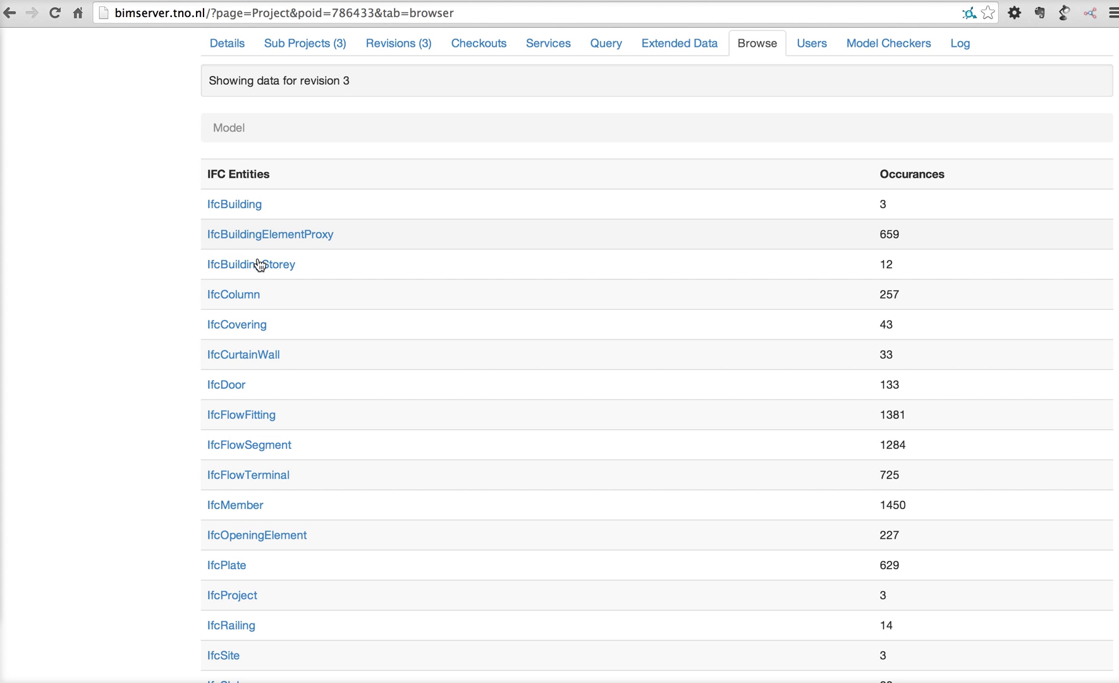
click(234, 204)
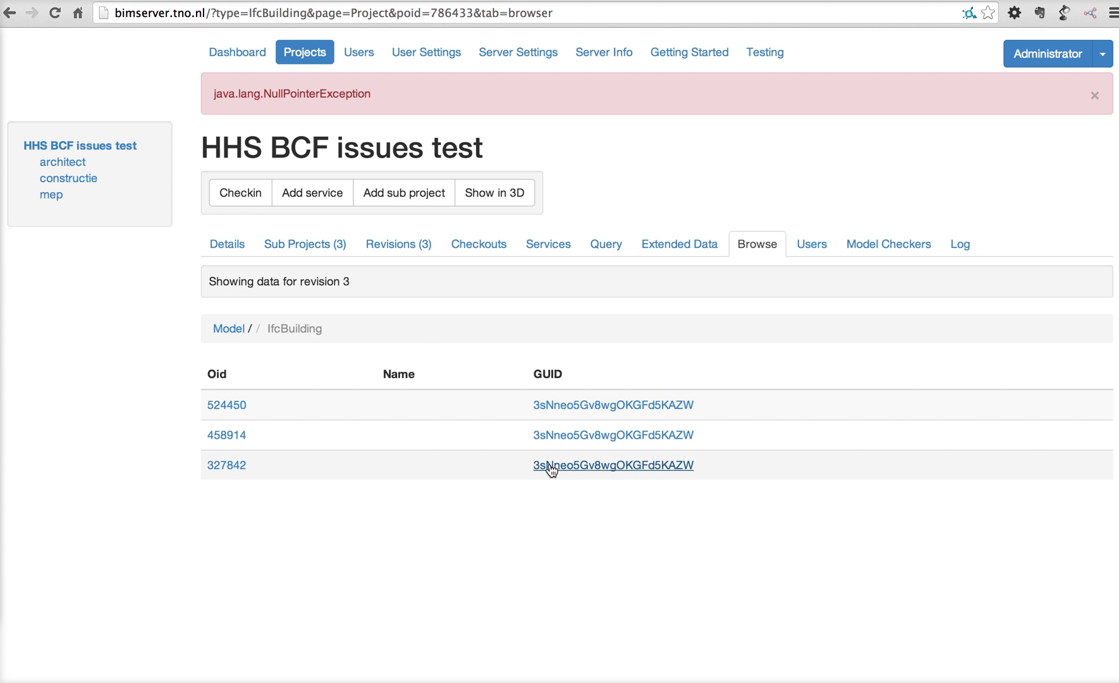
click(227, 435)
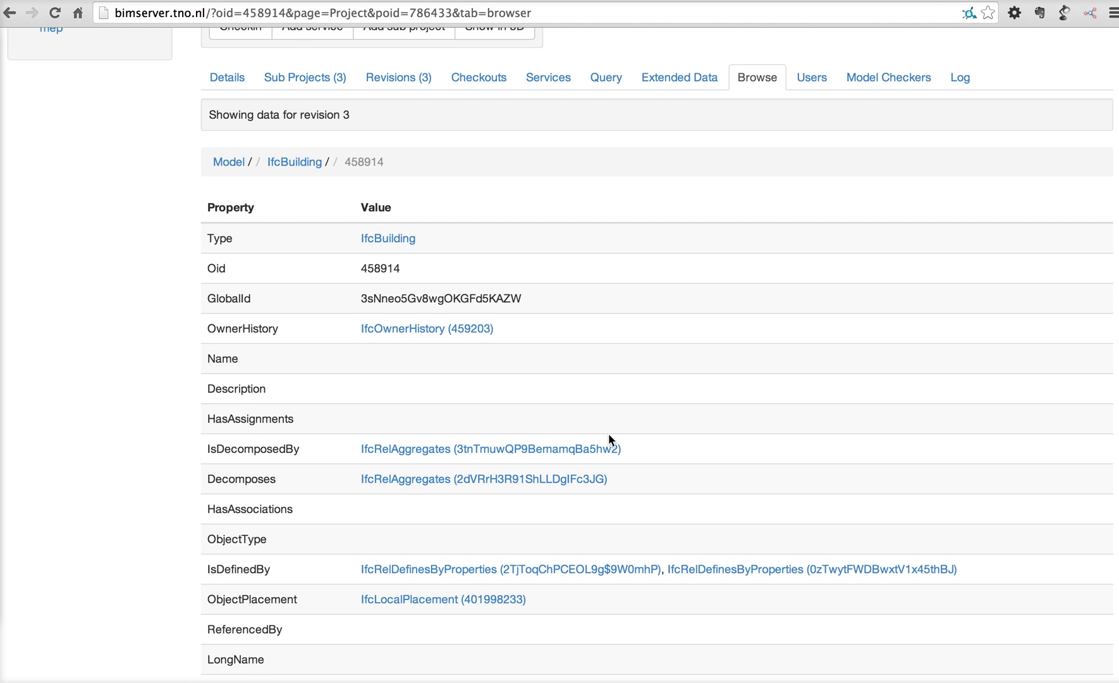
scroll(up, 3)
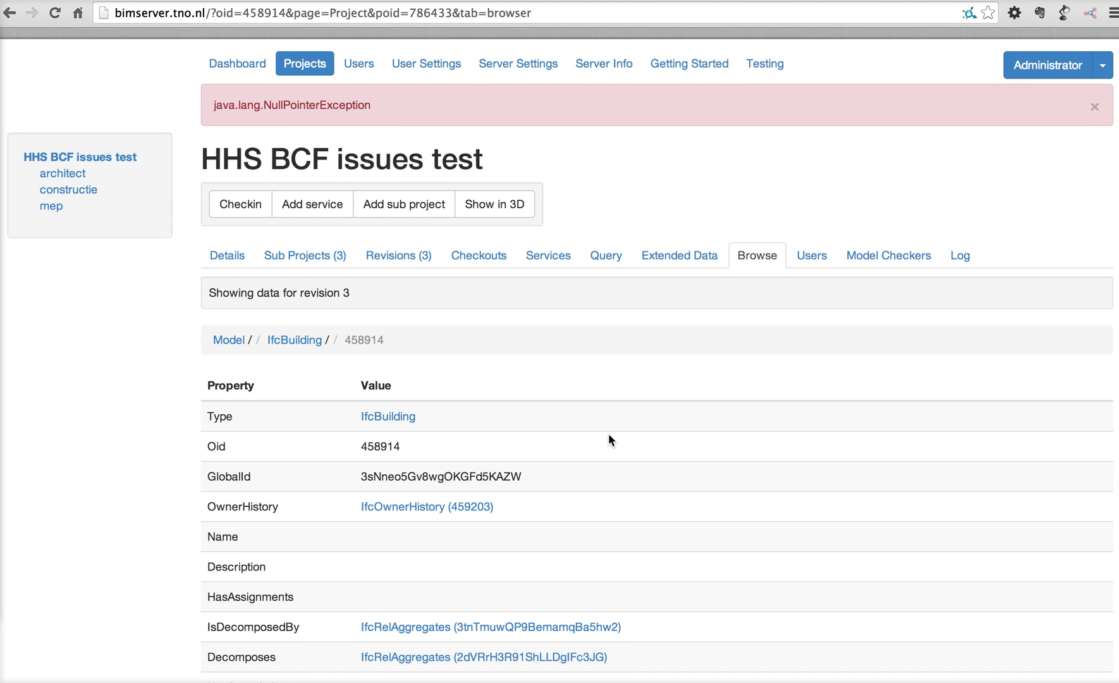
click(810, 255)
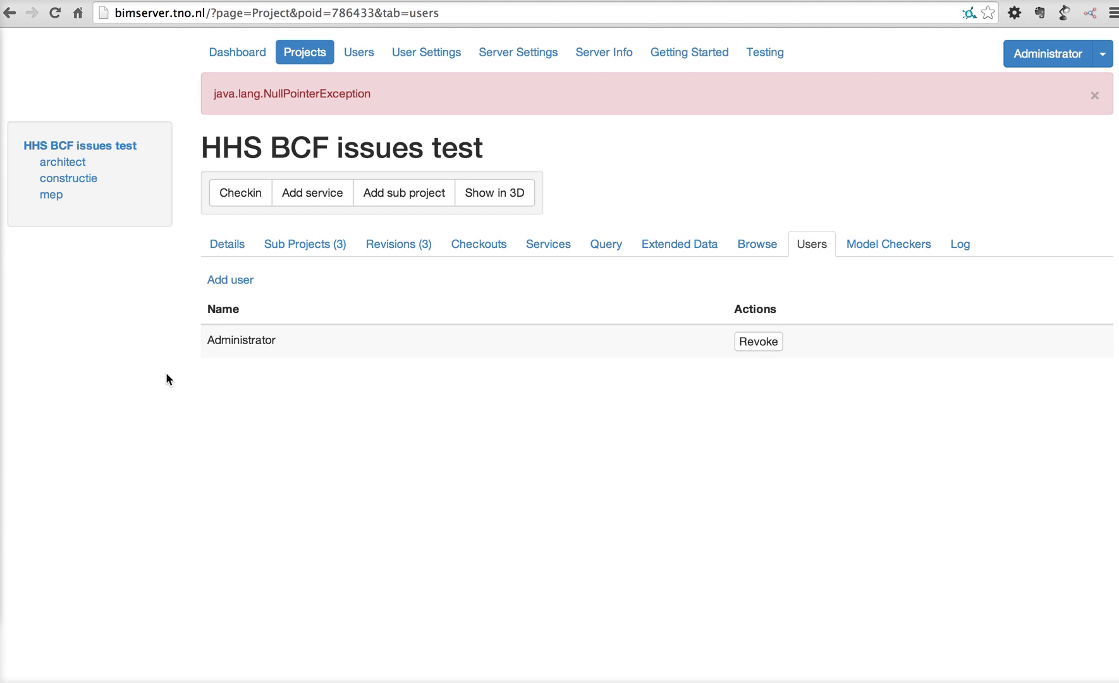
Add the Passing Model Checker on the Model Checkers page, then start a check-in.
click(888, 242)
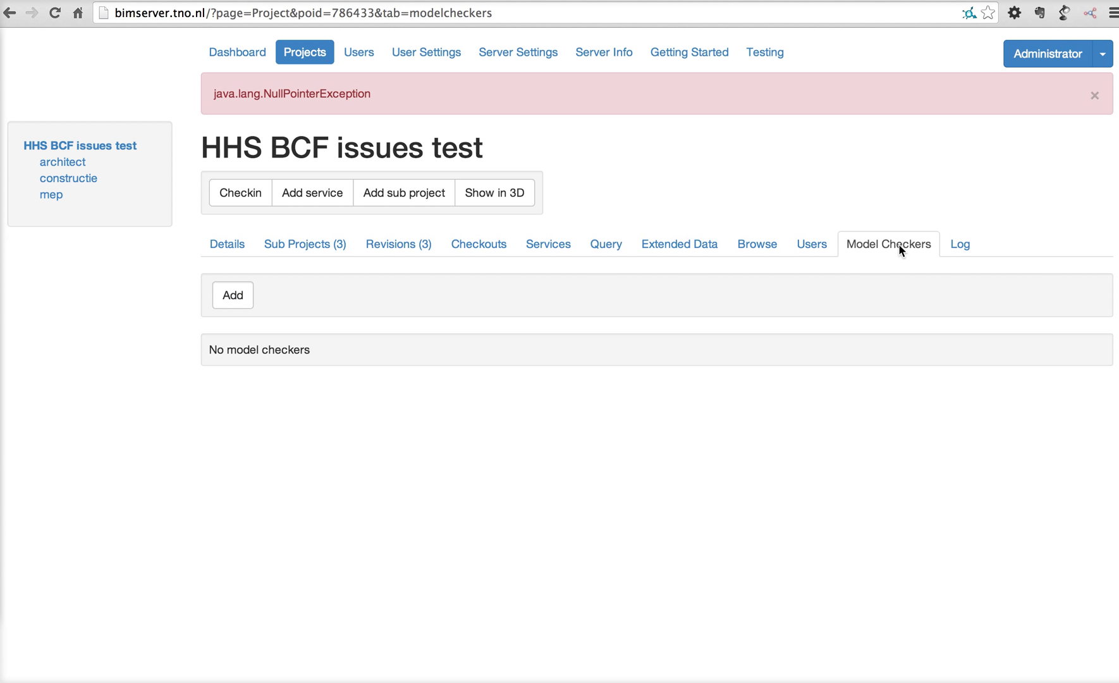
mouse_move(264, 316)
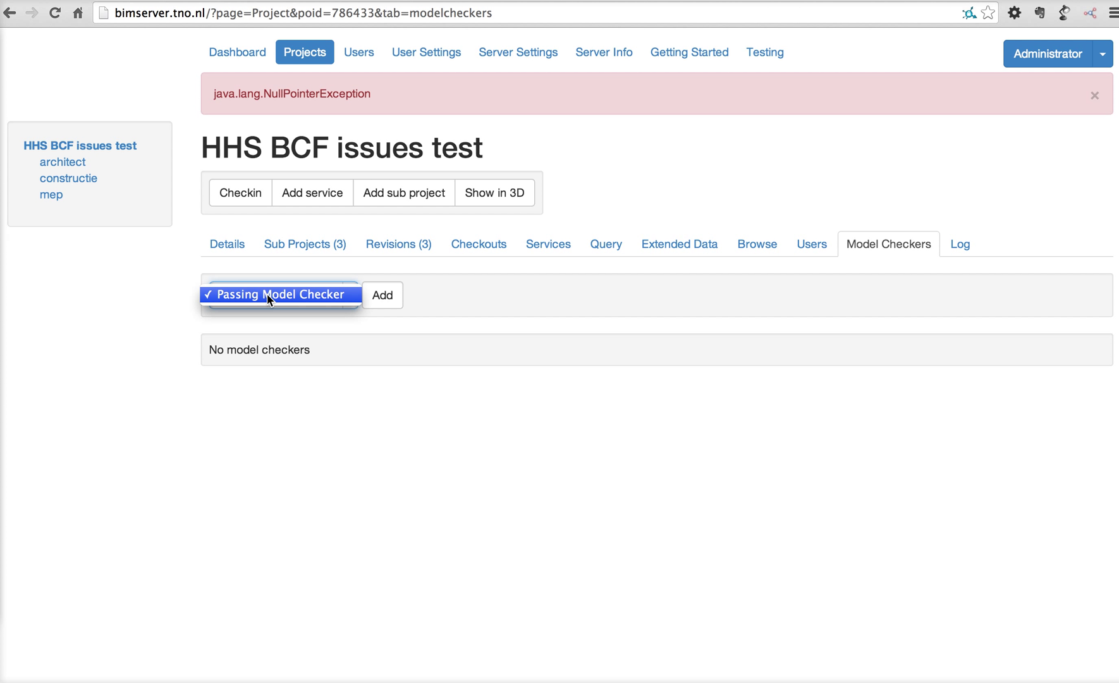
click(279, 295)
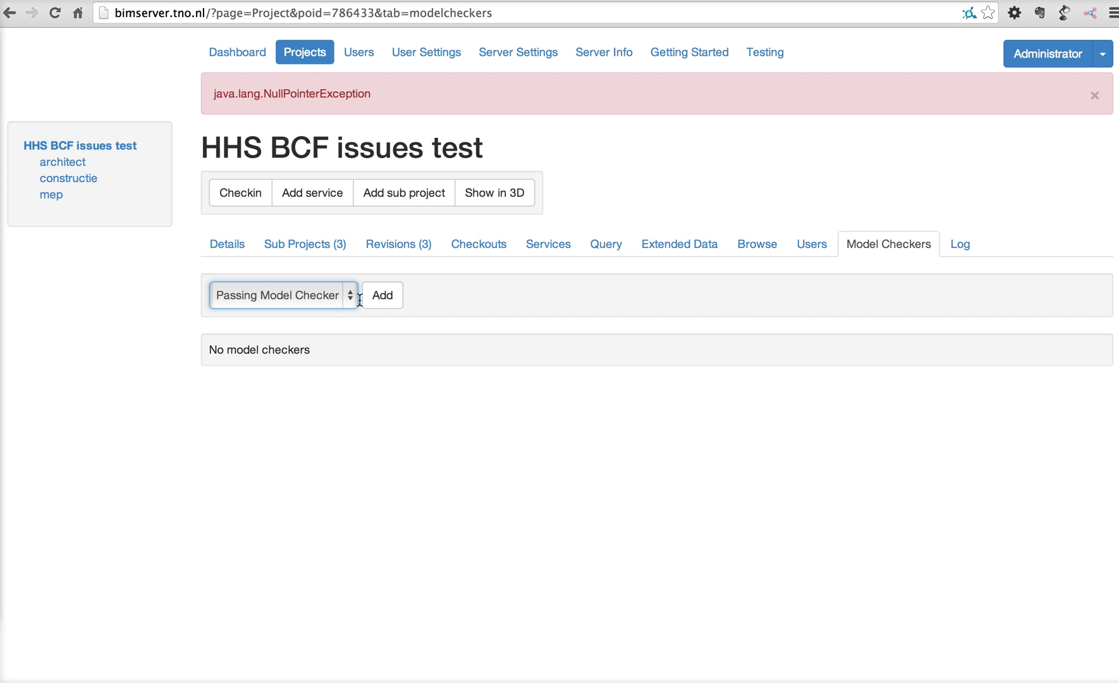
click(382, 294)
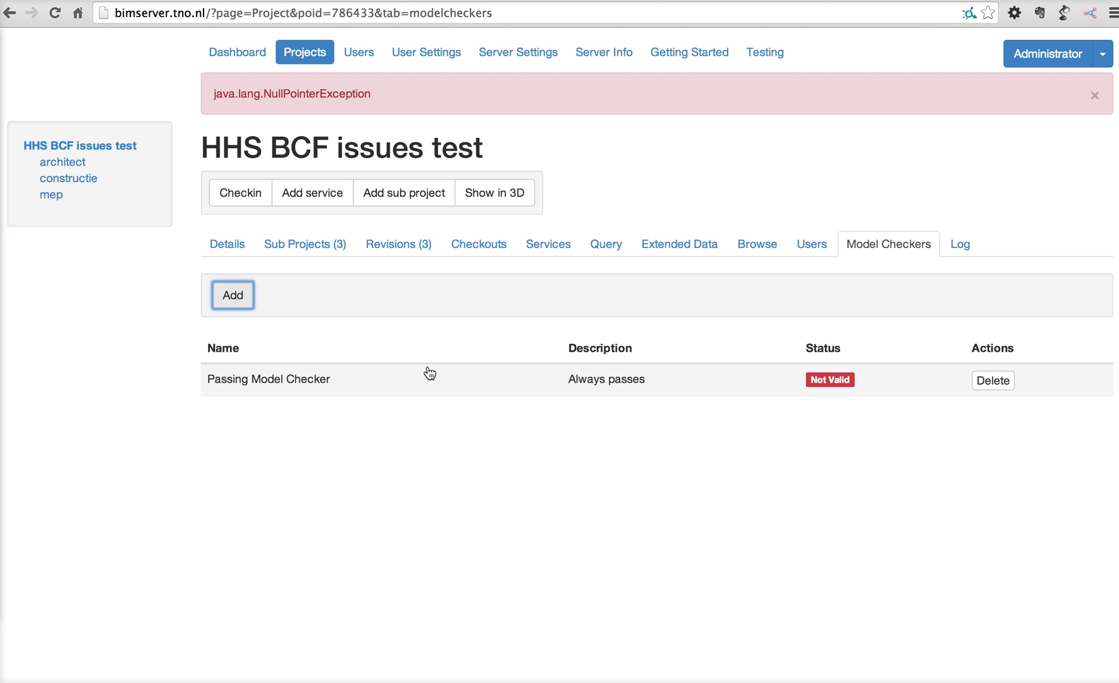
mouse_move(396, 386)
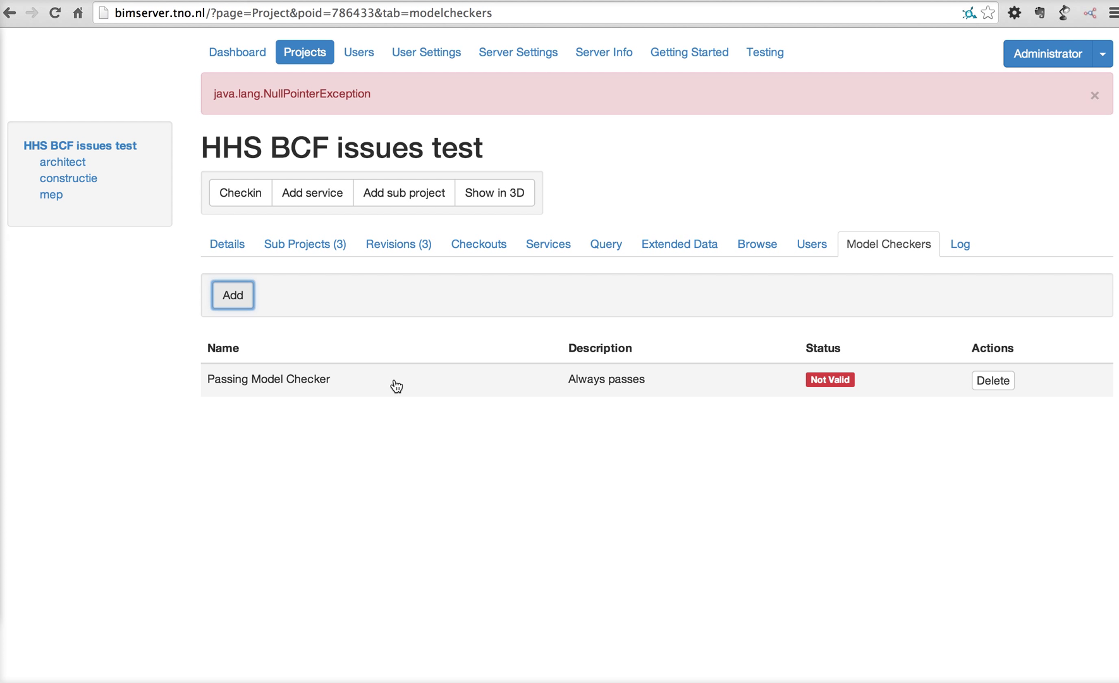
mouse_move(601, 498)
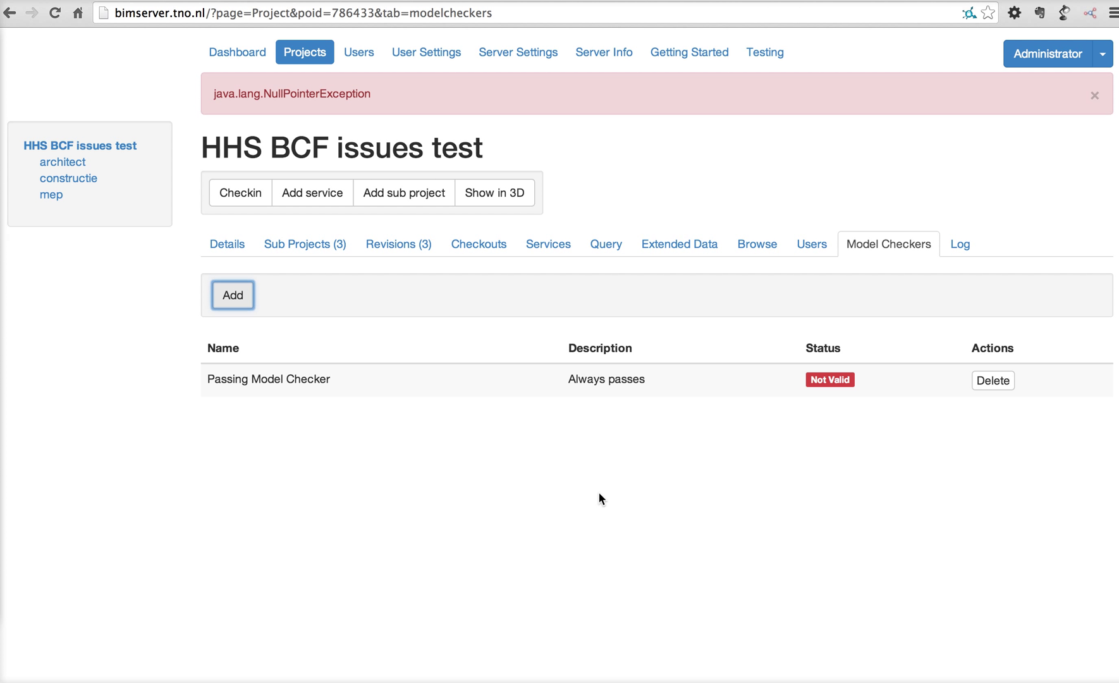
mouse_move(411, 331)
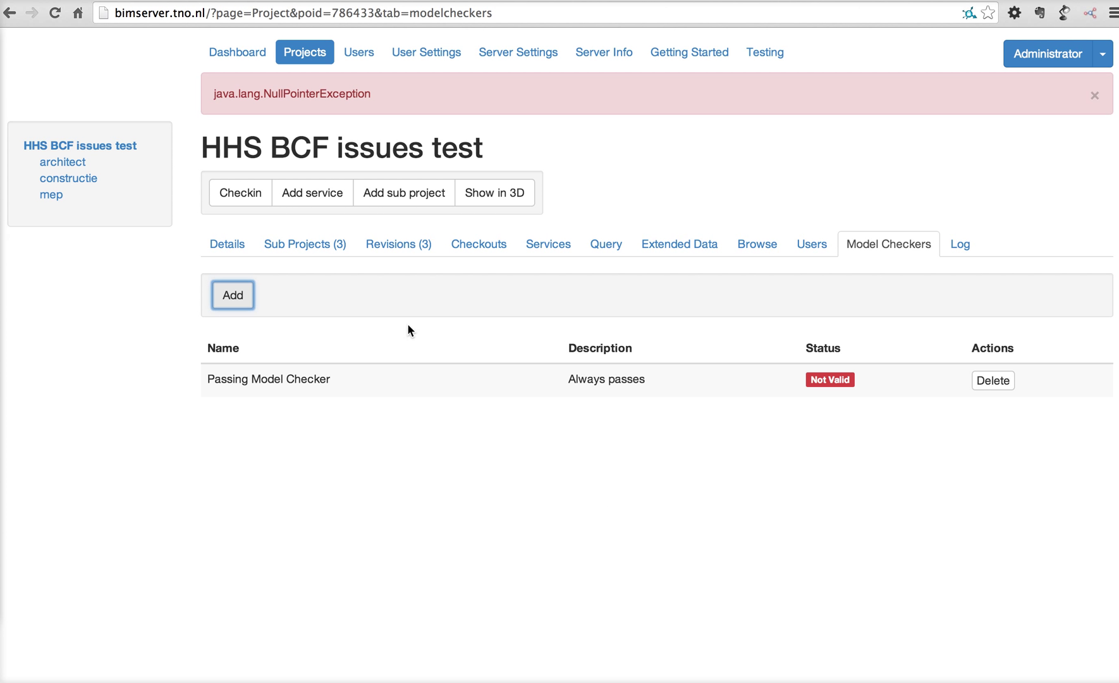
click(240, 192)
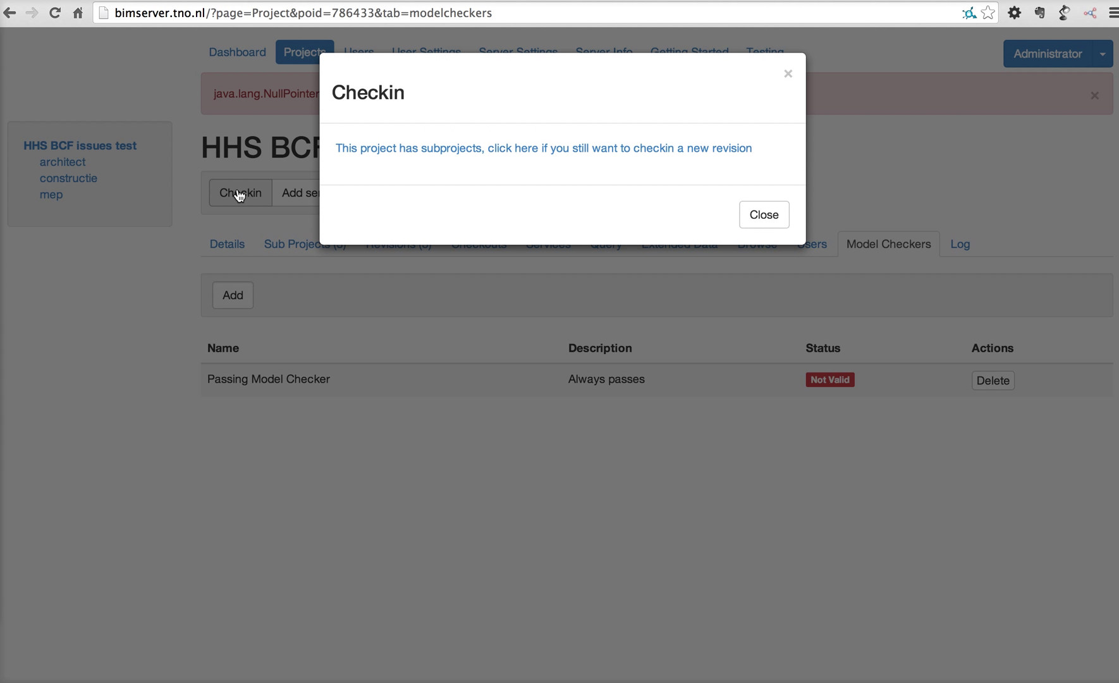
Add the Passing Model Checker to architect, start its check-in and view the log.
click(763, 215)
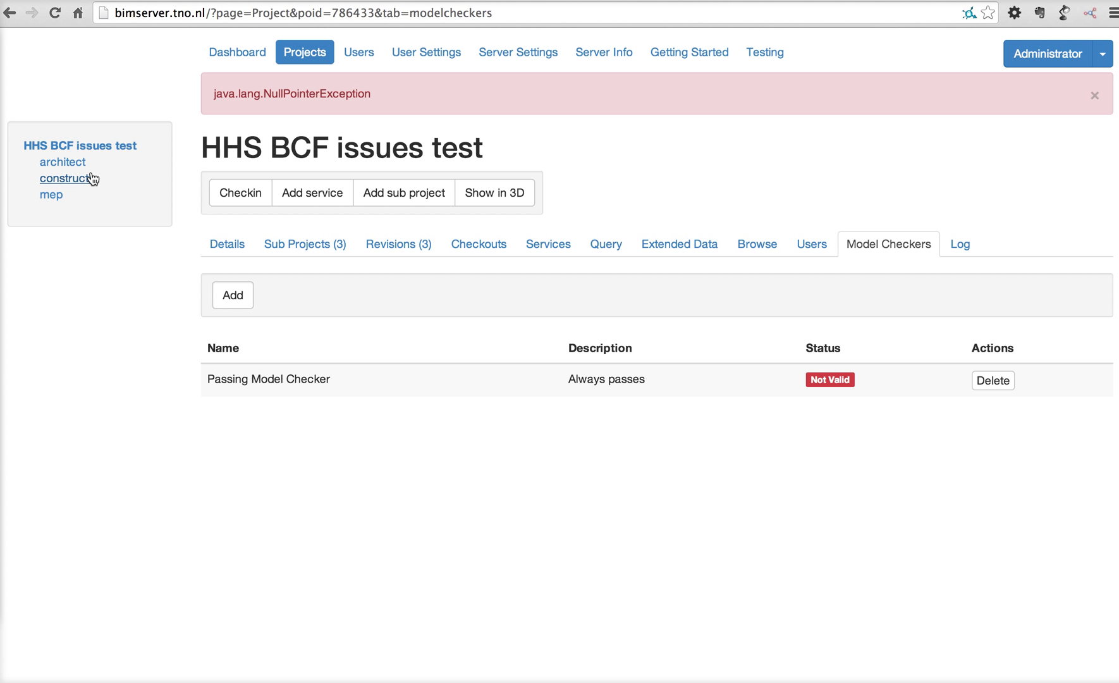
click(64, 162)
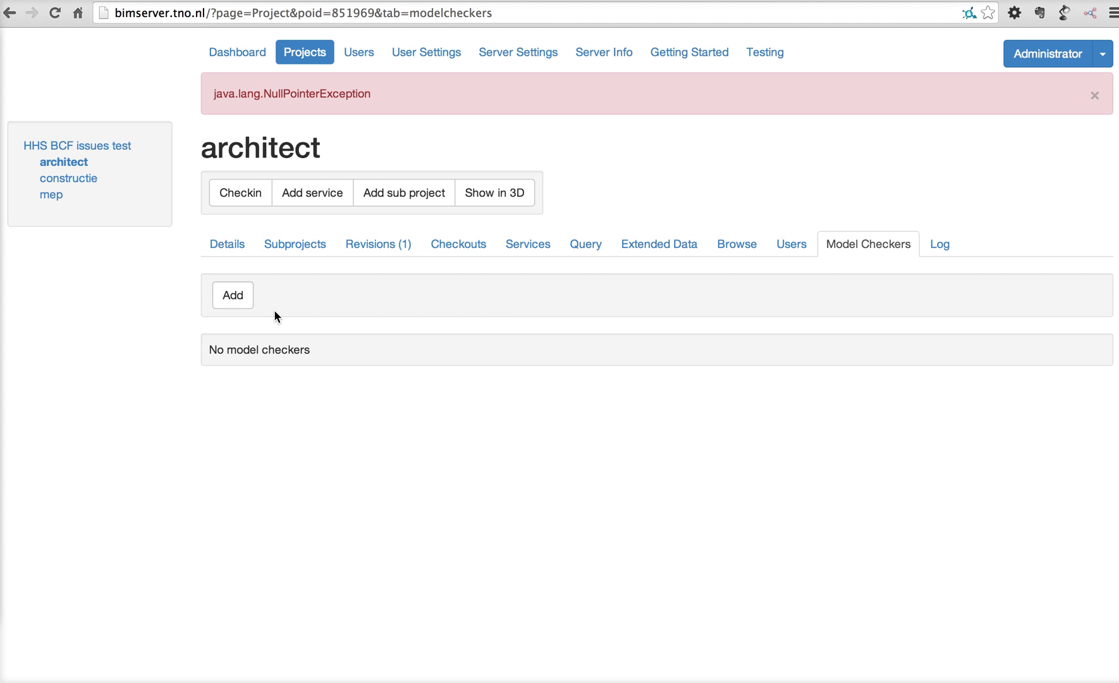
click(233, 295)
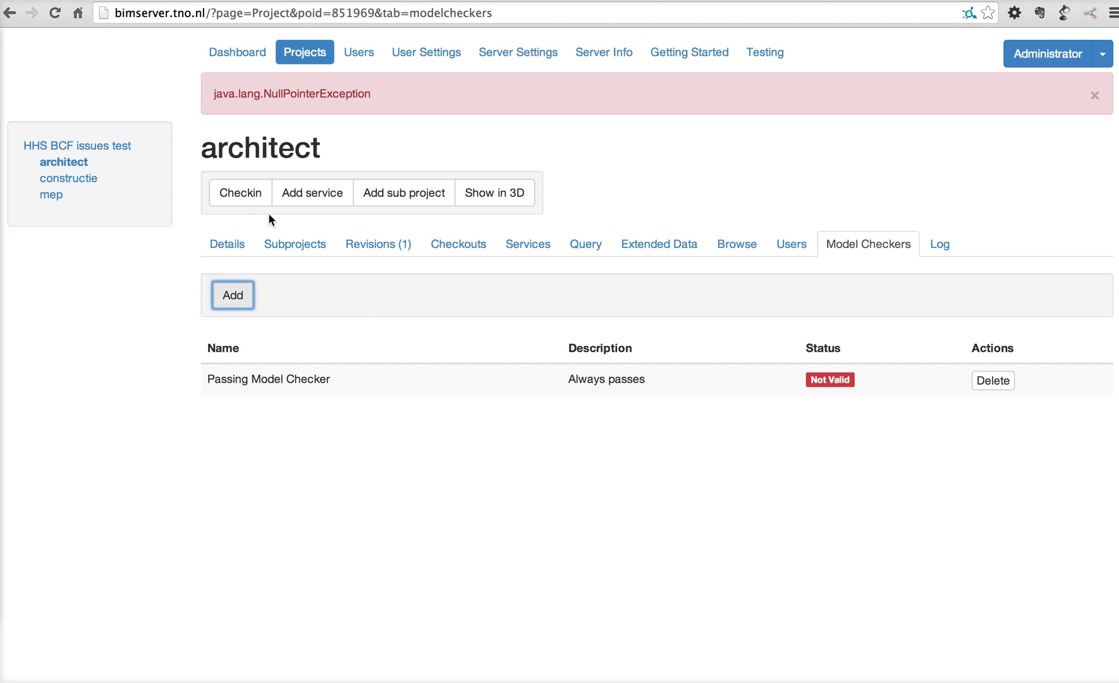
click(241, 192)
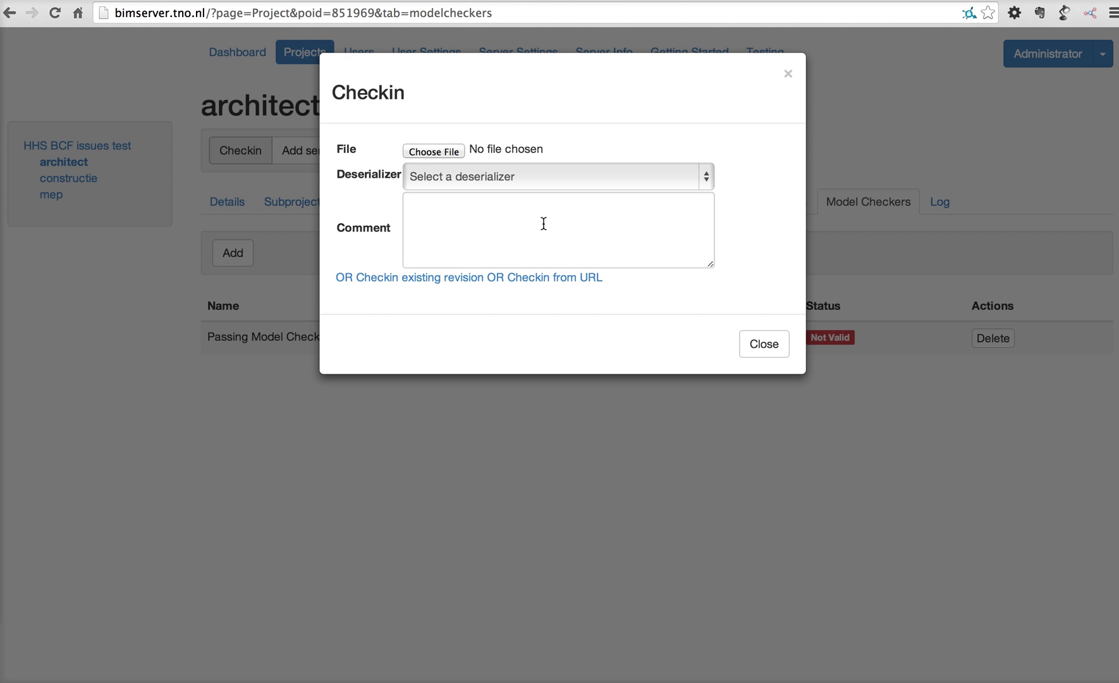
mouse_move(788, 74)
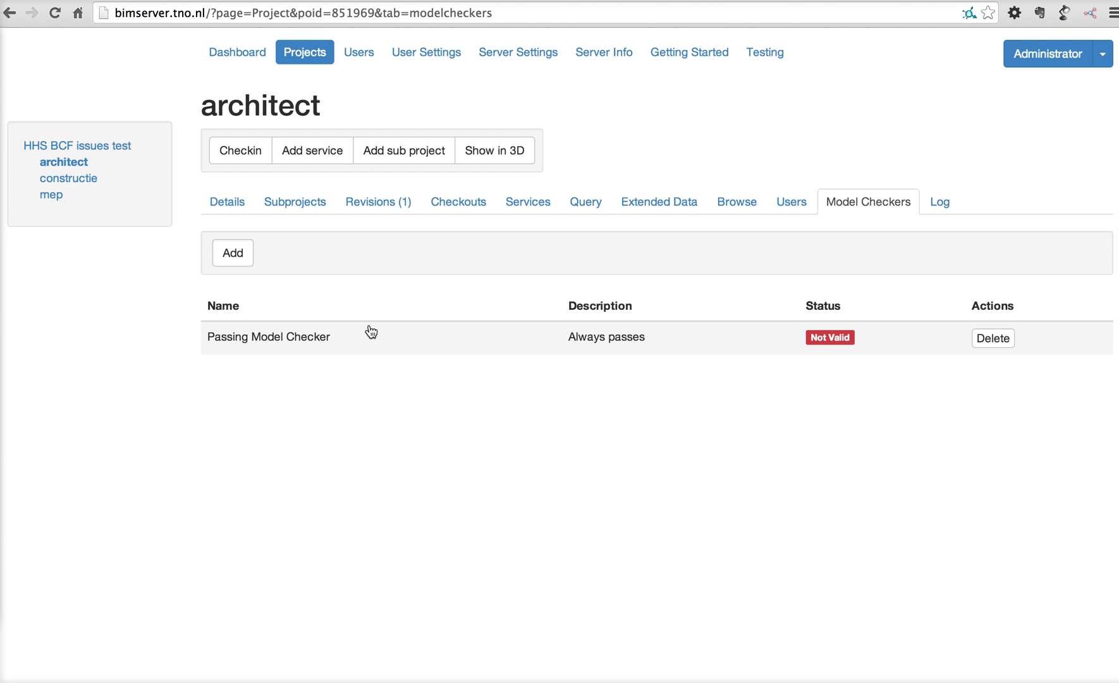
mouse_move(390, 348)
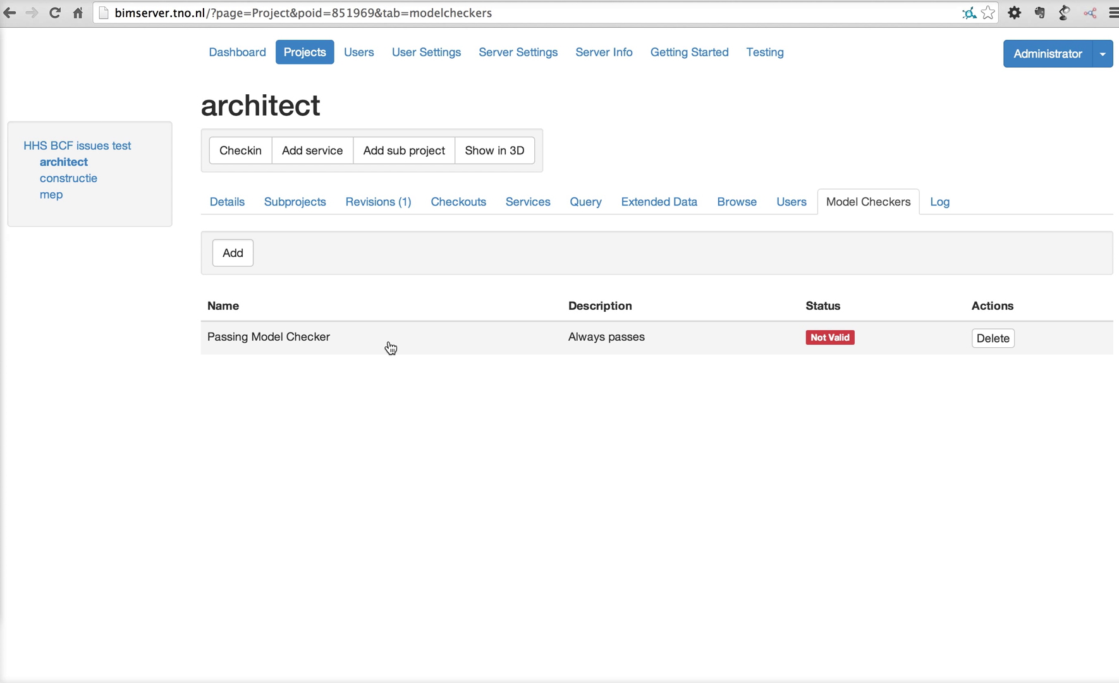
mouse_move(416, 343)
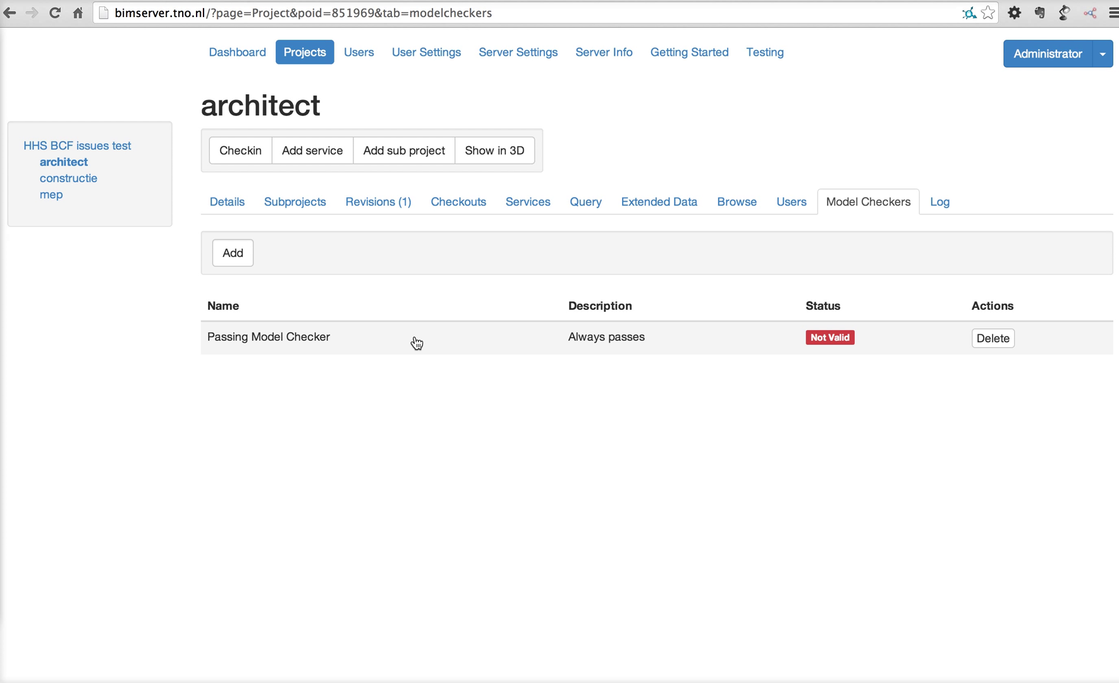
click(940, 202)
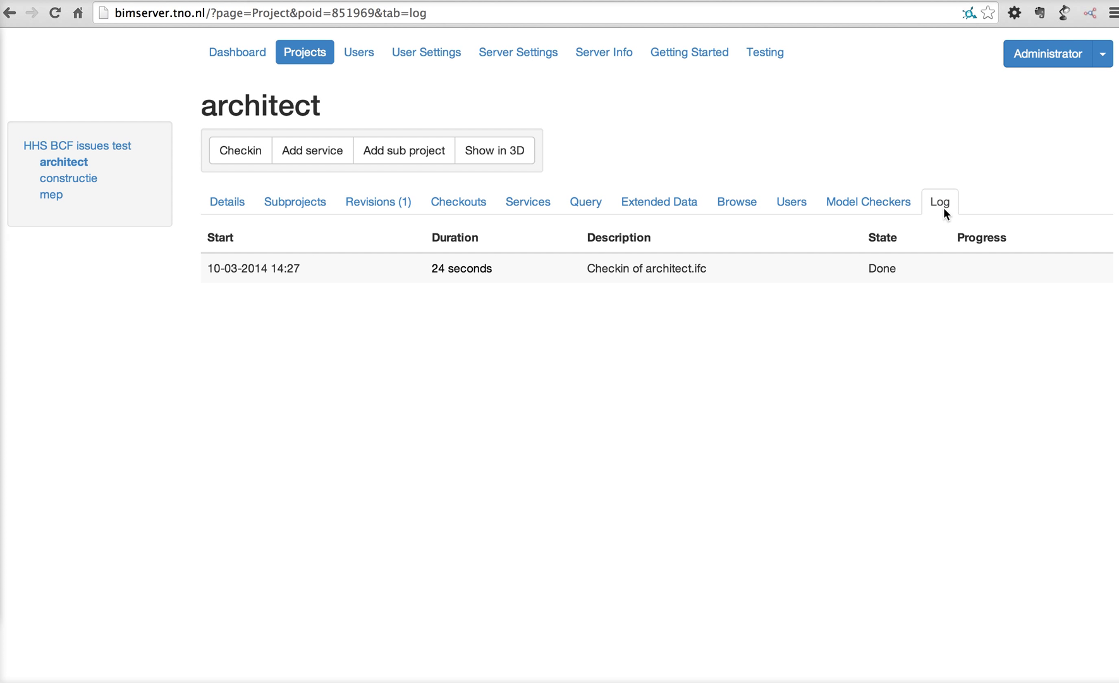
mouse_move(598, 479)
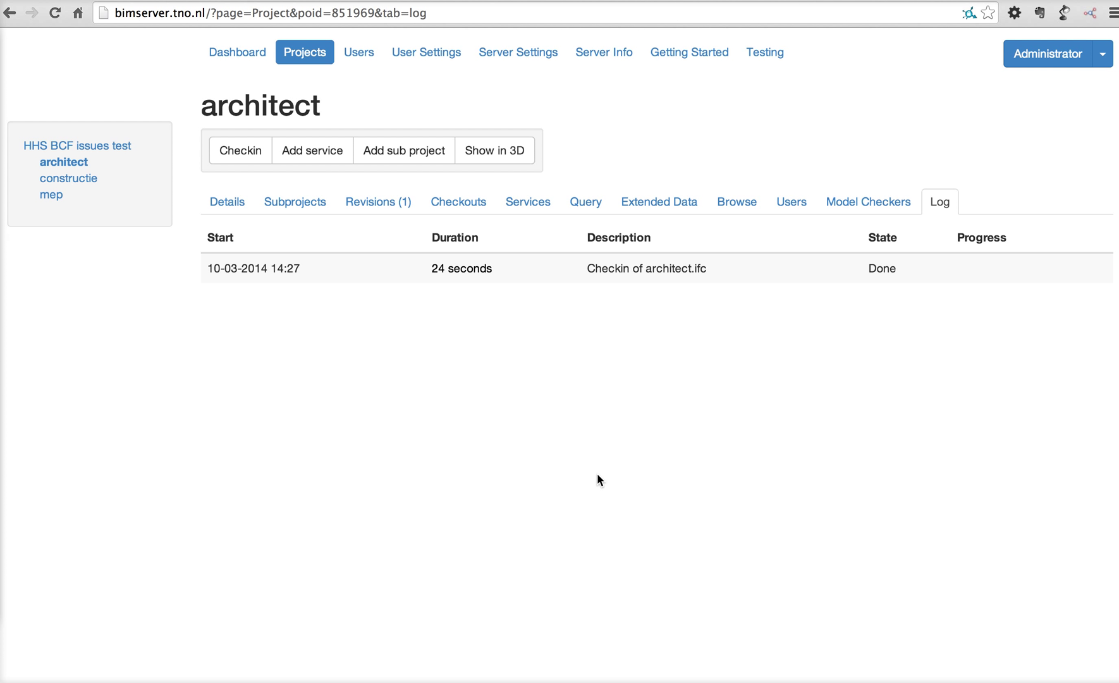
mouse_move(320, 56)
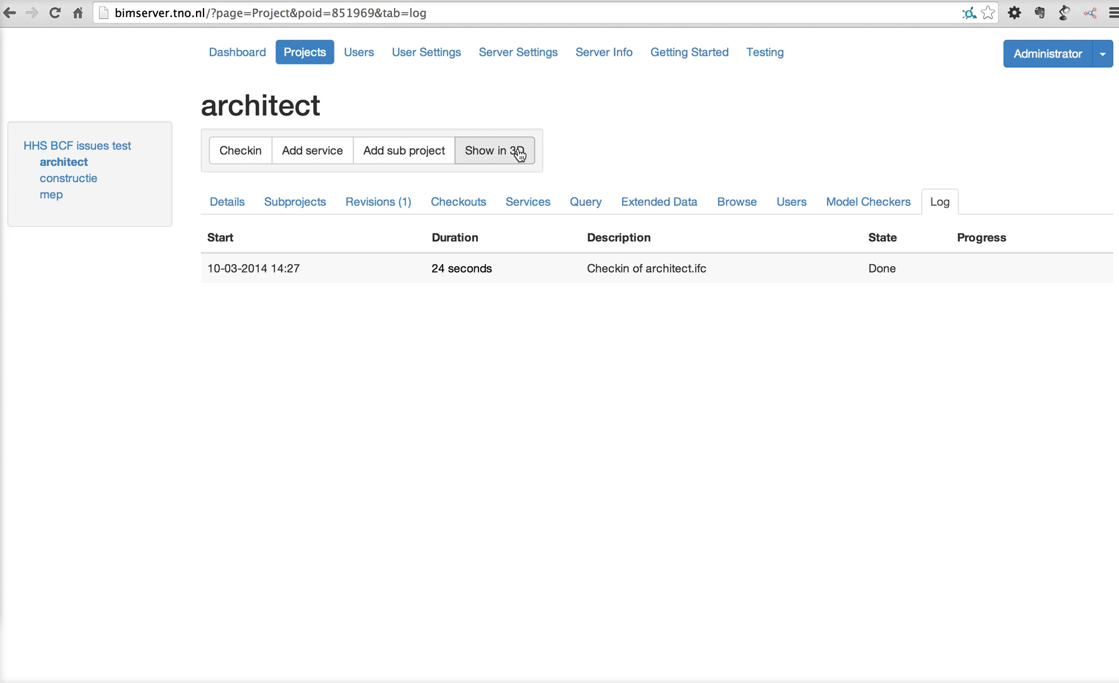
Show the architect model in the BIMsurfer 3D viewer.
click(495, 150)
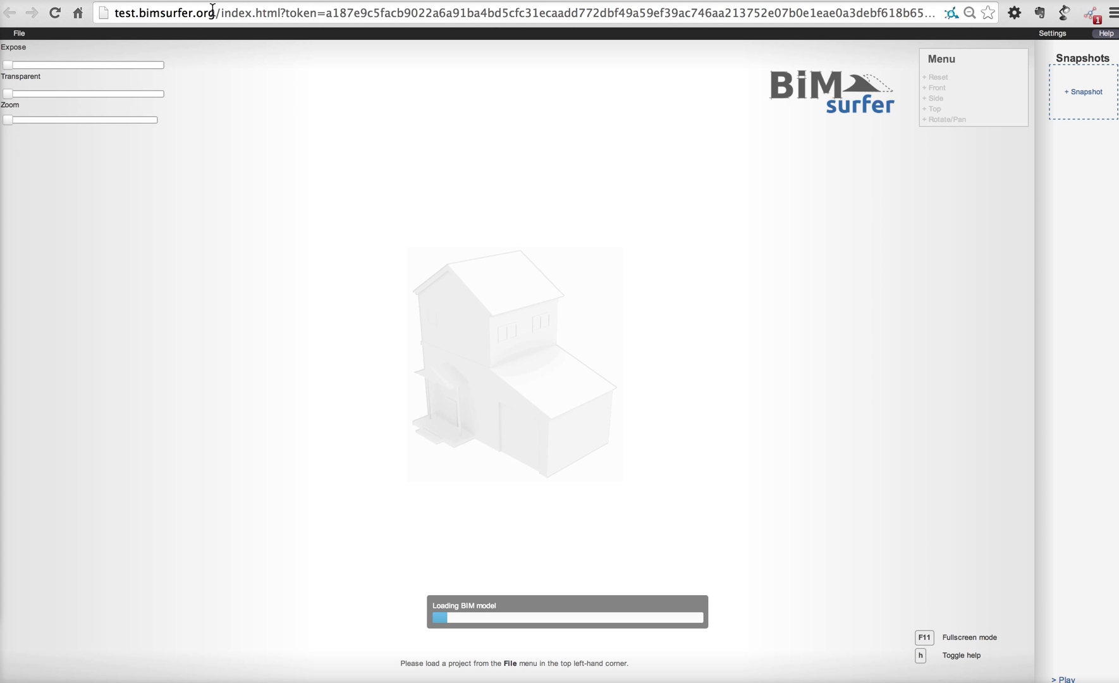
mouse_move(556, 88)
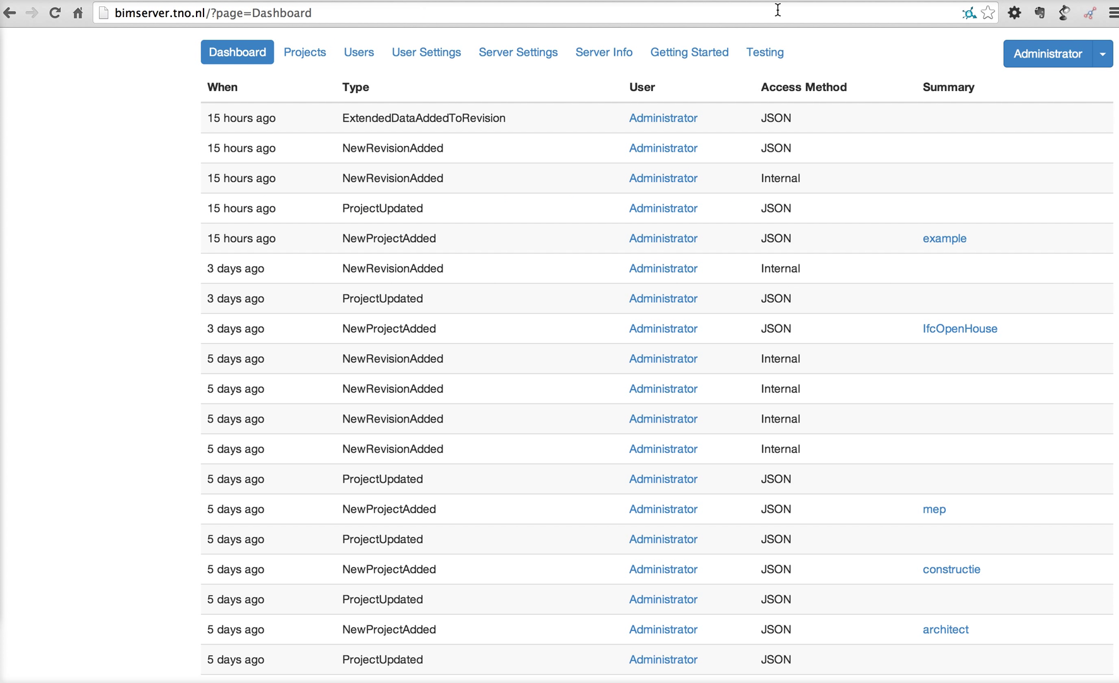
mouse_move(496, 237)
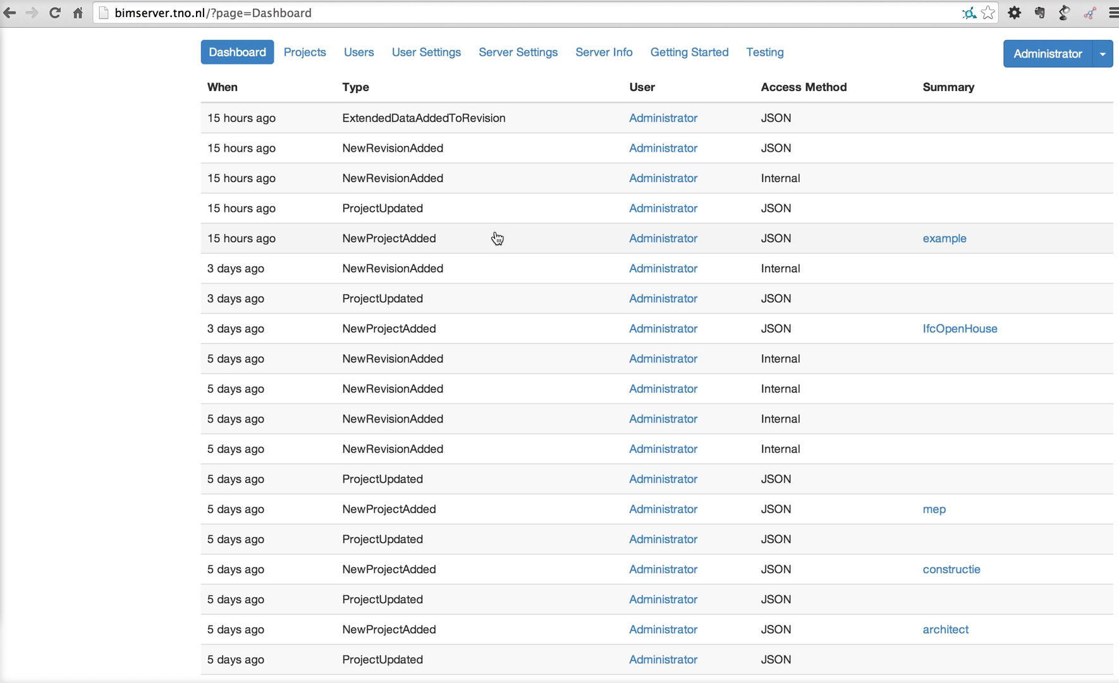
Visit Users, Server Info and Getting Started, then follow the Forum link under External Links.
click(358, 52)
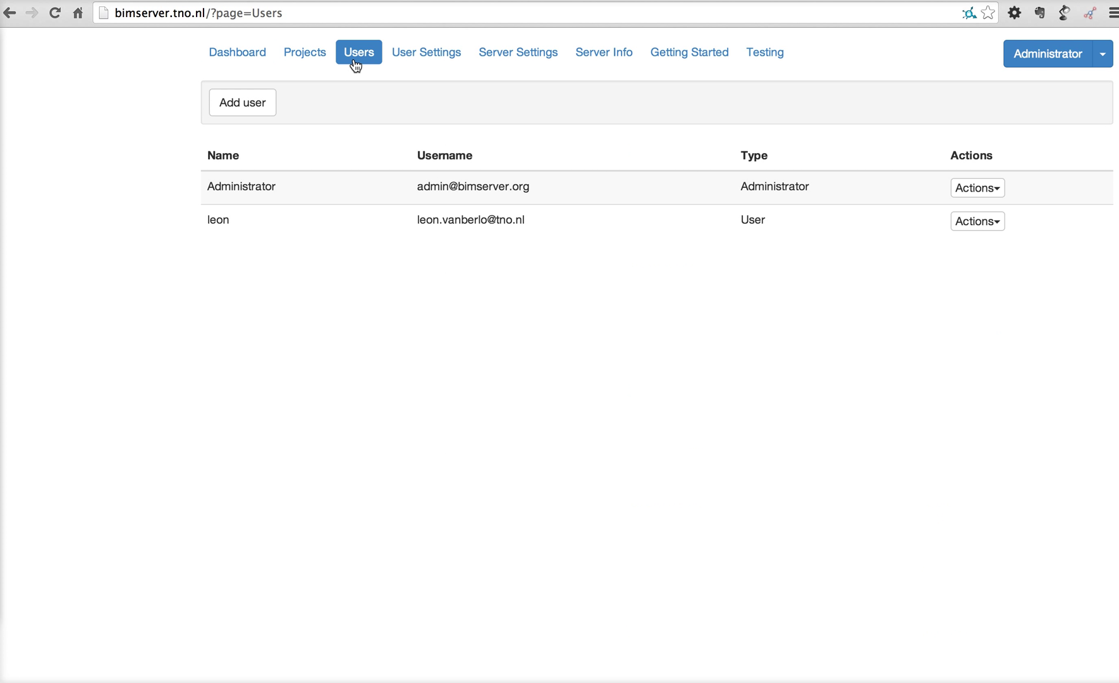
mouse_move(304, 52)
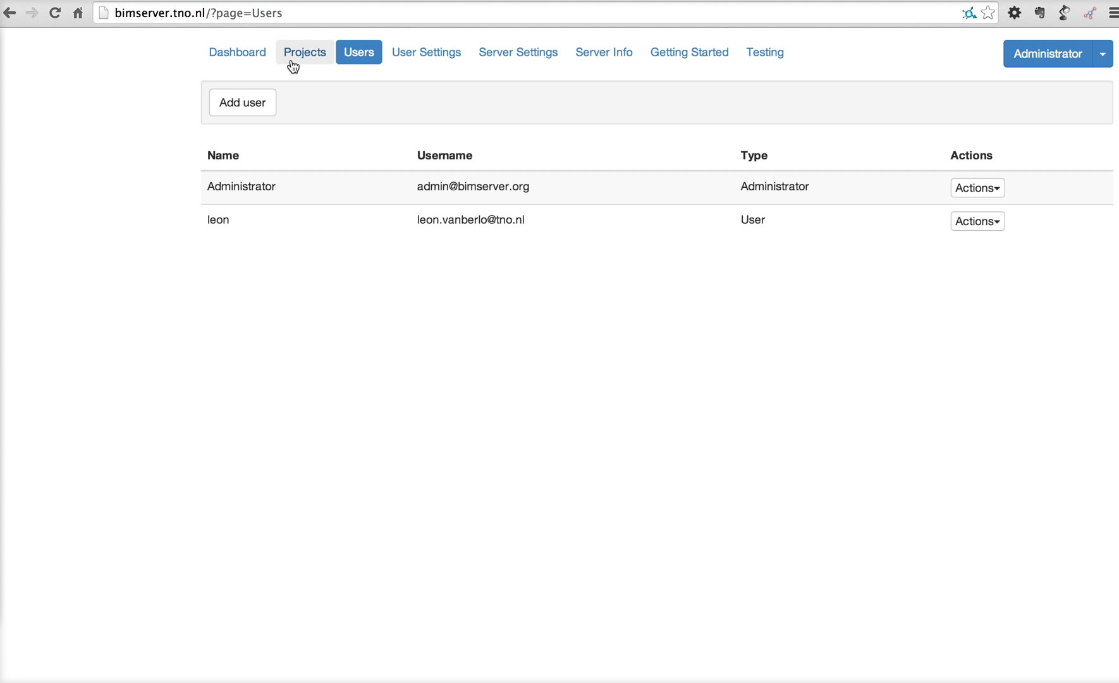
mouse_move(580, 312)
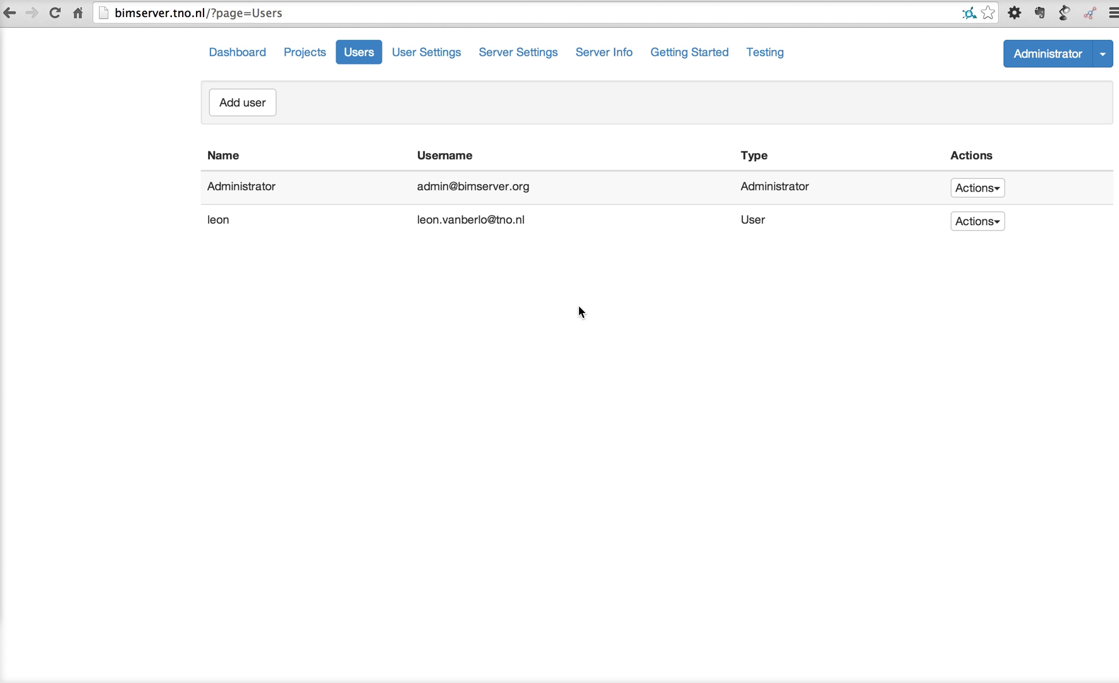
mouse_move(386, 110)
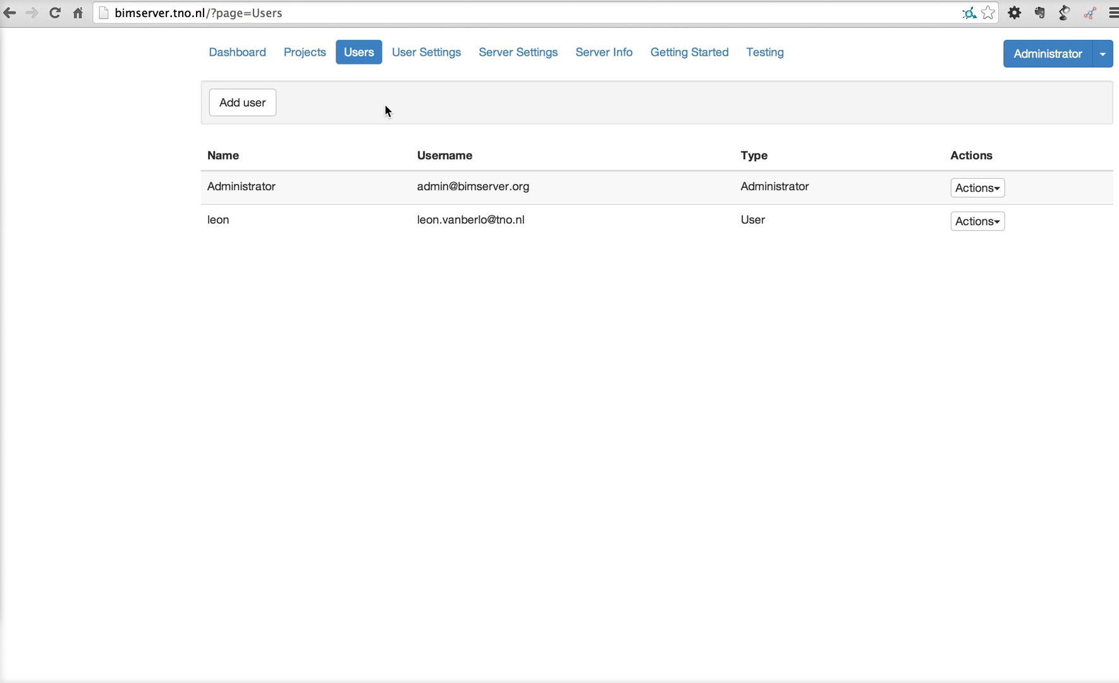
mouse_move(519, 52)
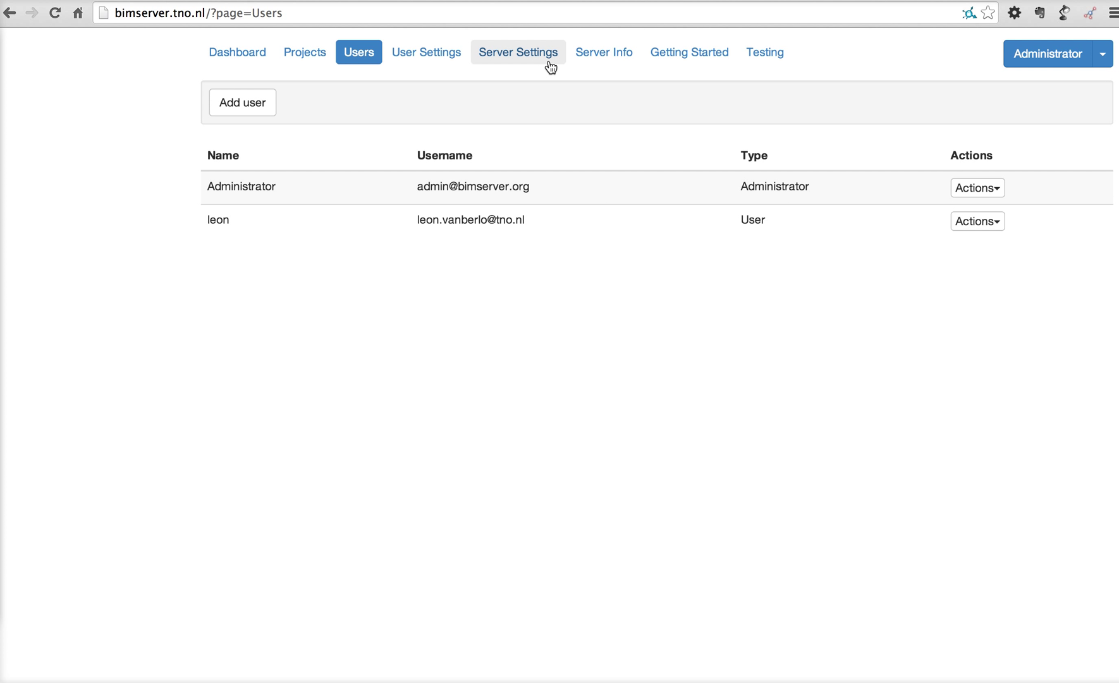
click(519, 51)
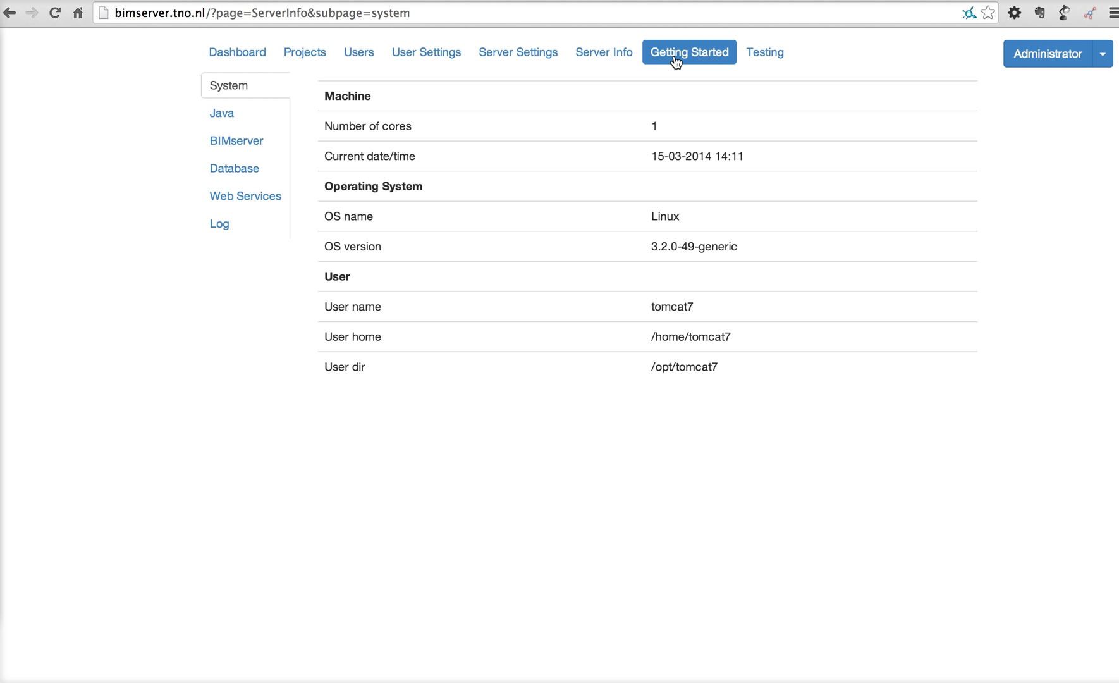
click(688, 52)
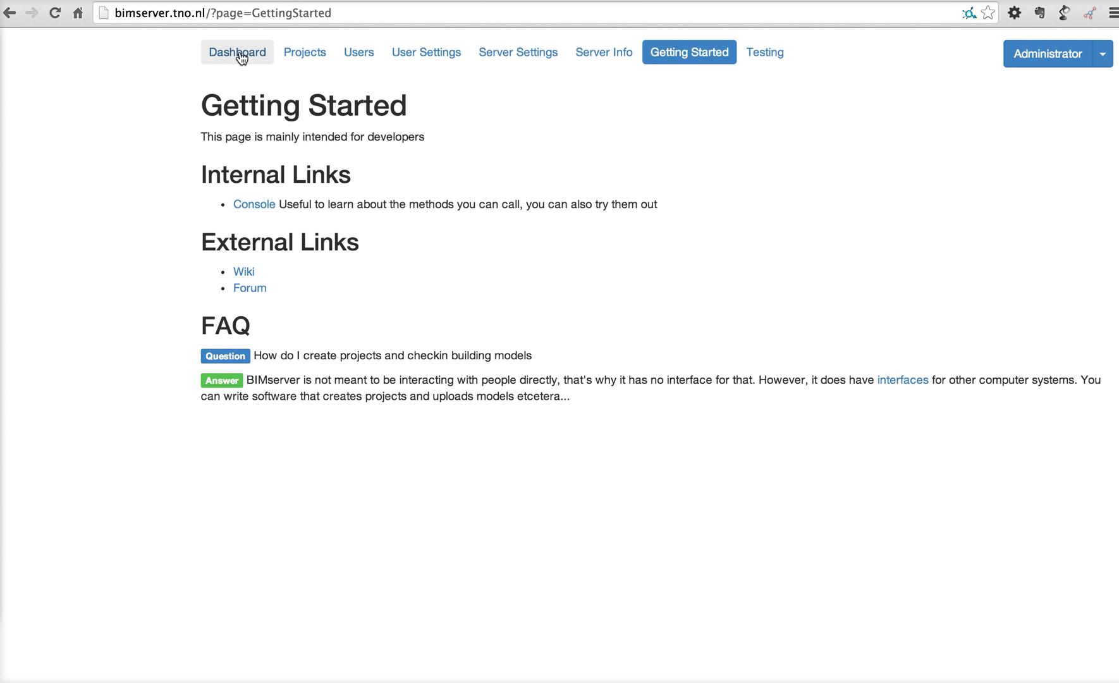
click(237, 52)
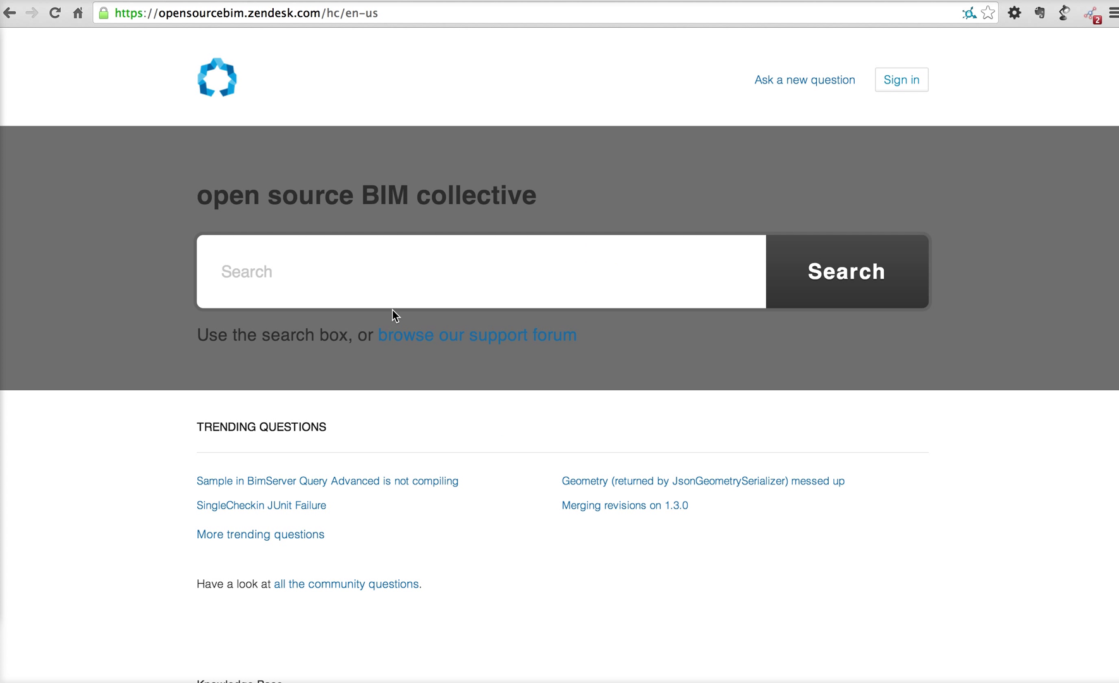
Browse the support forum to the community topics list showing BIMserver with 456 questions.
click(477, 335)
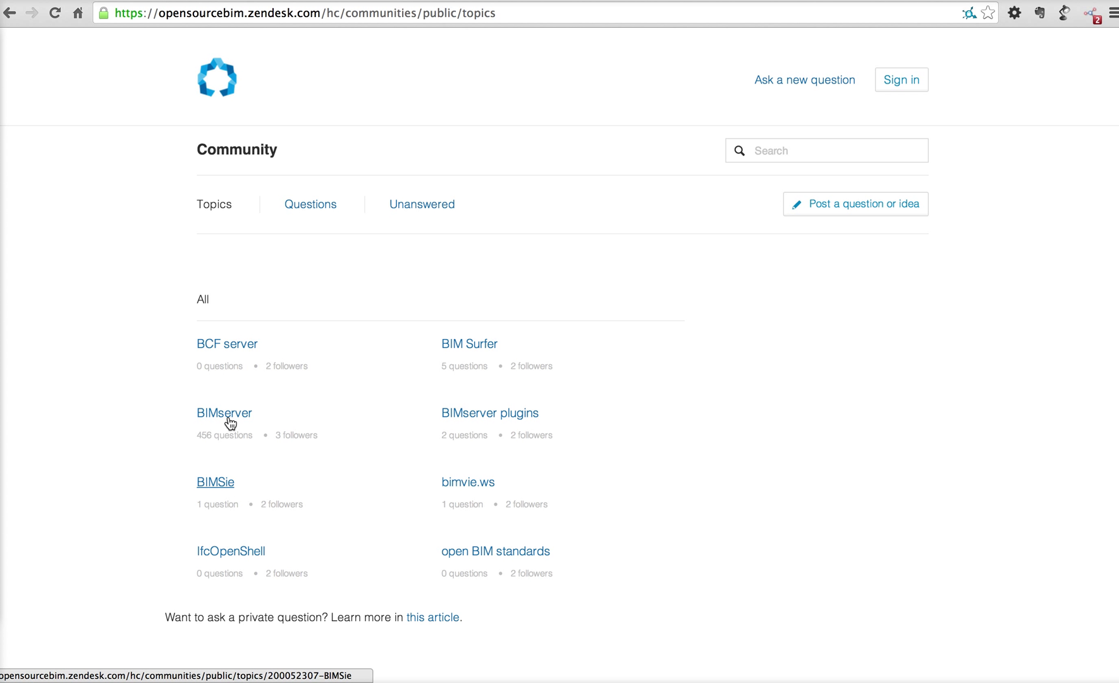
mouse_move(386, 446)
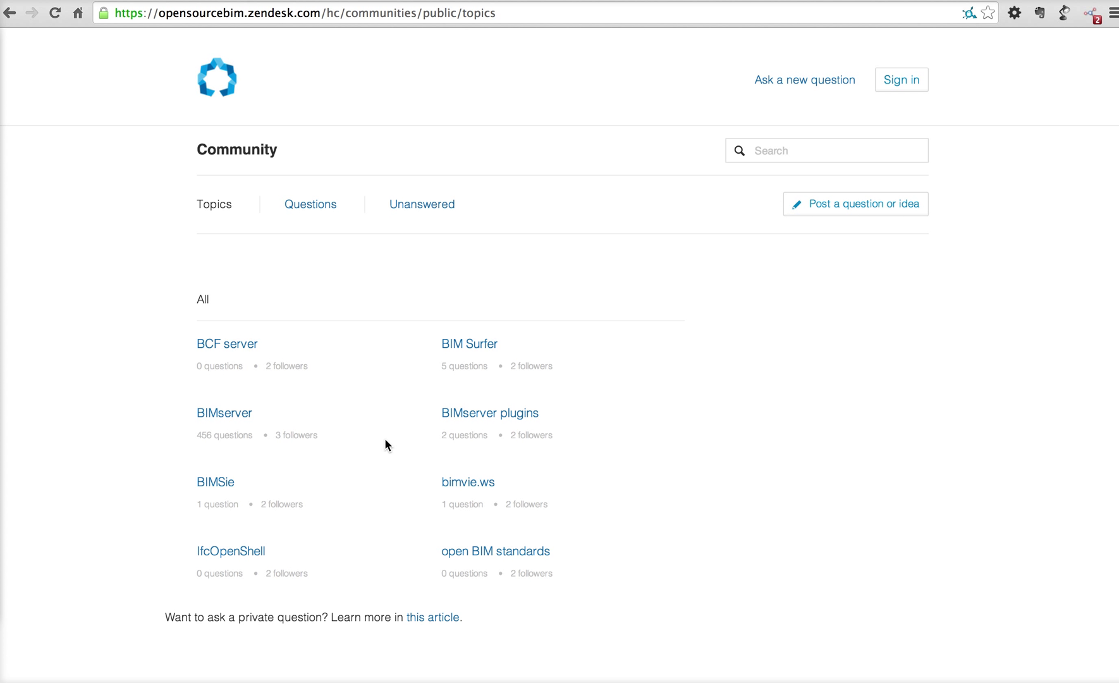
mouse_move(386, 446)
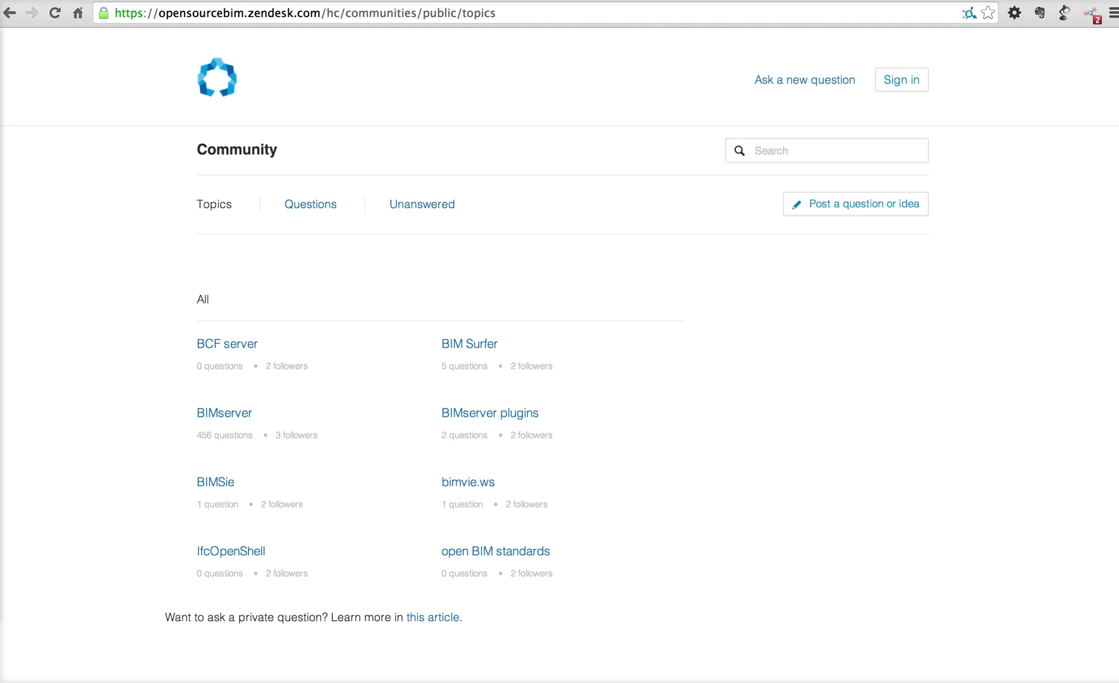